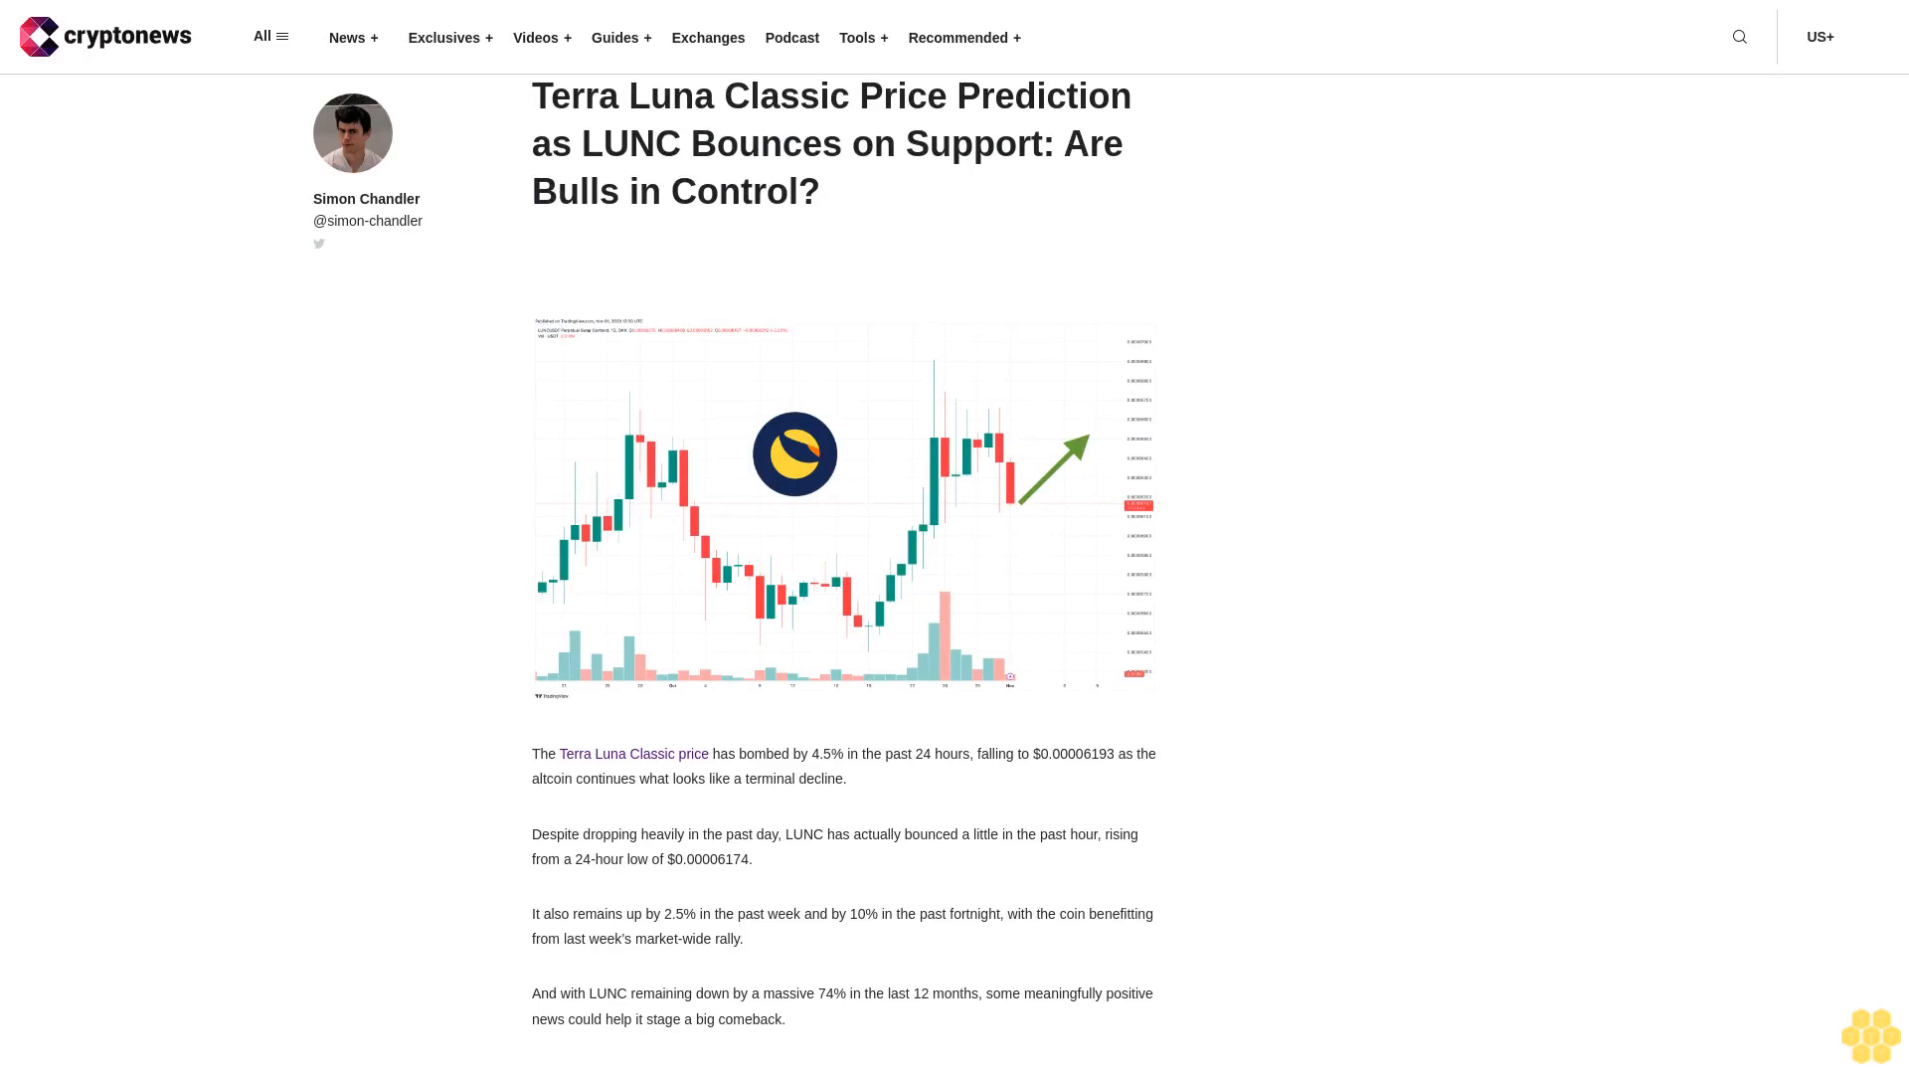
pyautogui.scroll(-3)
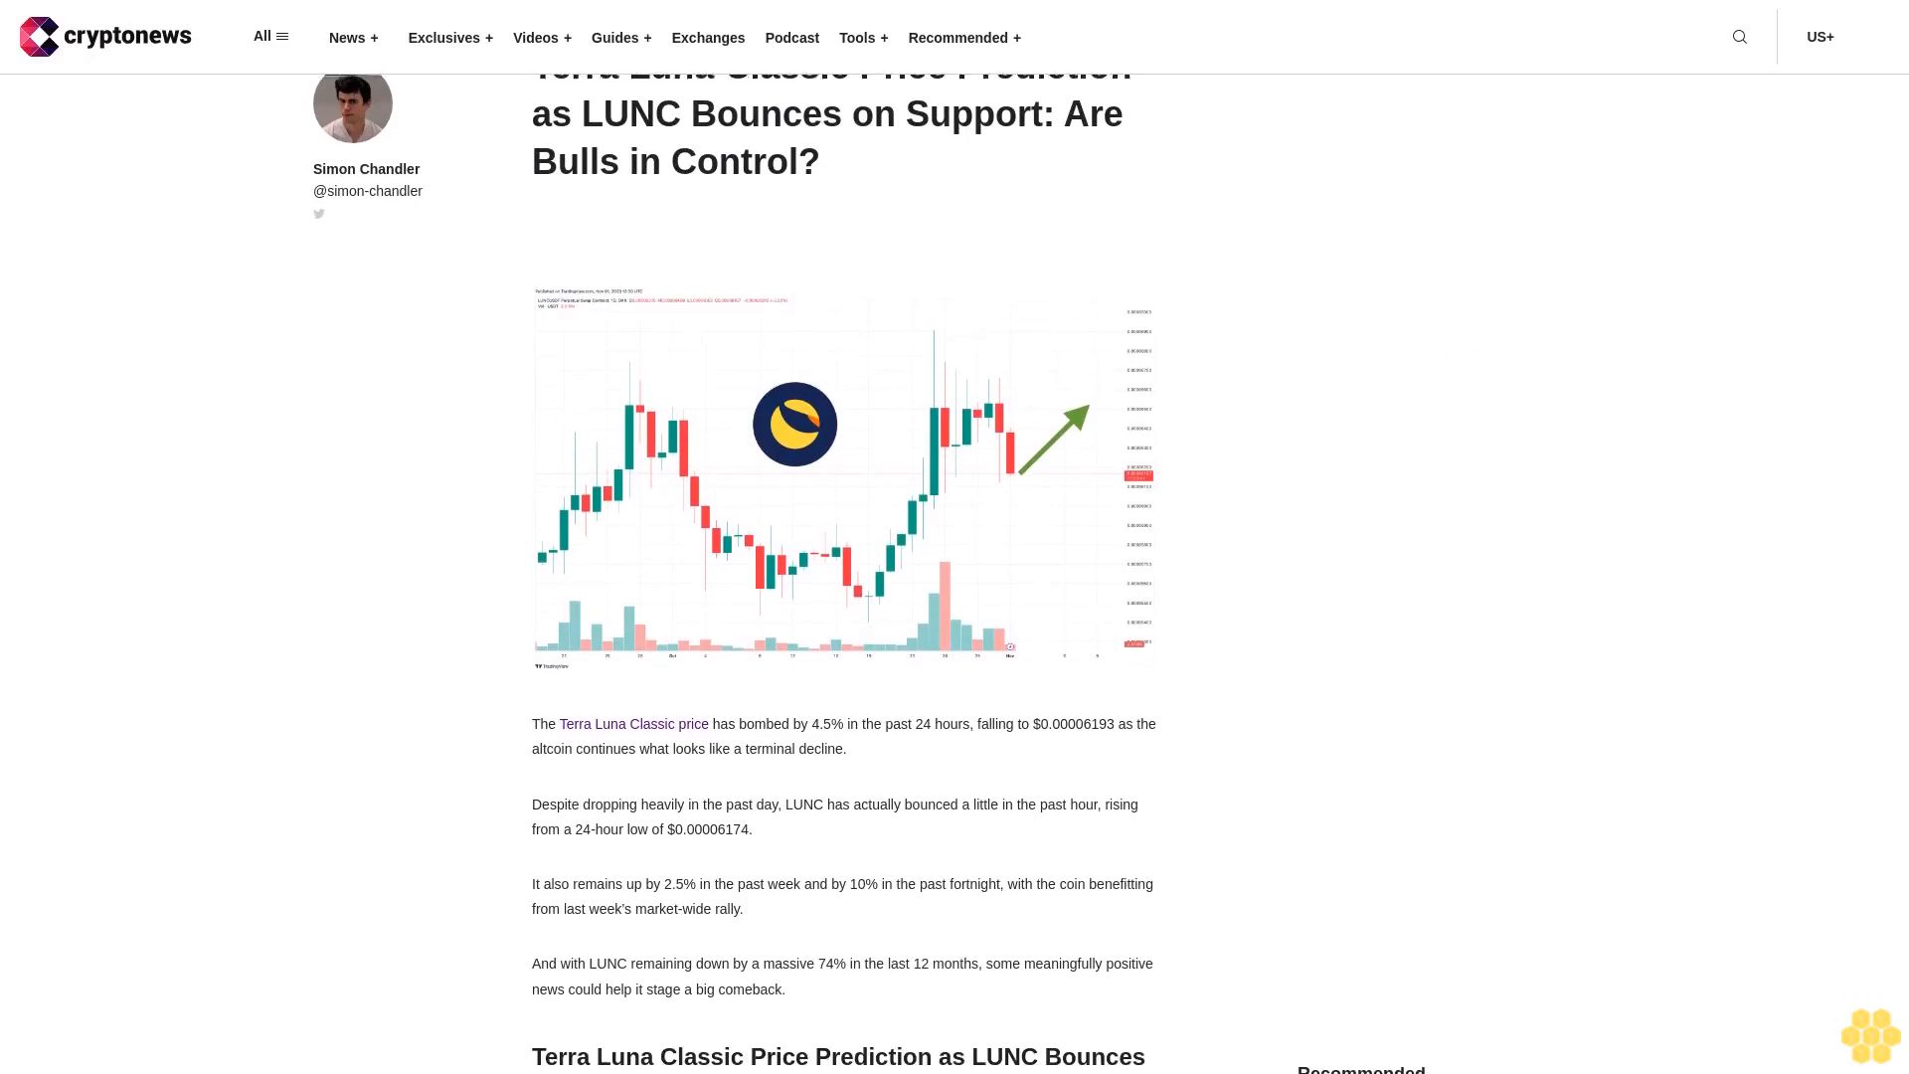
pyautogui.scroll(-3)
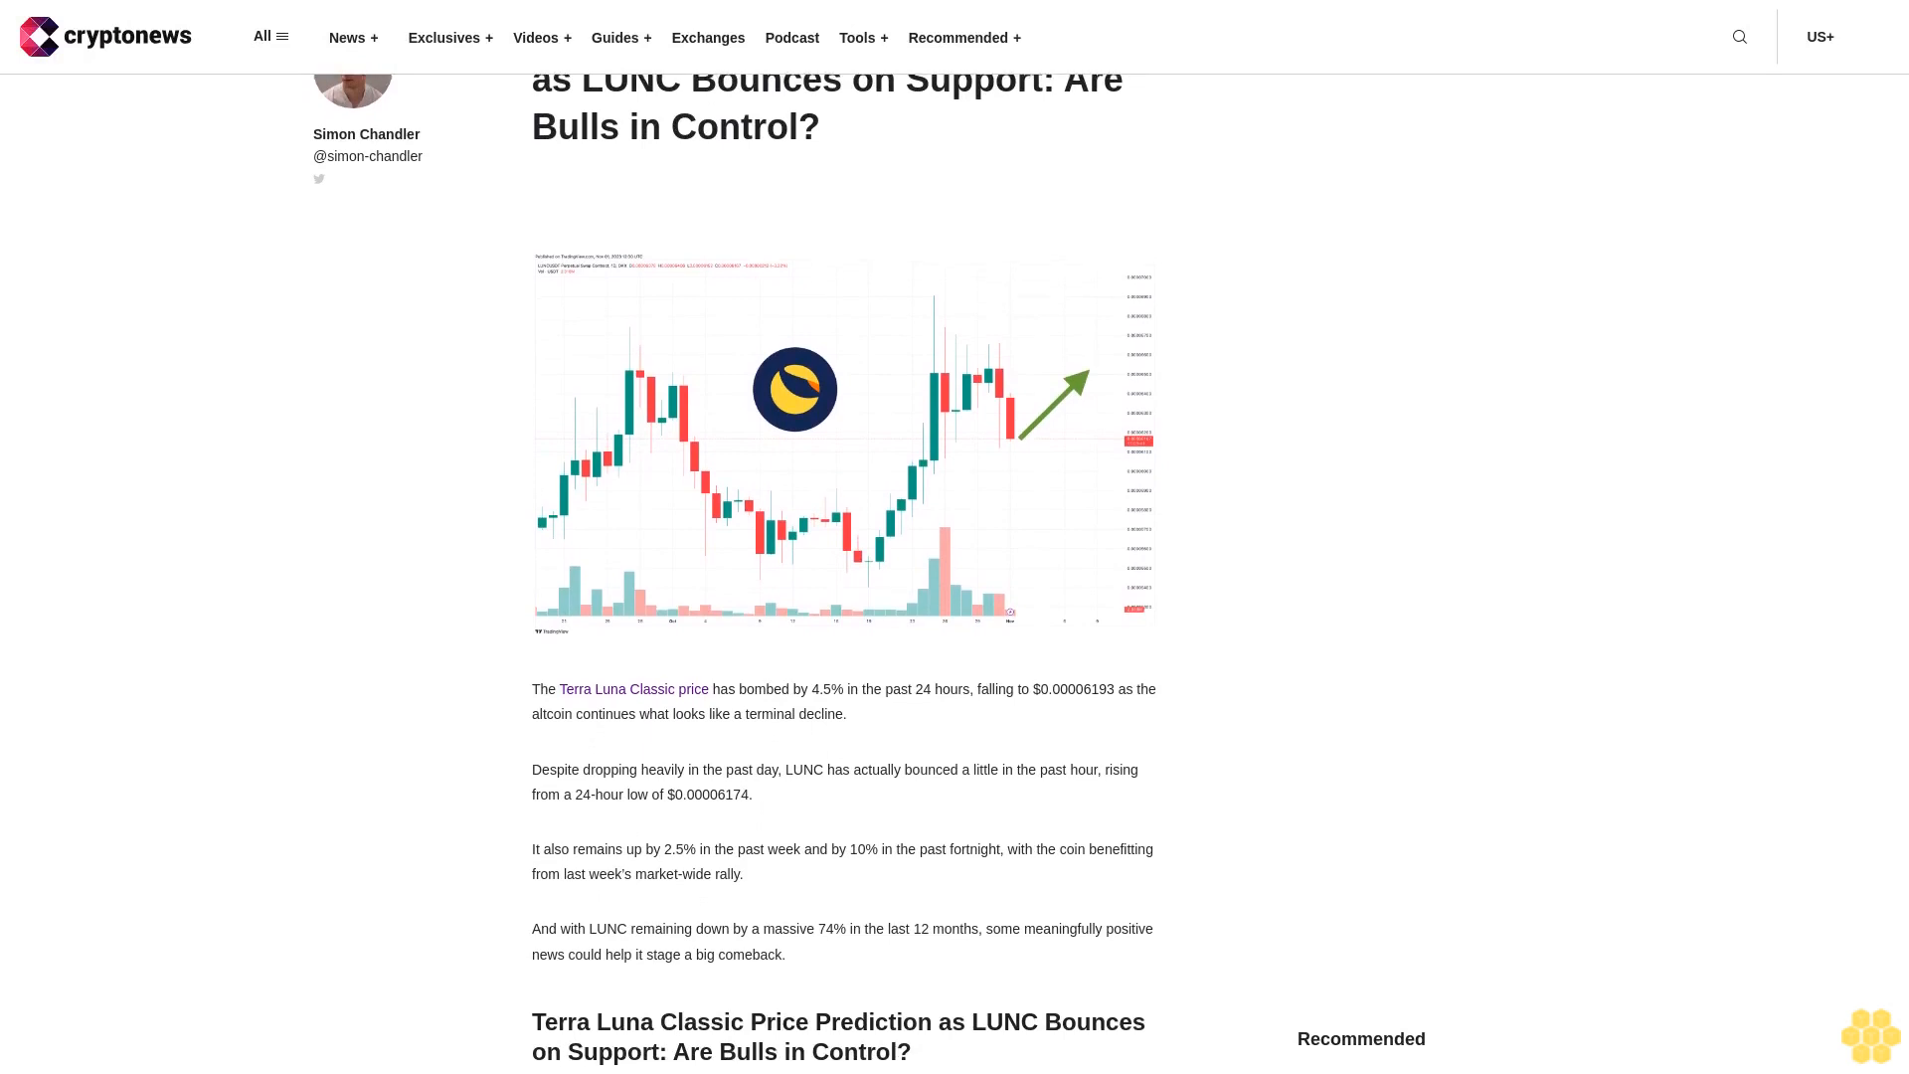
pyautogui.scroll(-3)
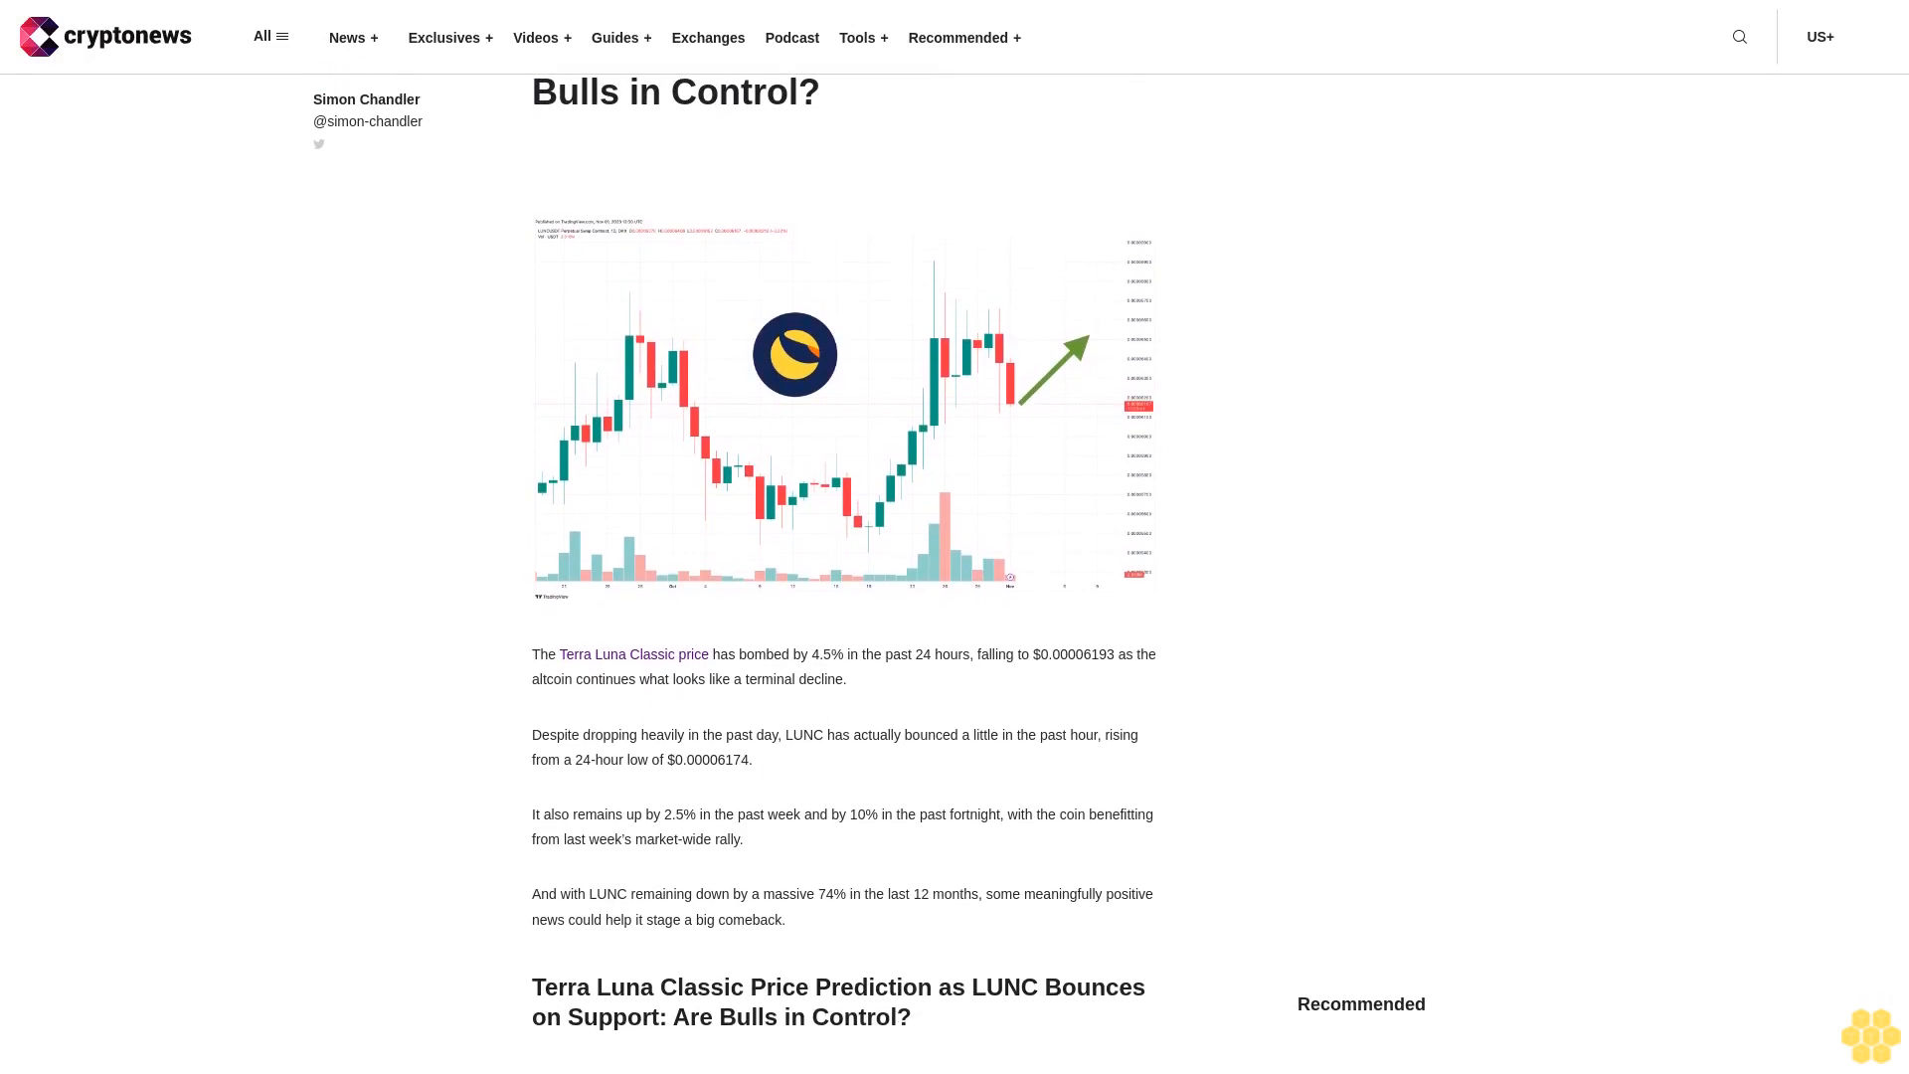
pyautogui.scroll(-3)
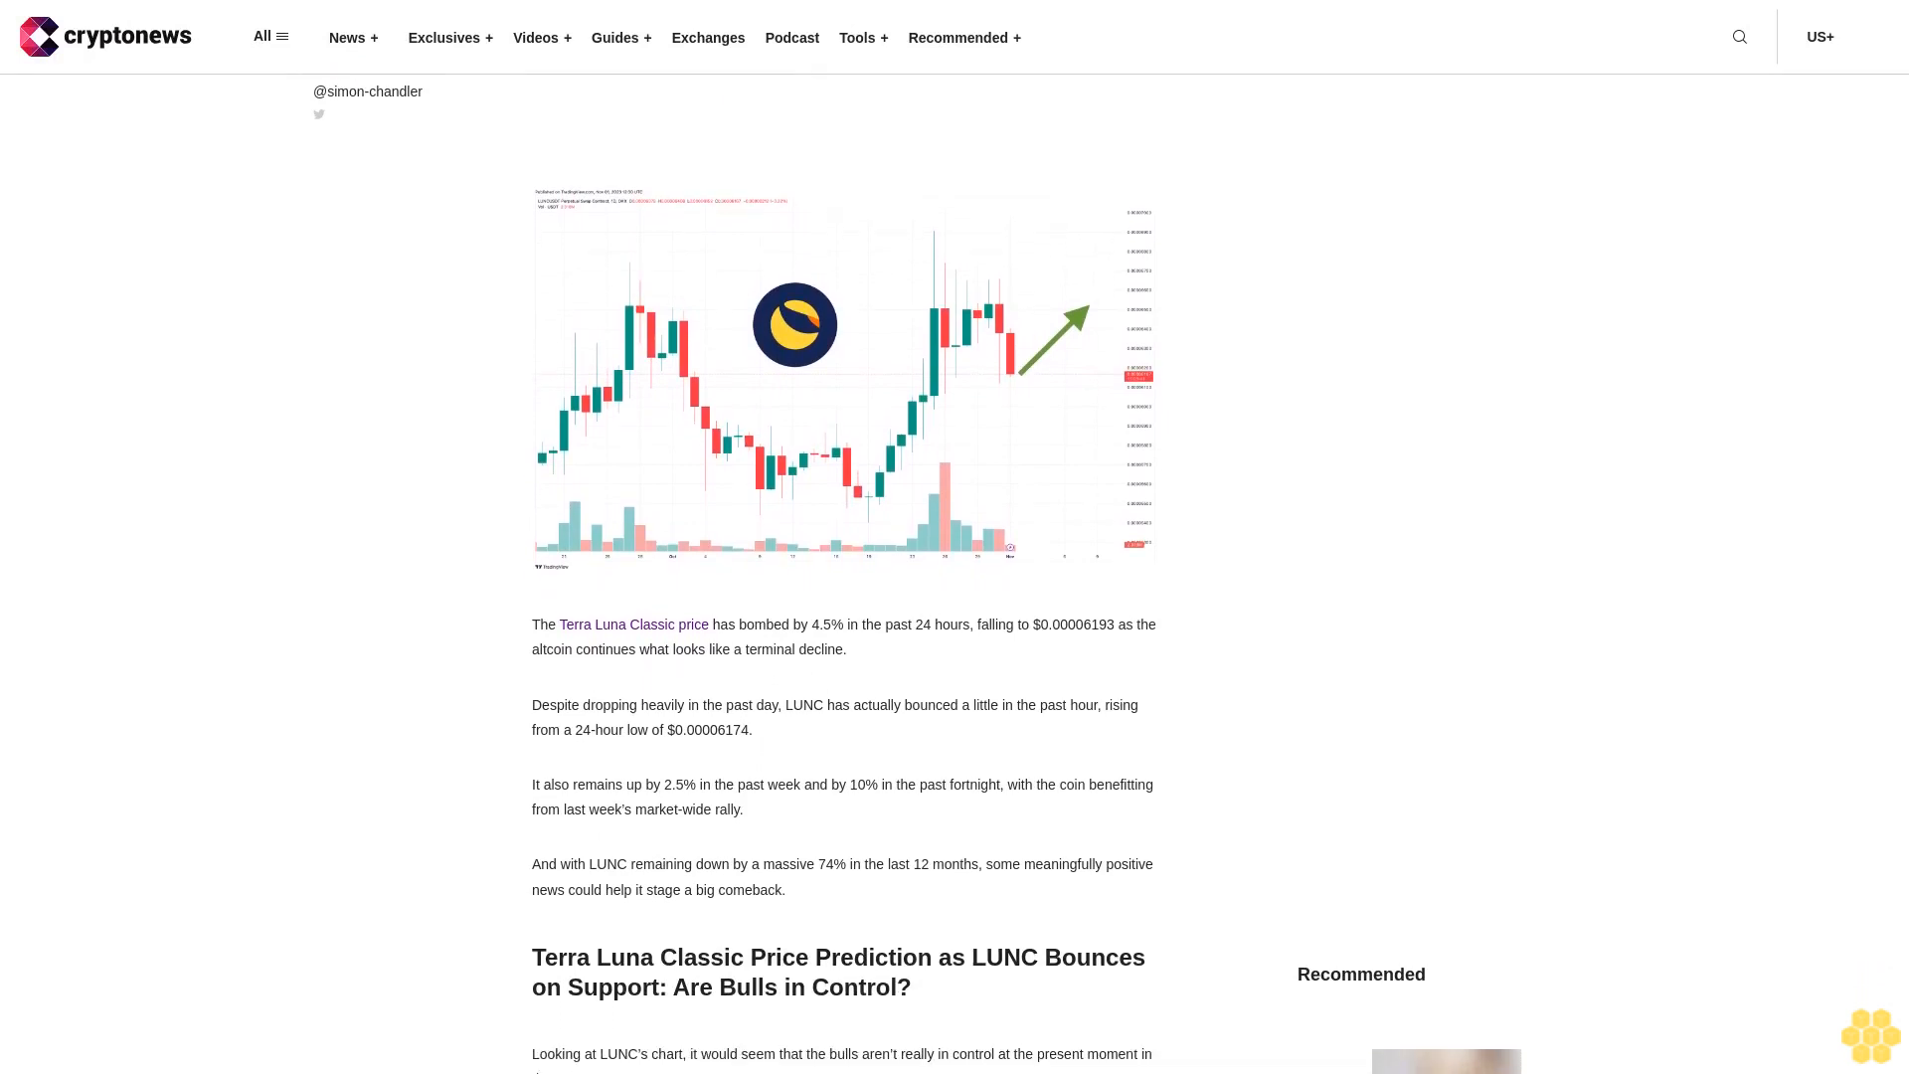
pyautogui.scroll(-3)
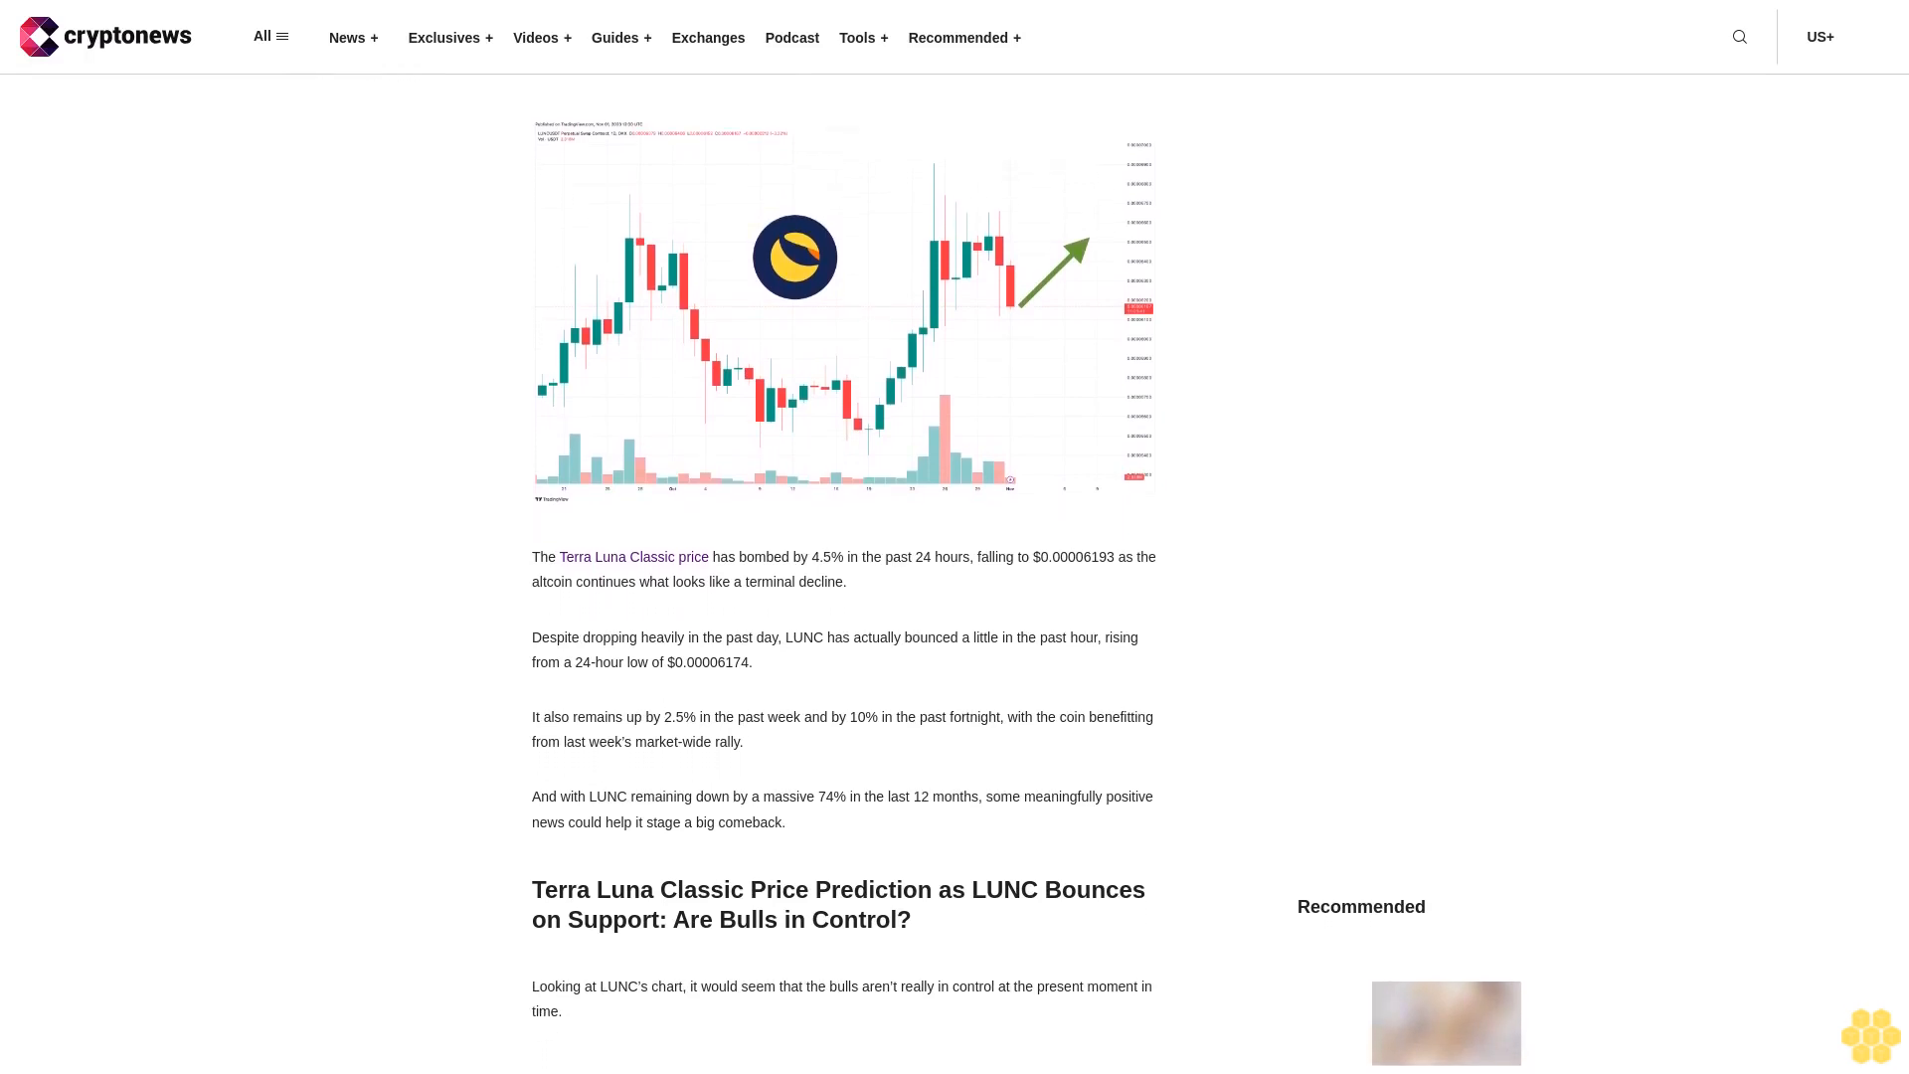
pyautogui.scroll(-3)
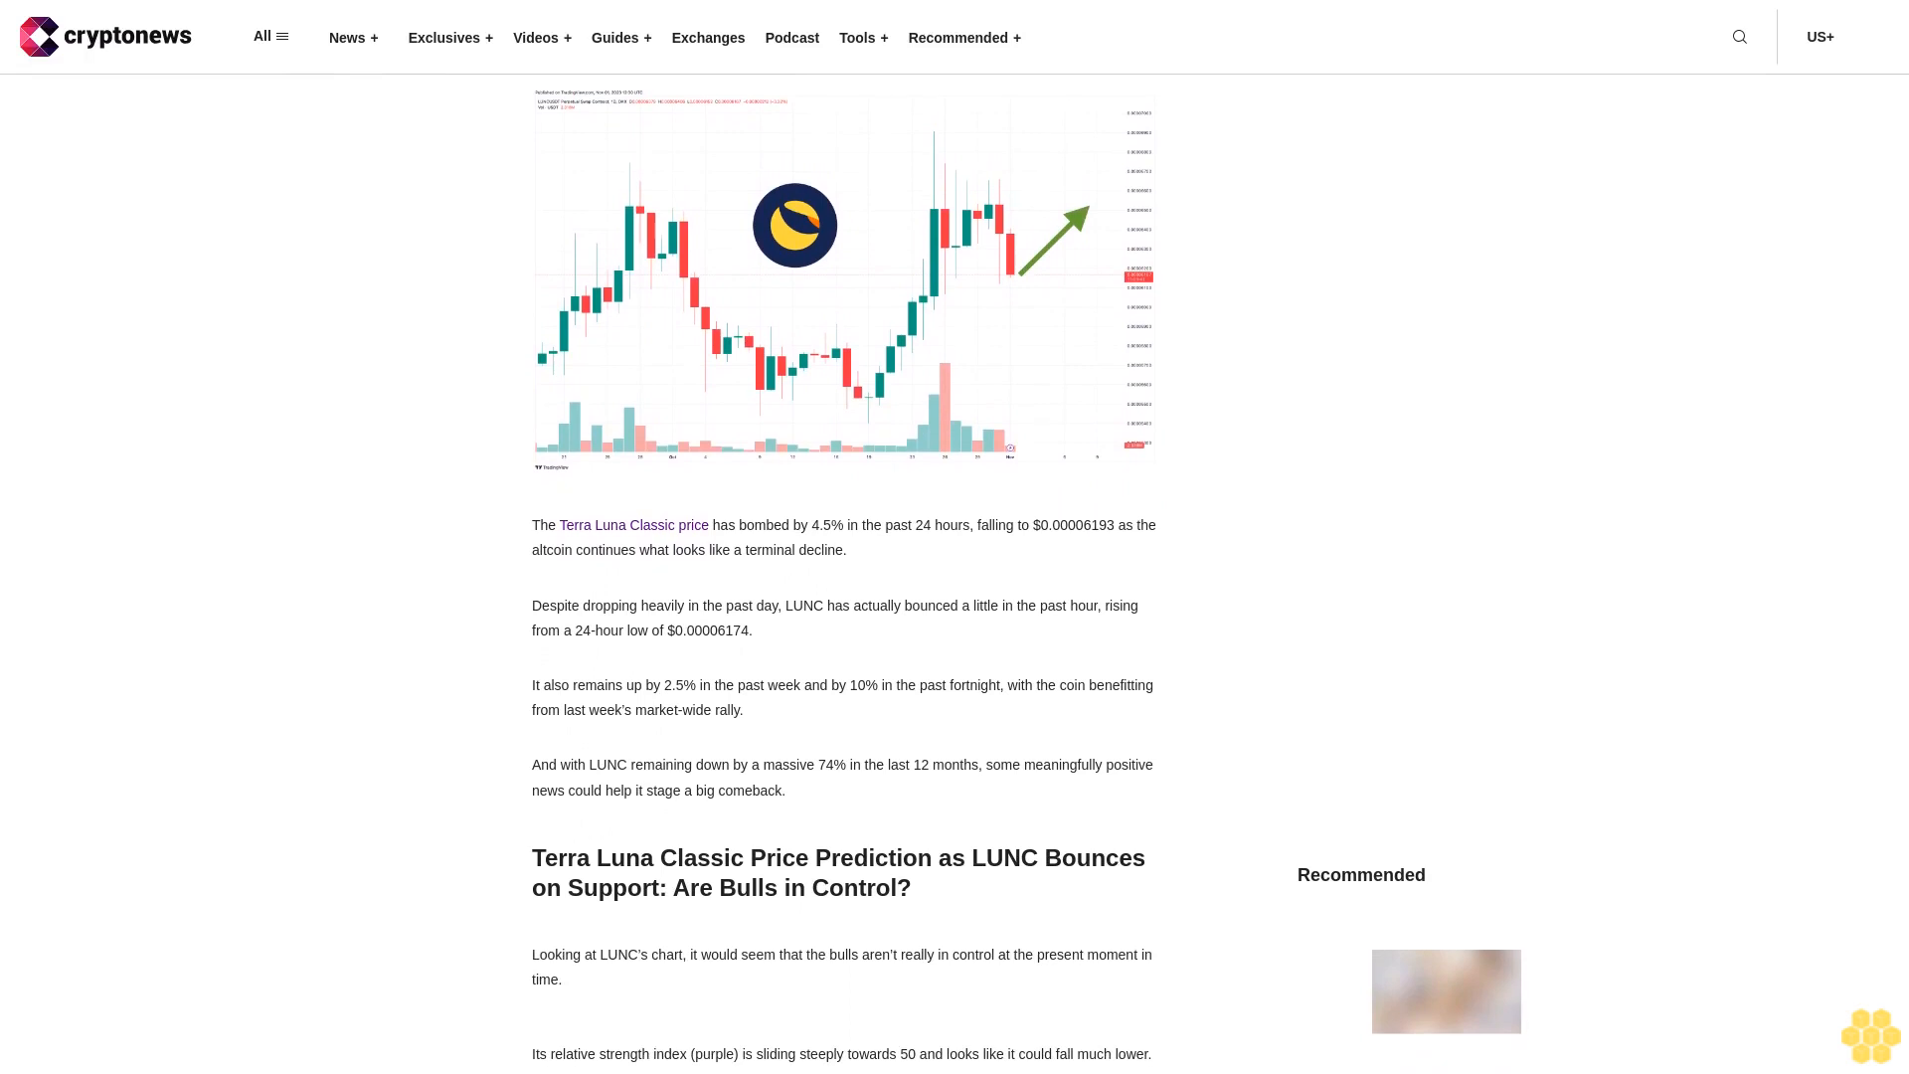
pyautogui.scroll(-3)
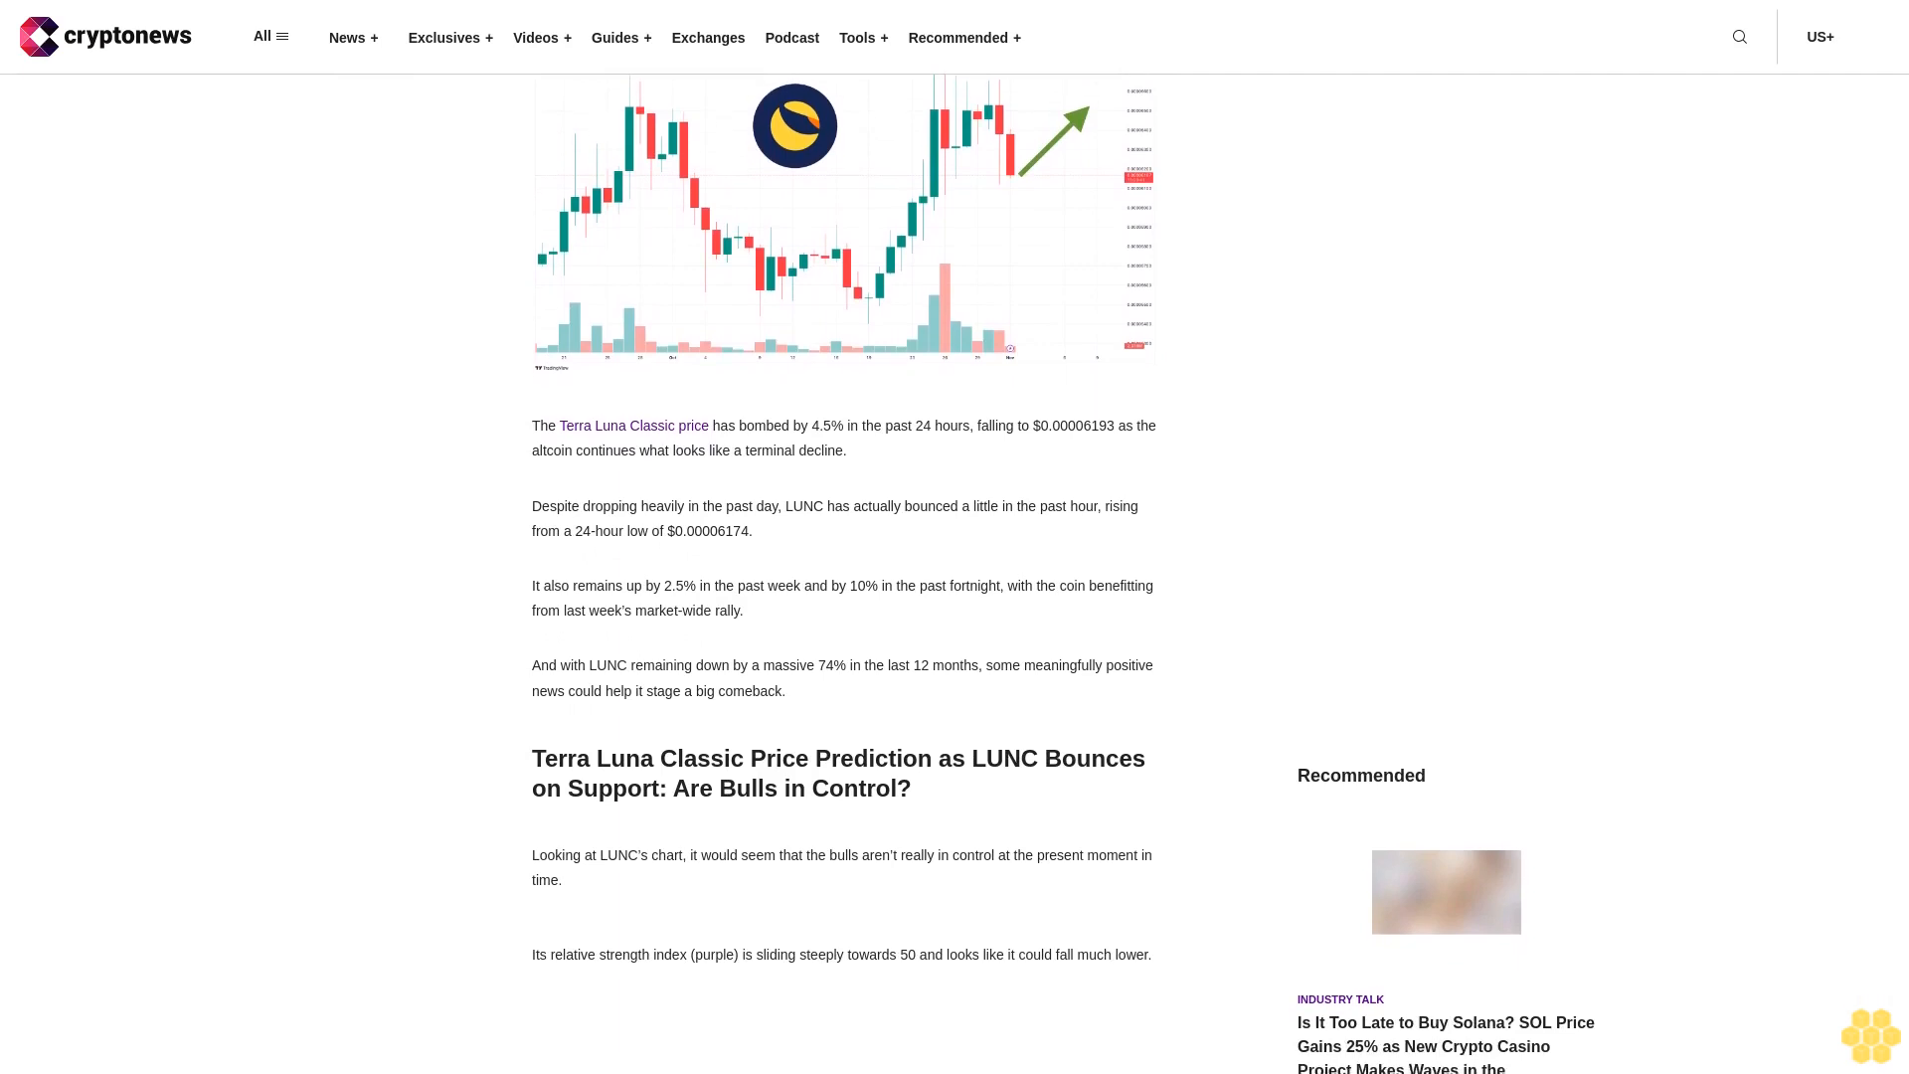
pyautogui.scroll(-3)
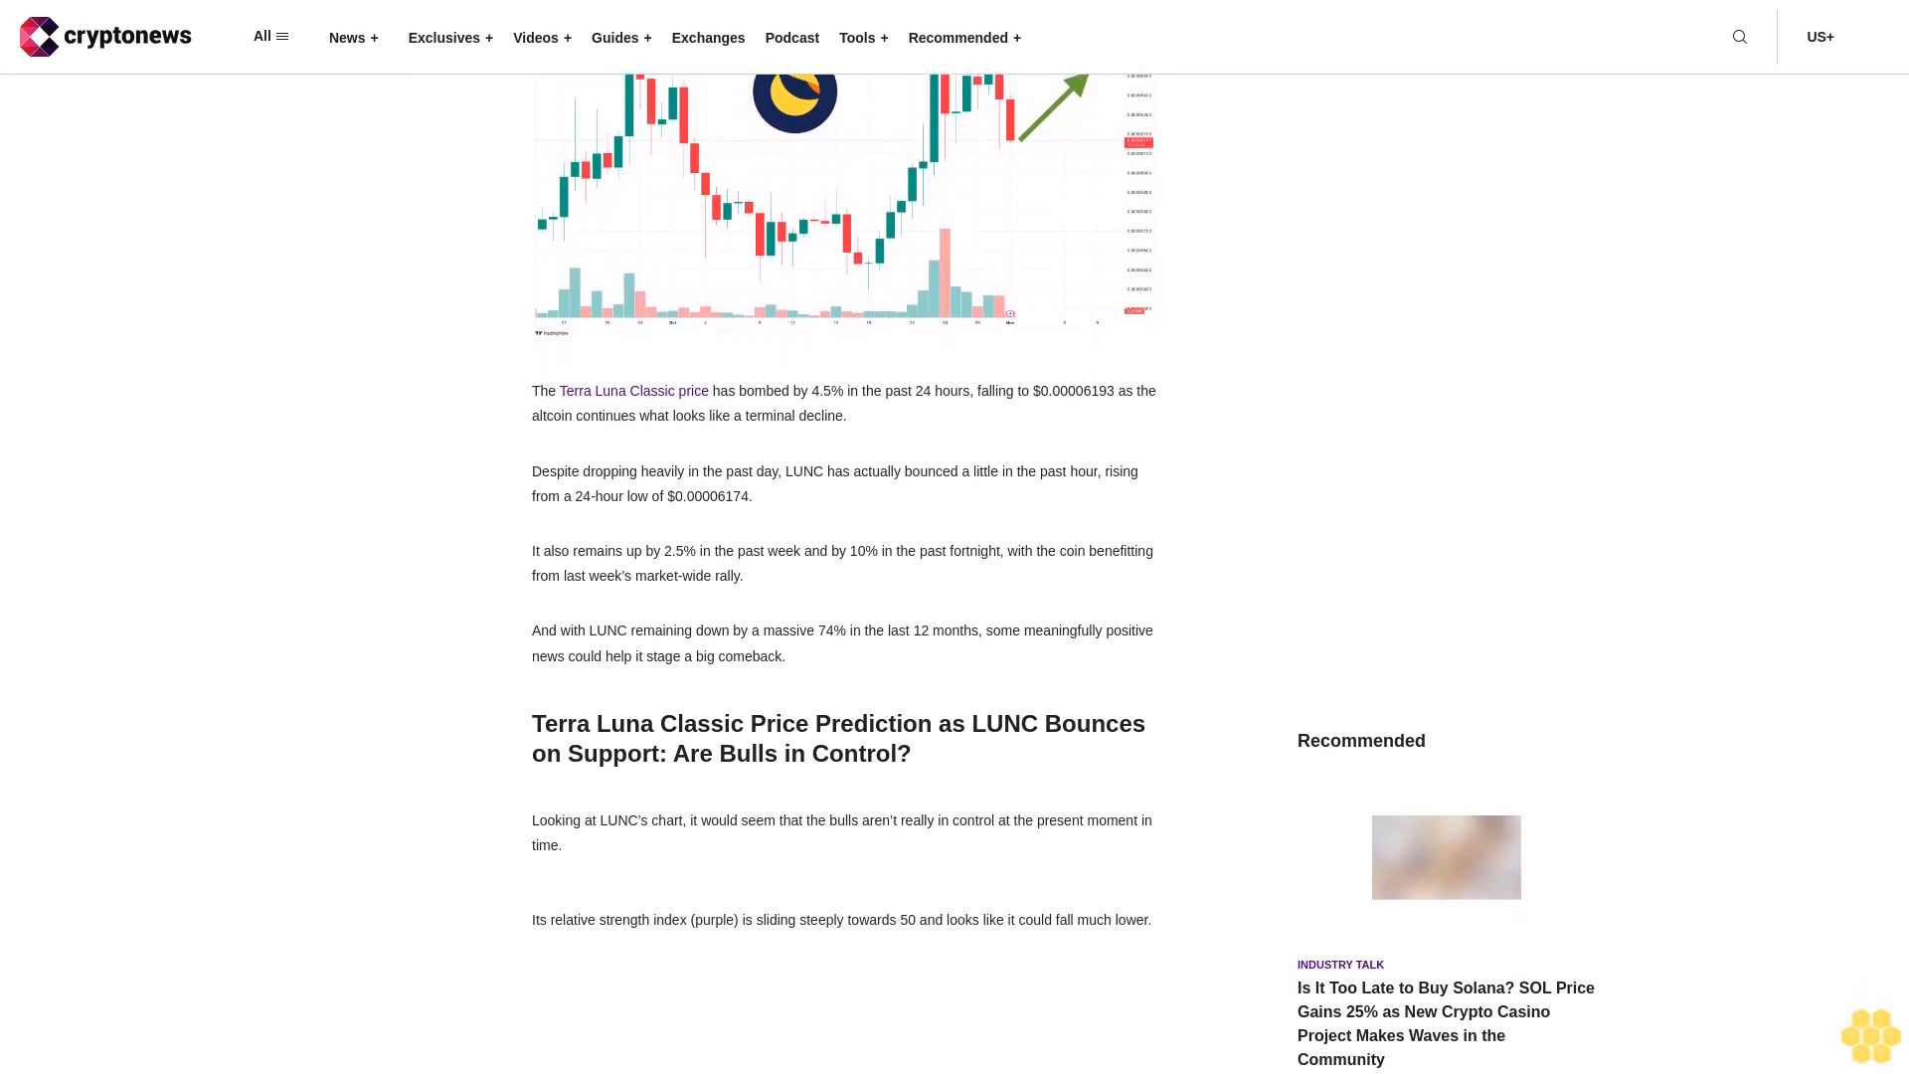
pyautogui.scroll(-3)
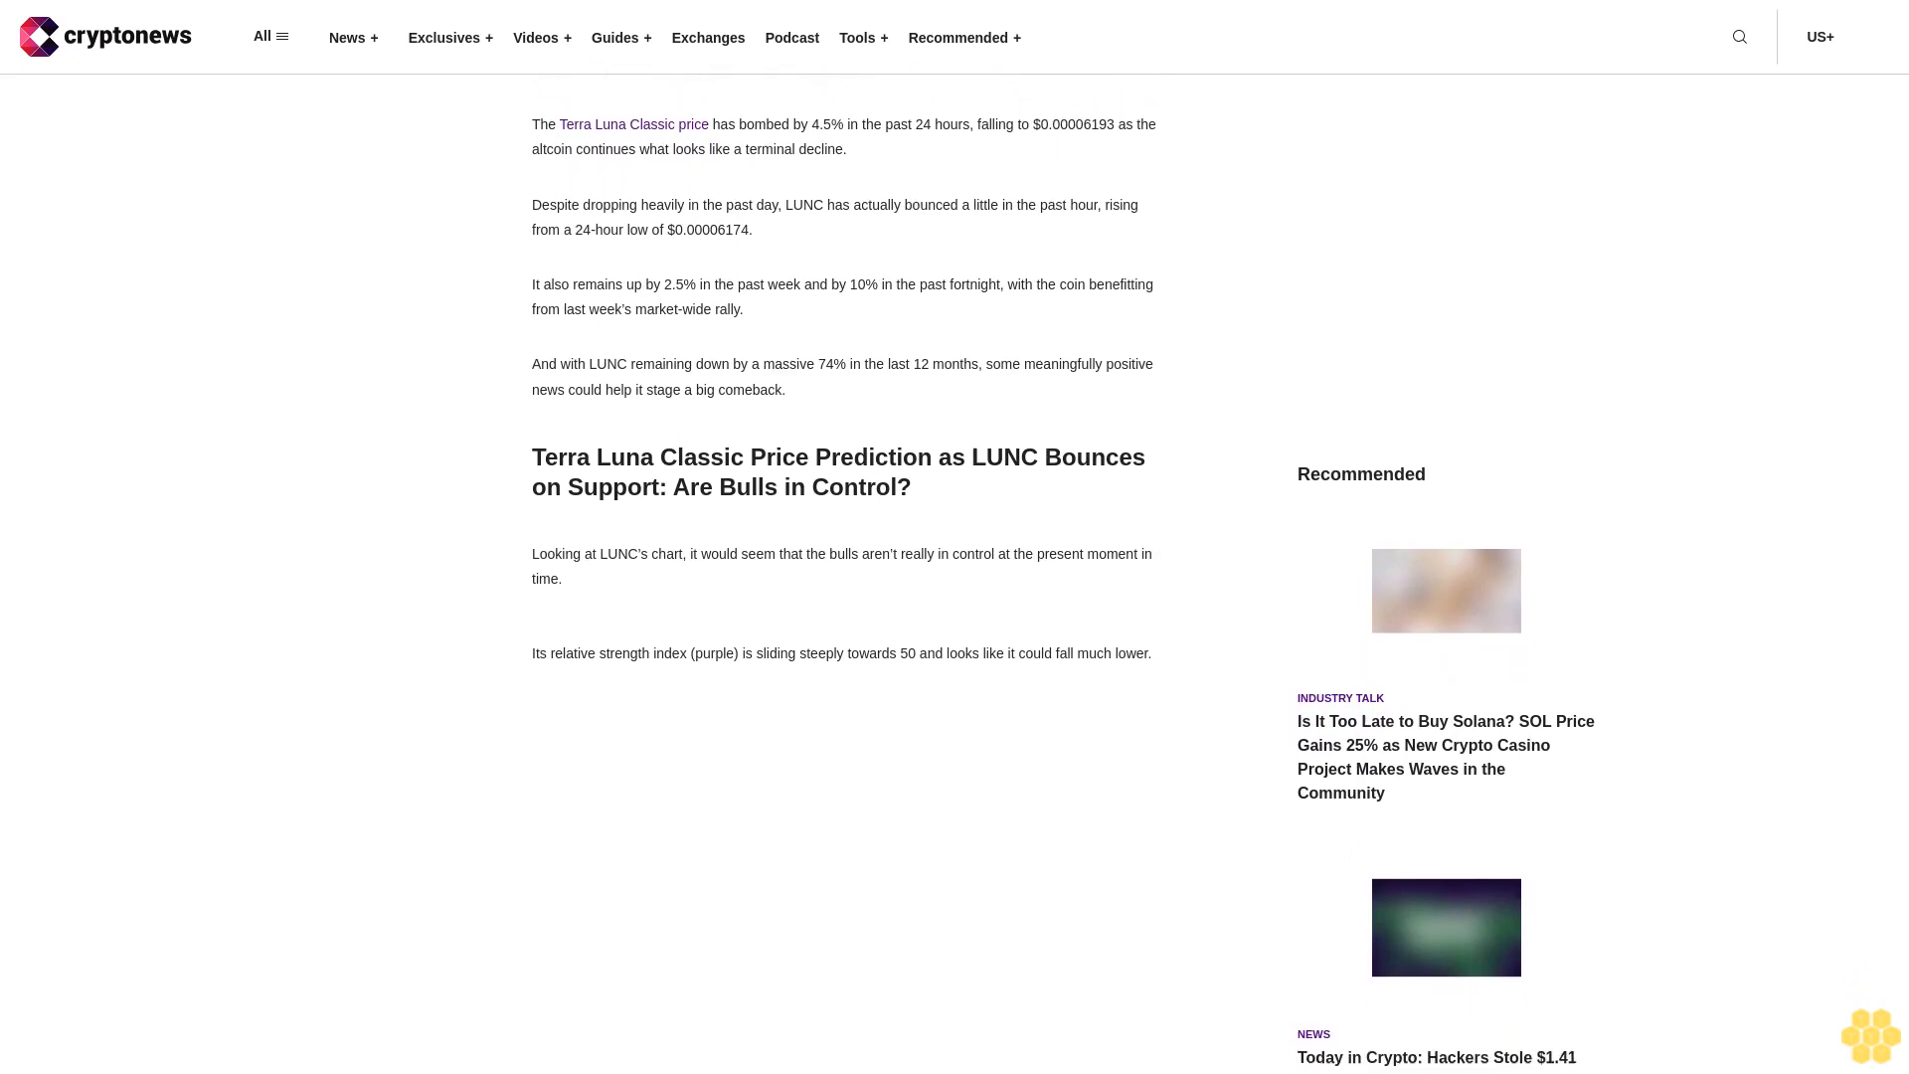
pyautogui.scroll(3)
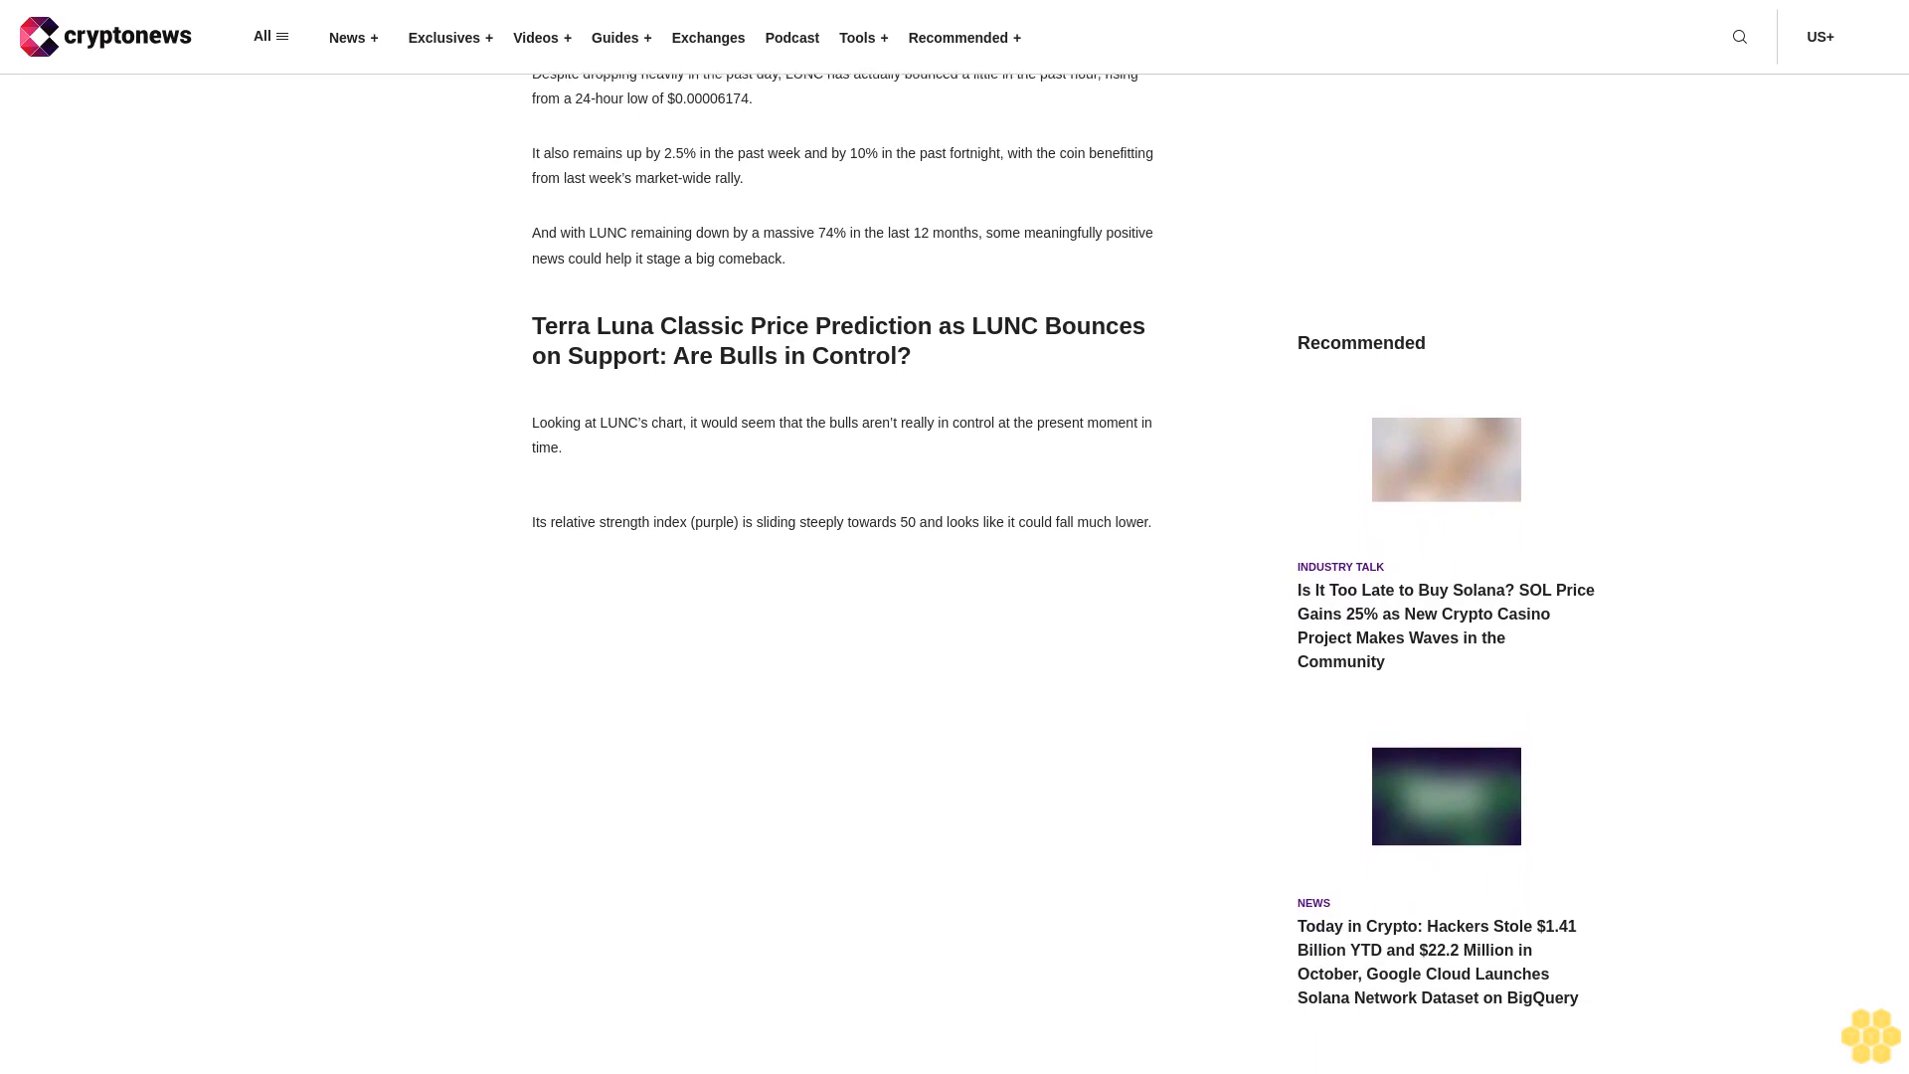
pyautogui.scroll(-3)
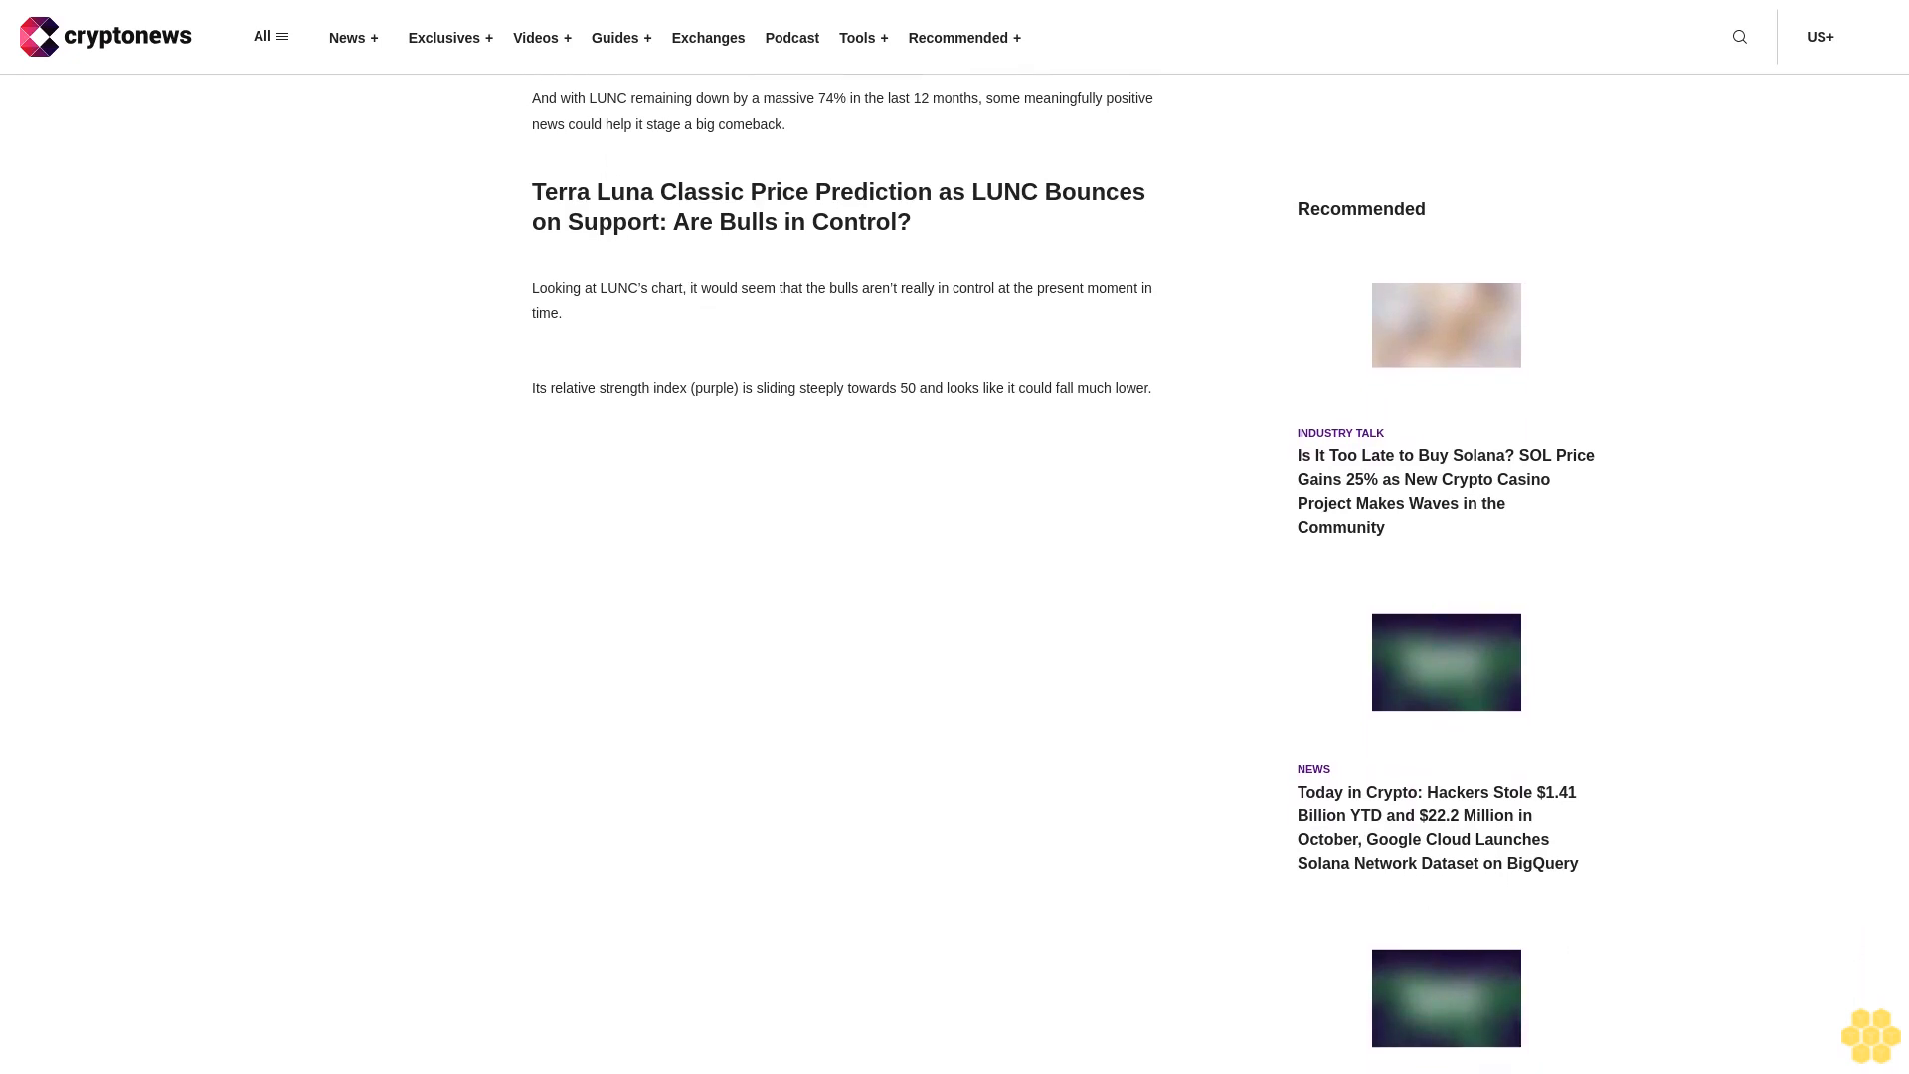
pyautogui.scroll(-3)
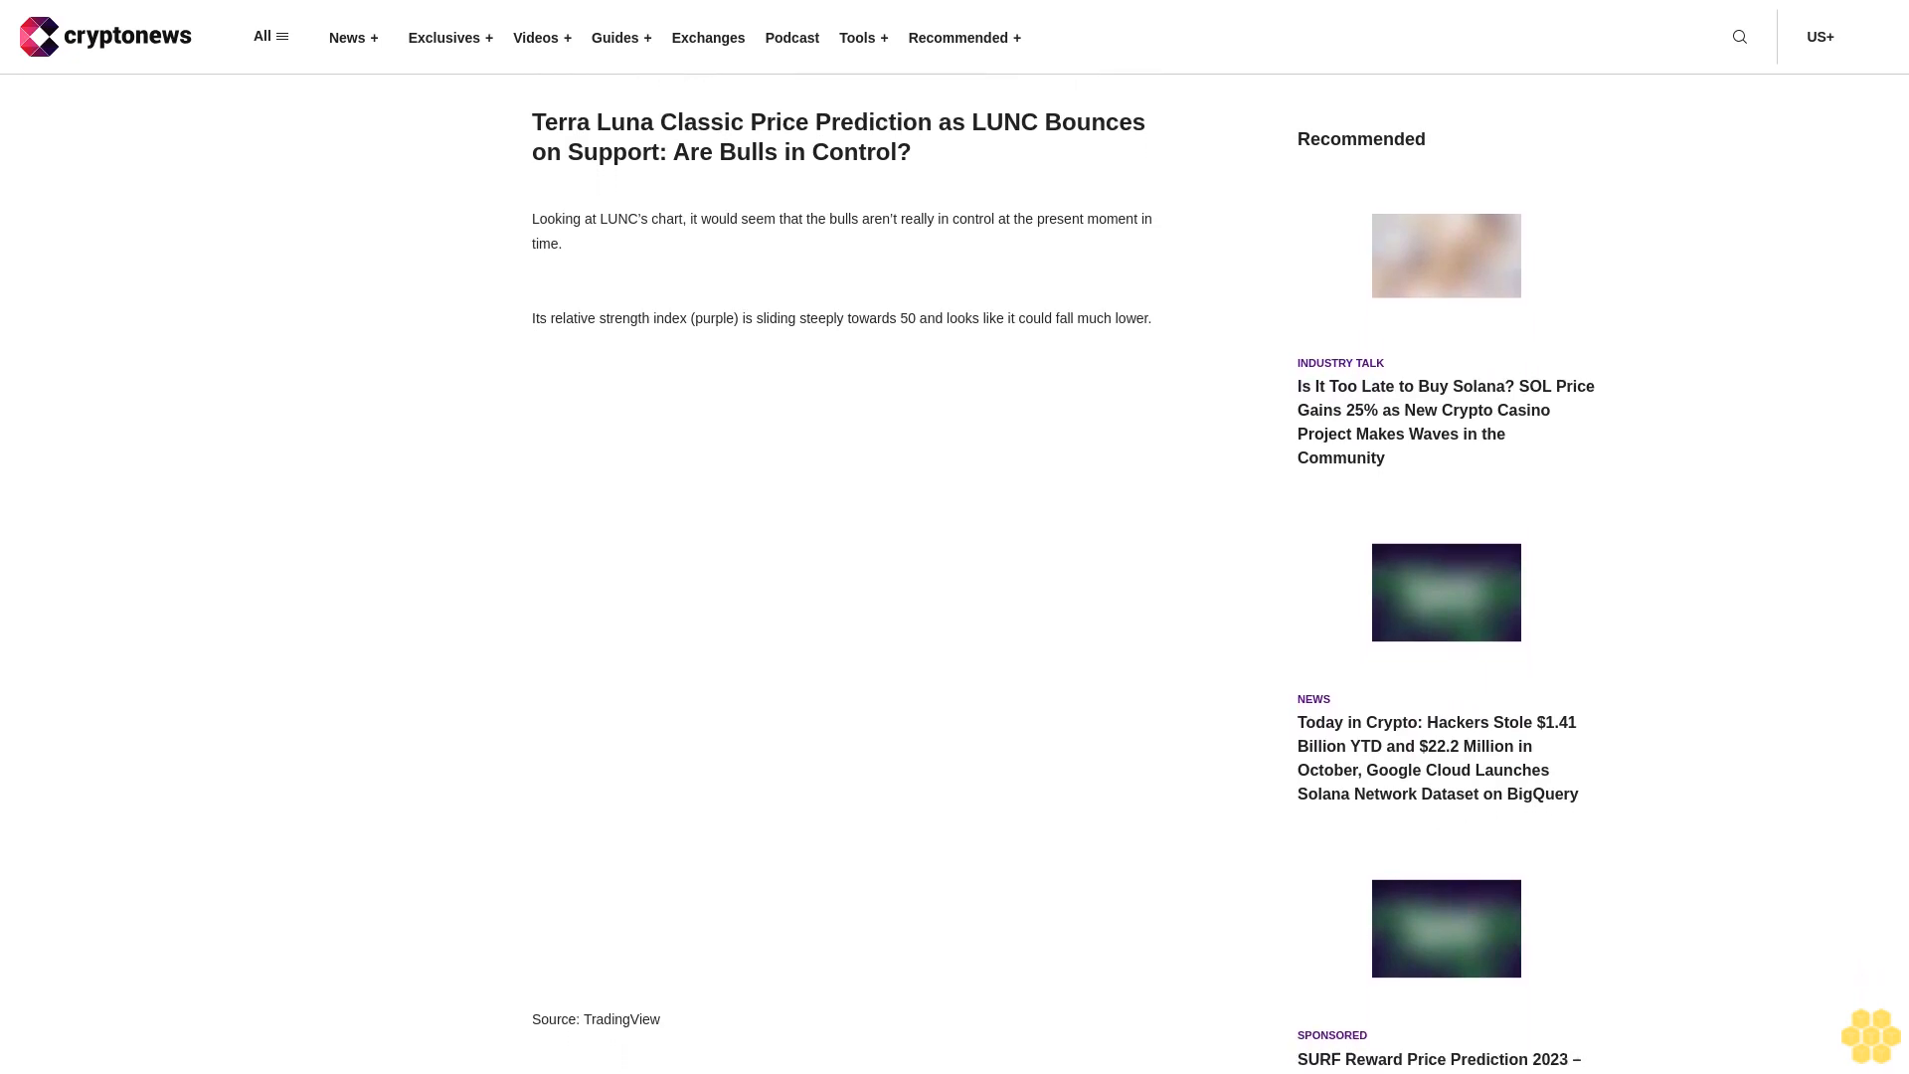
pyautogui.scroll(-3)
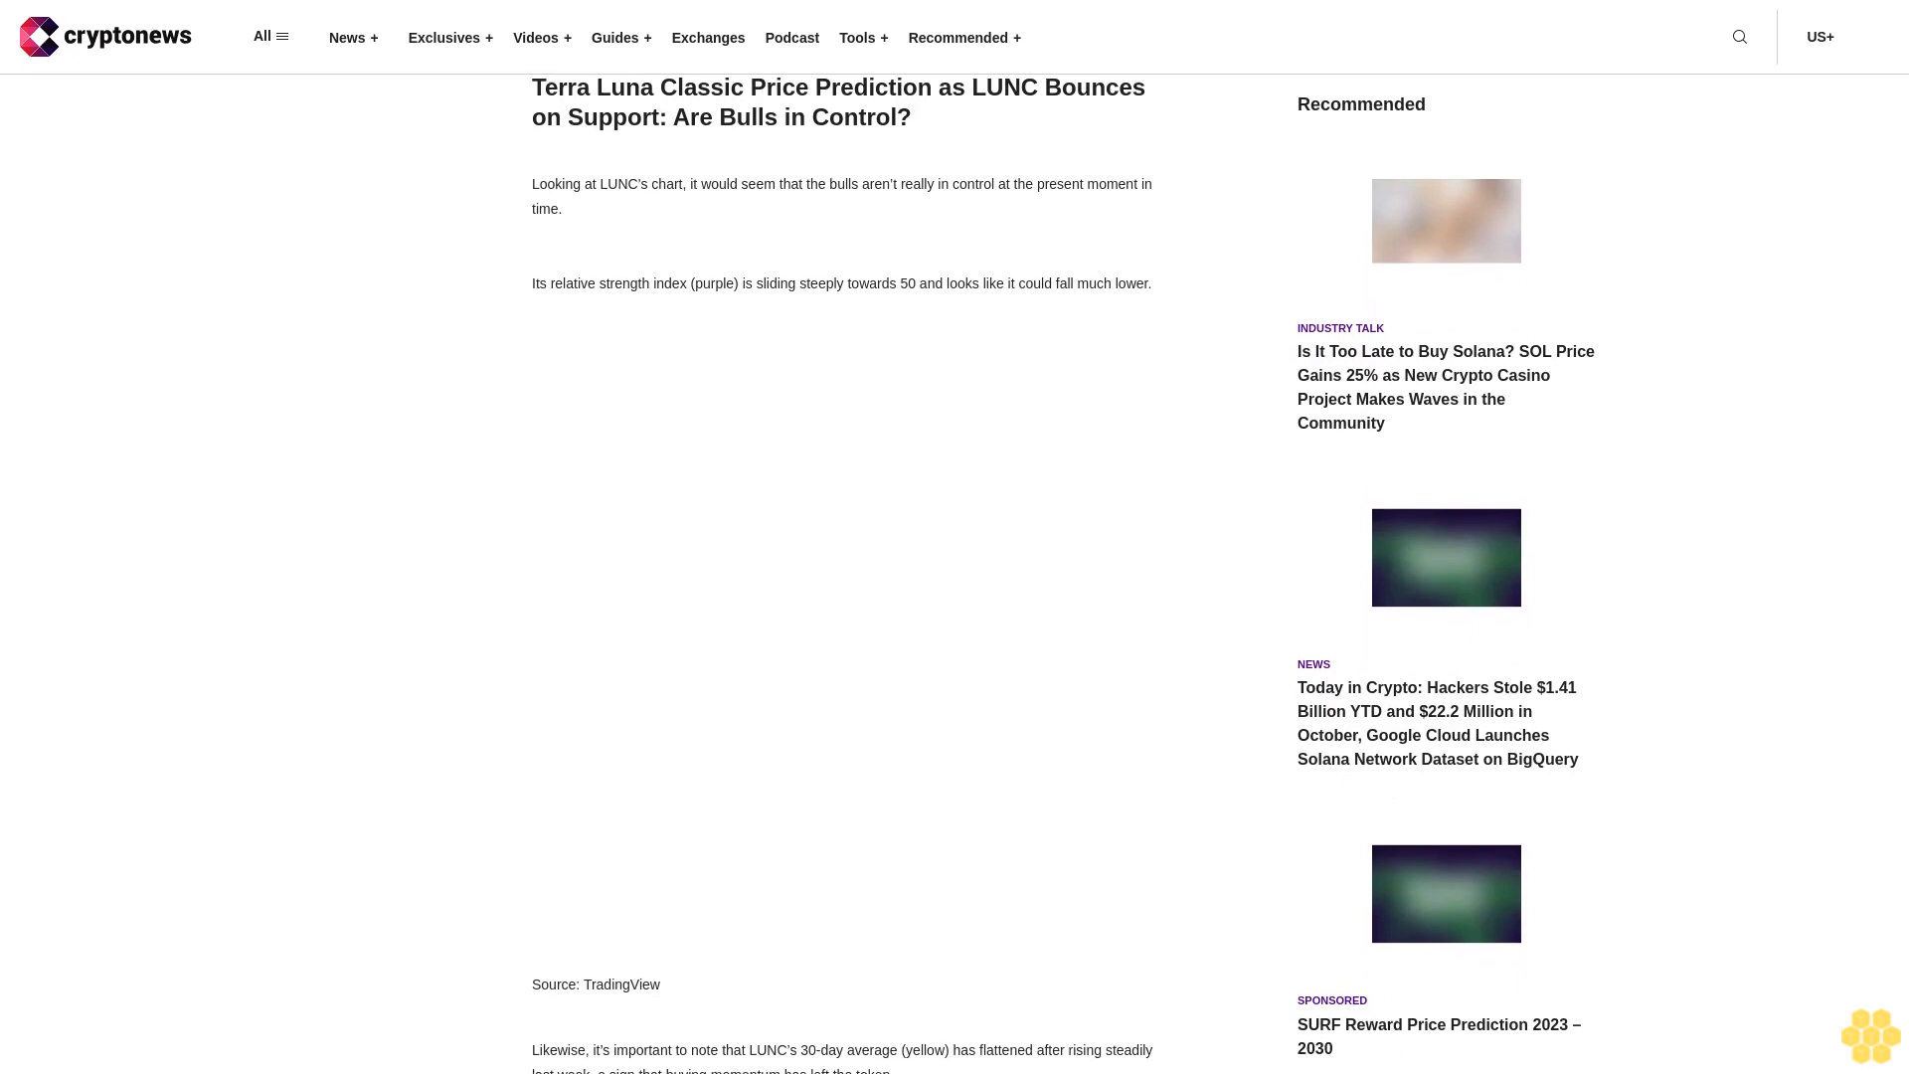
pyautogui.scroll(-3)
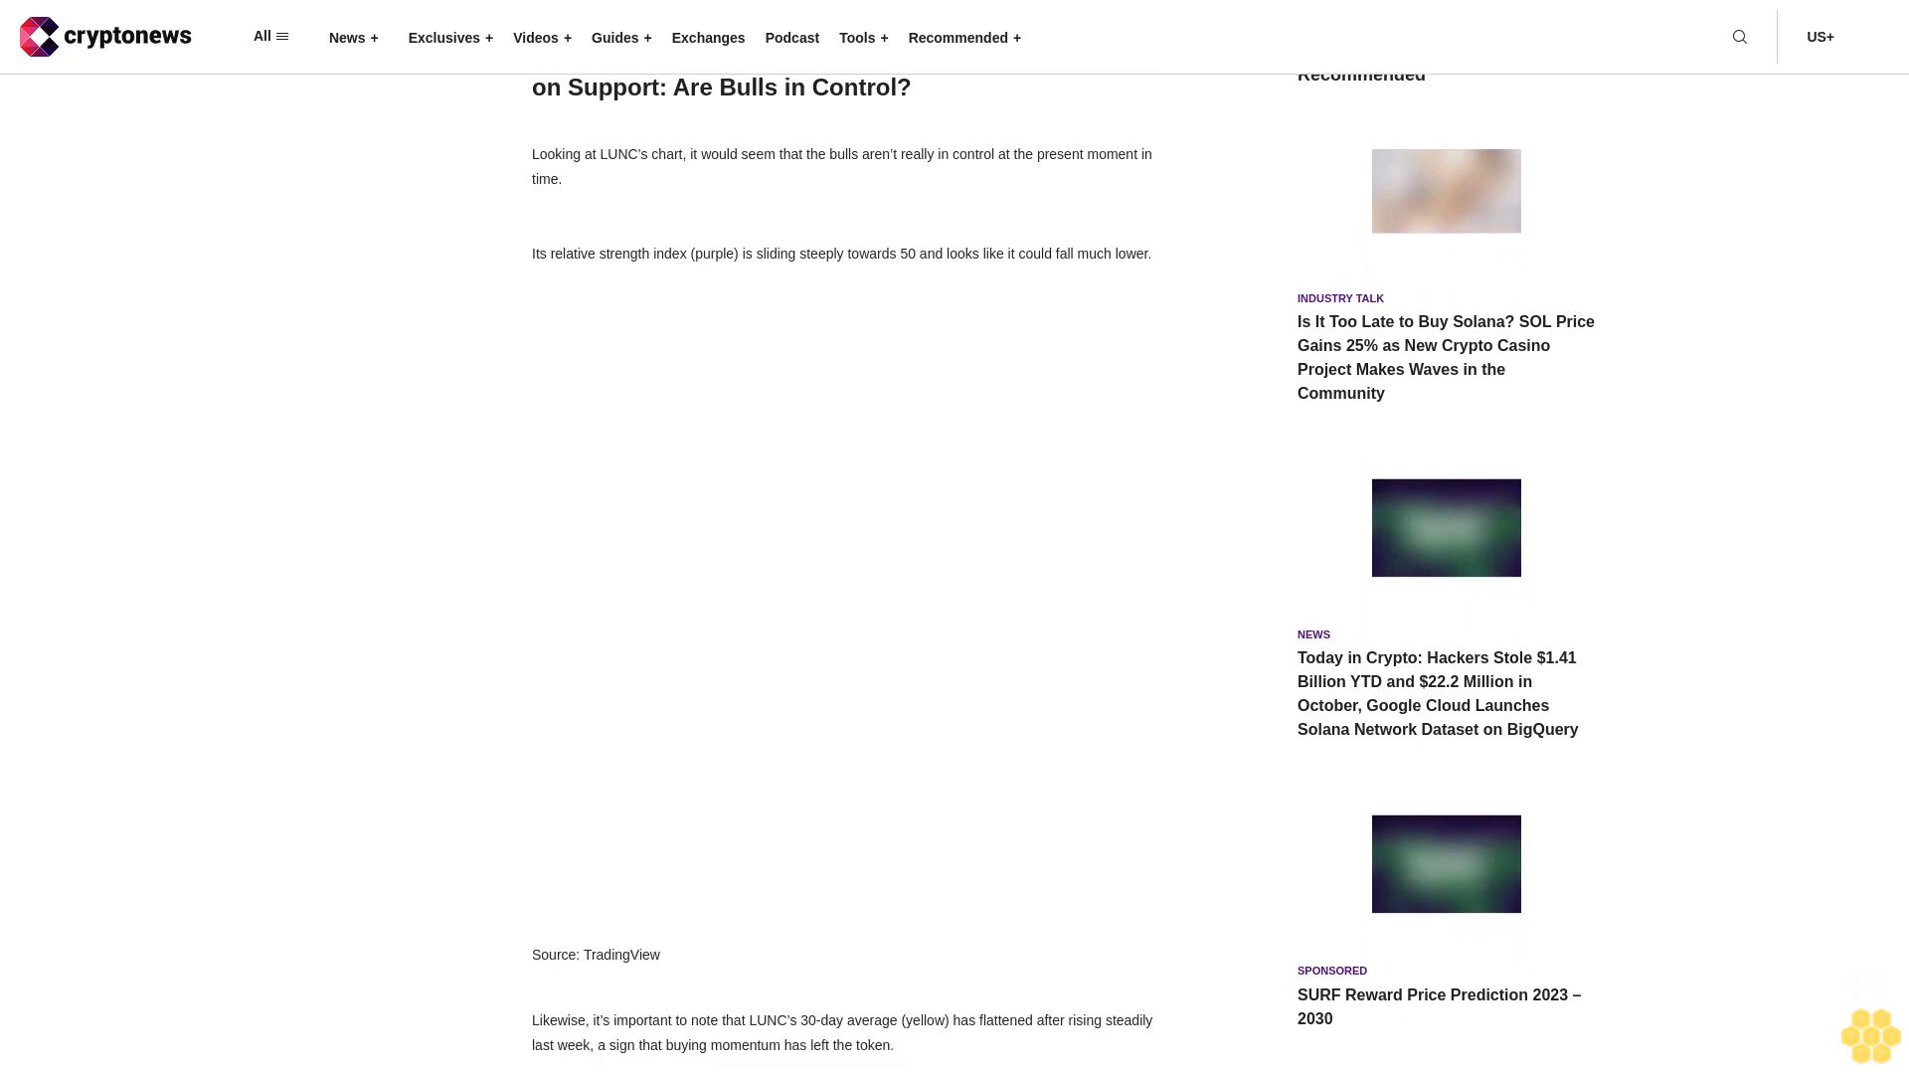
pyautogui.scroll(-3)
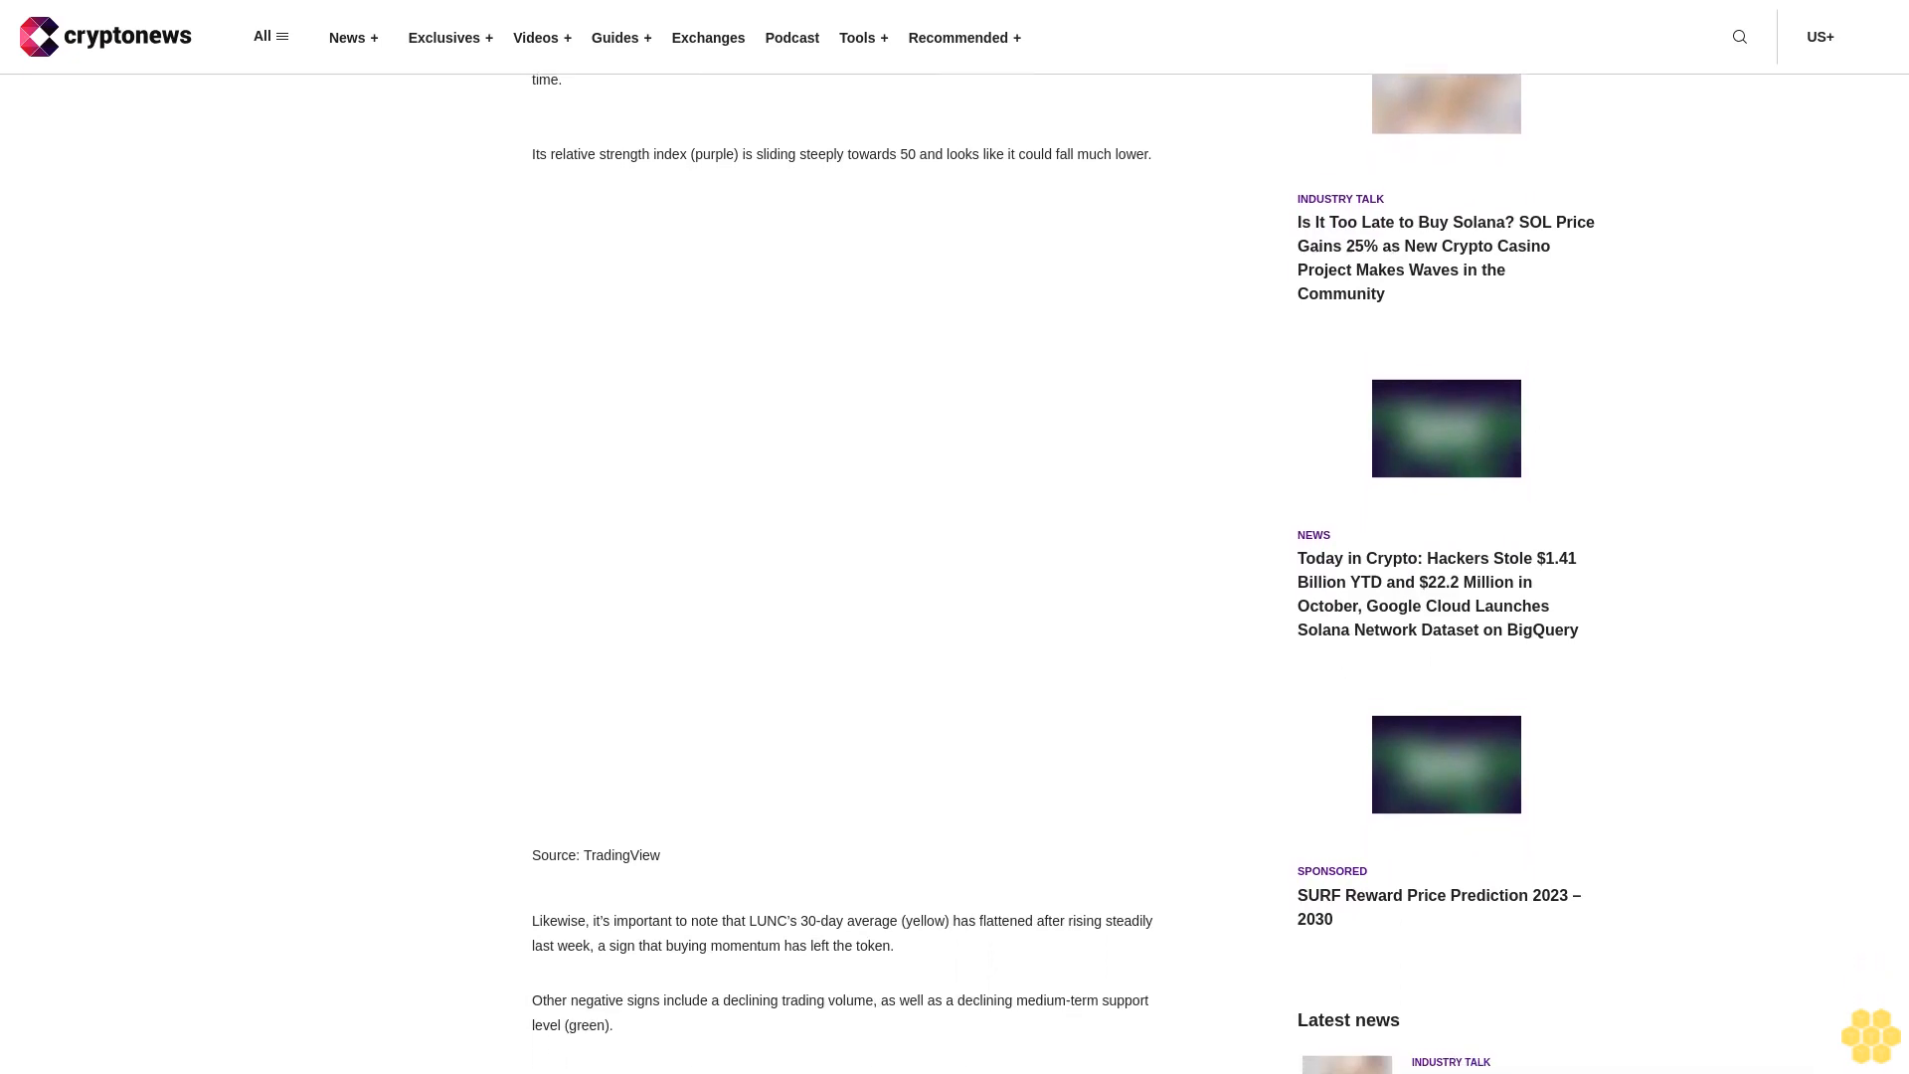
pyautogui.scroll(-3)
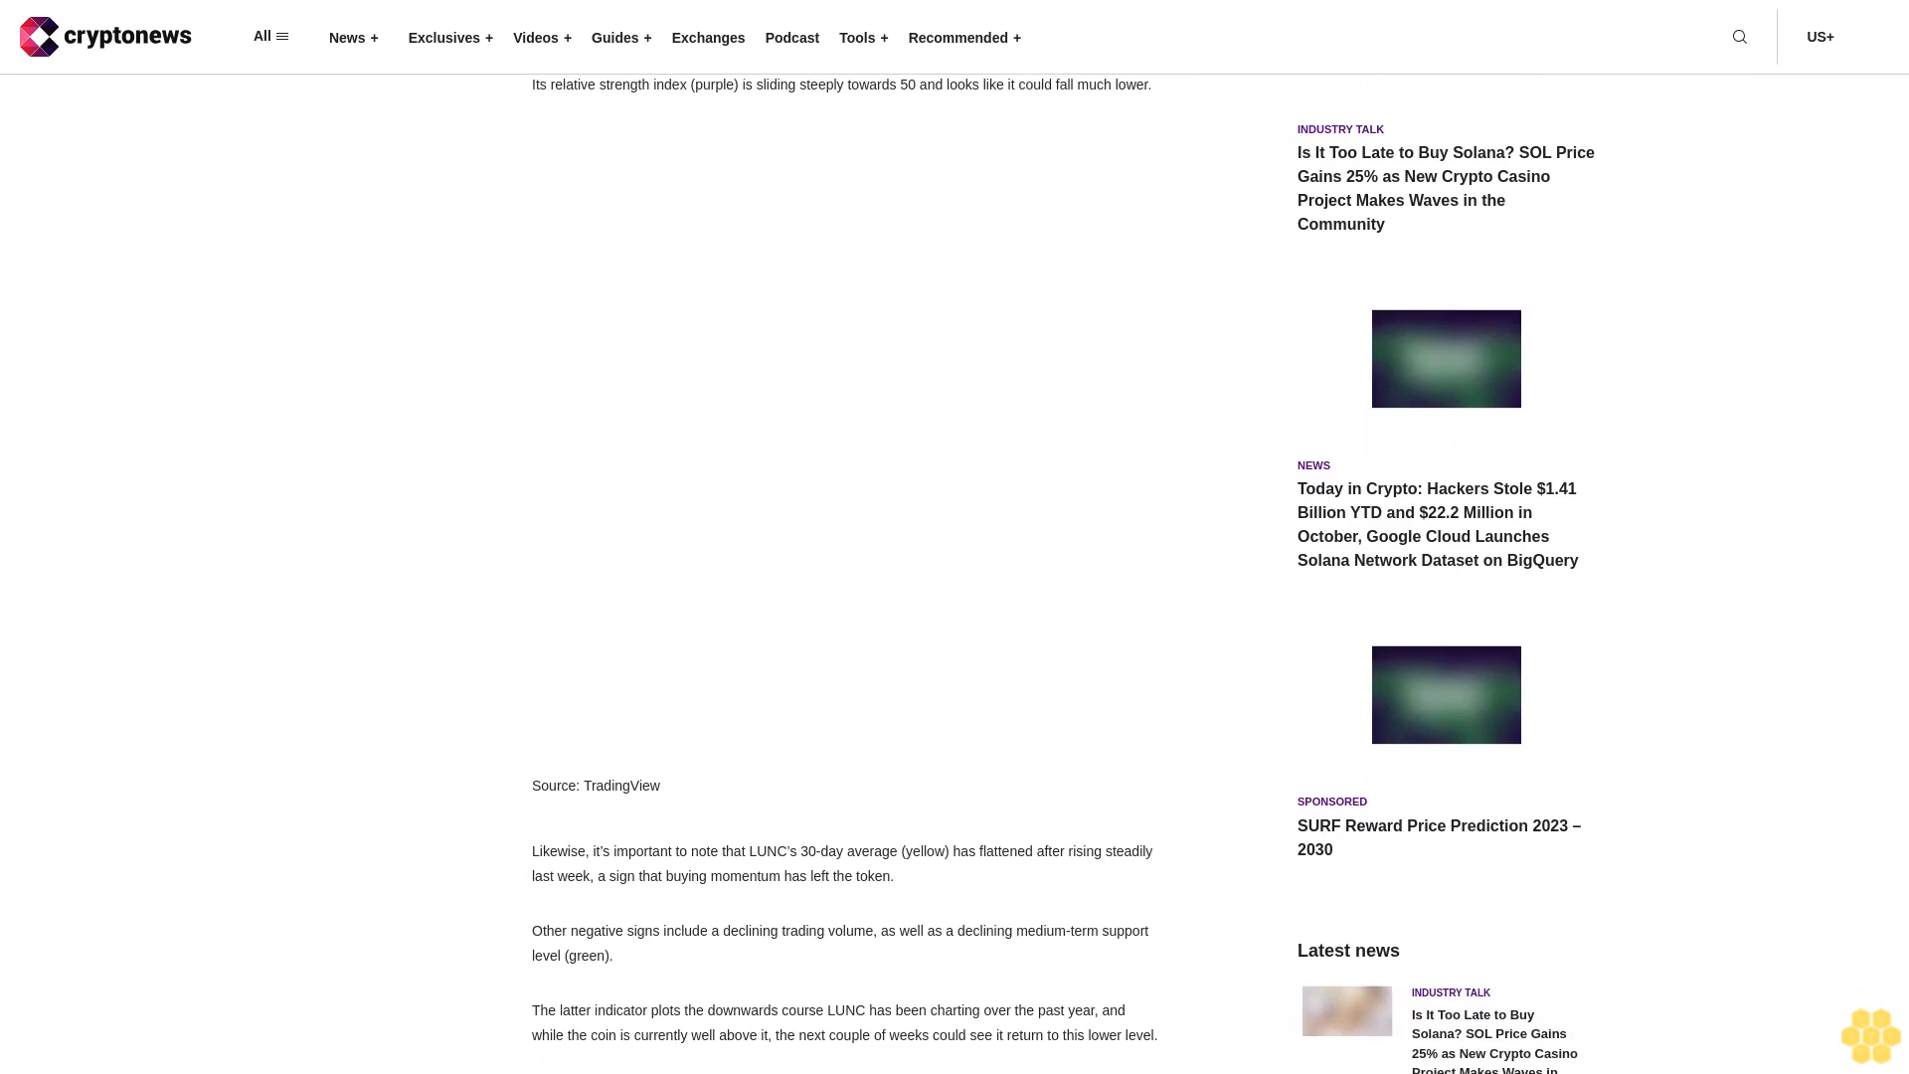
pyautogui.scroll(-3)
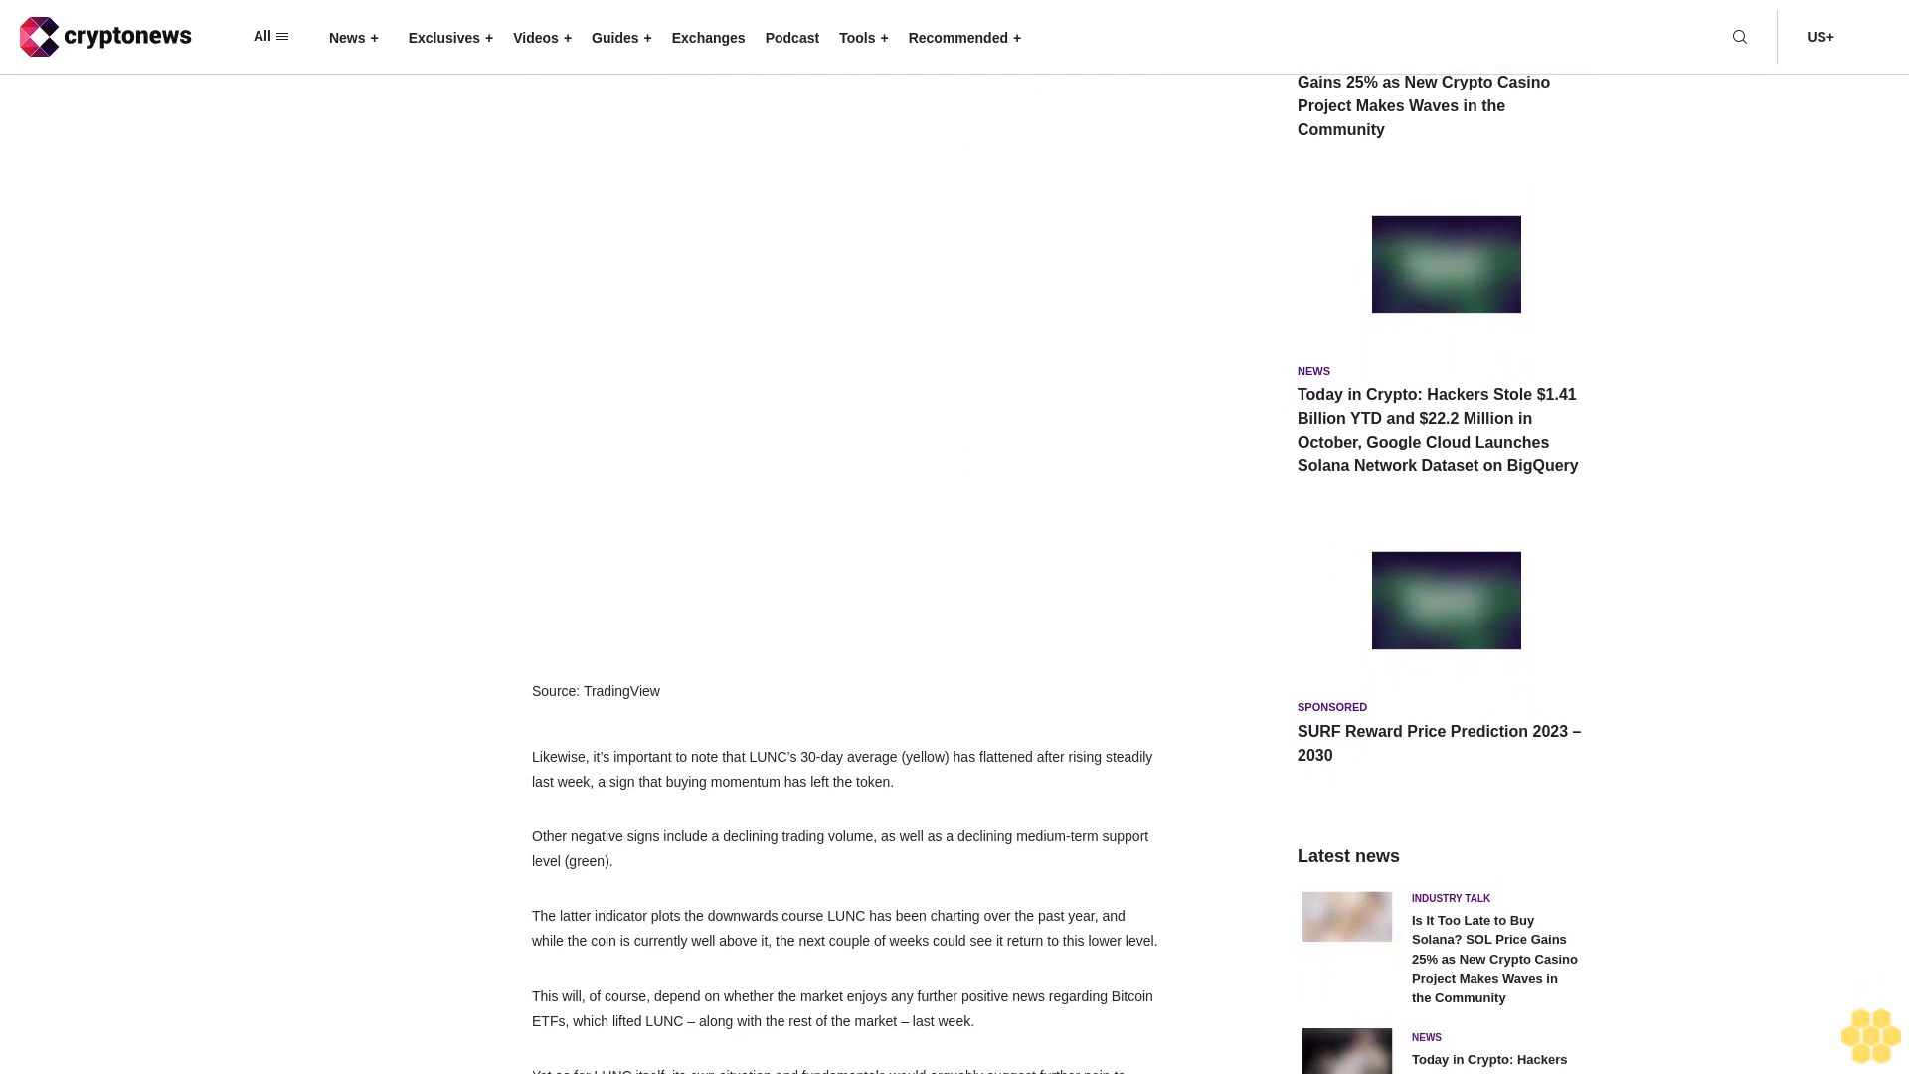
pyautogui.scroll(-3)
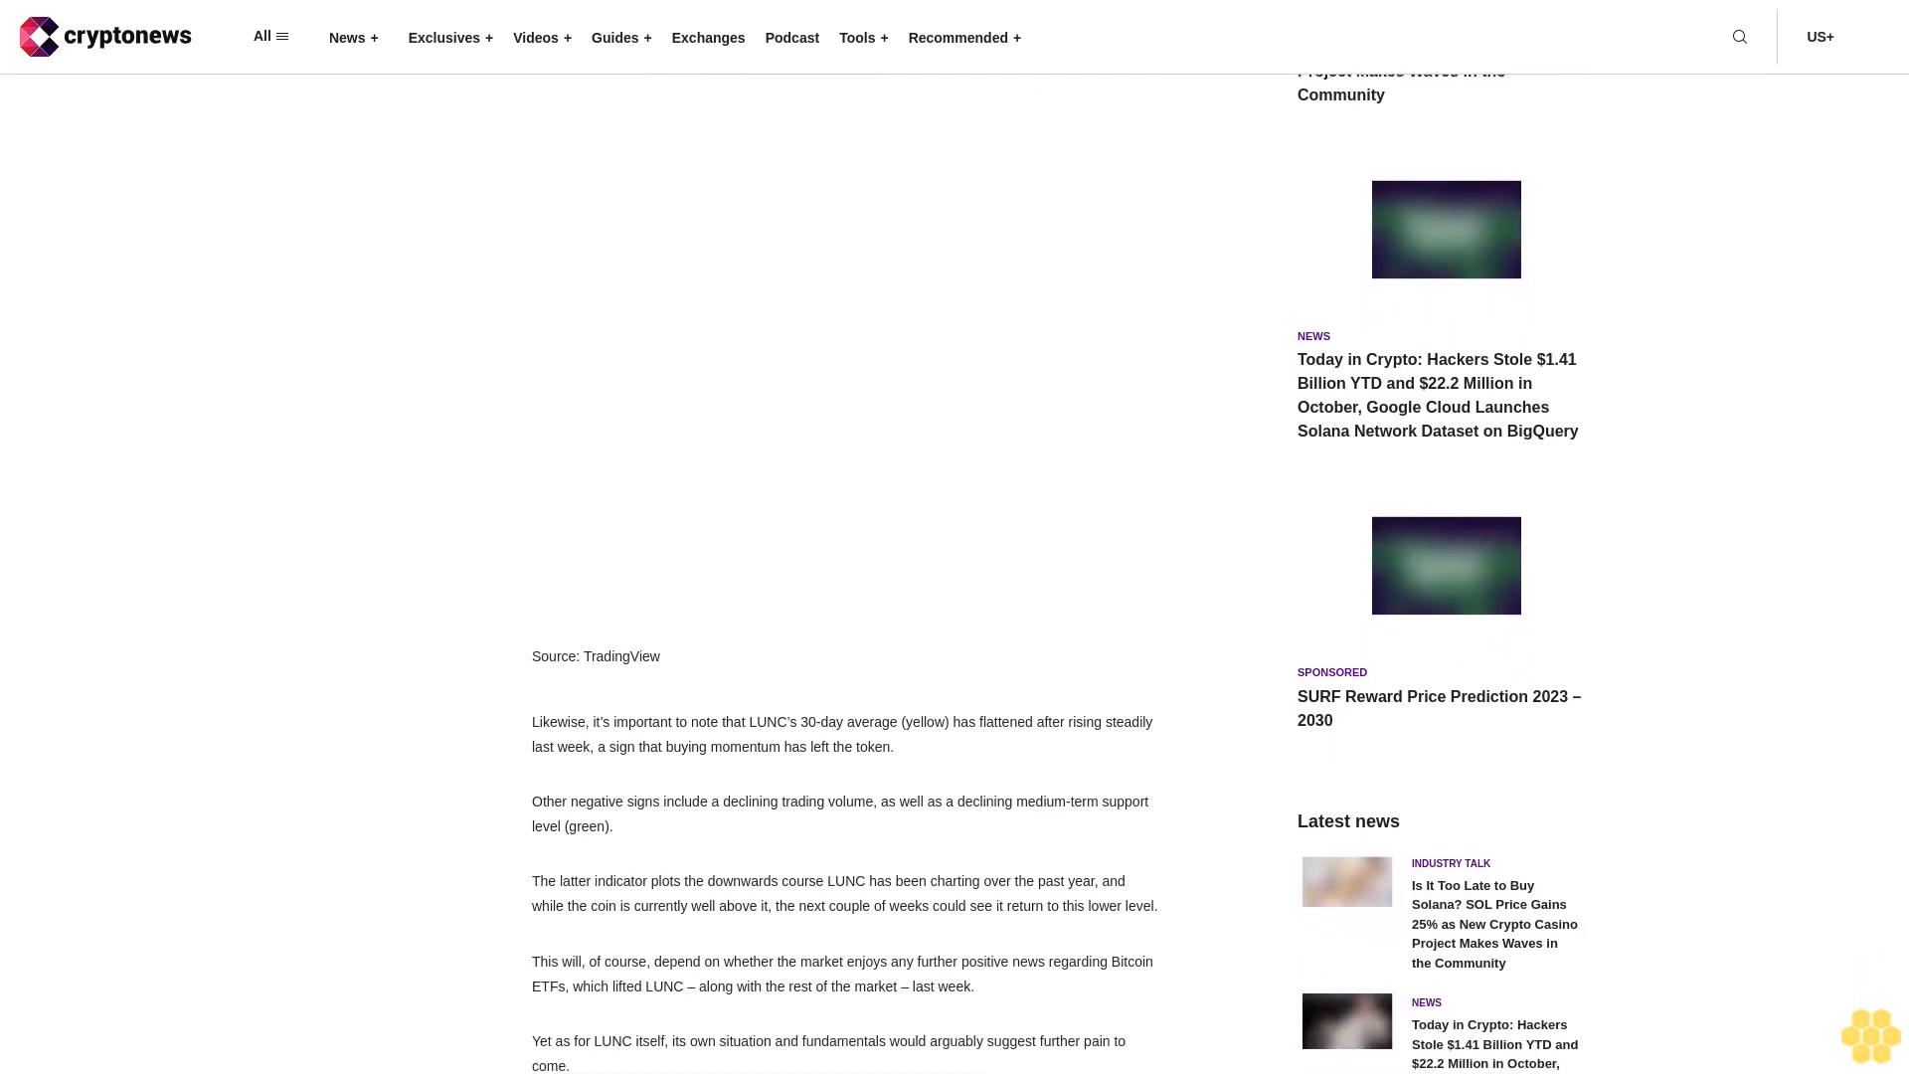
pyautogui.scroll(3)
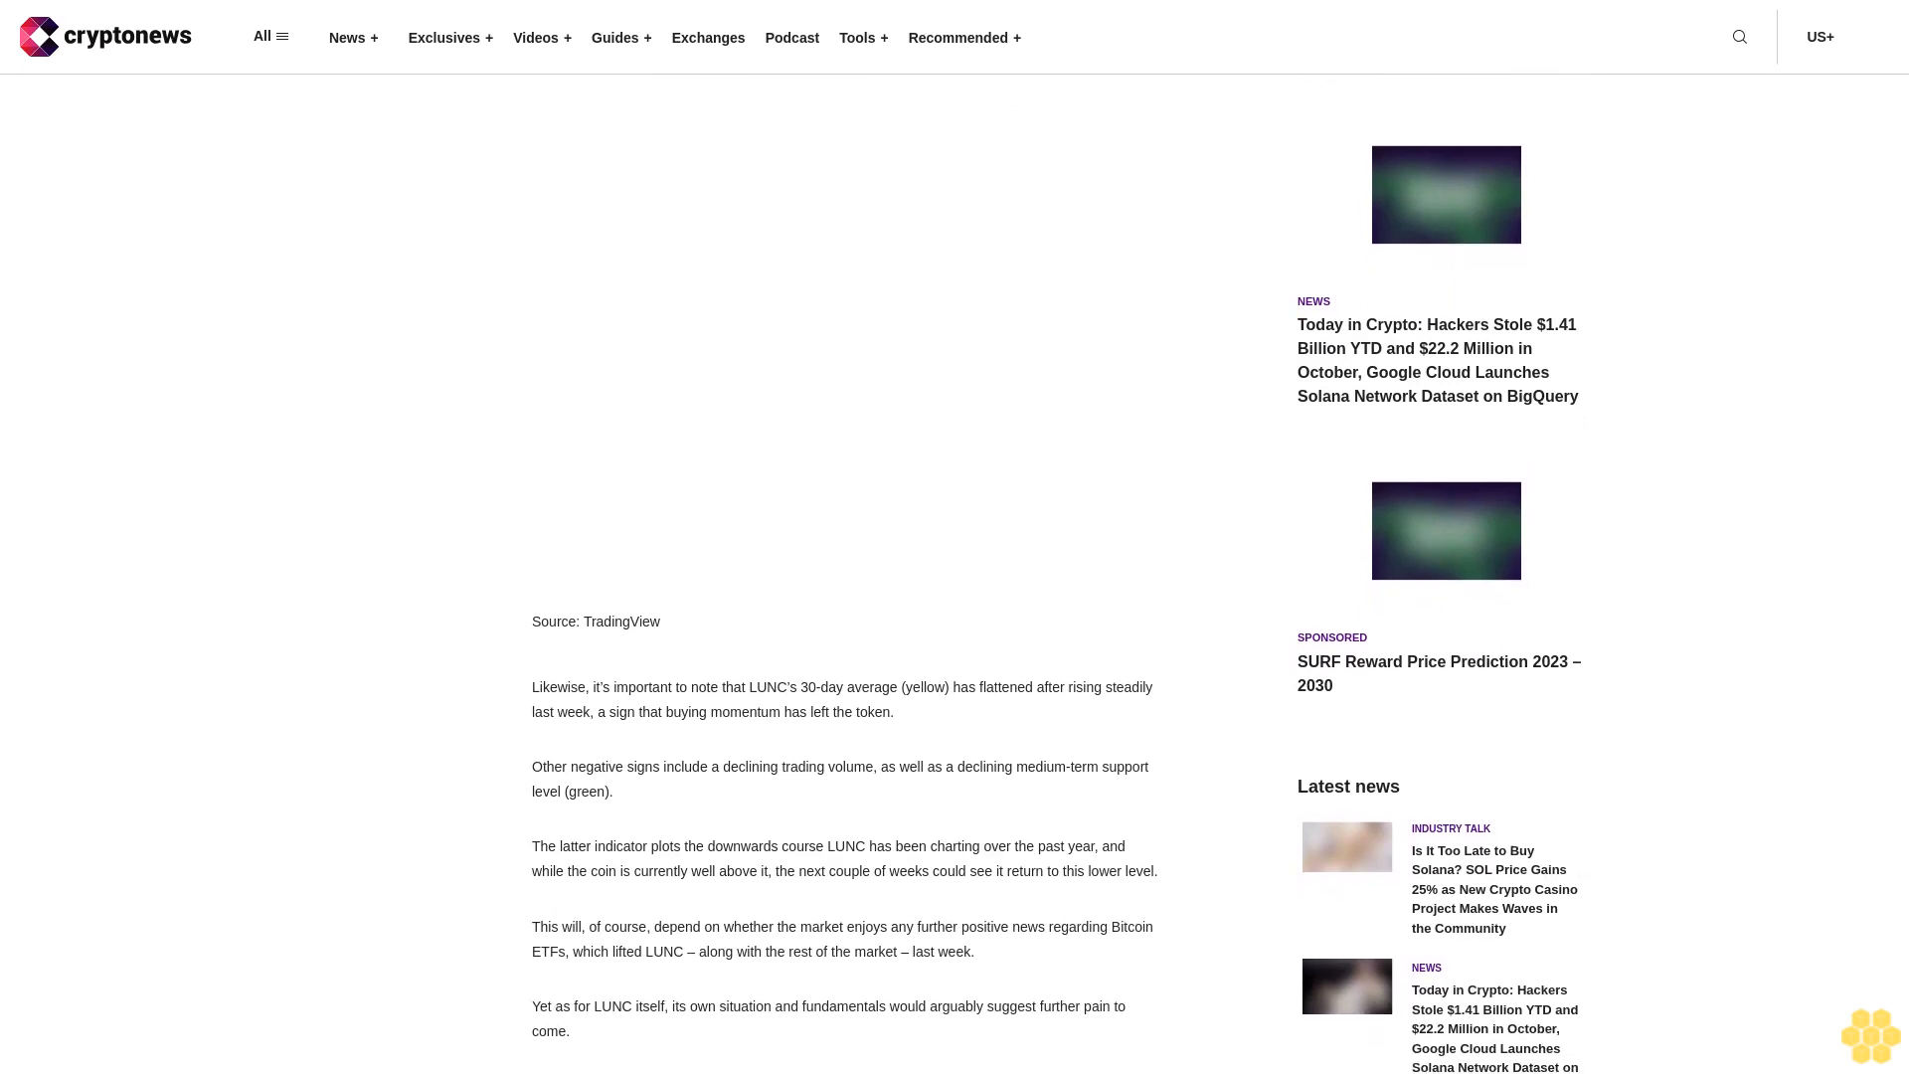
pyautogui.scroll(-3)
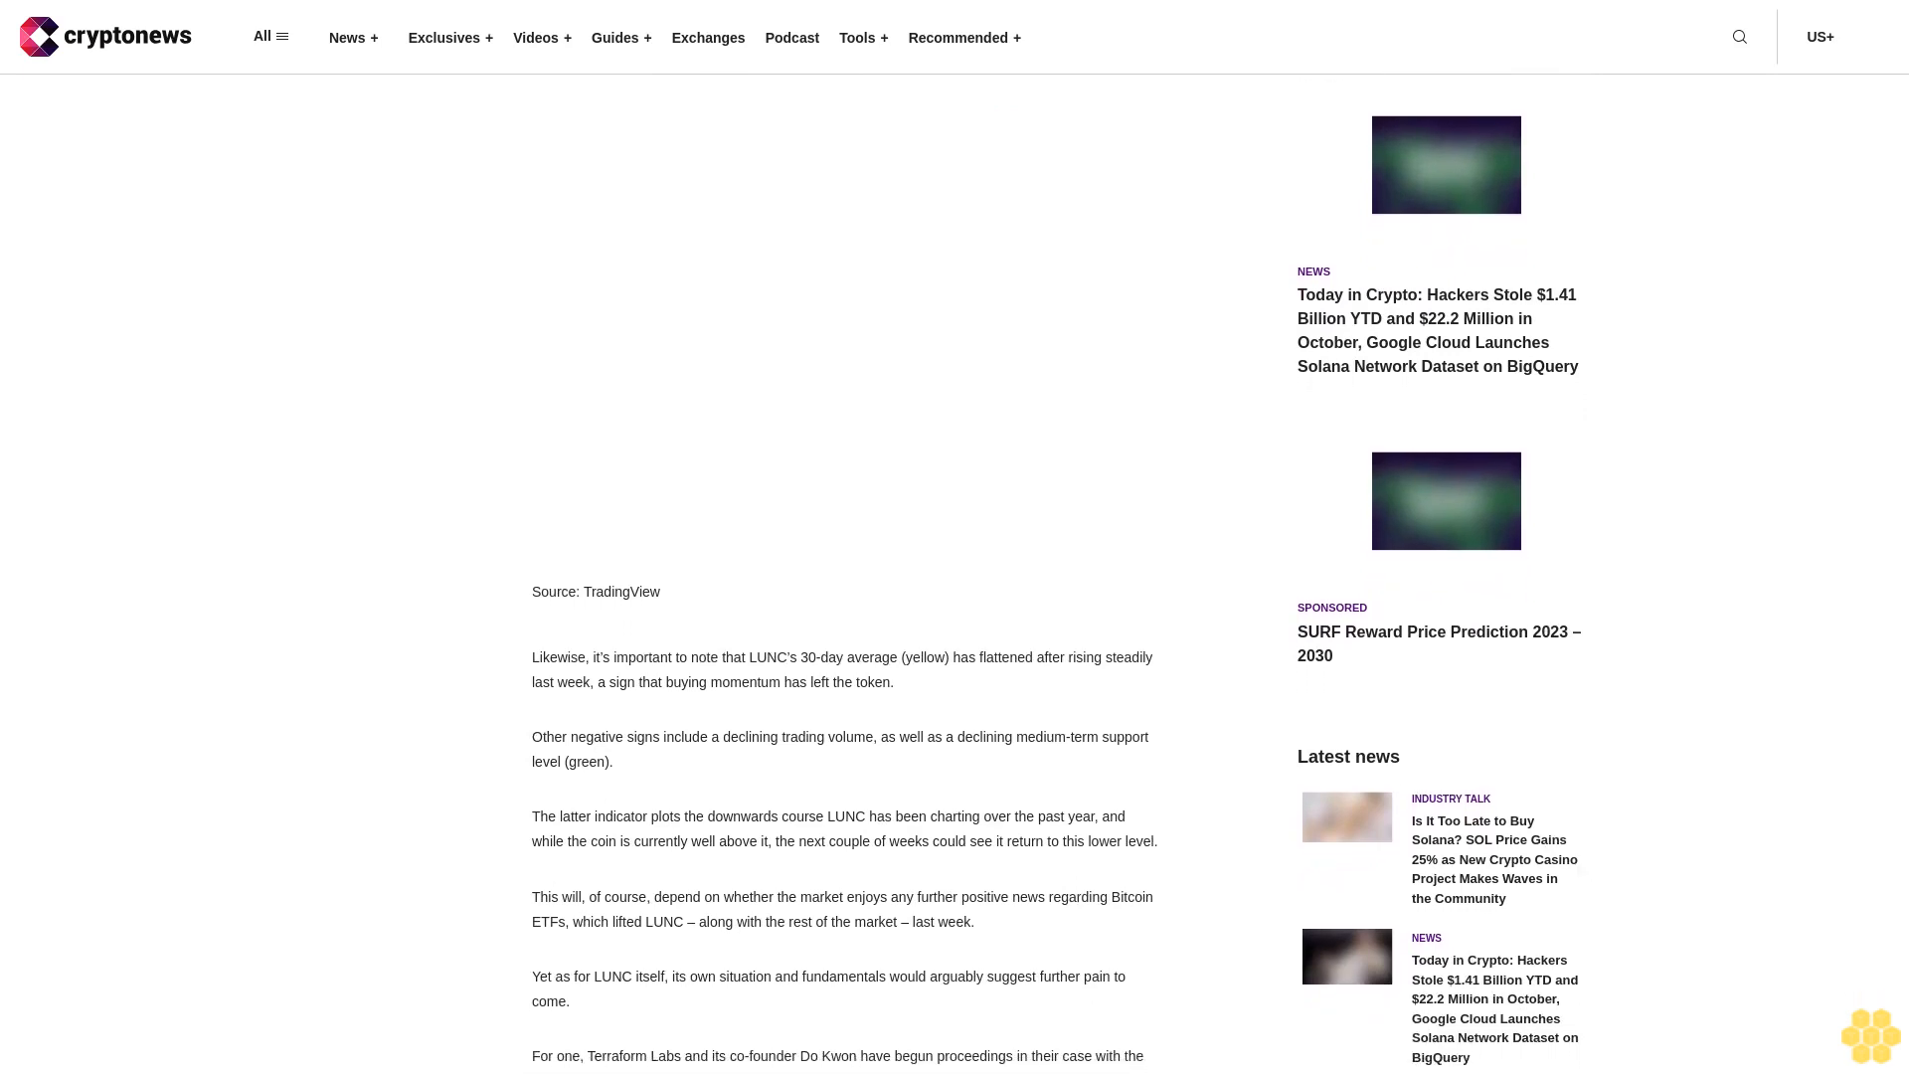
pyautogui.scroll(-3)
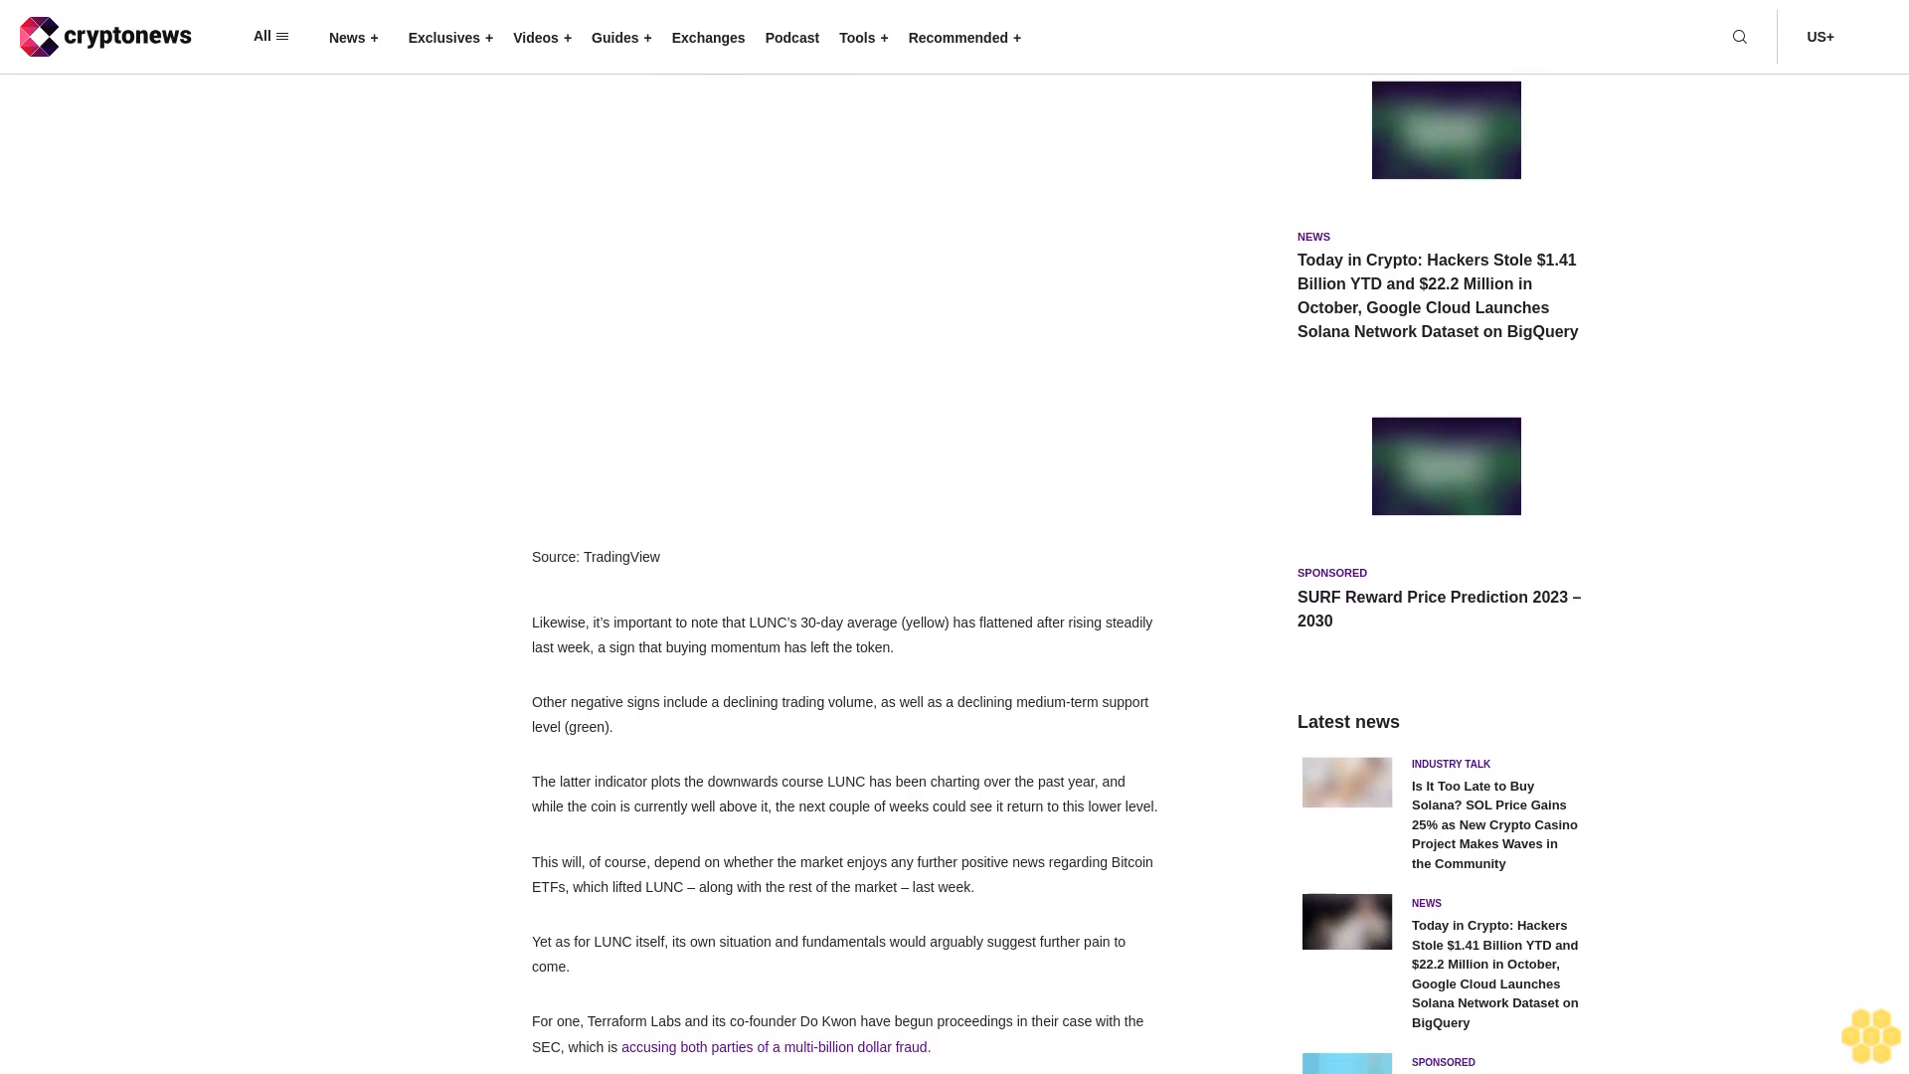
pyautogui.scroll(-3)
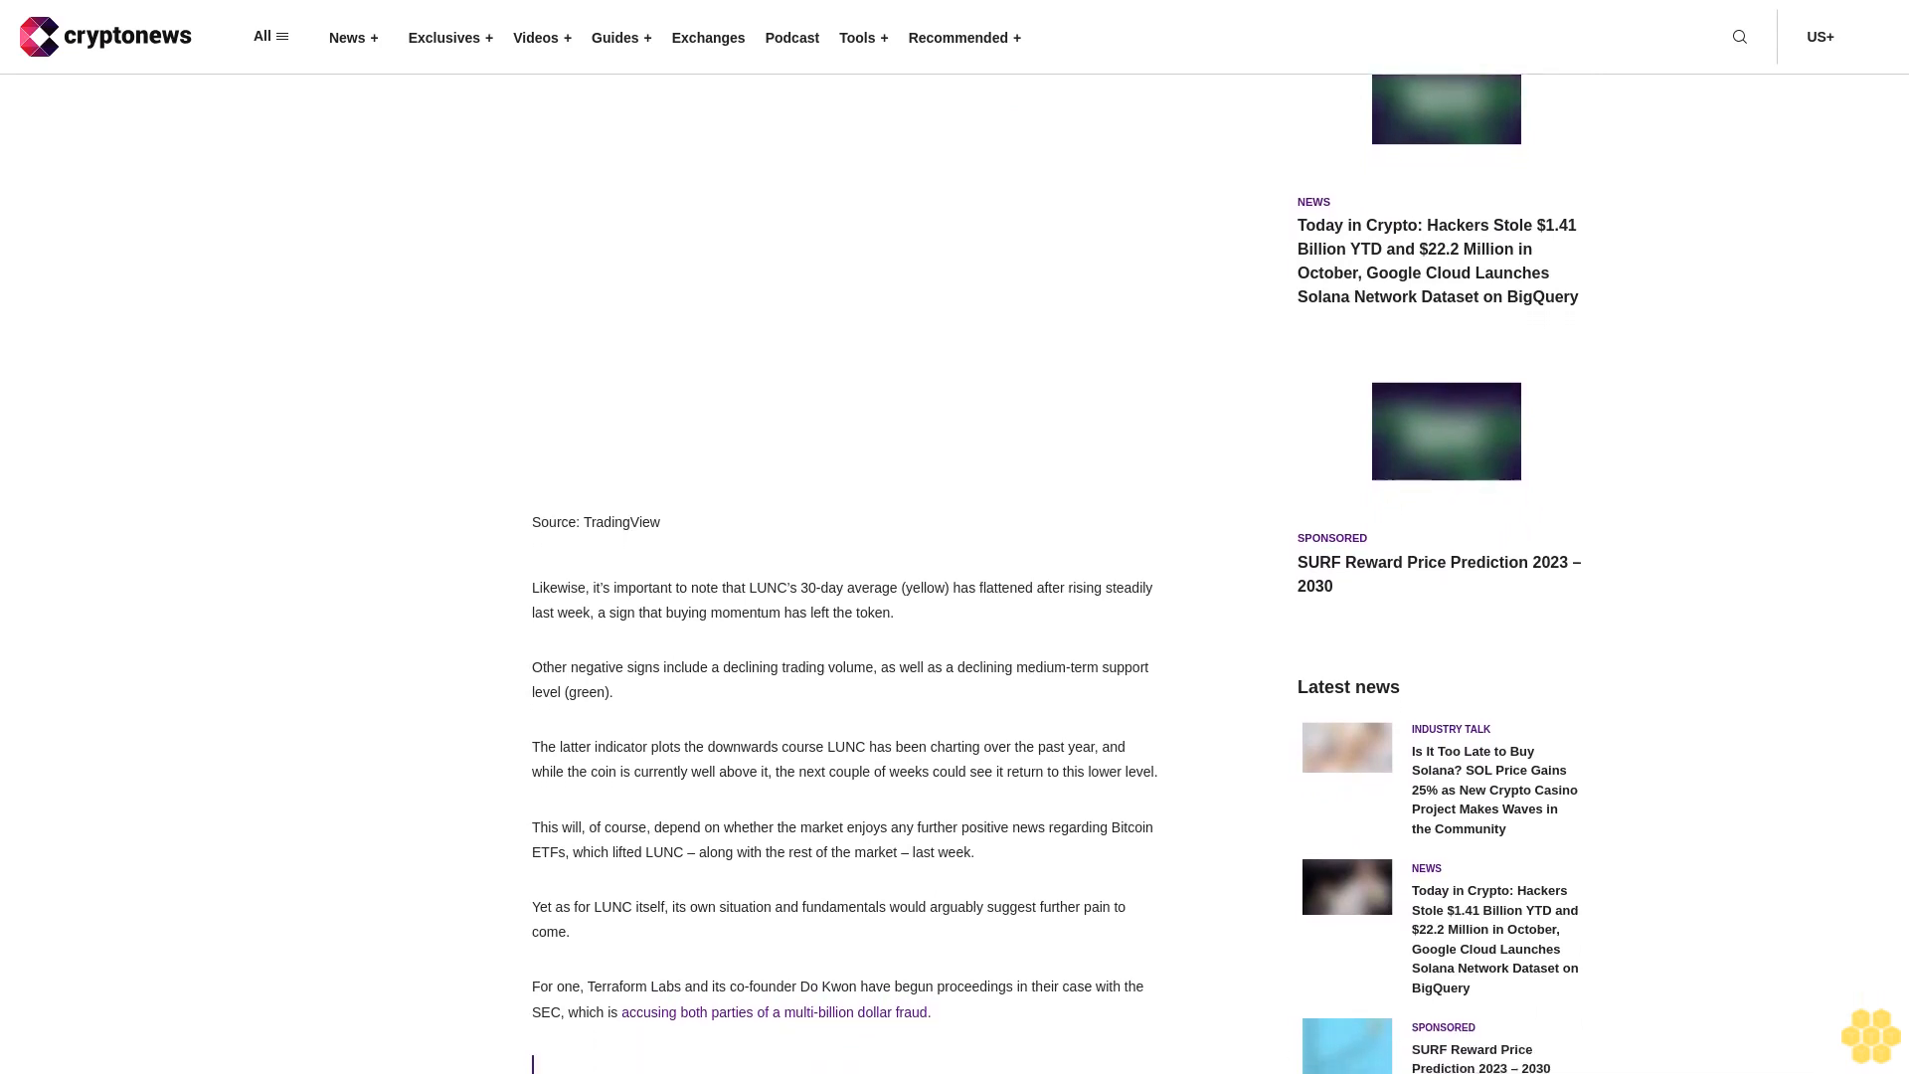
pyautogui.scroll(-3)
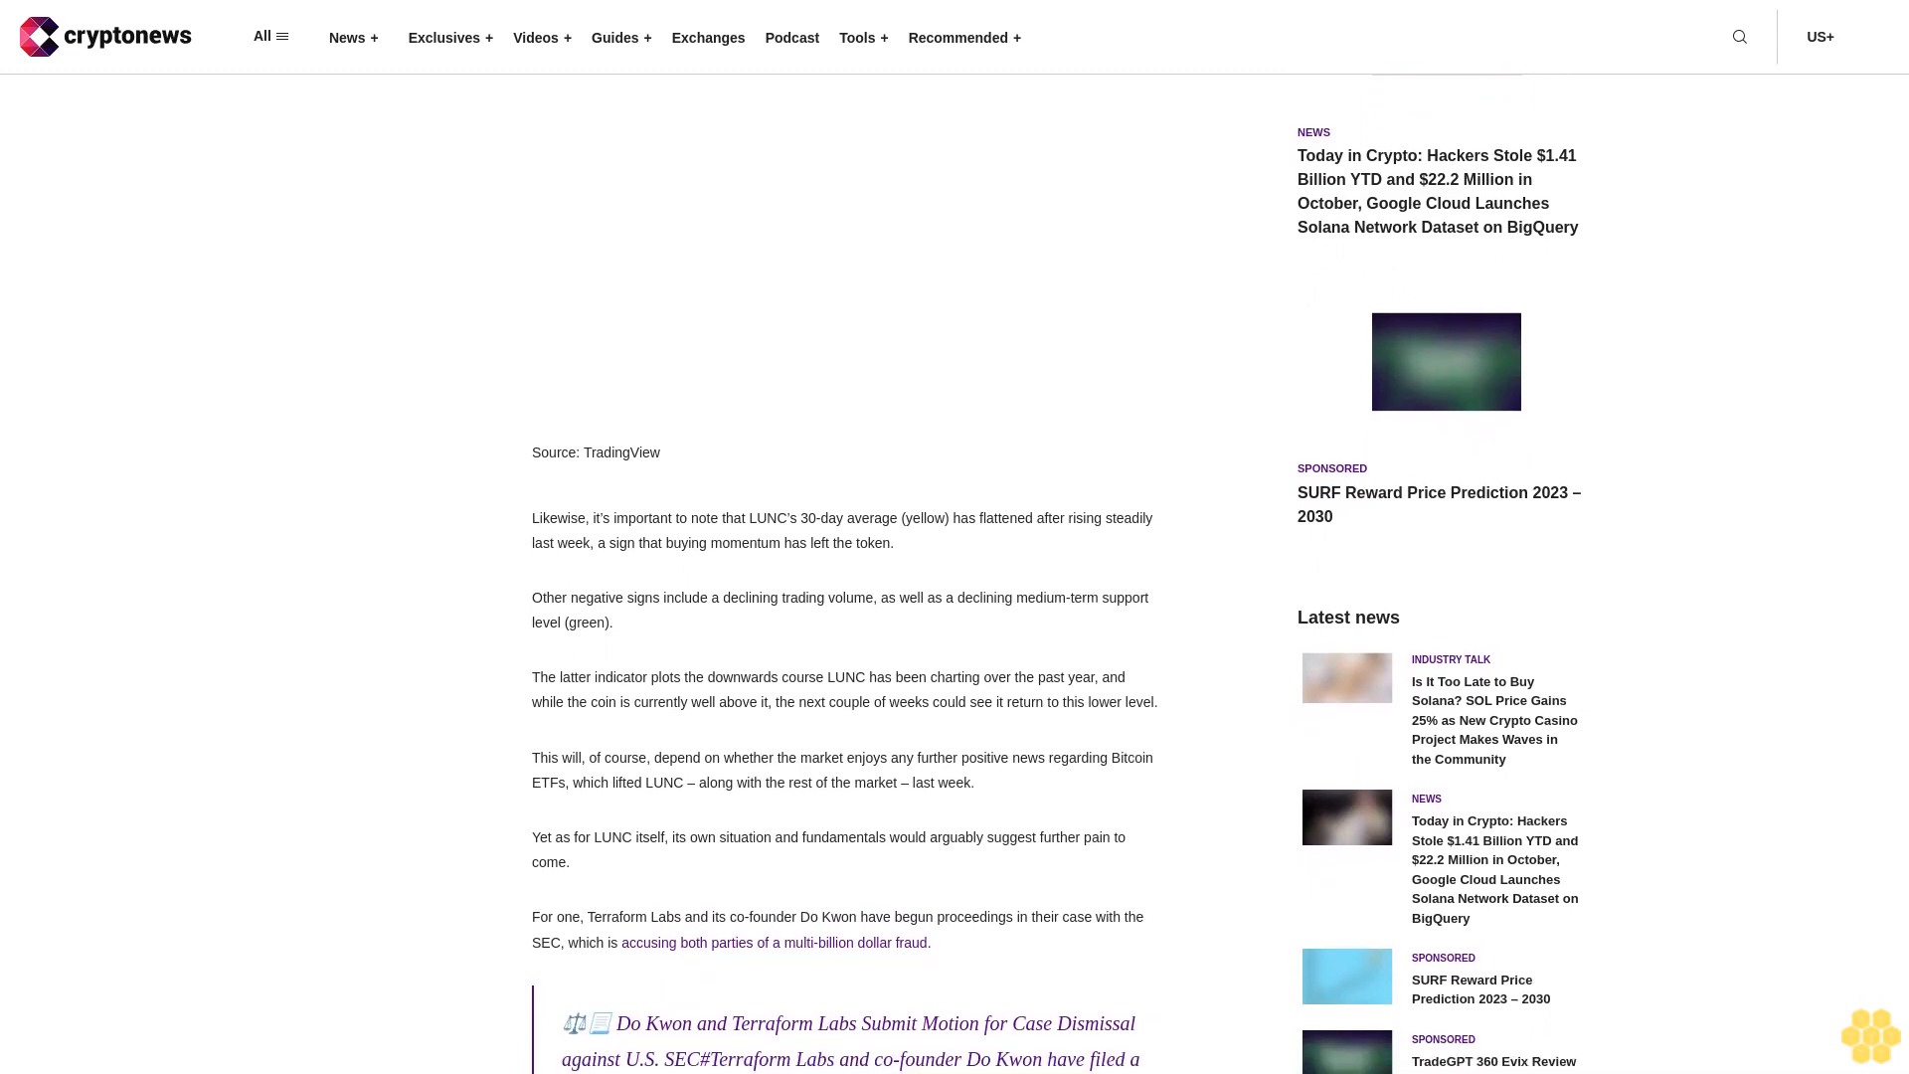
pyautogui.scroll(-3)
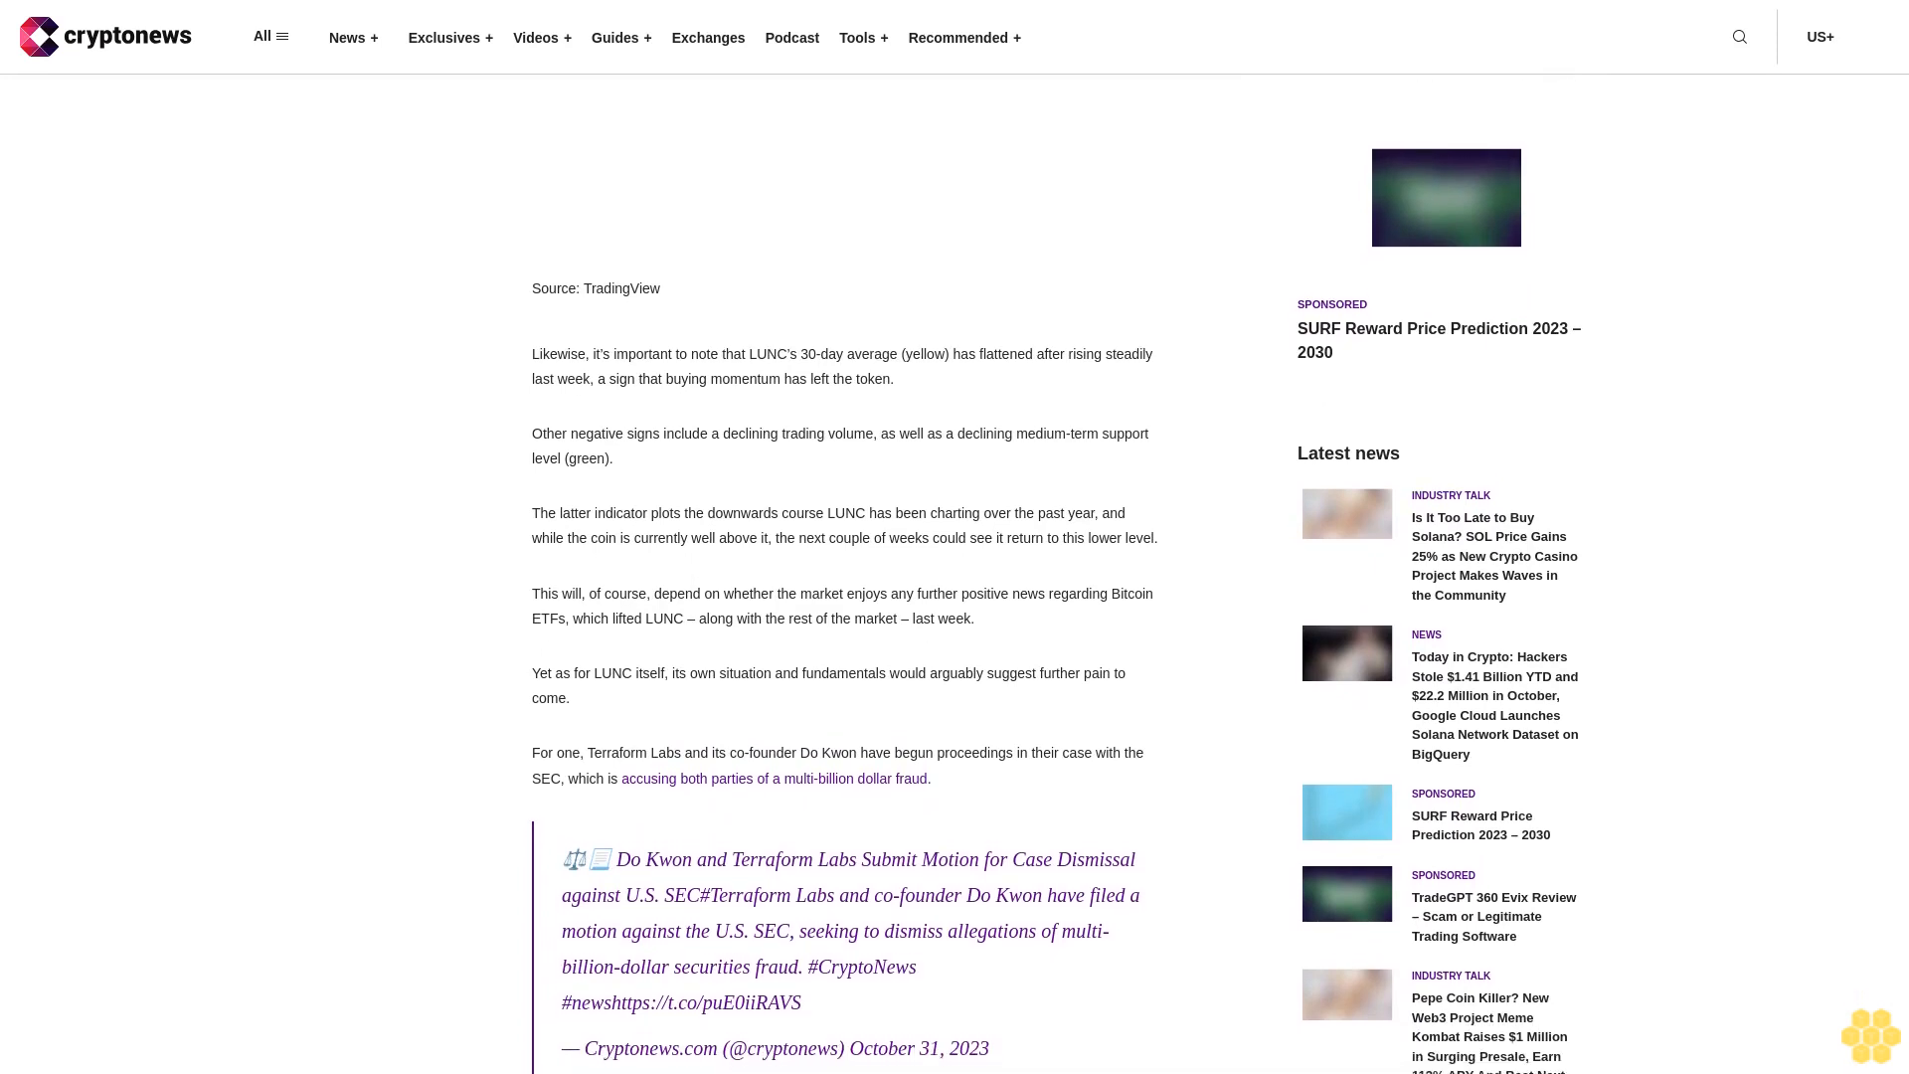
pyautogui.scroll(3)
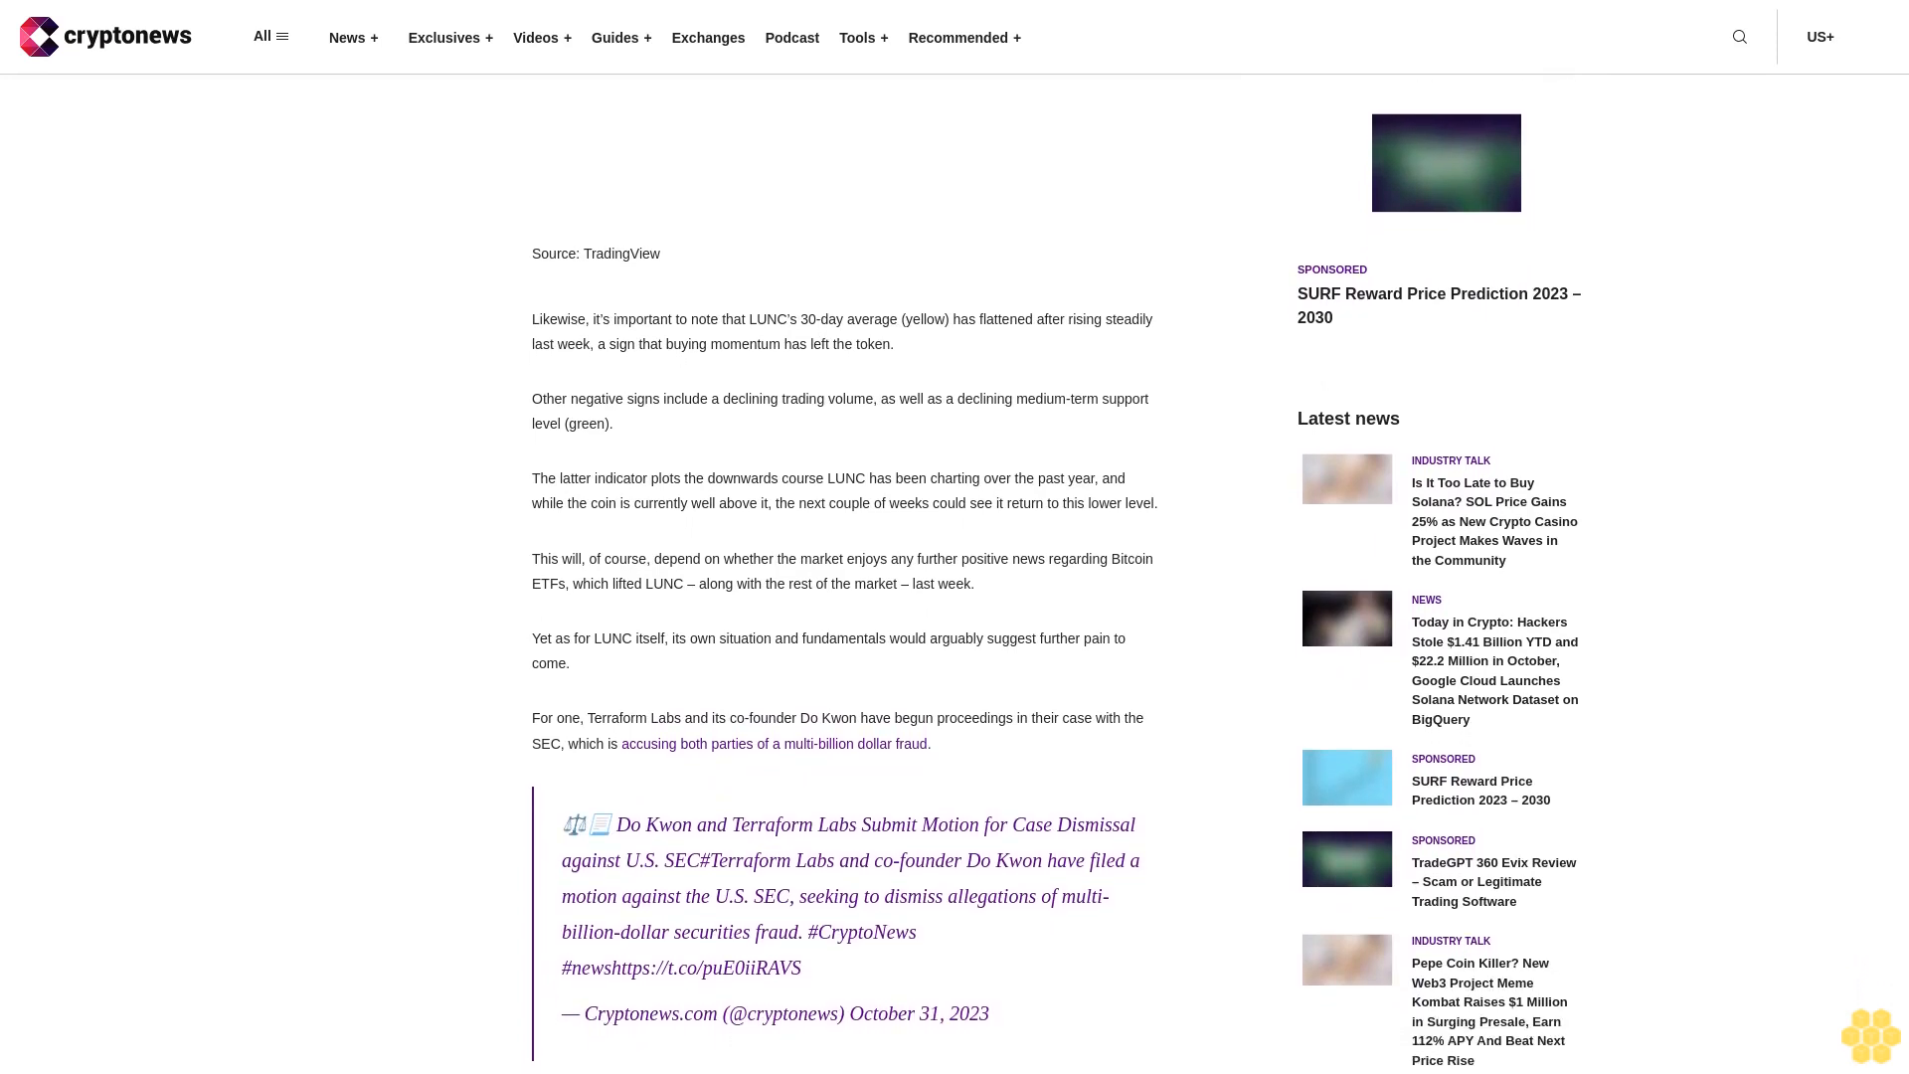
pyautogui.scroll(-3)
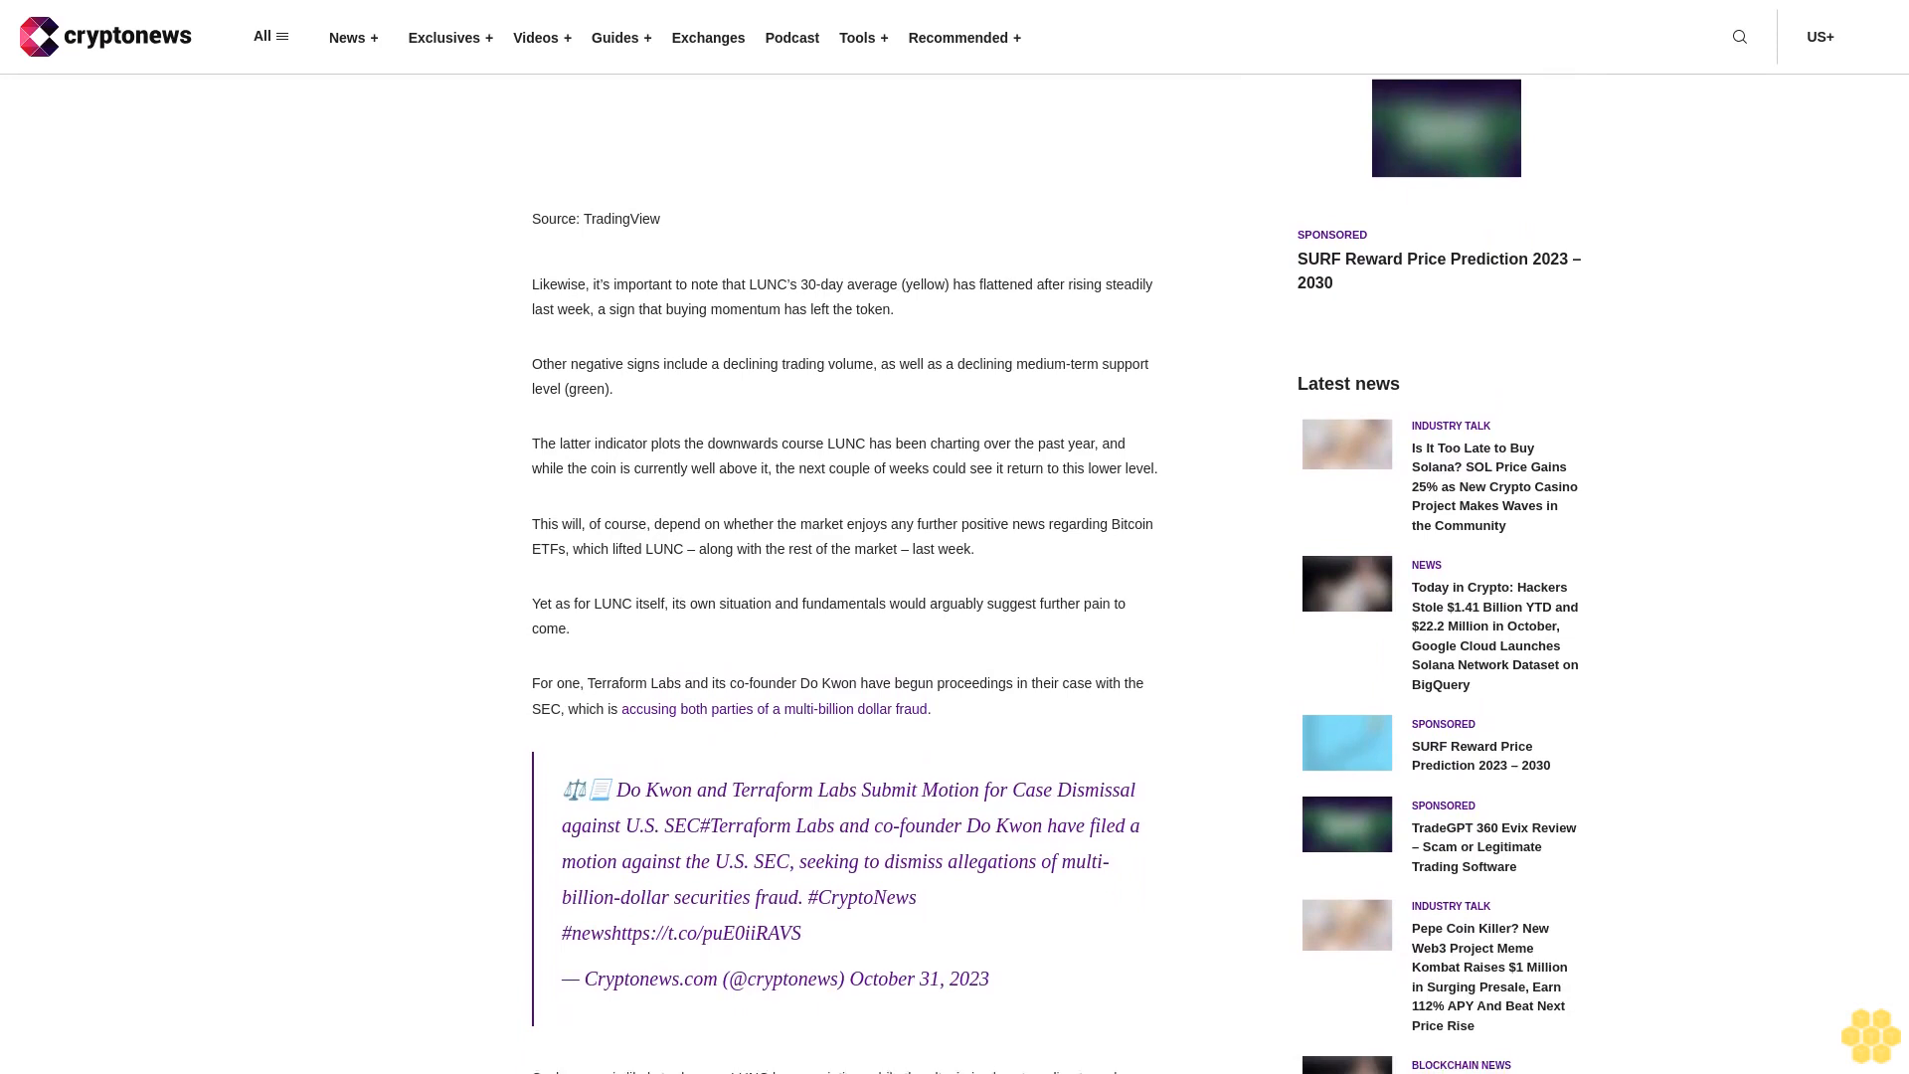
pyautogui.scroll(-3)
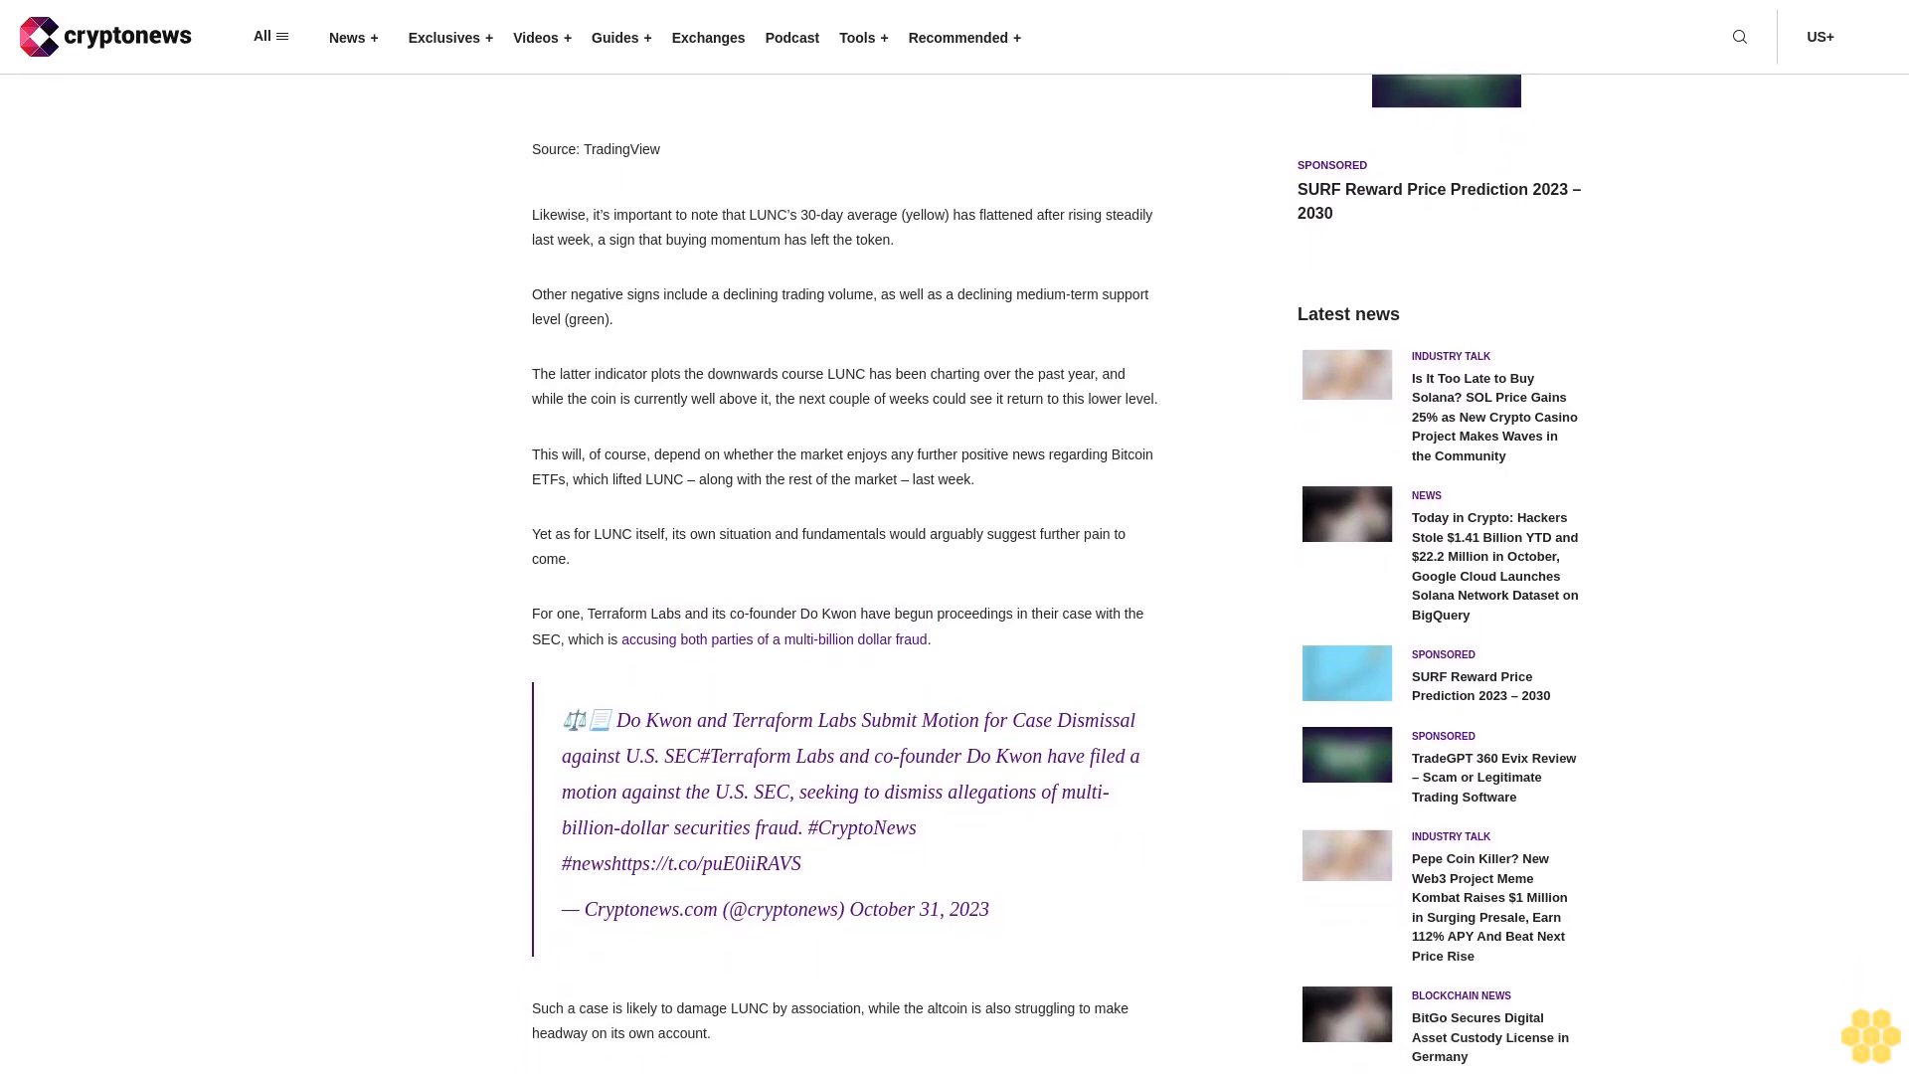
pyautogui.scroll(-3)
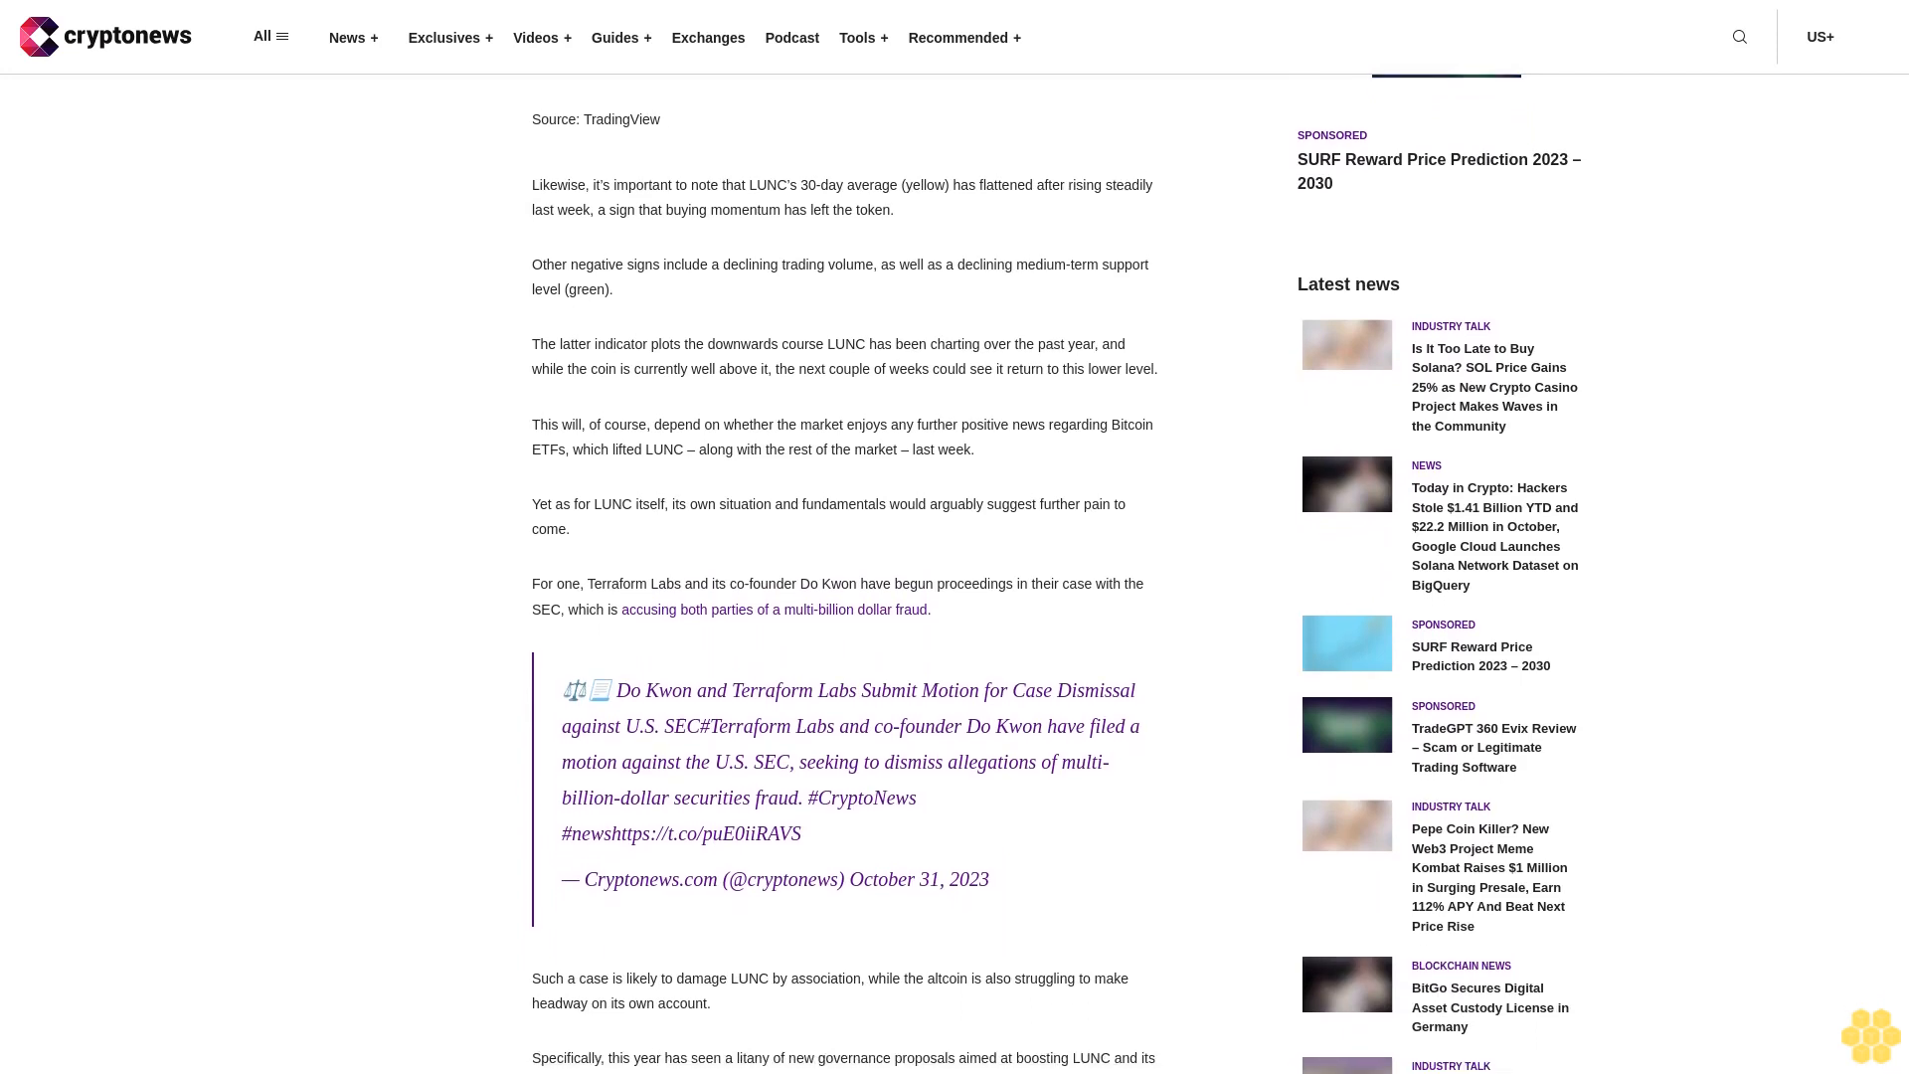
pyautogui.scroll(-3)
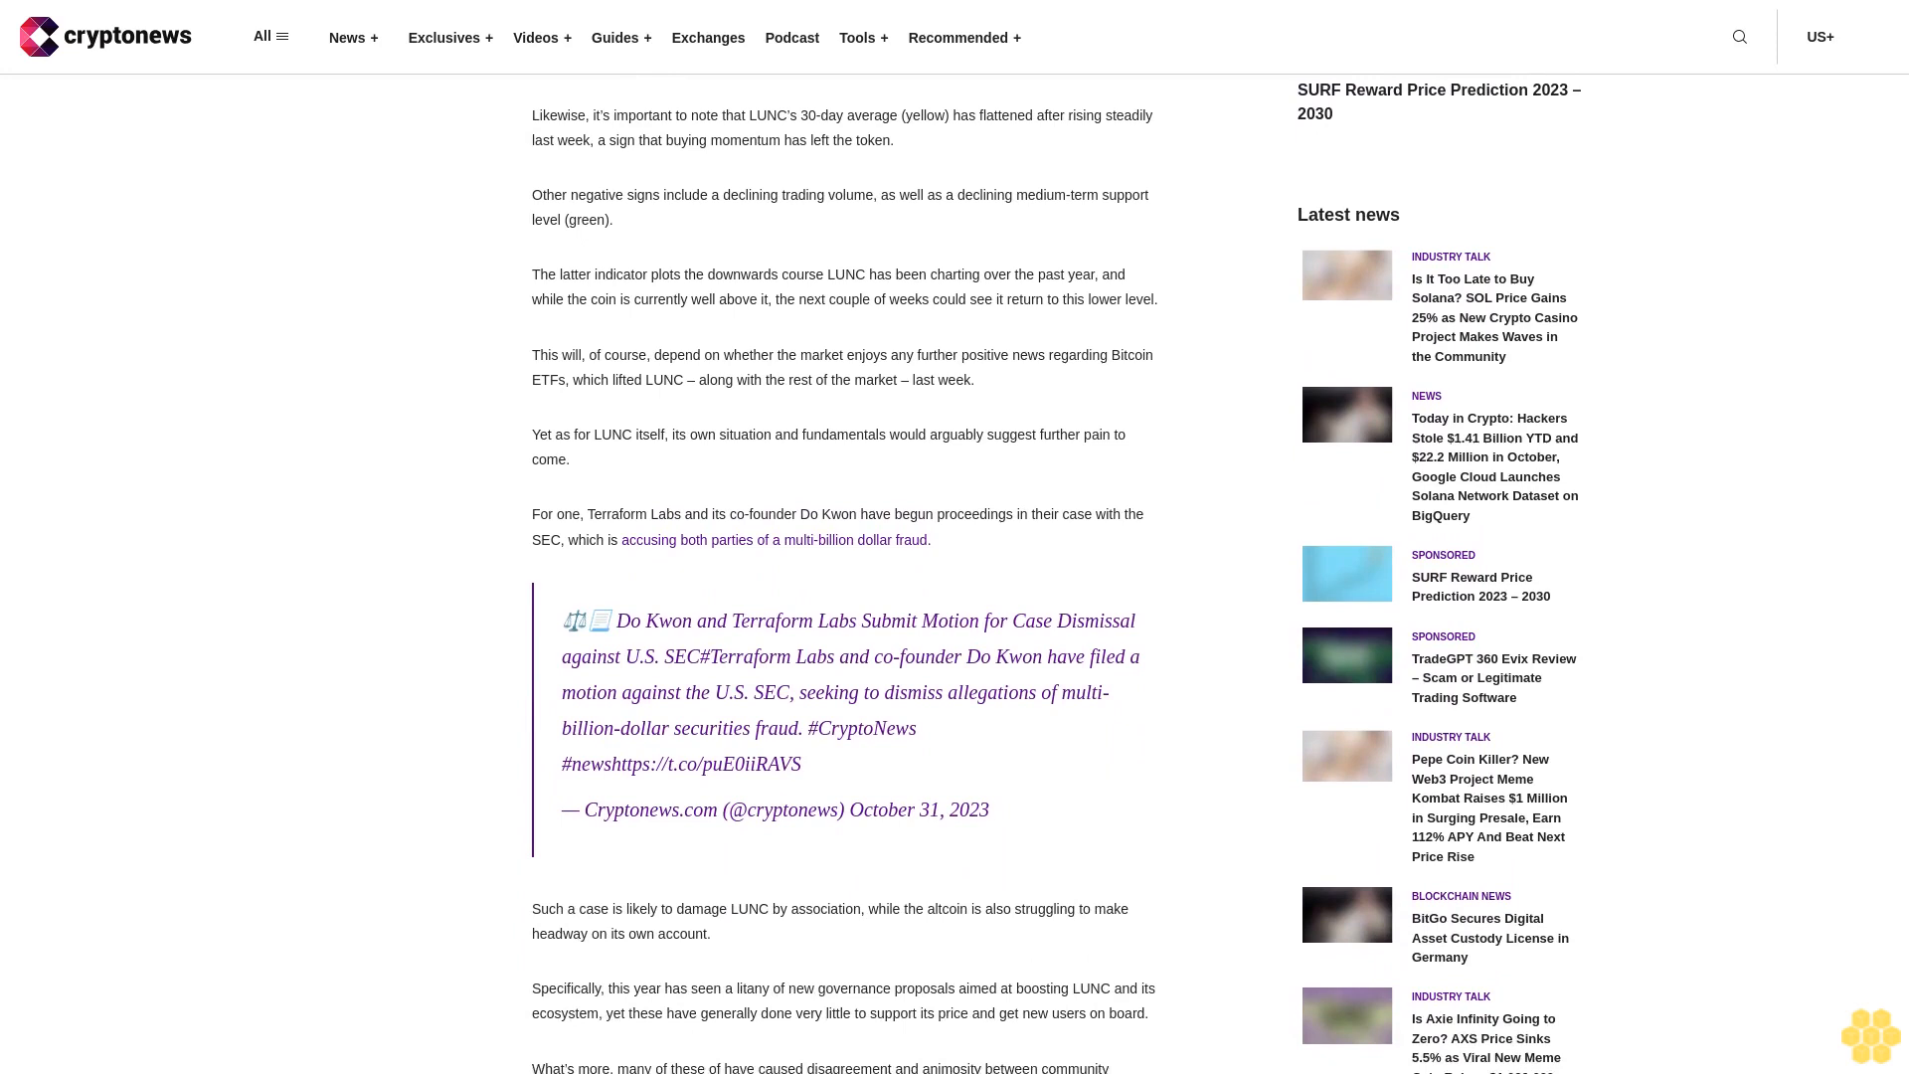
pyautogui.scroll(-3)
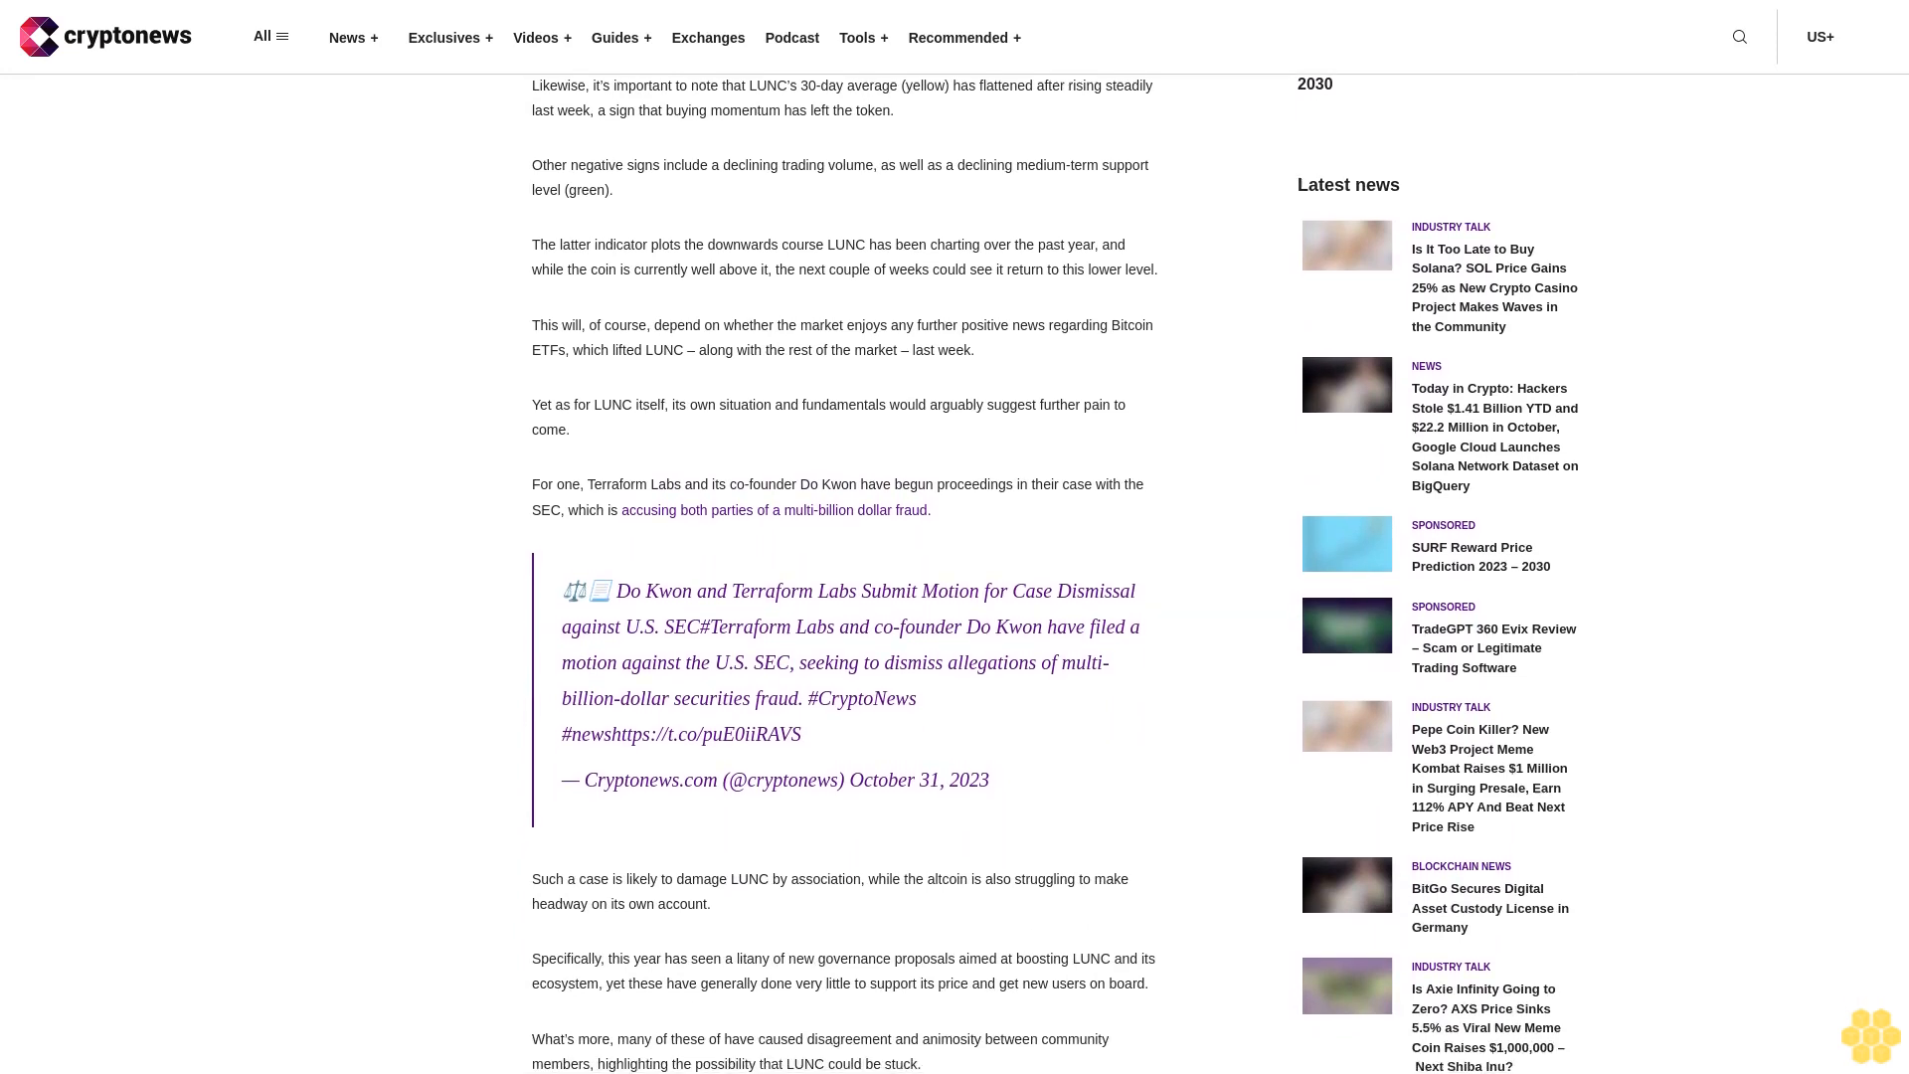
pyautogui.scroll(-3)
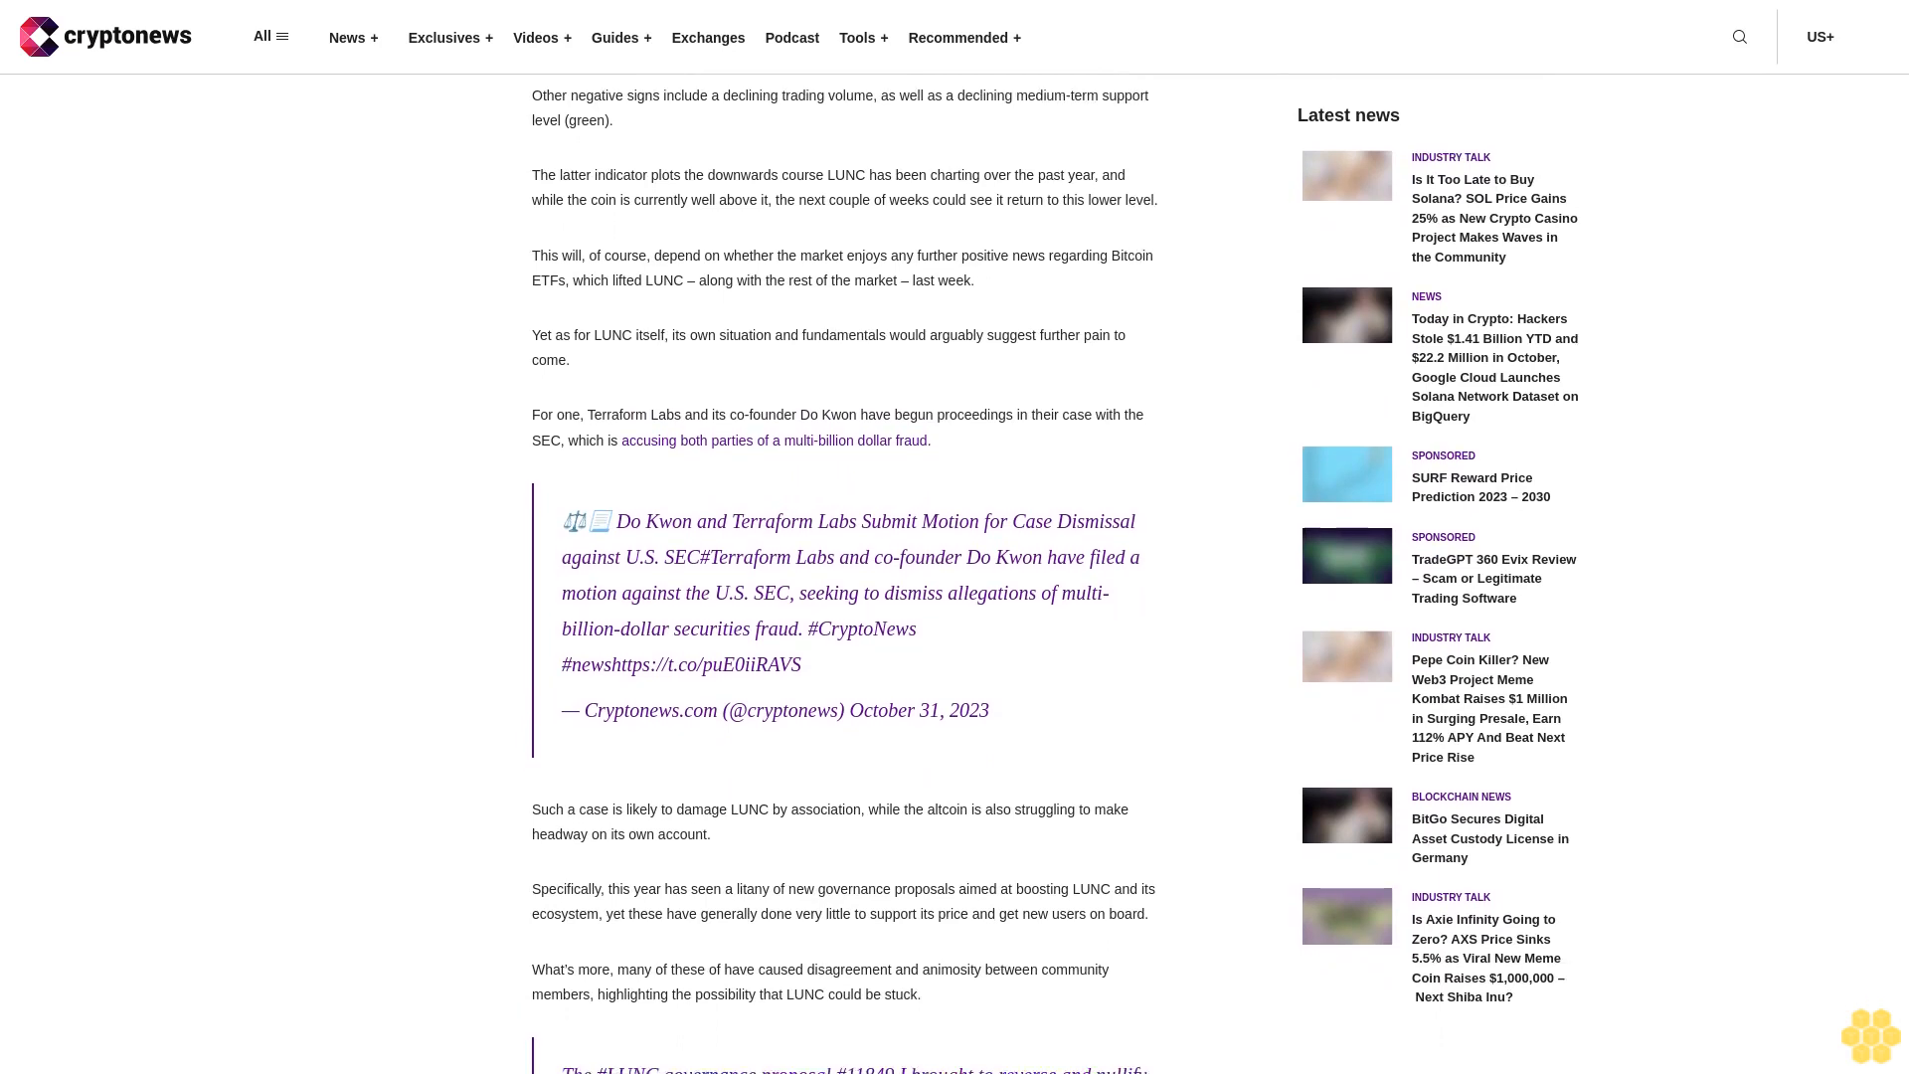
pyautogui.scroll(-3)
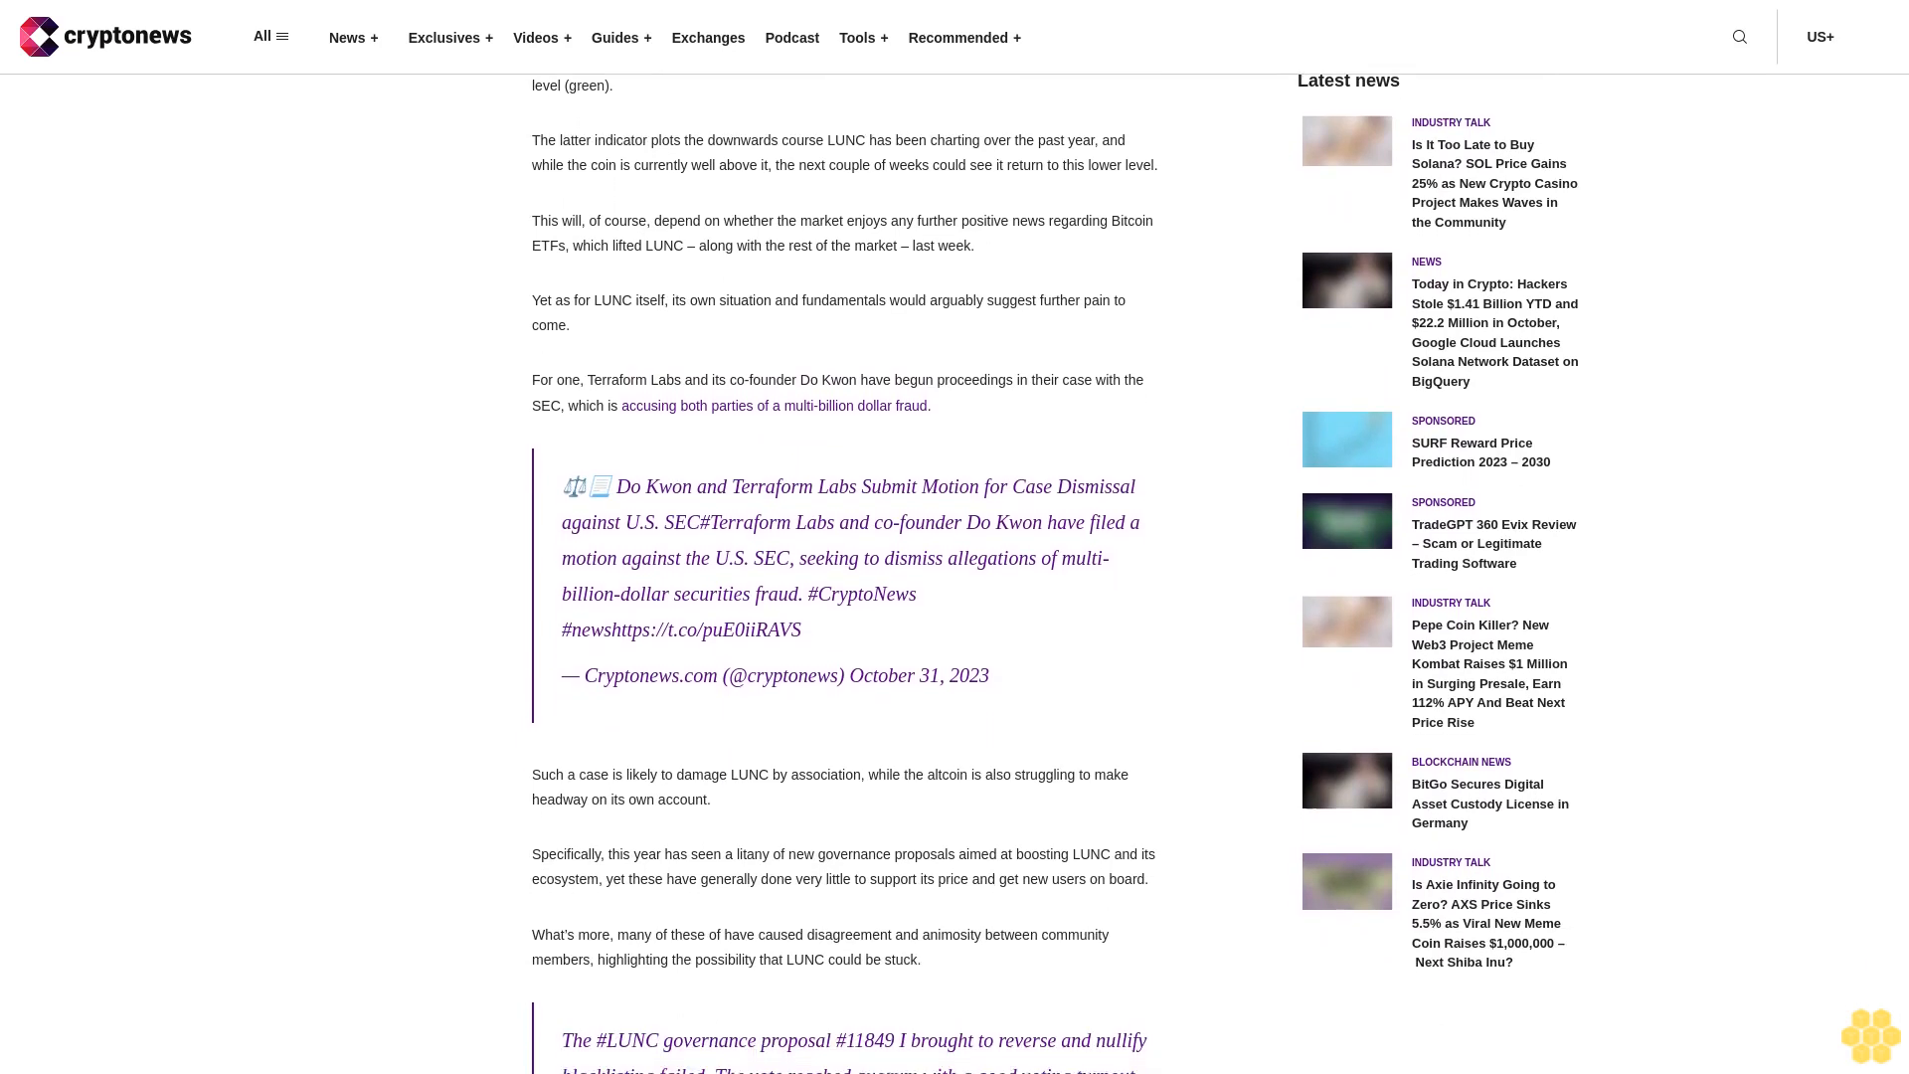
pyautogui.scroll(-3)
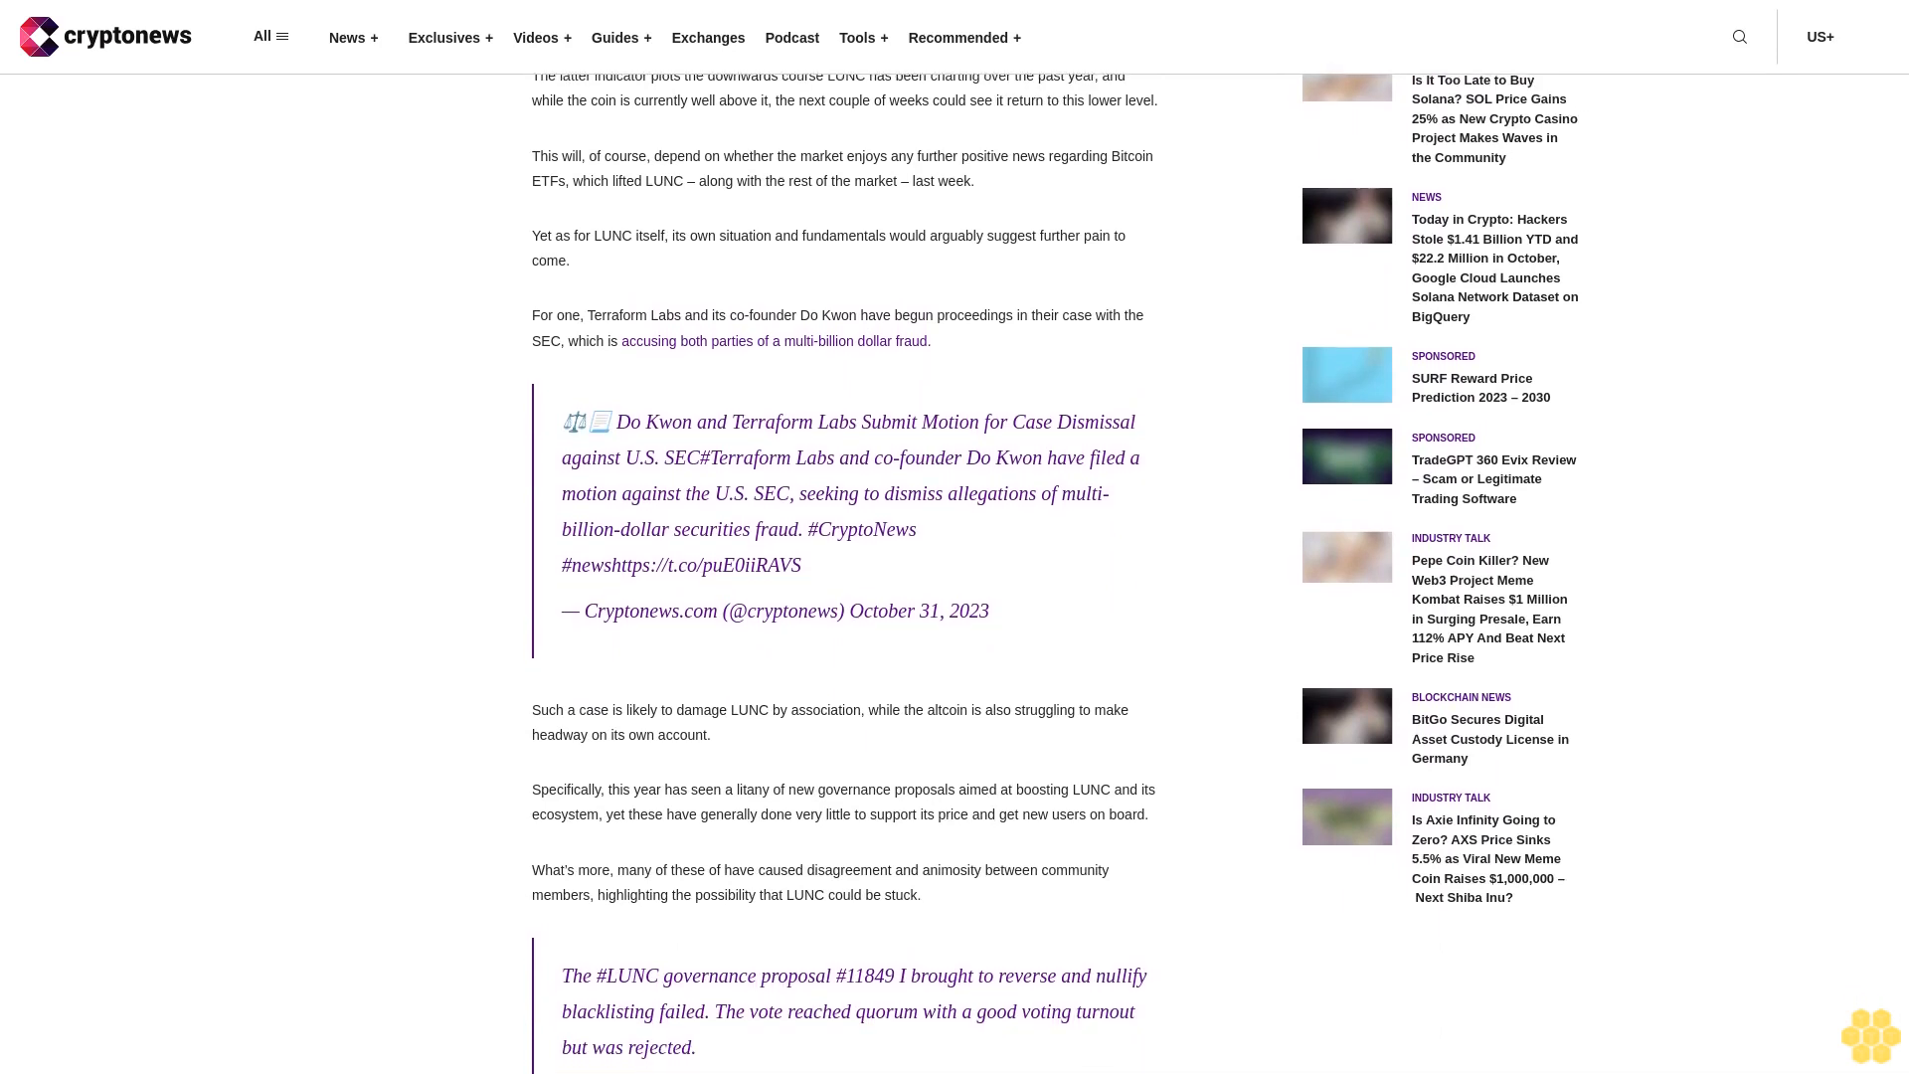
pyautogui.scroll(-3)
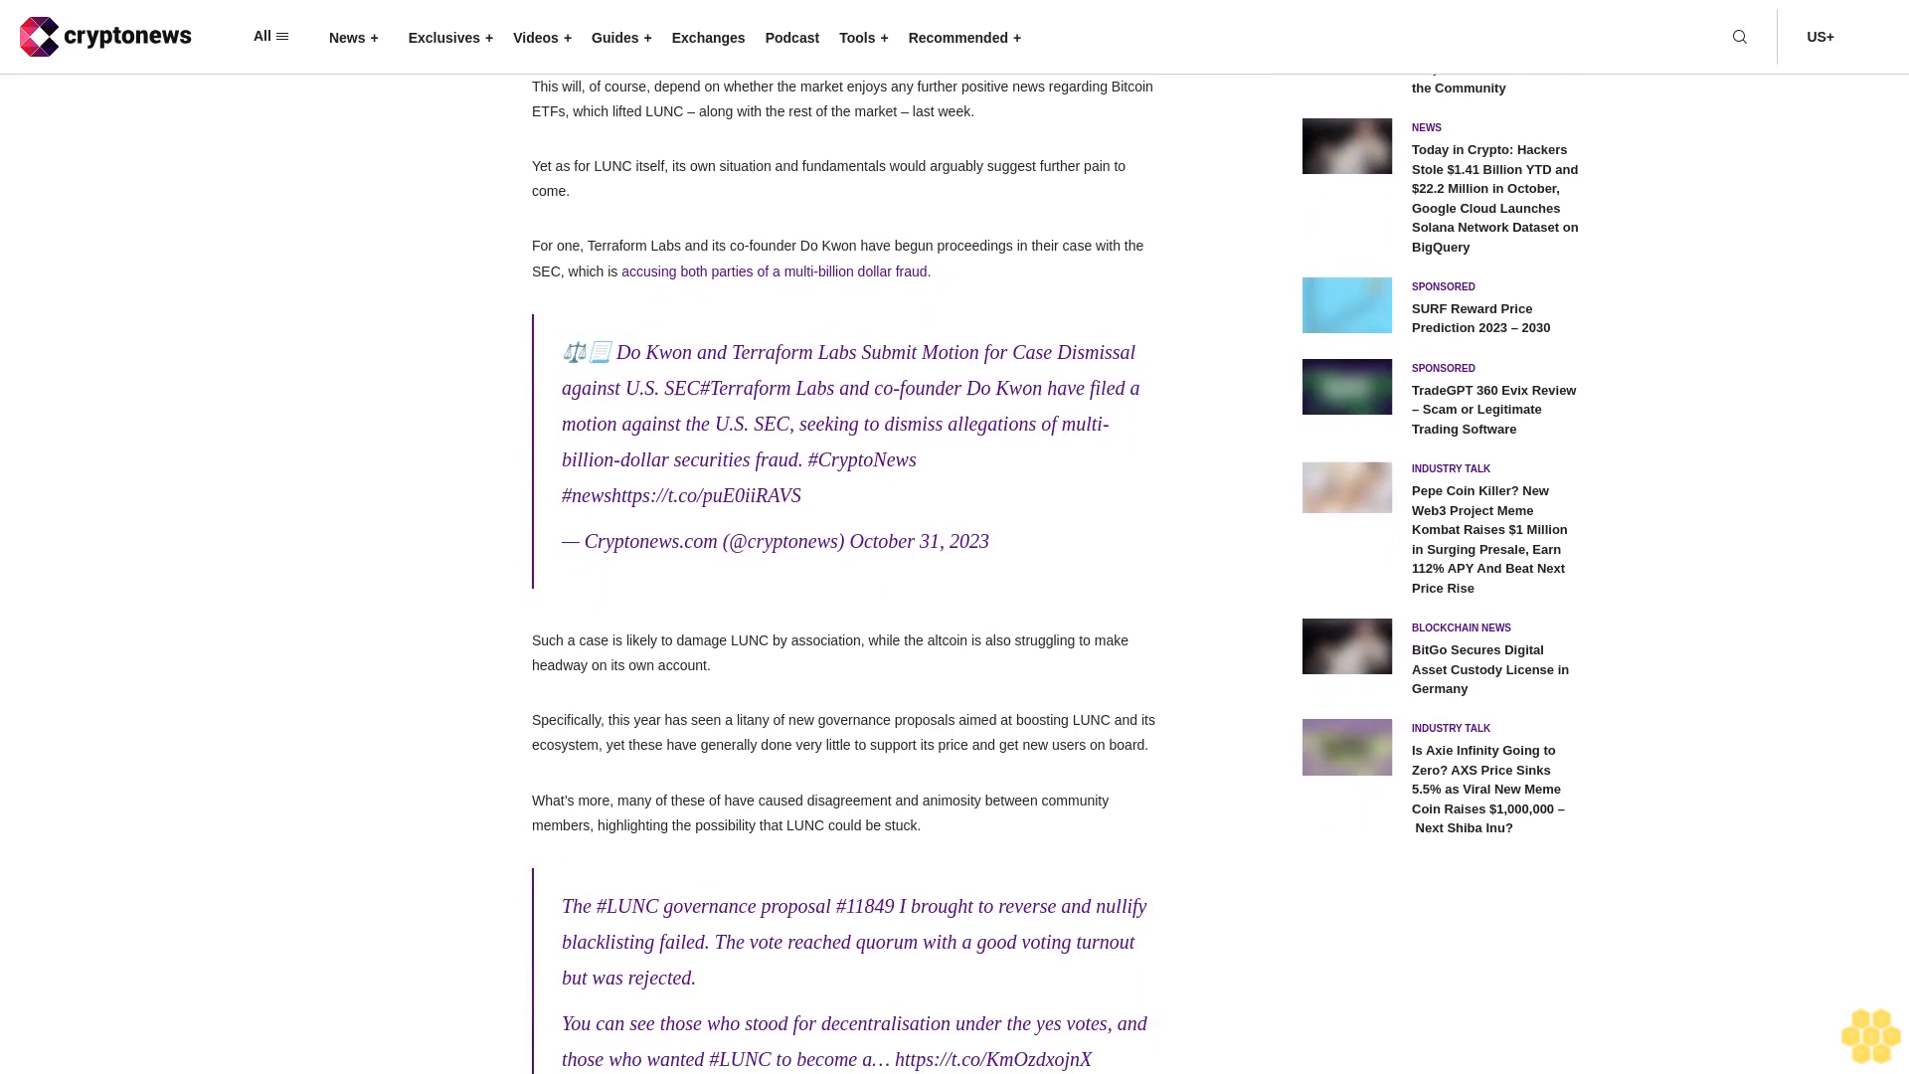
pyautogui.scroll(-3)
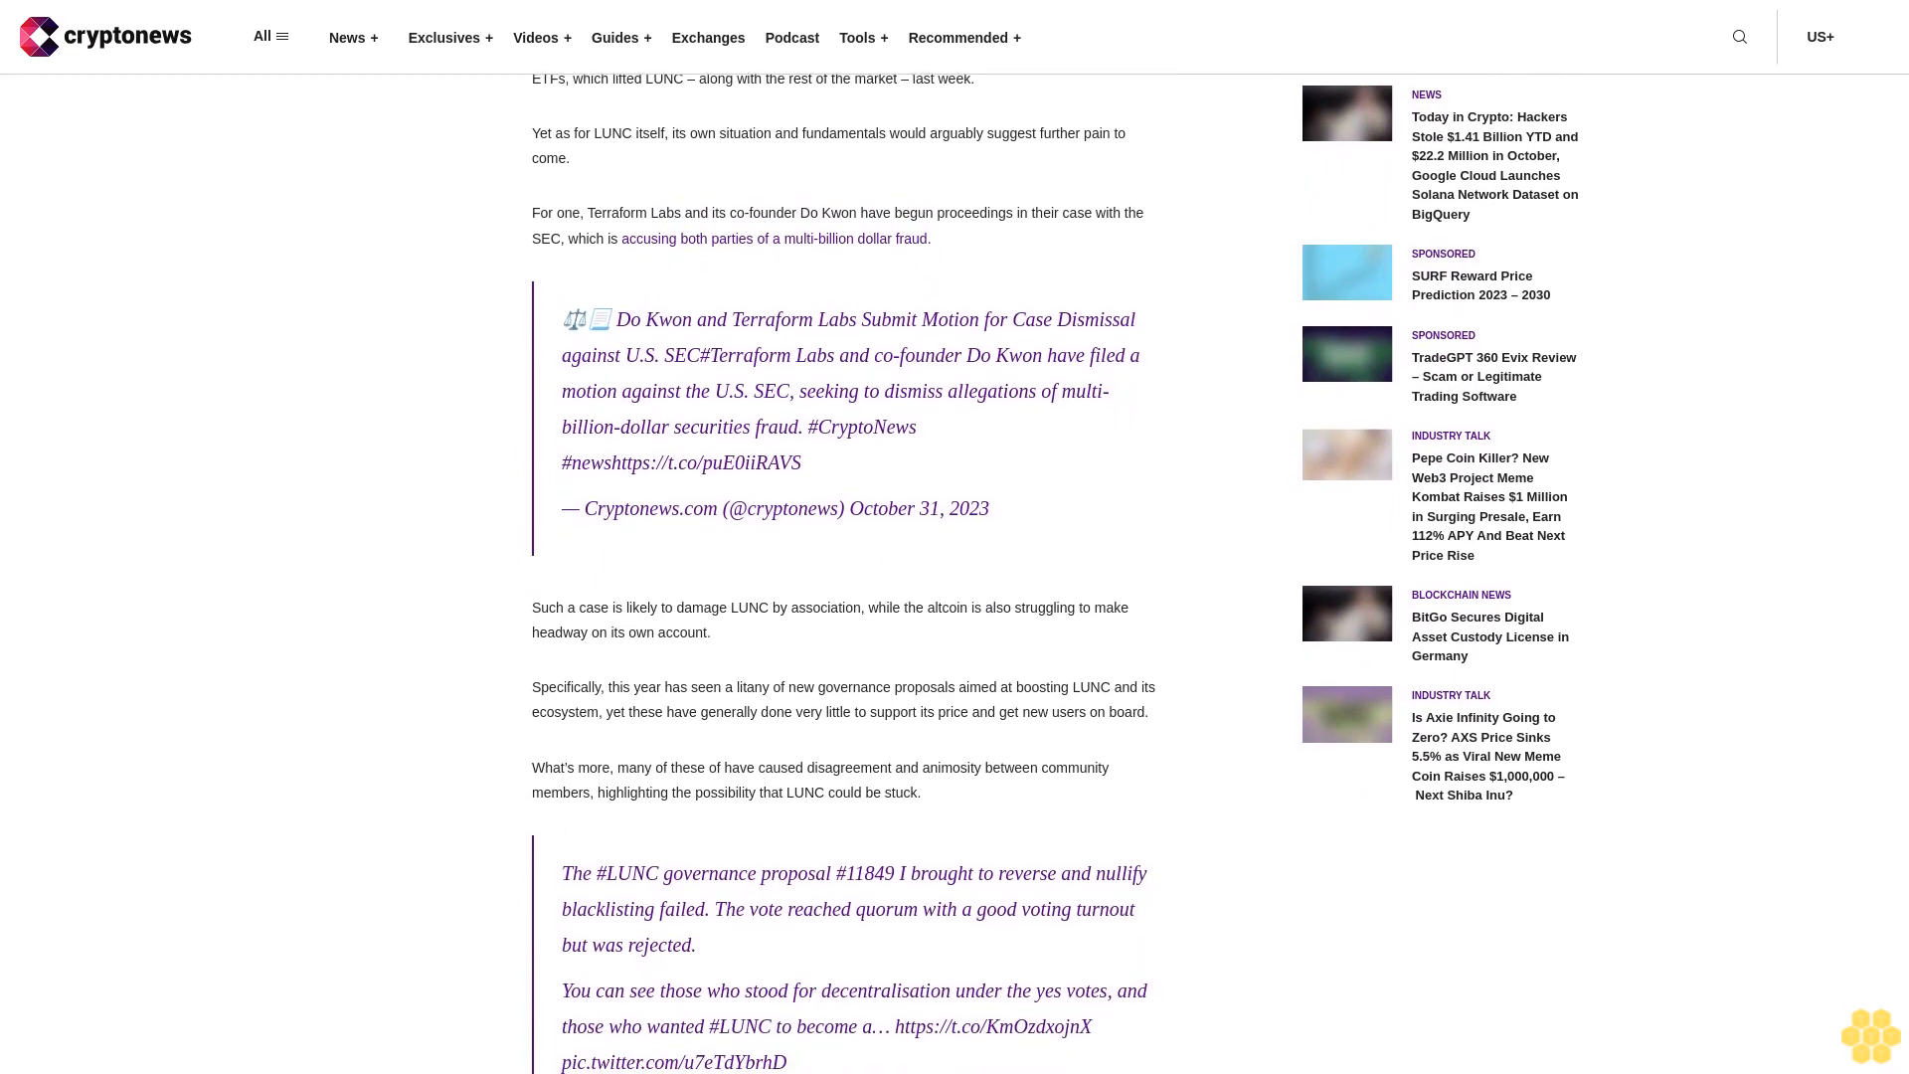
pyautogui.scroll(-3)
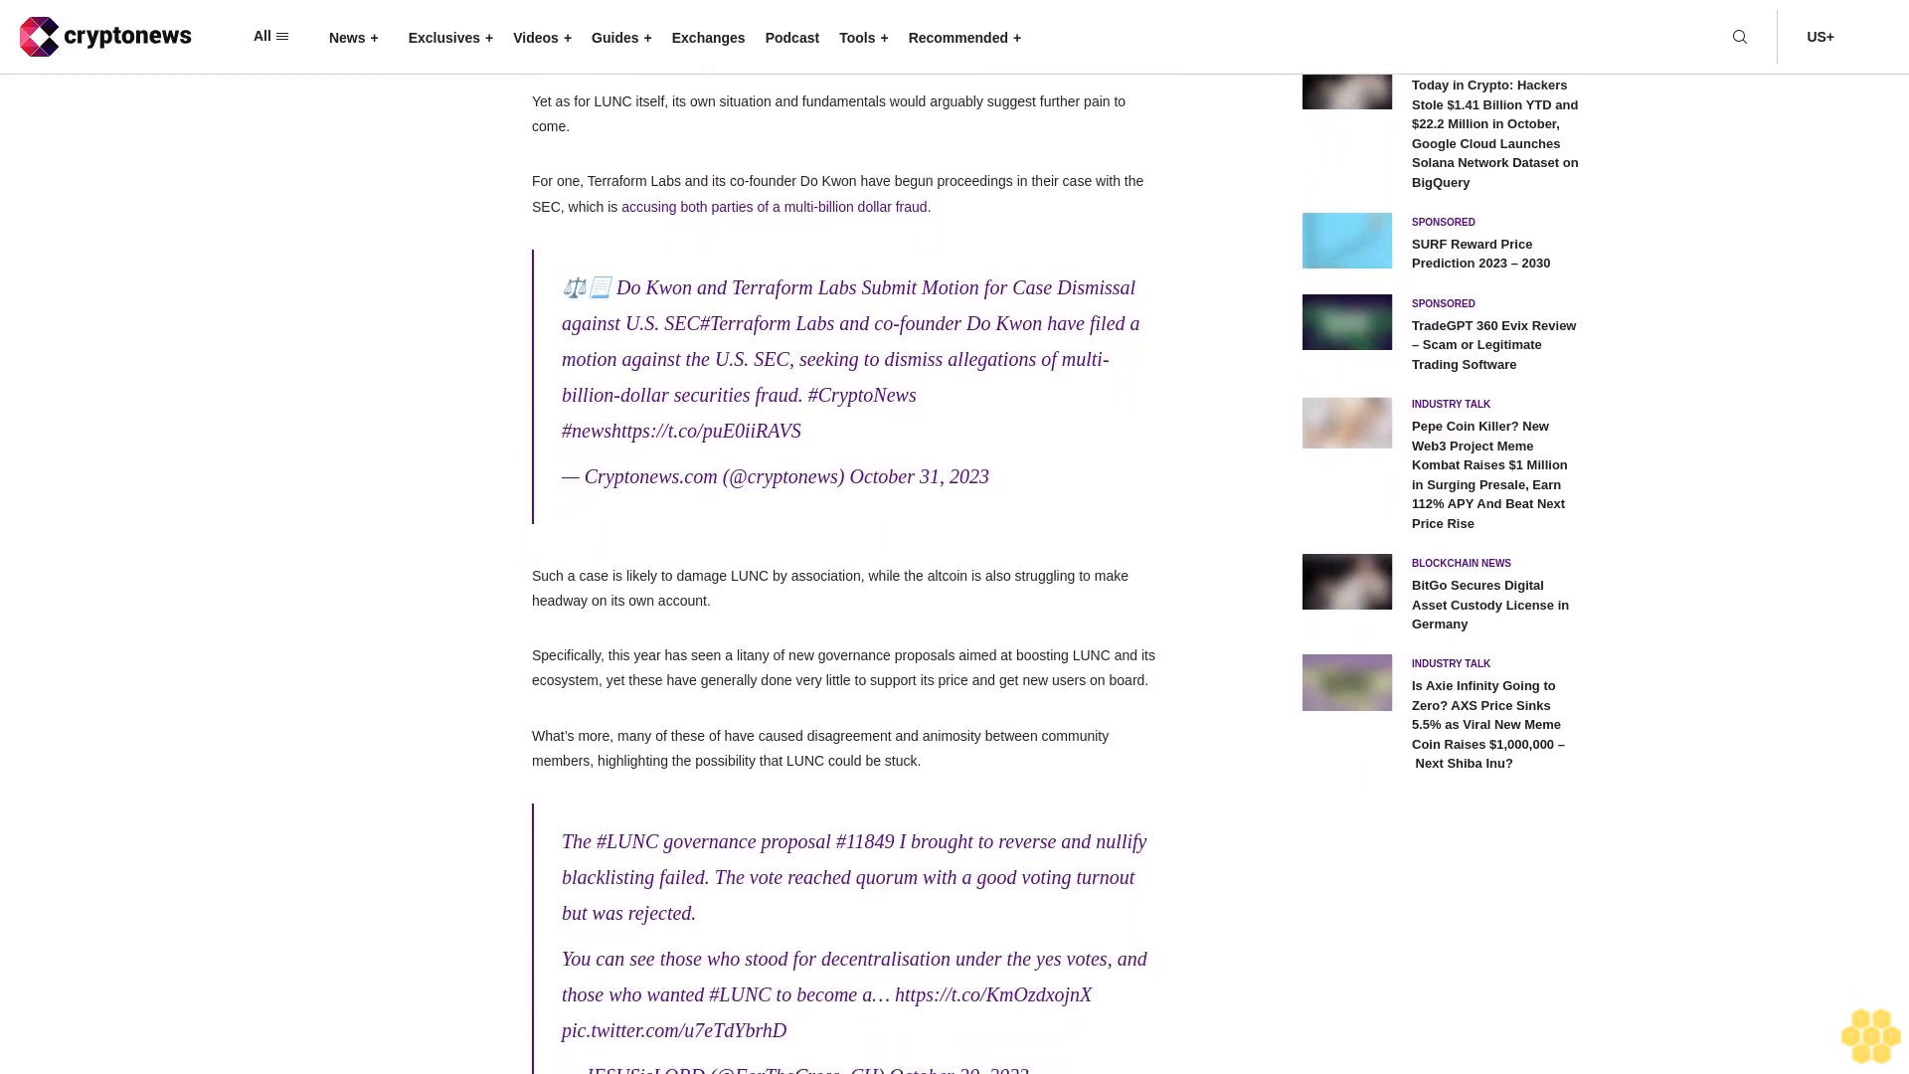
pyautogui.scroll(-3)
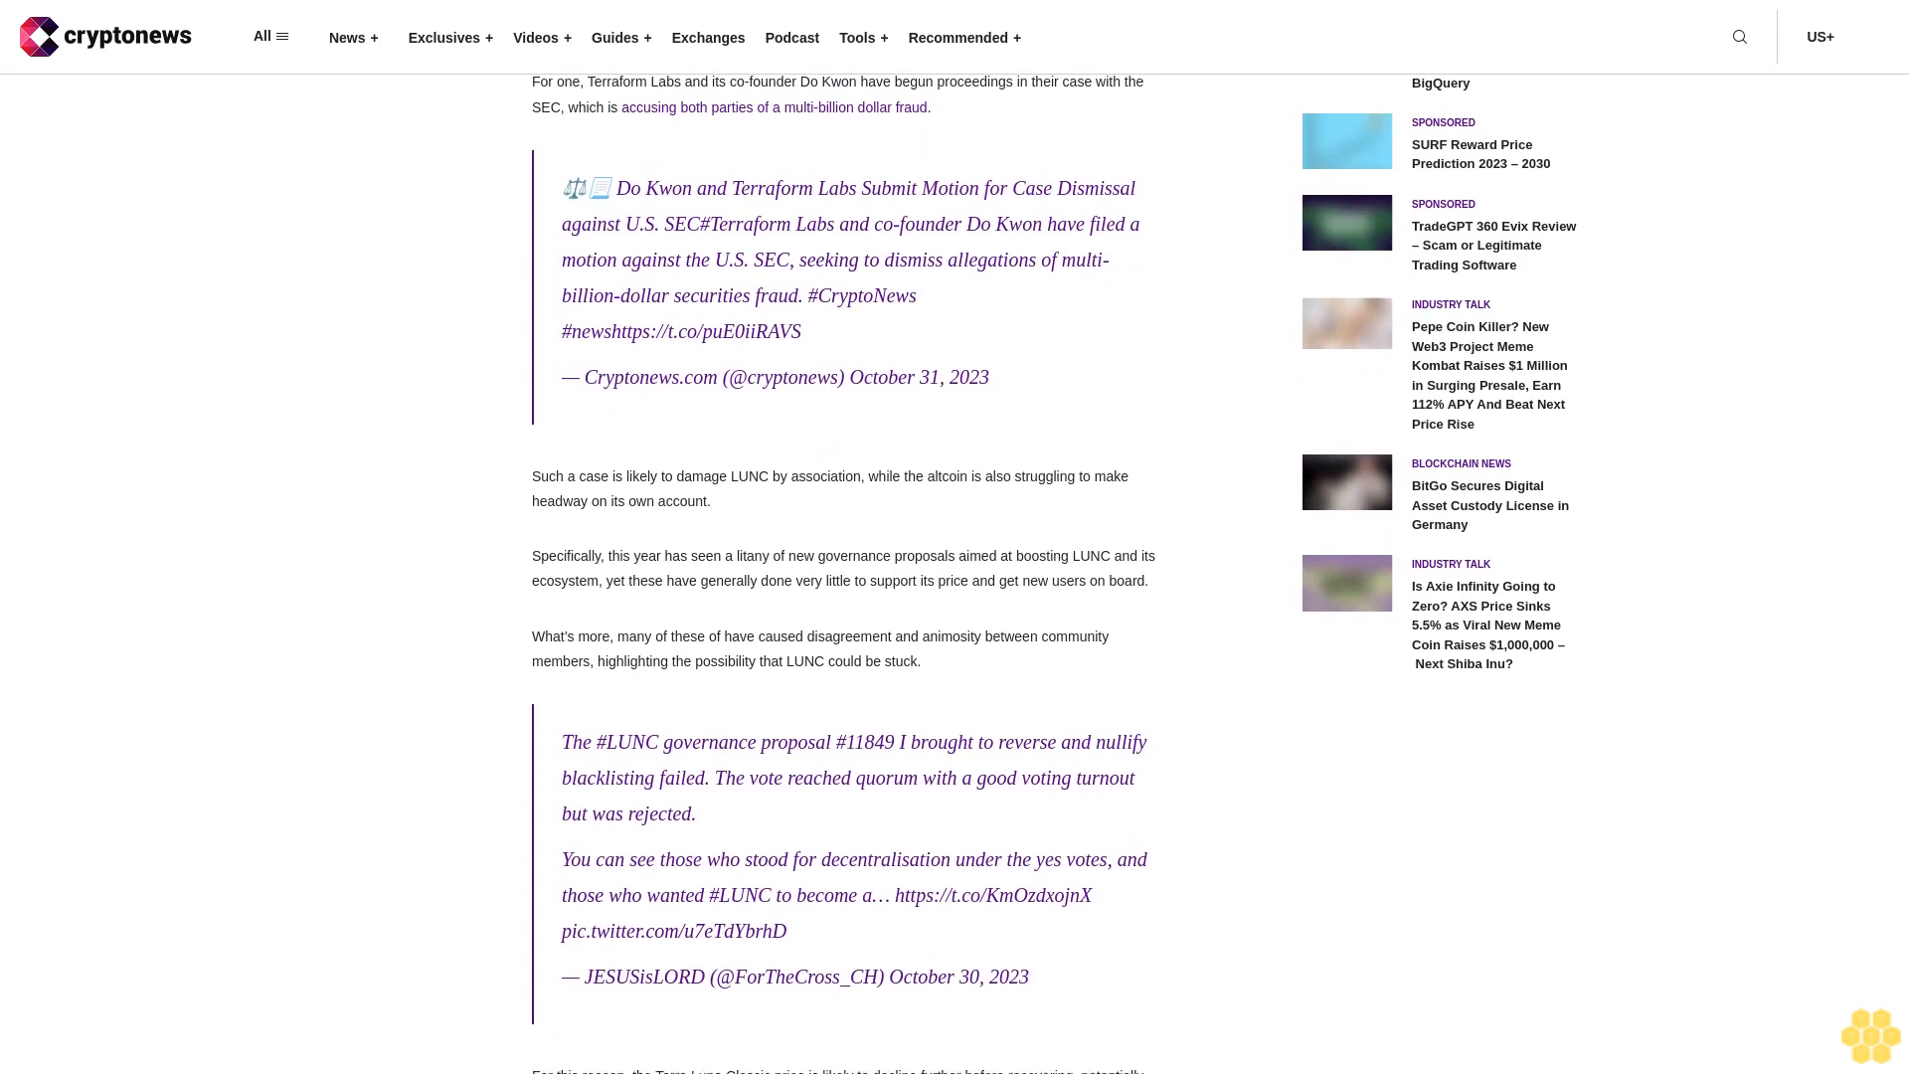
pyautogui.scroll(-3)
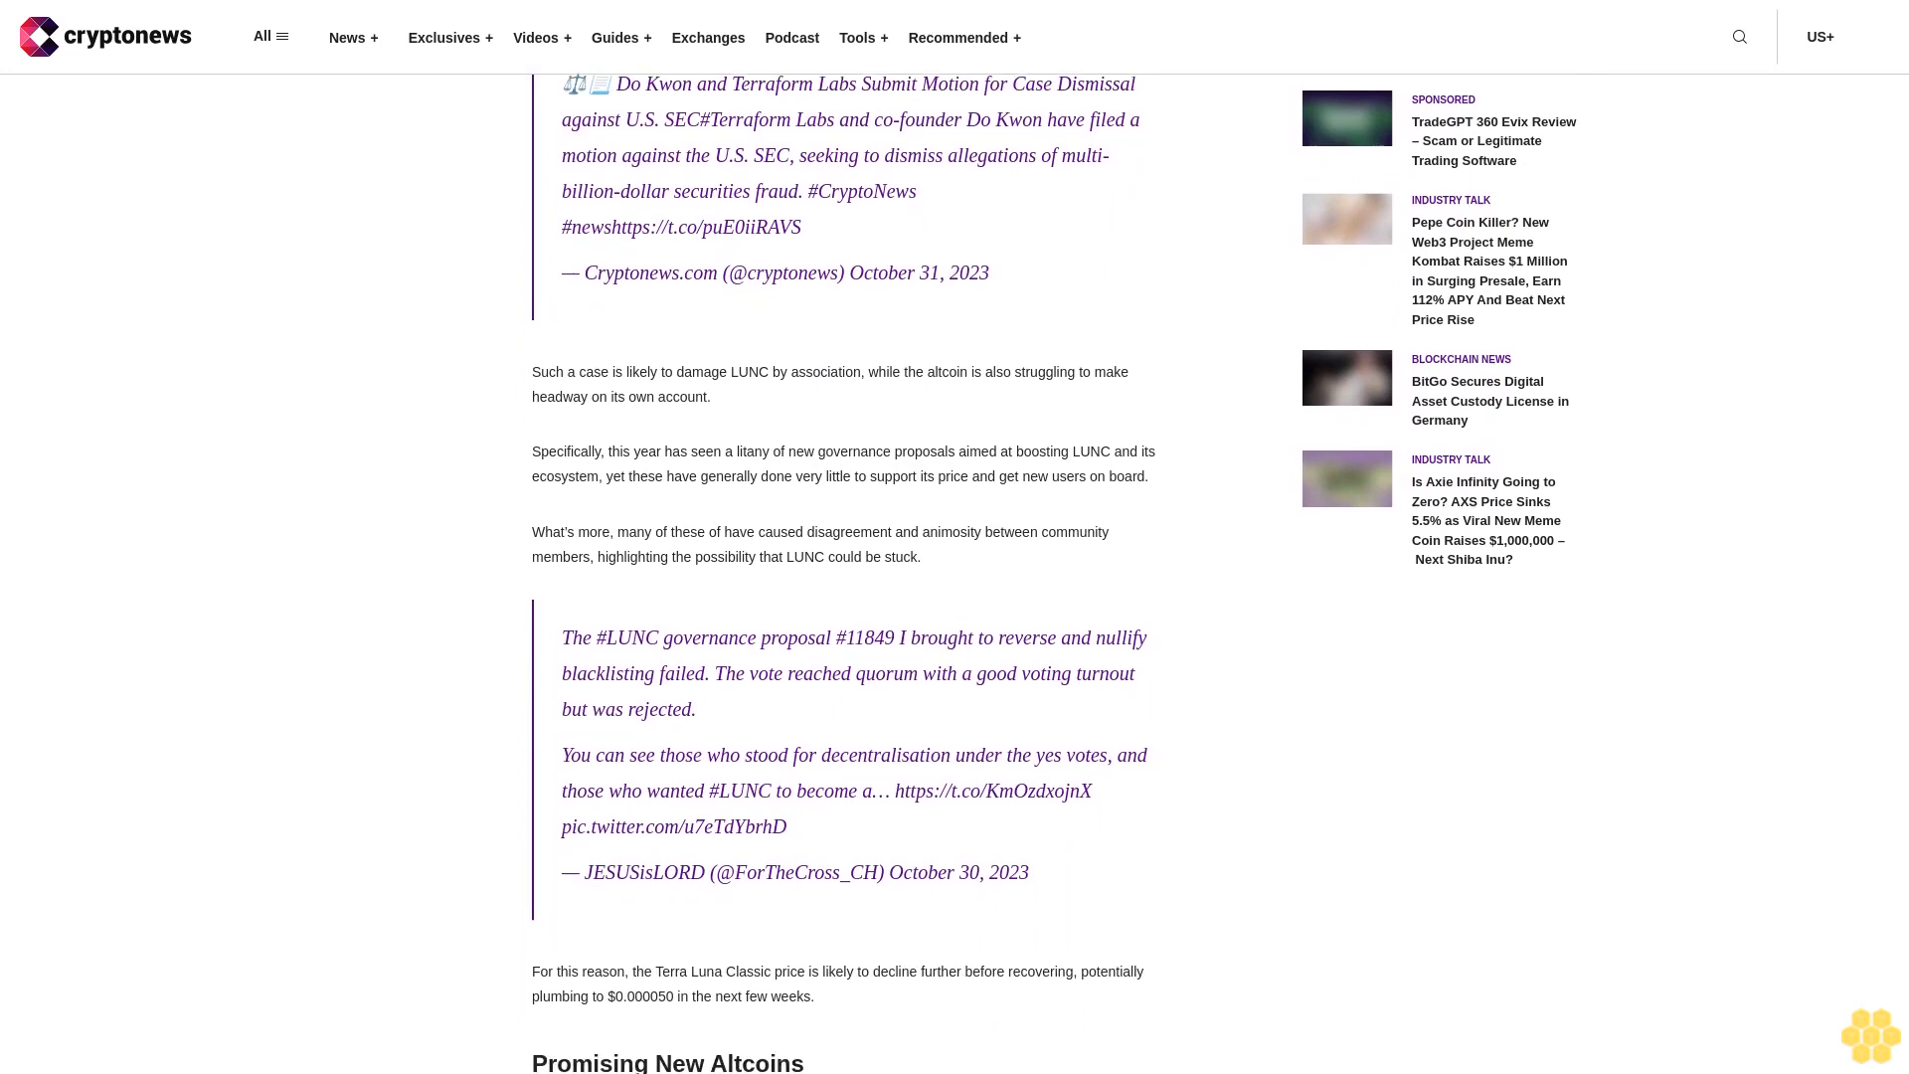
pyautogui.scroll(-3)
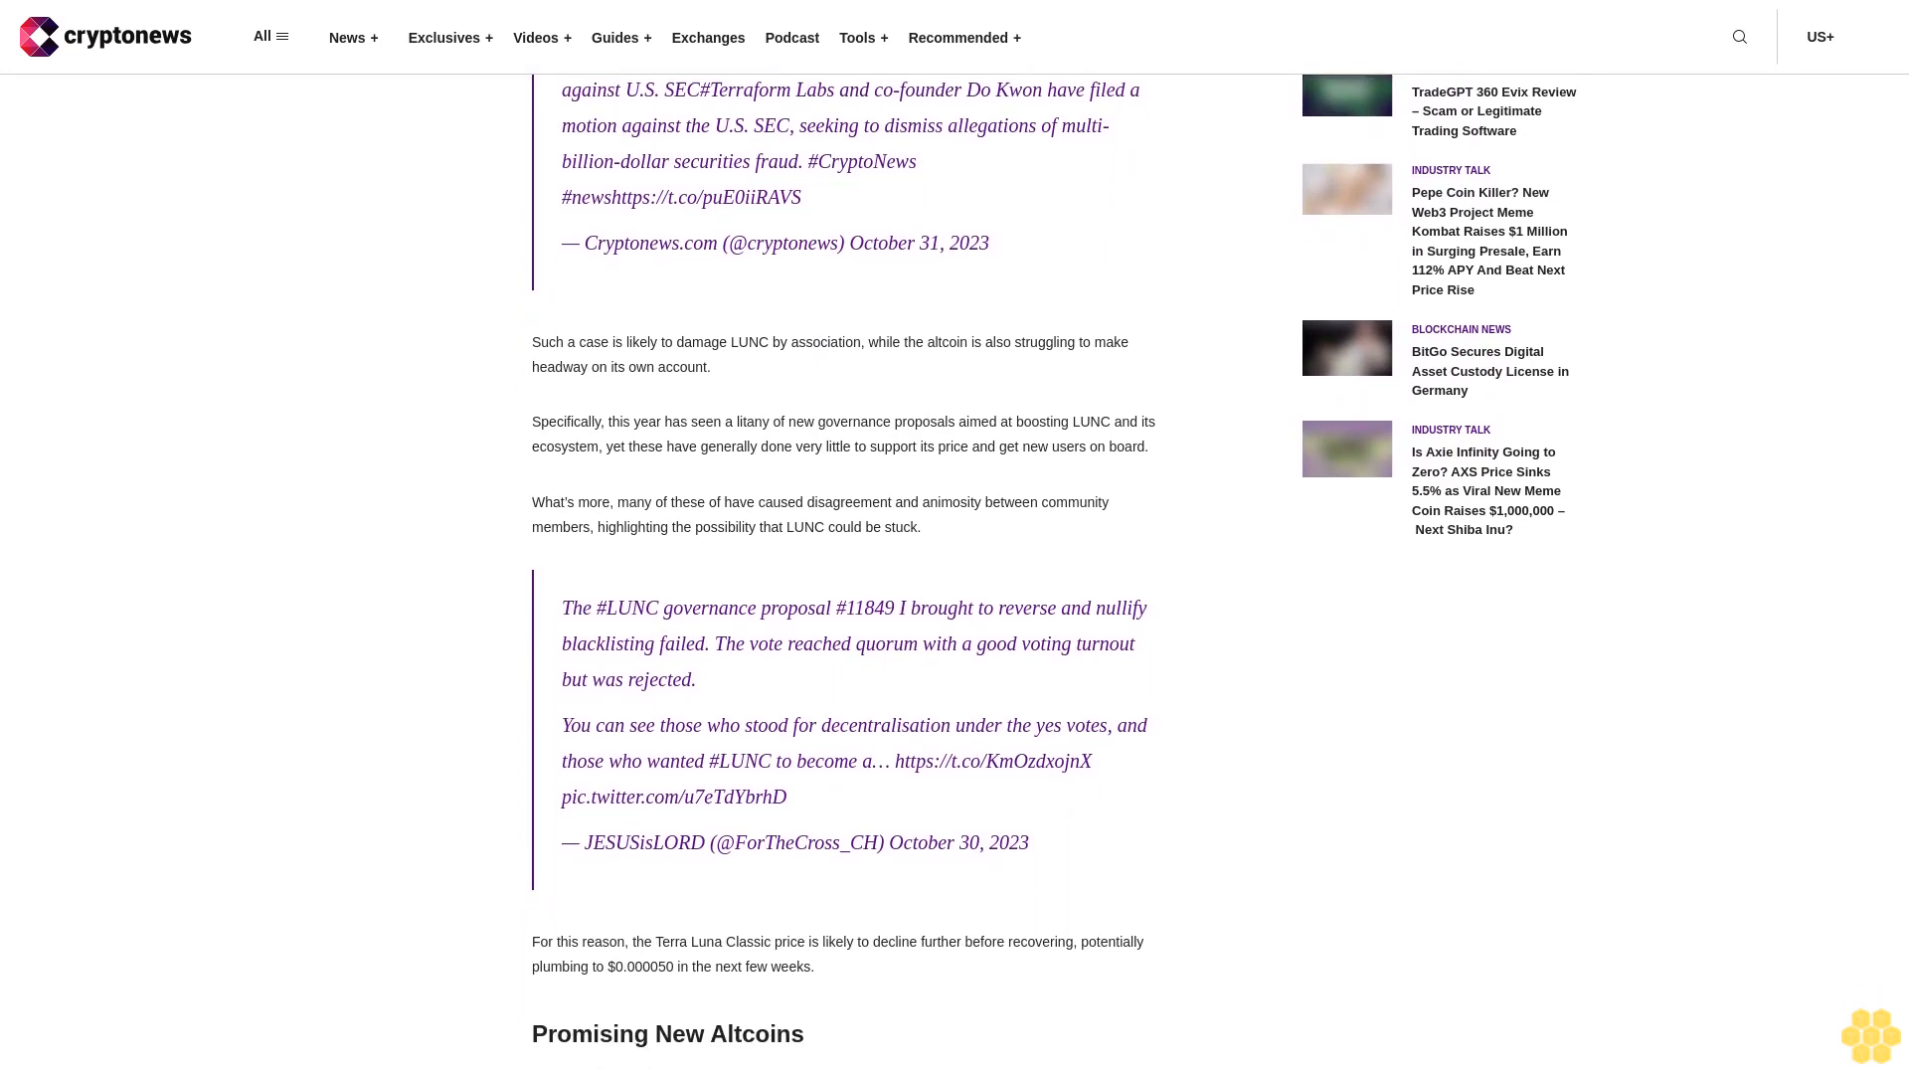
pyautogui.scroll(-3)
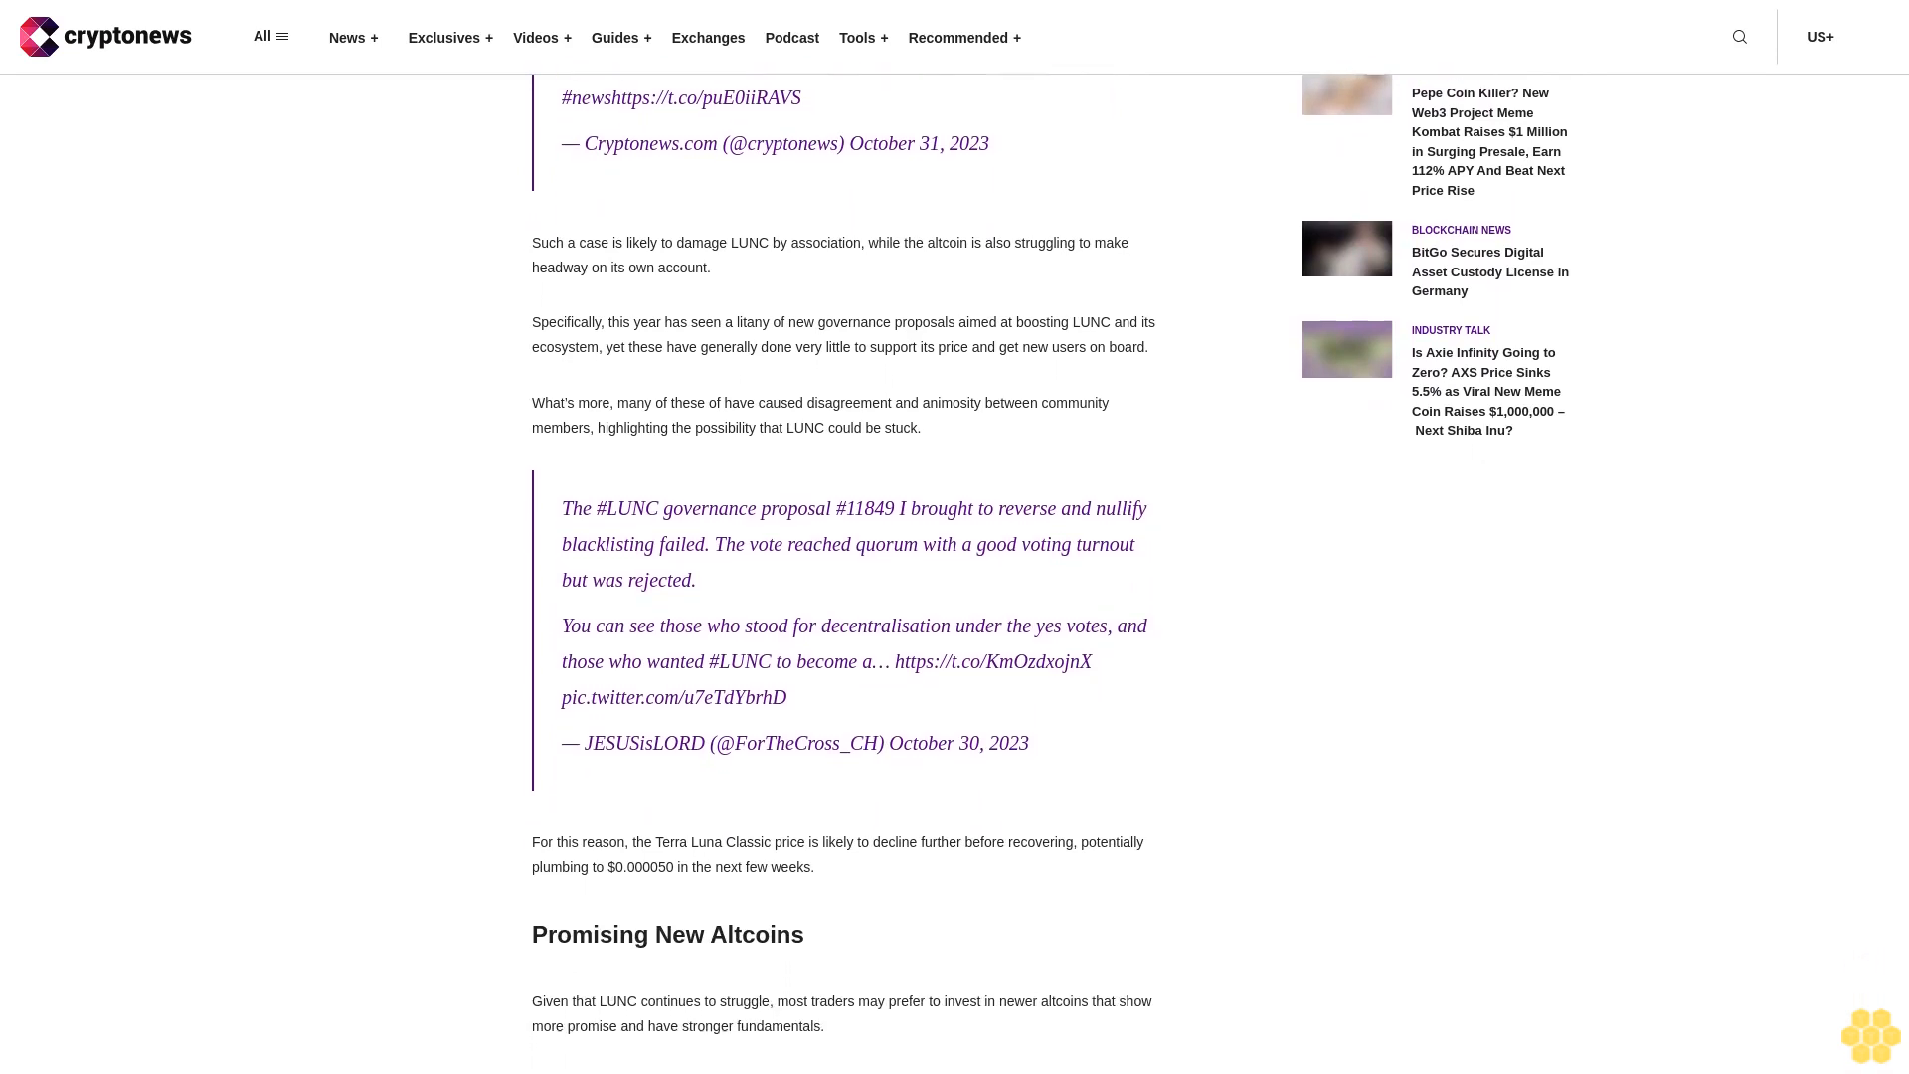
pyautogui.scroll(-3)
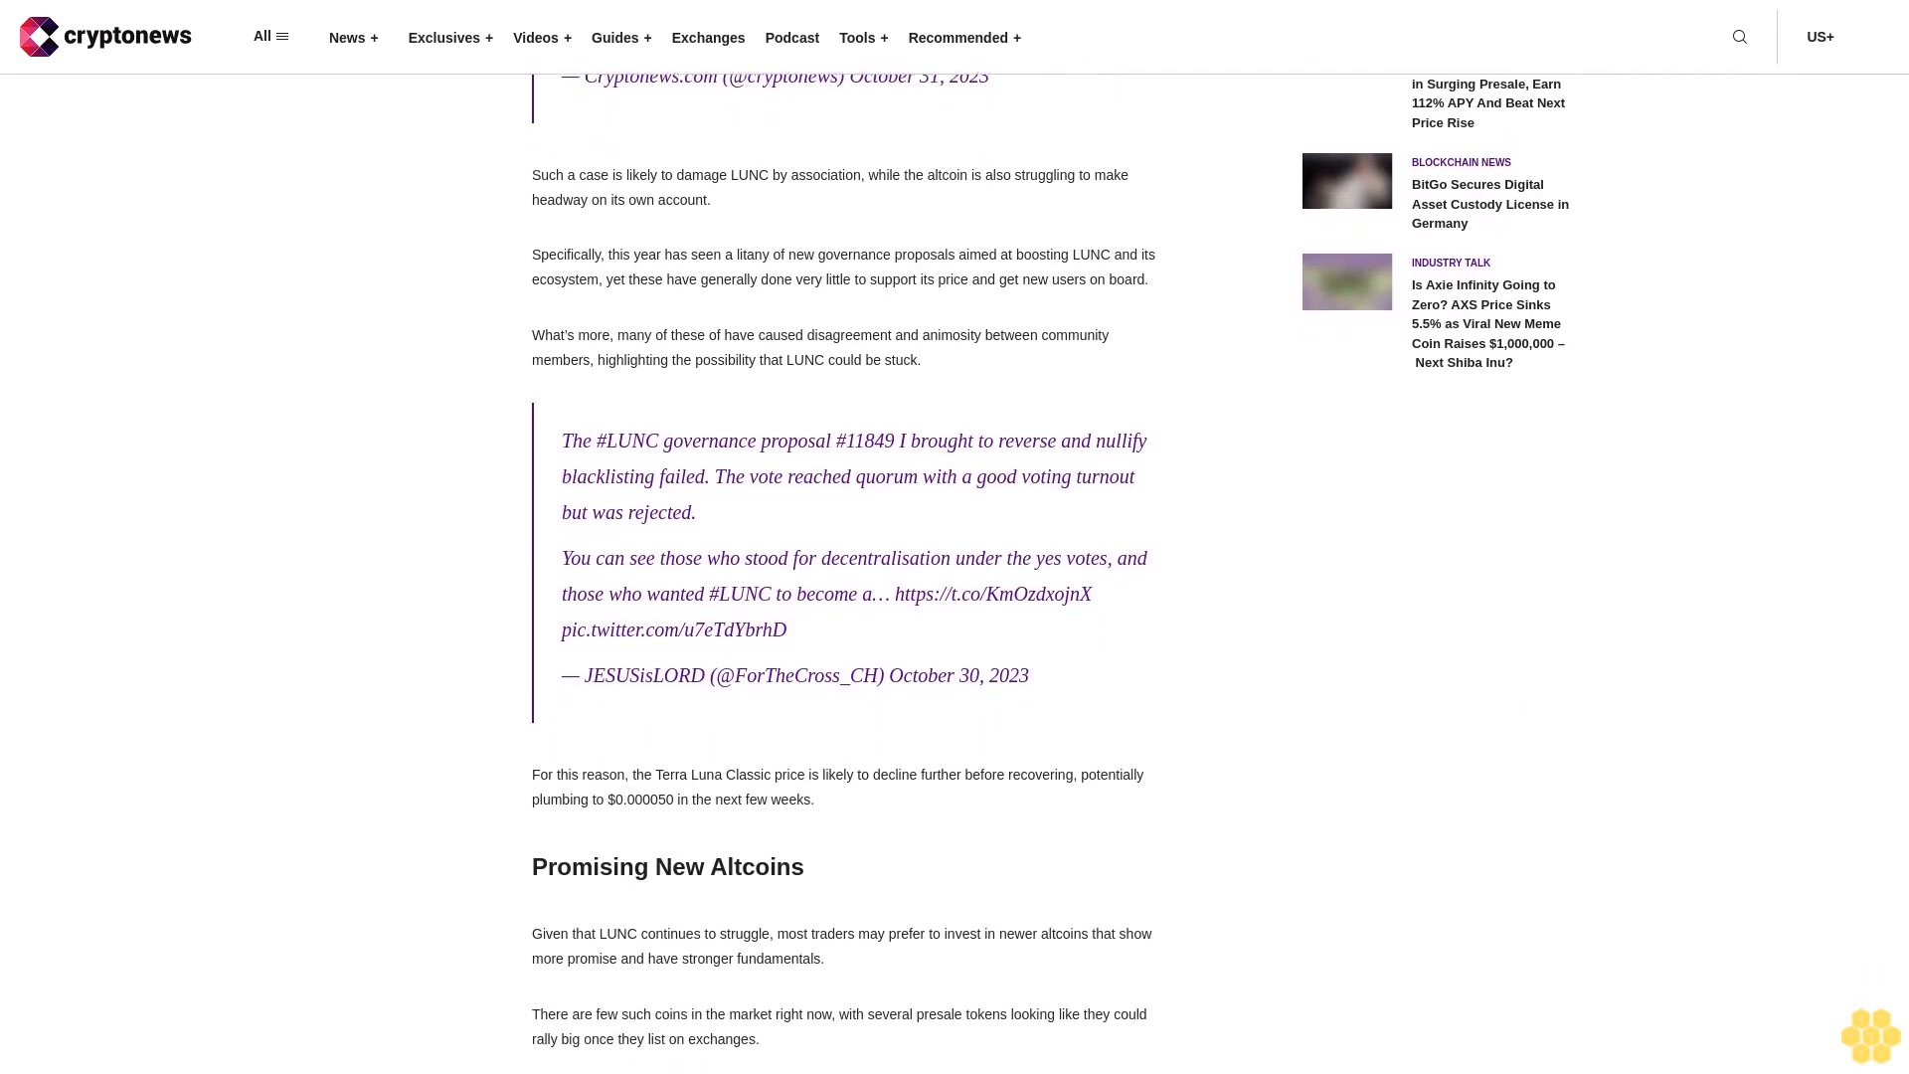
pyautogui.scroll(-3)
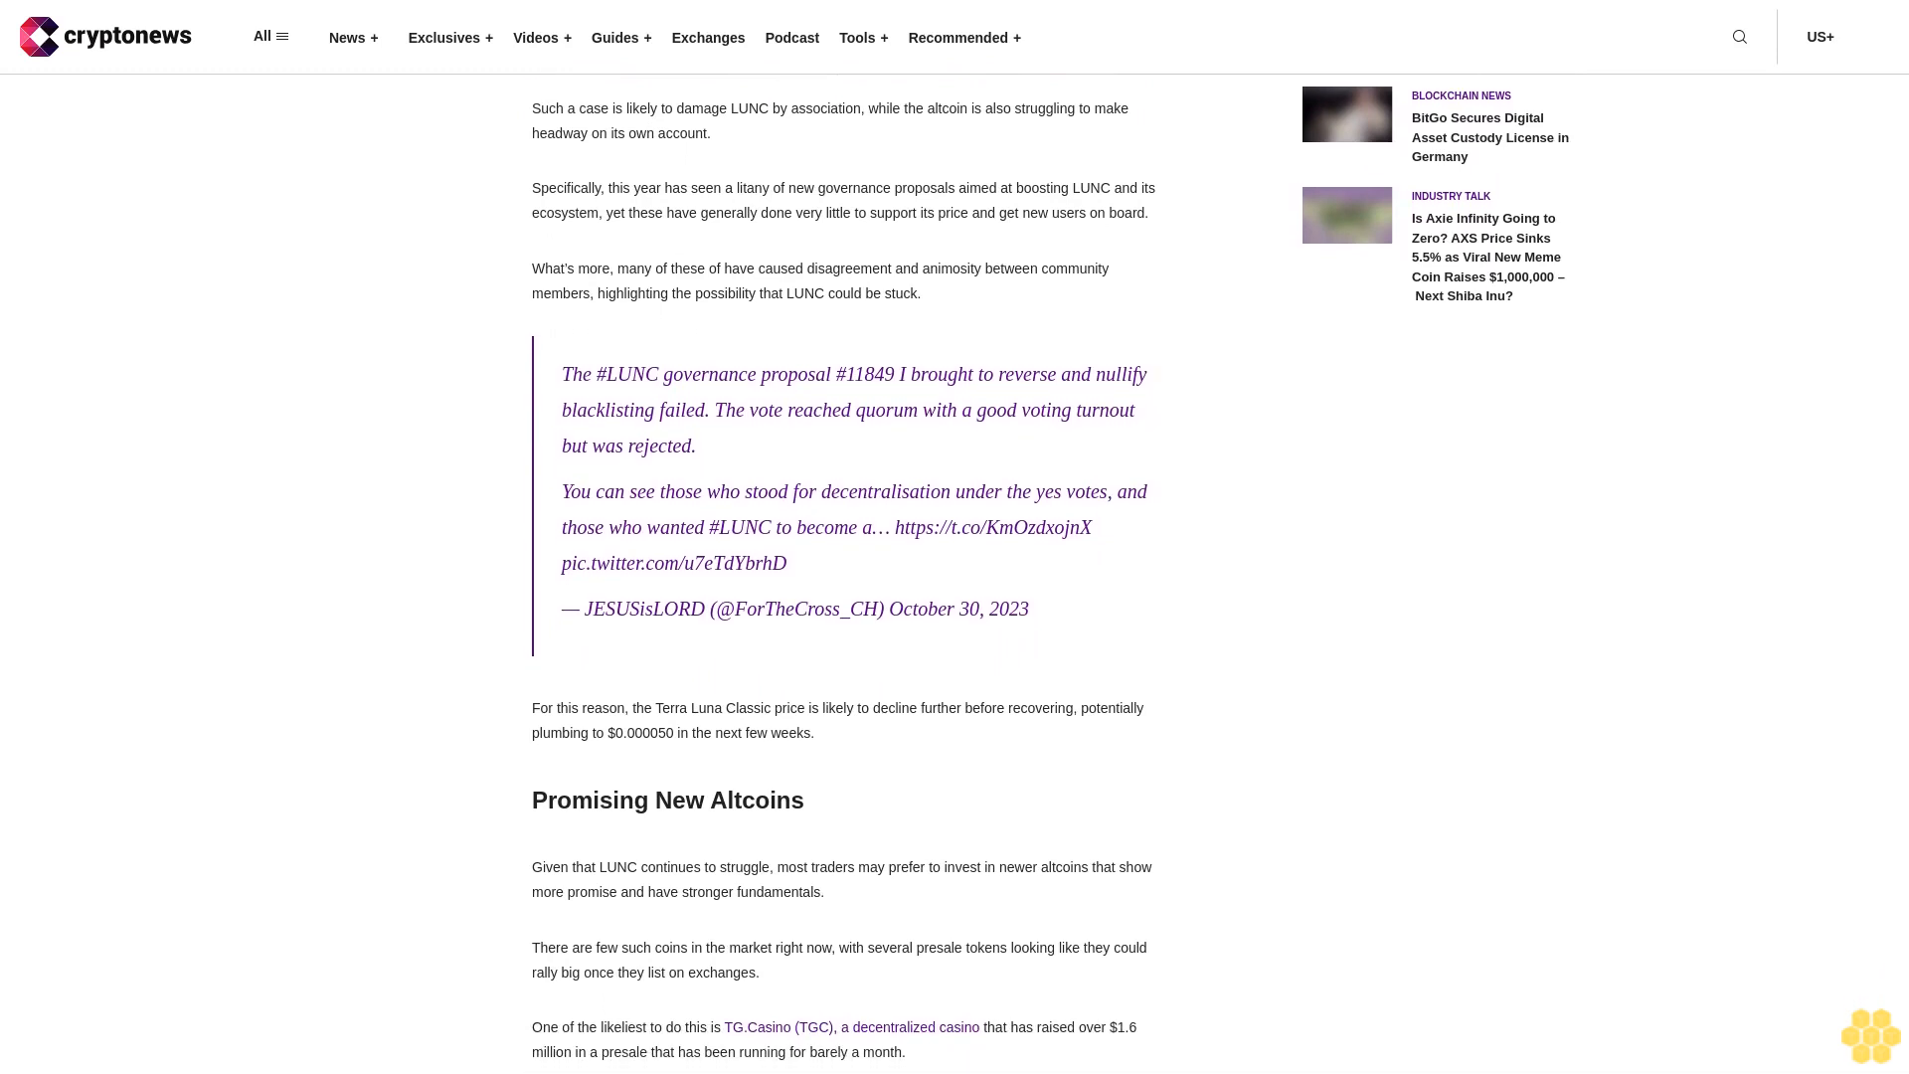
pyautogui.scroll(-3)
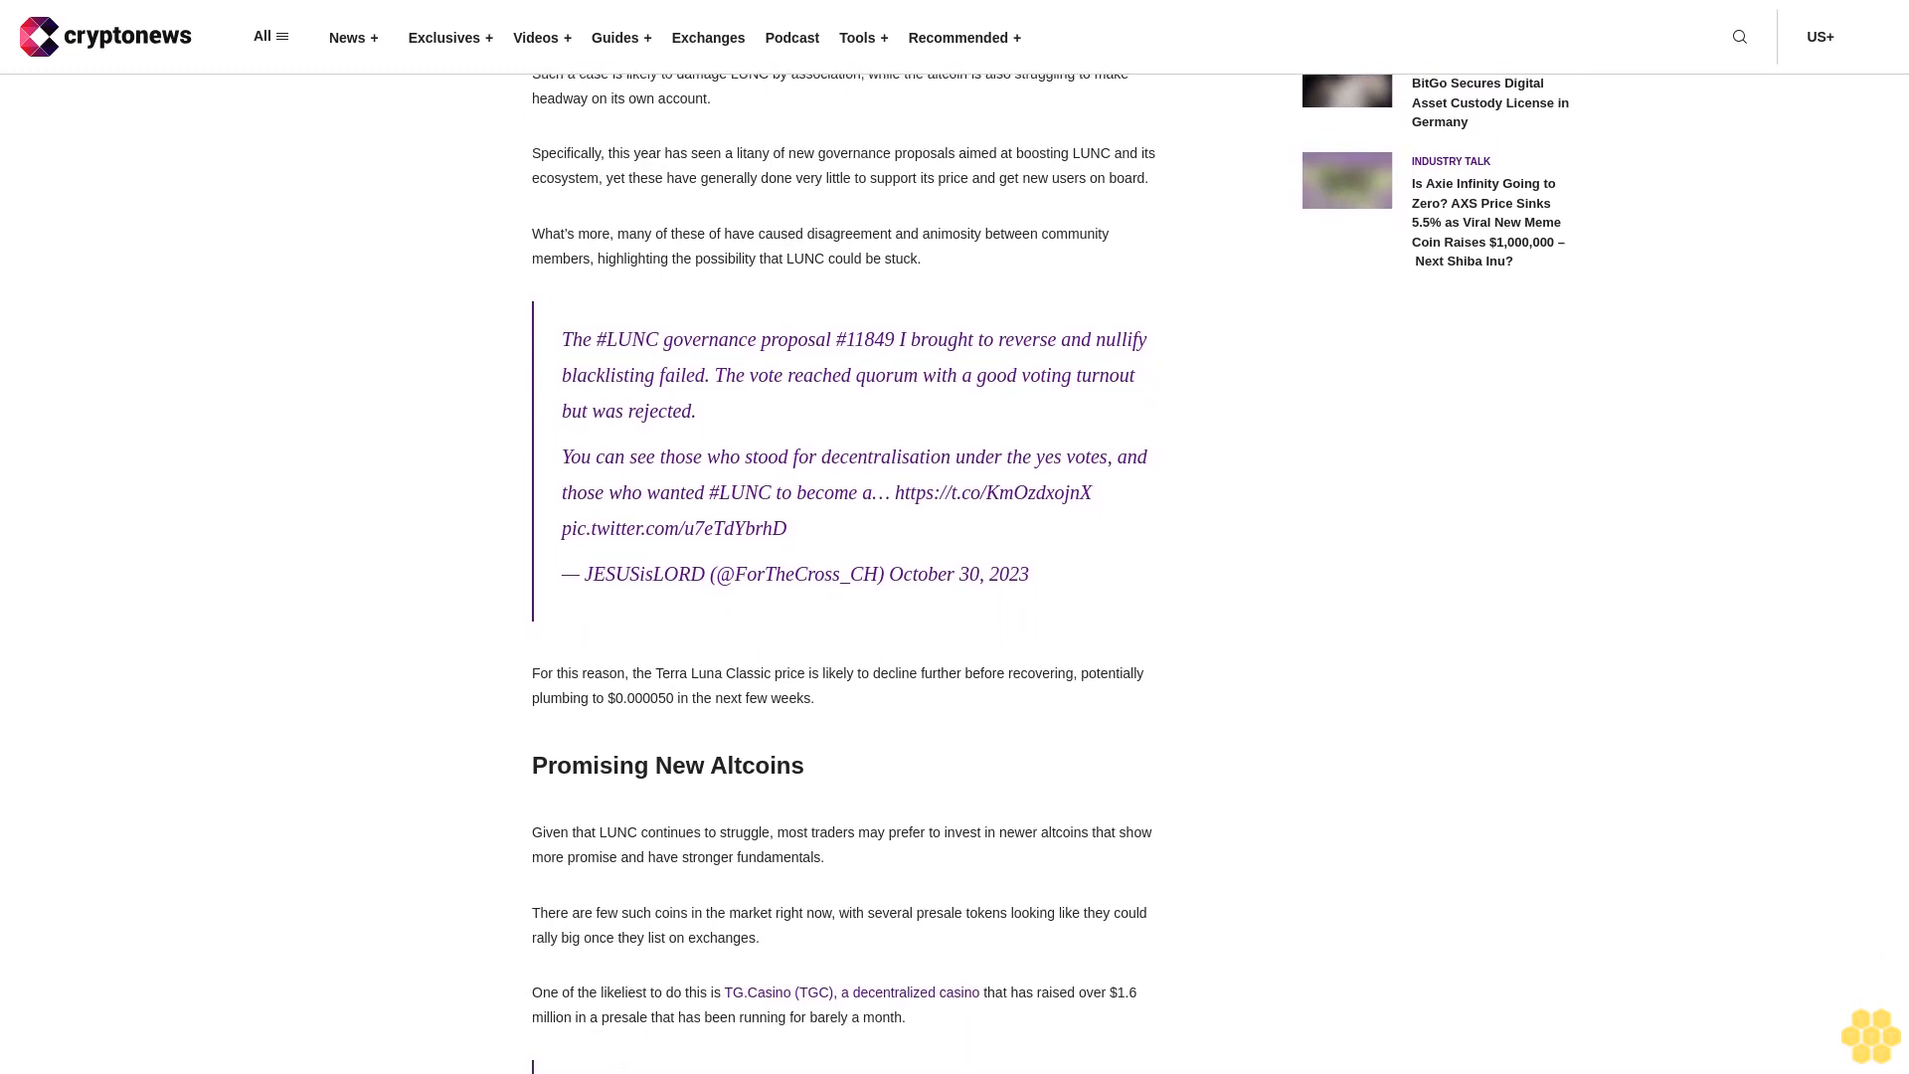
pyautogui.scroll(-3)
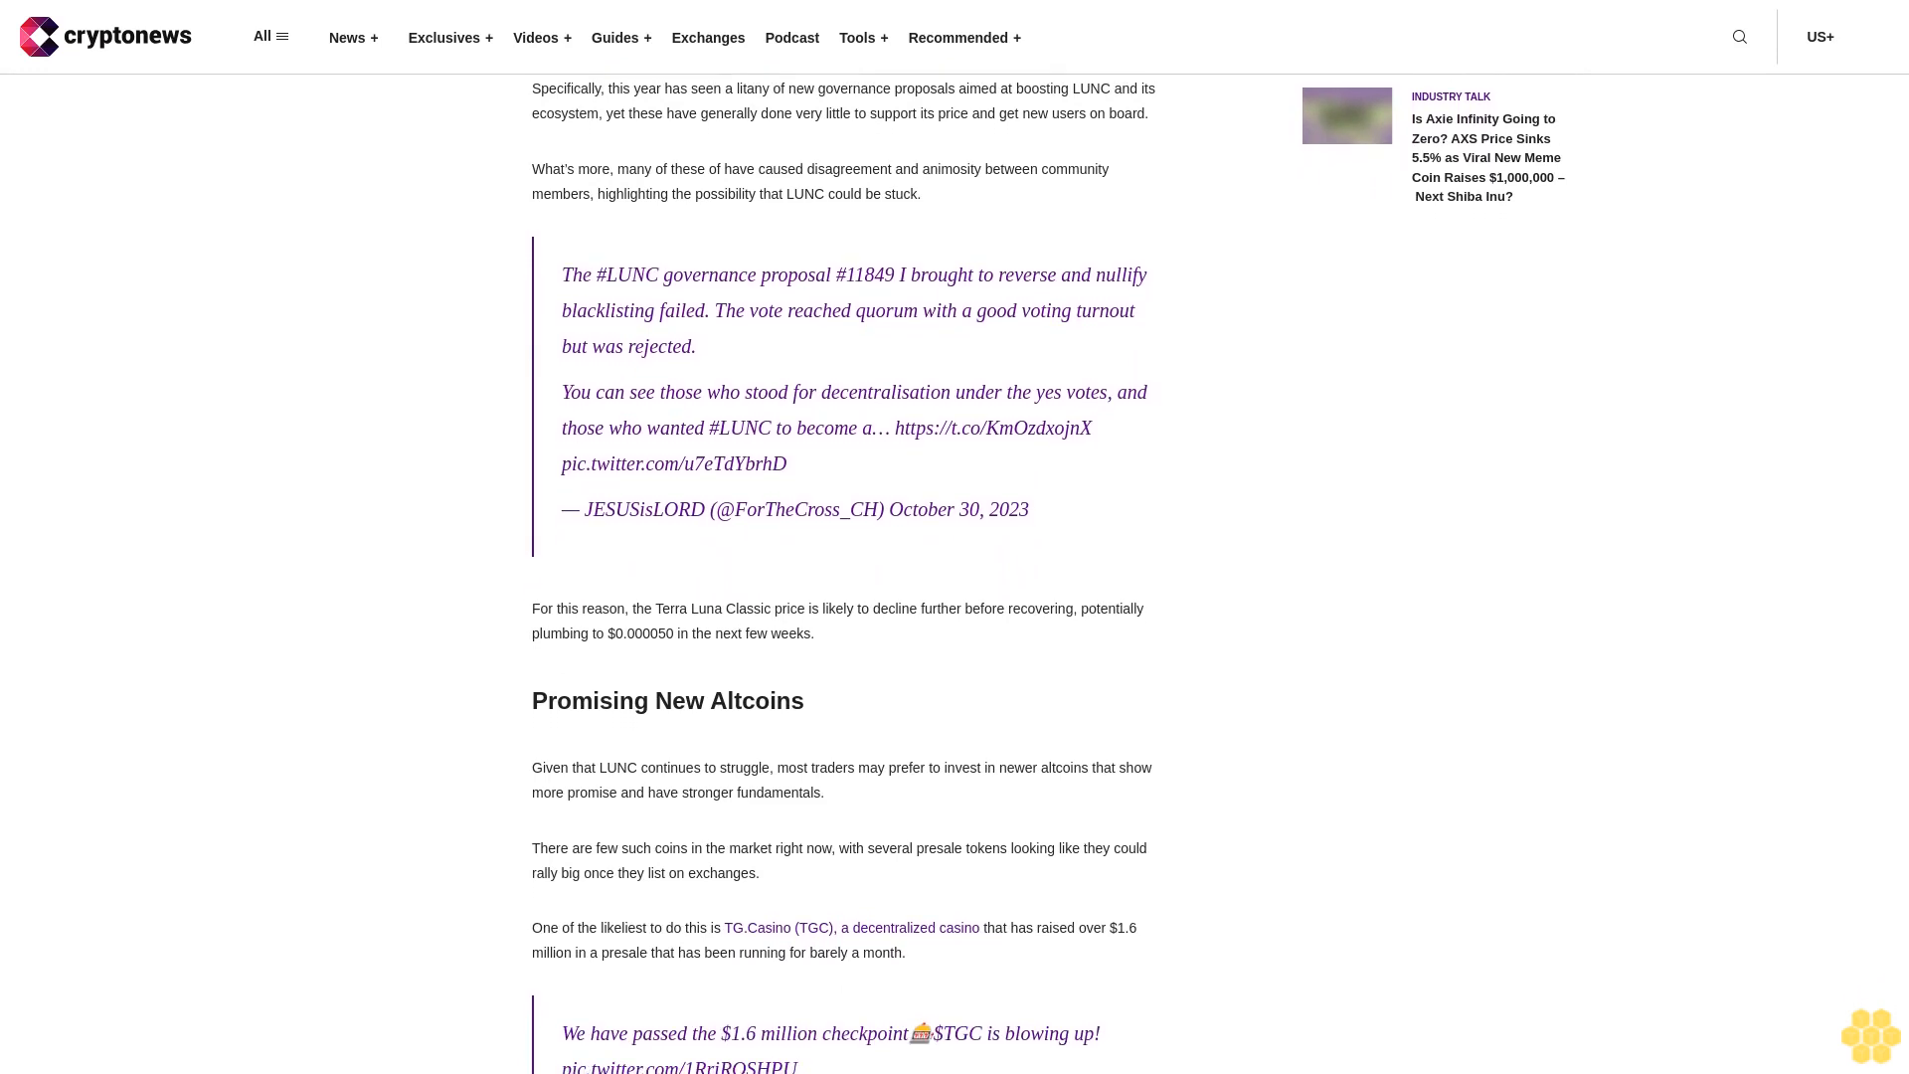
pyautogui.scroll(-3)
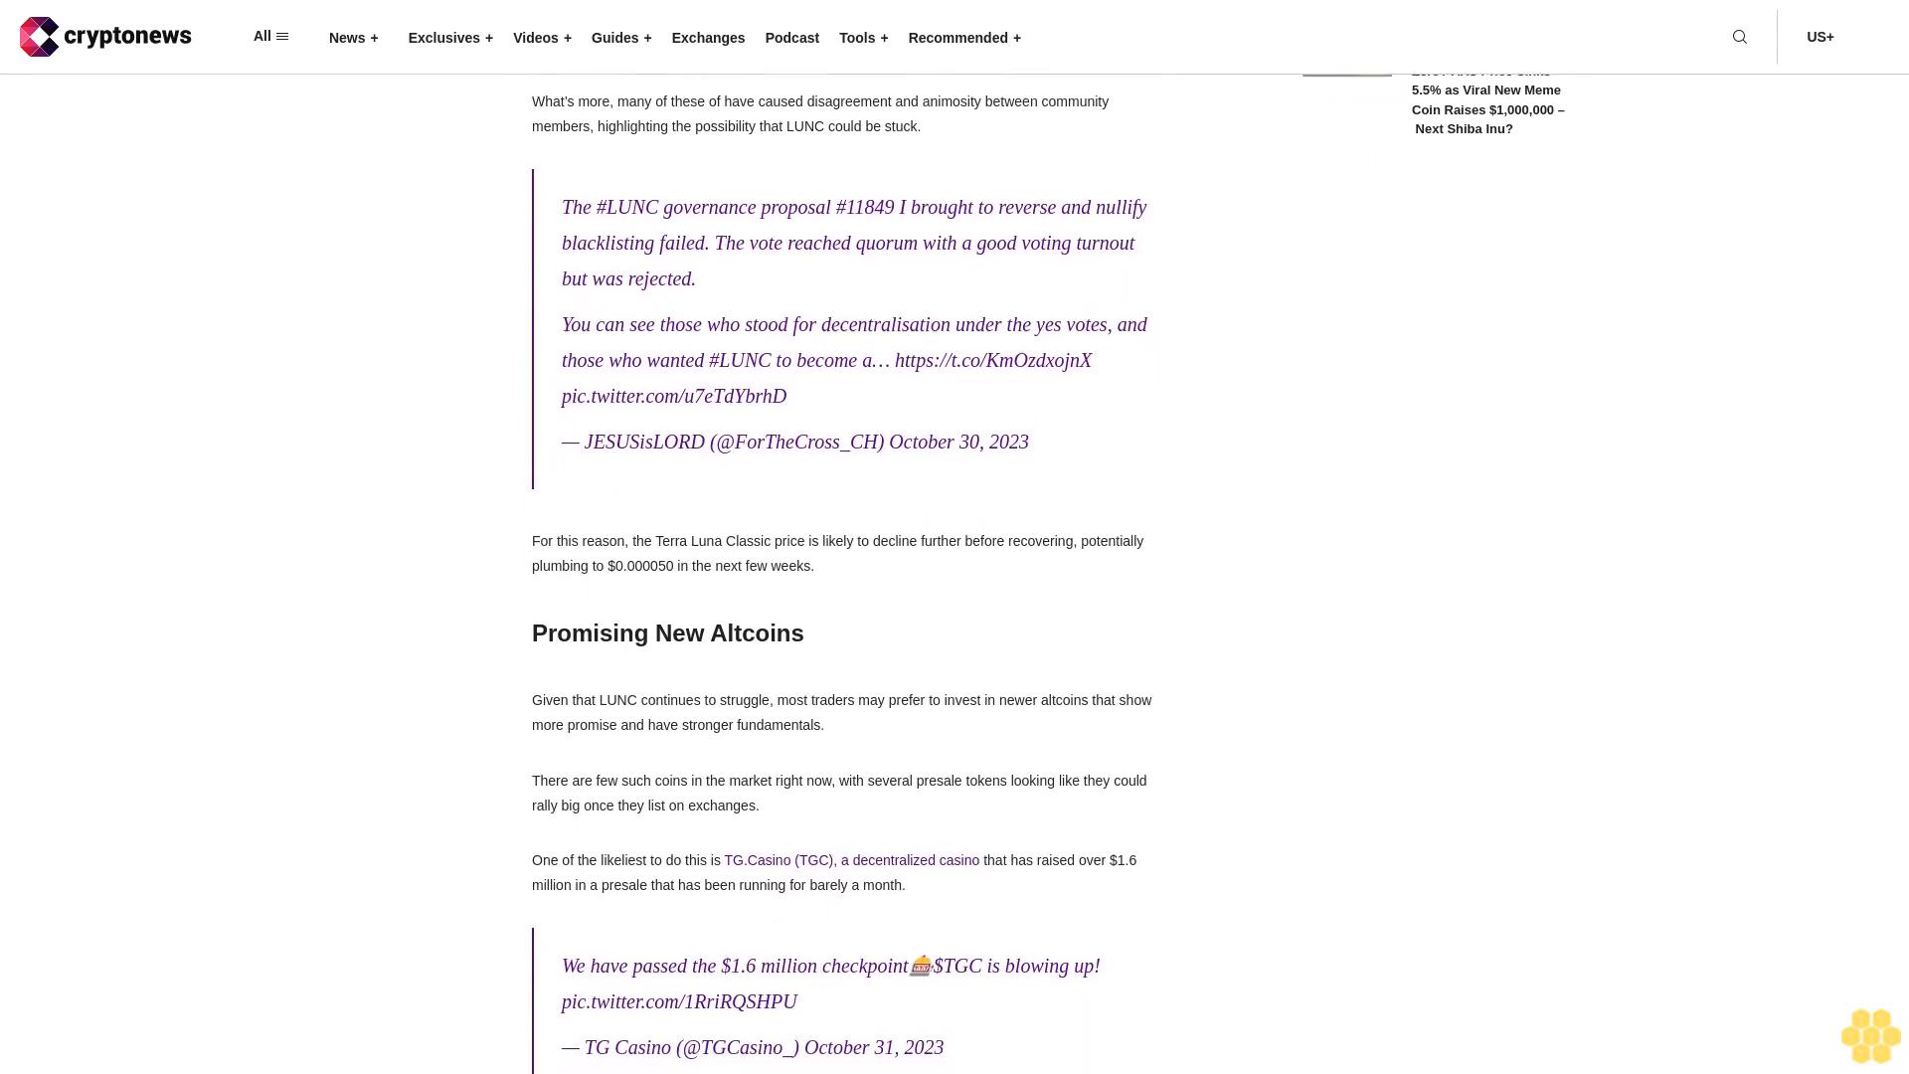
pyautogui.scroll(-3)
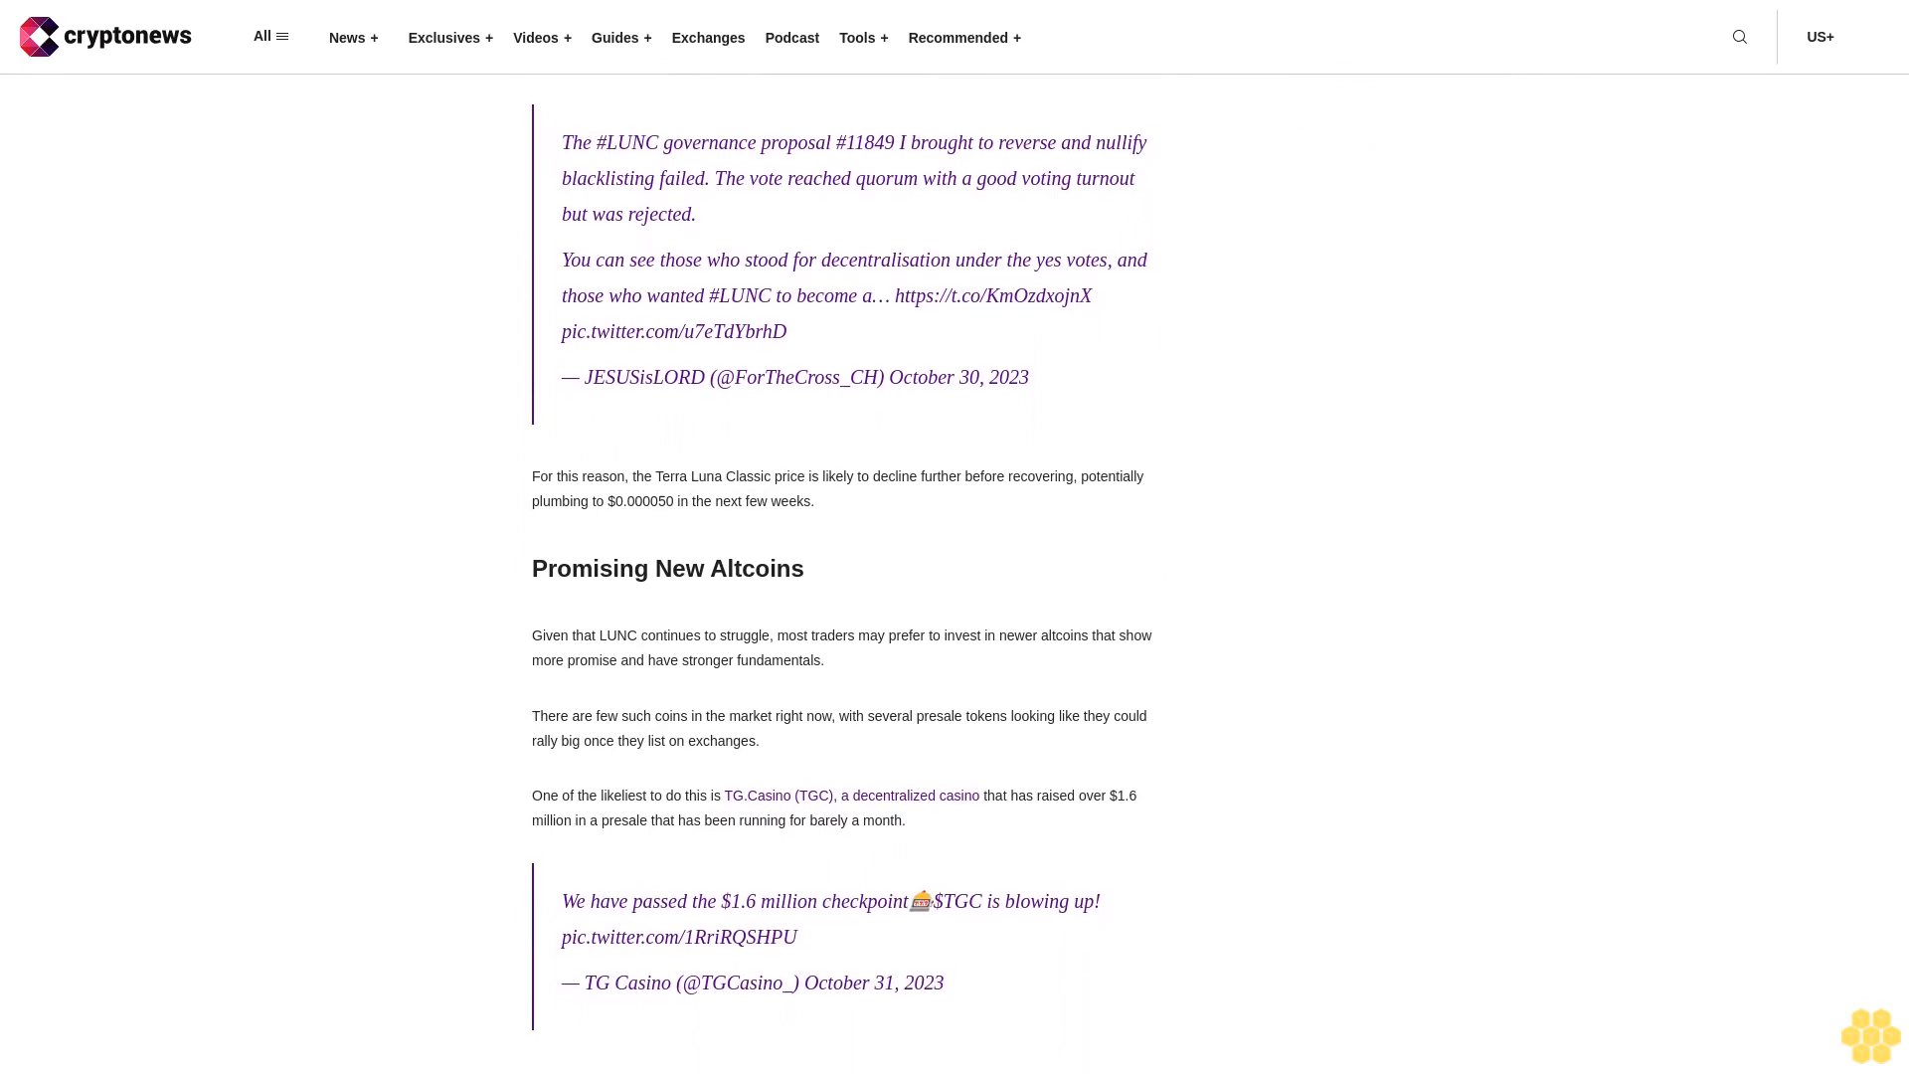
pyautogui.scroll(-3)
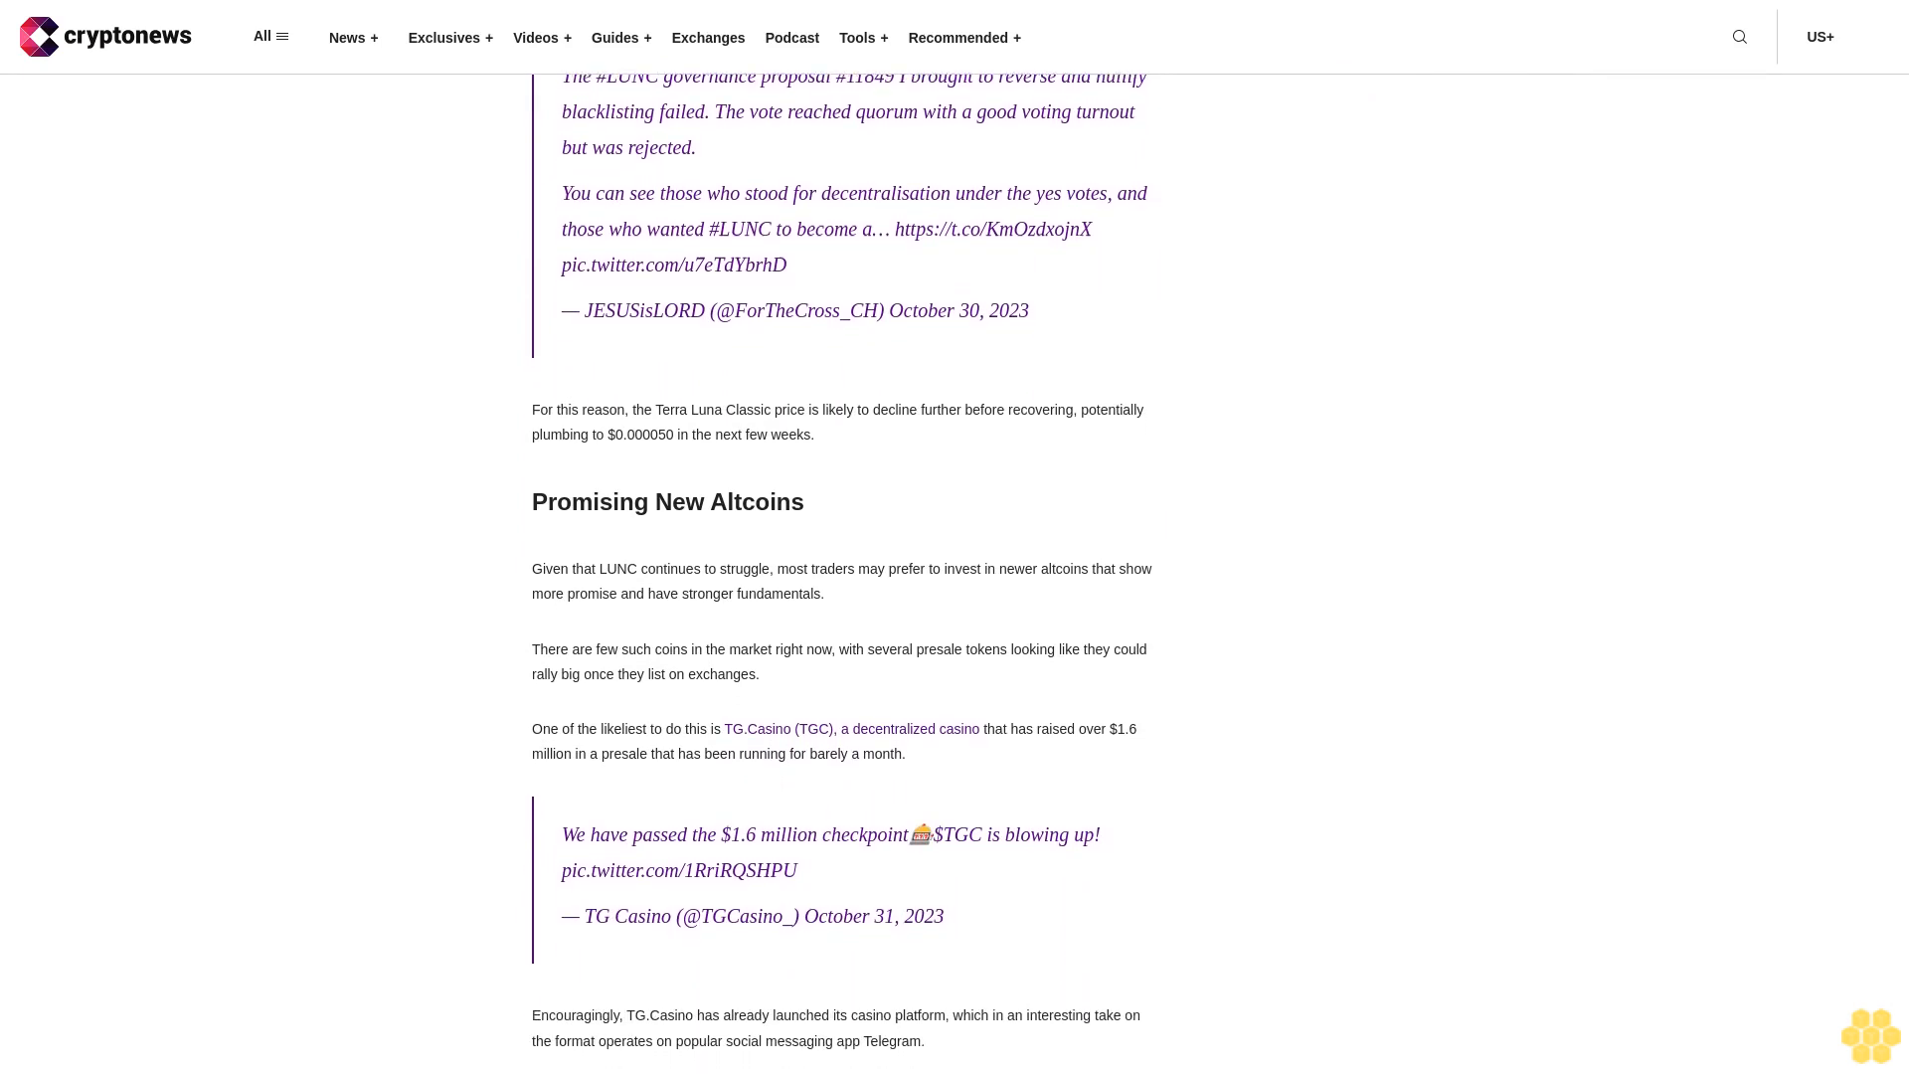
pyautogui.scroll(-3)
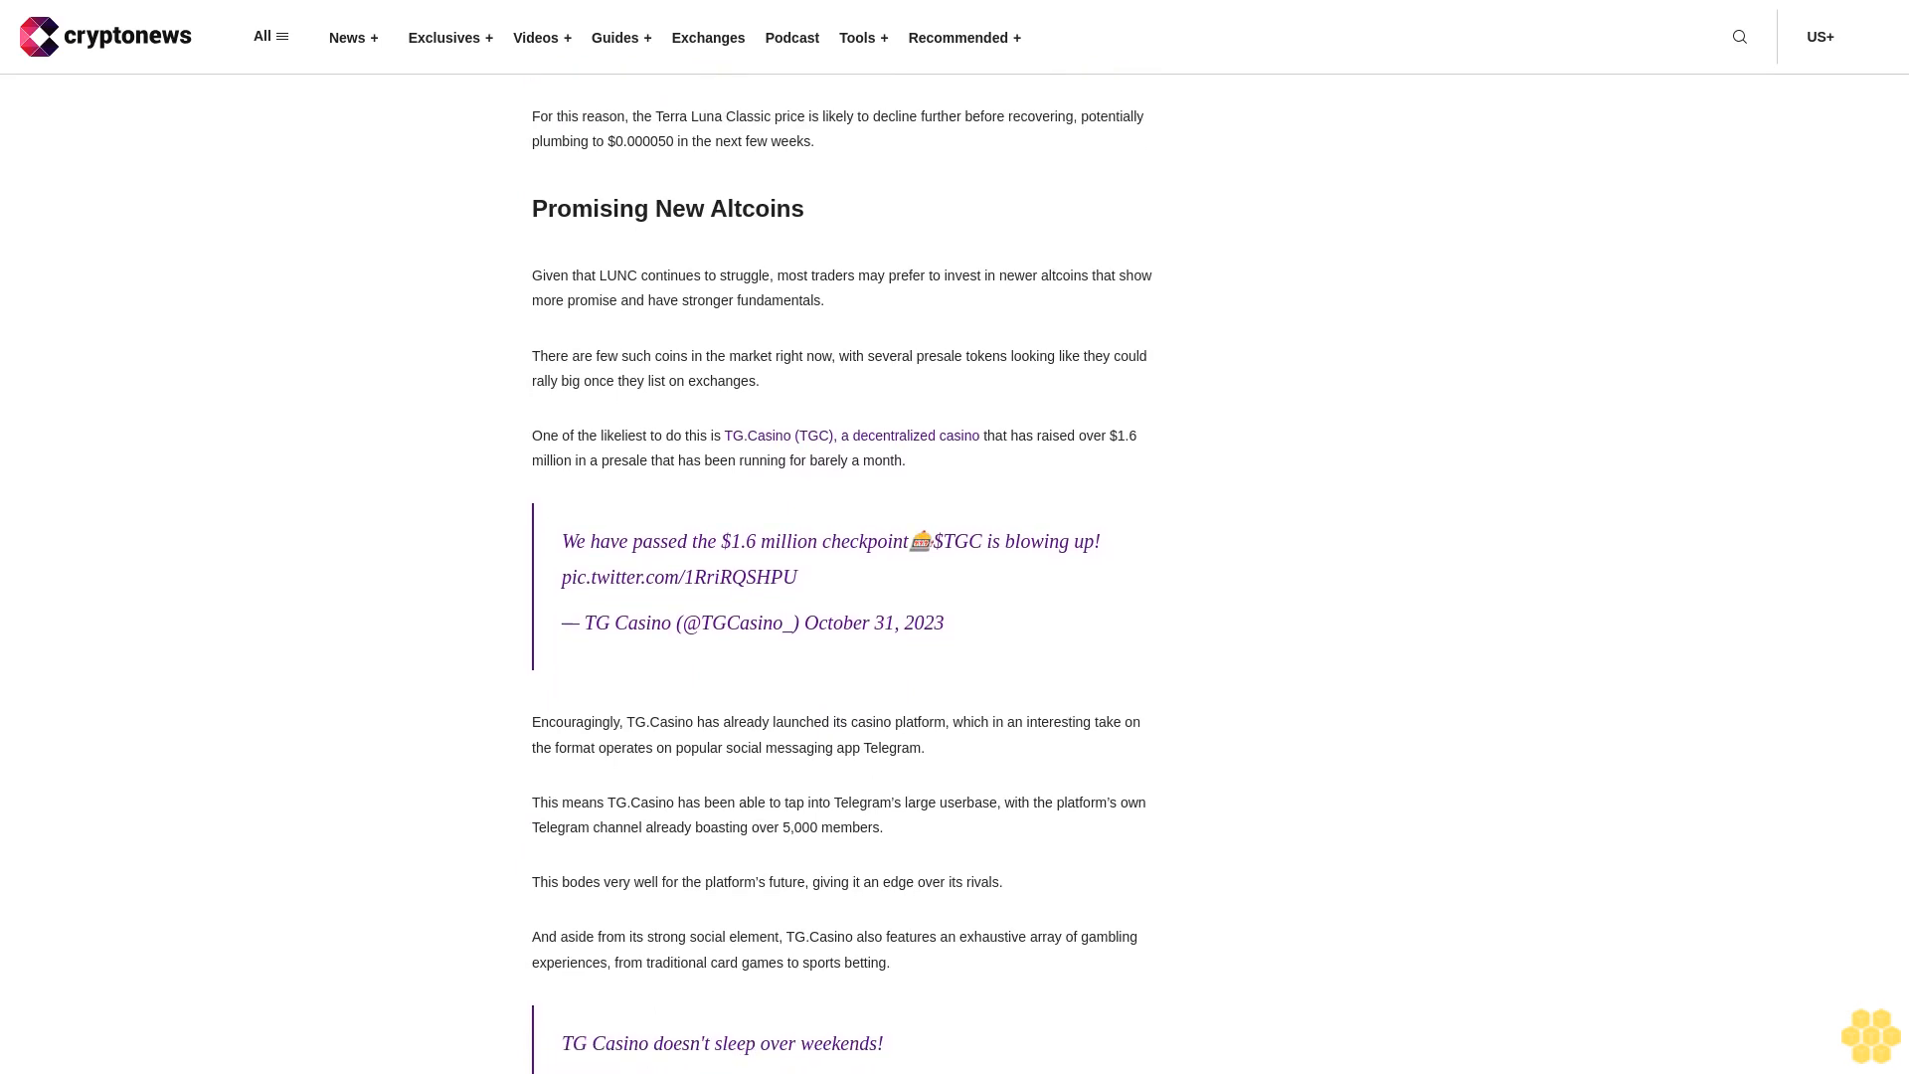
pyautogui.scroll(3)
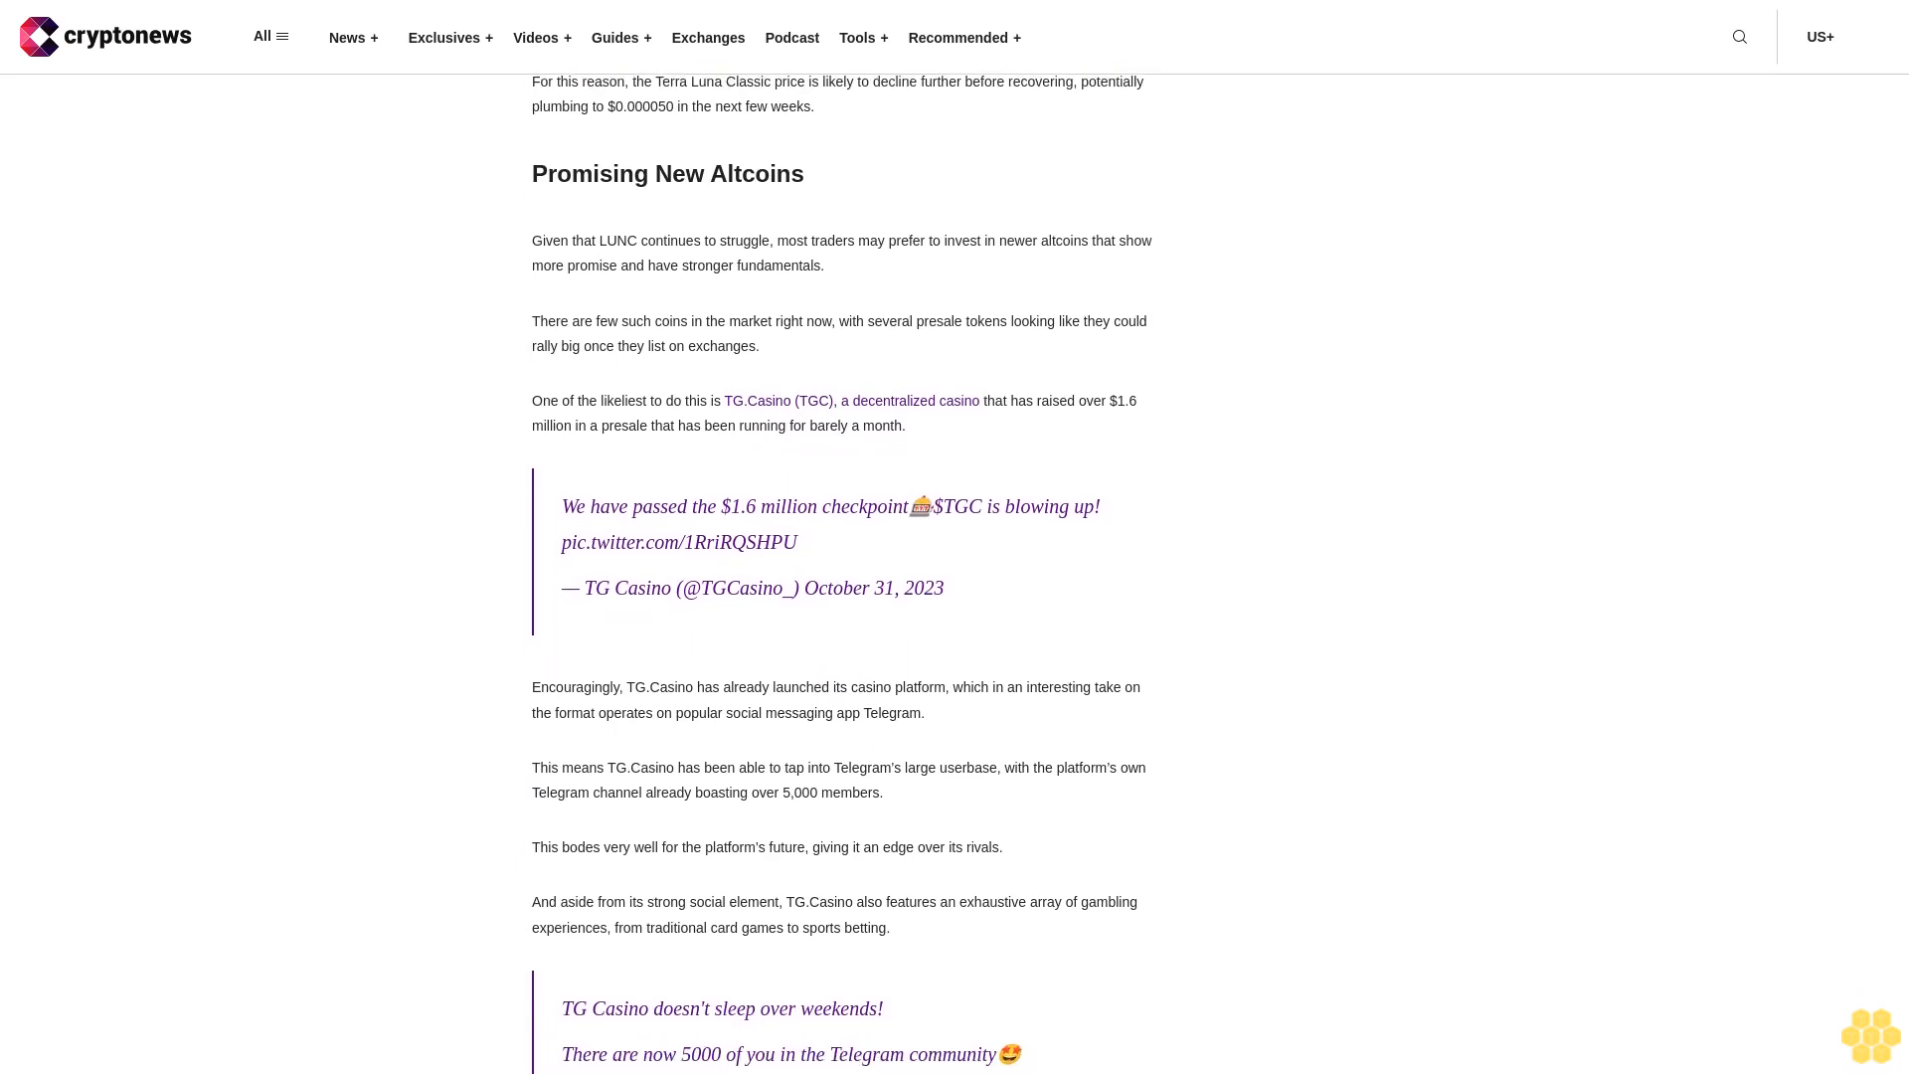
pyautogui.scroll(-3)
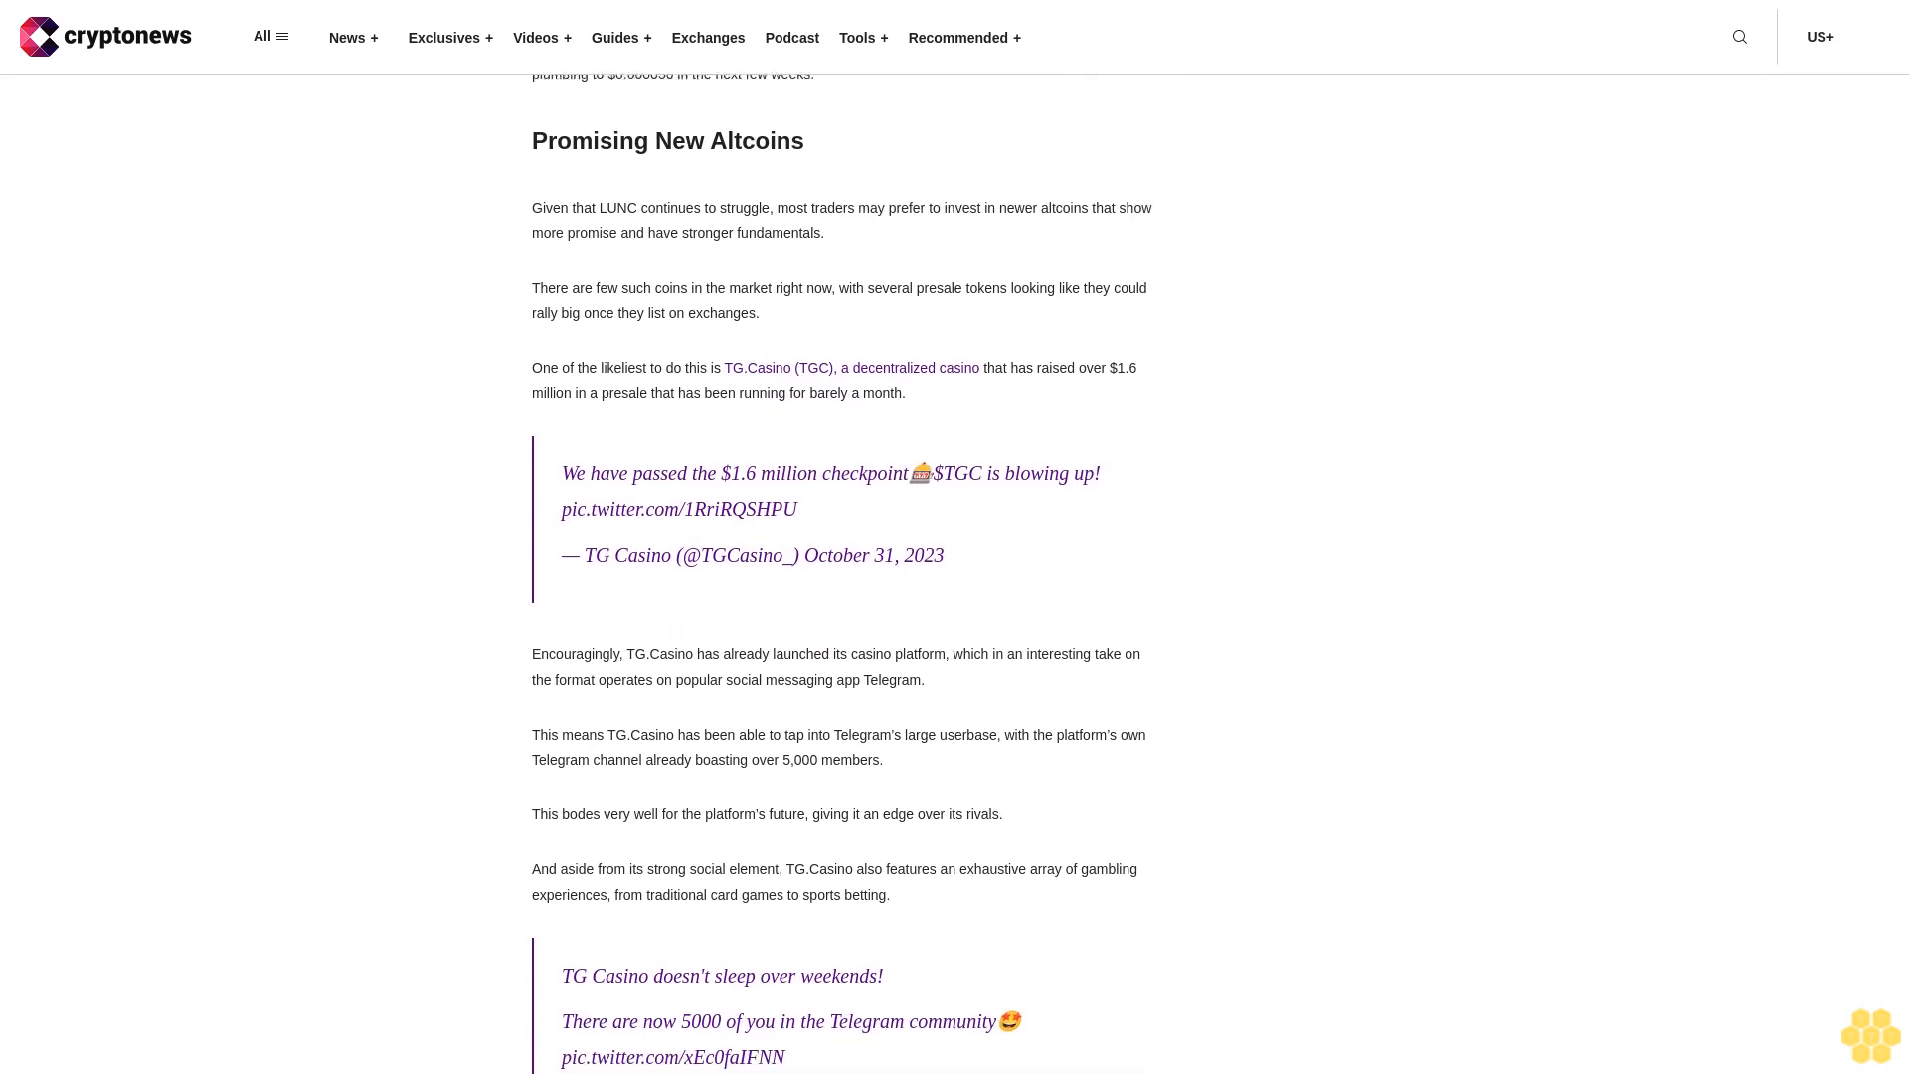
pyautogui.scroll(3)
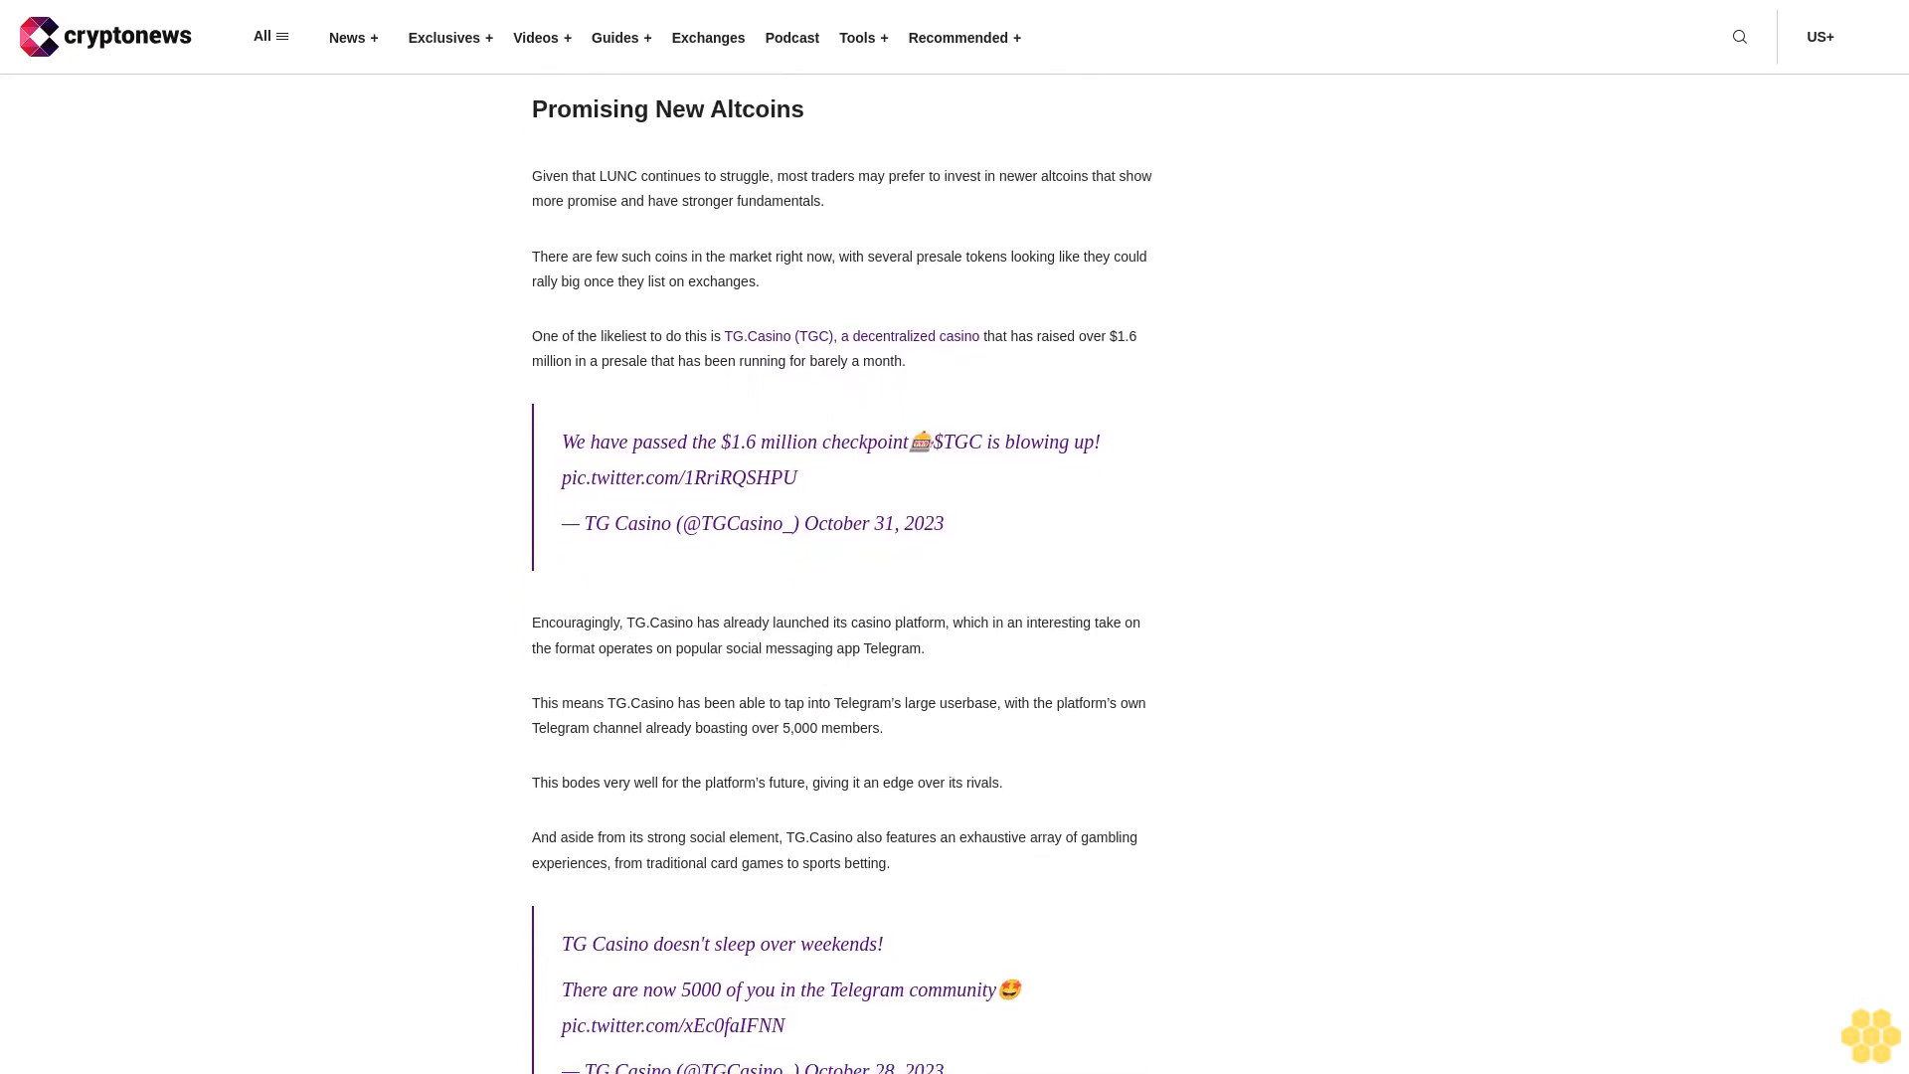
pyautogui.scroll(-3)
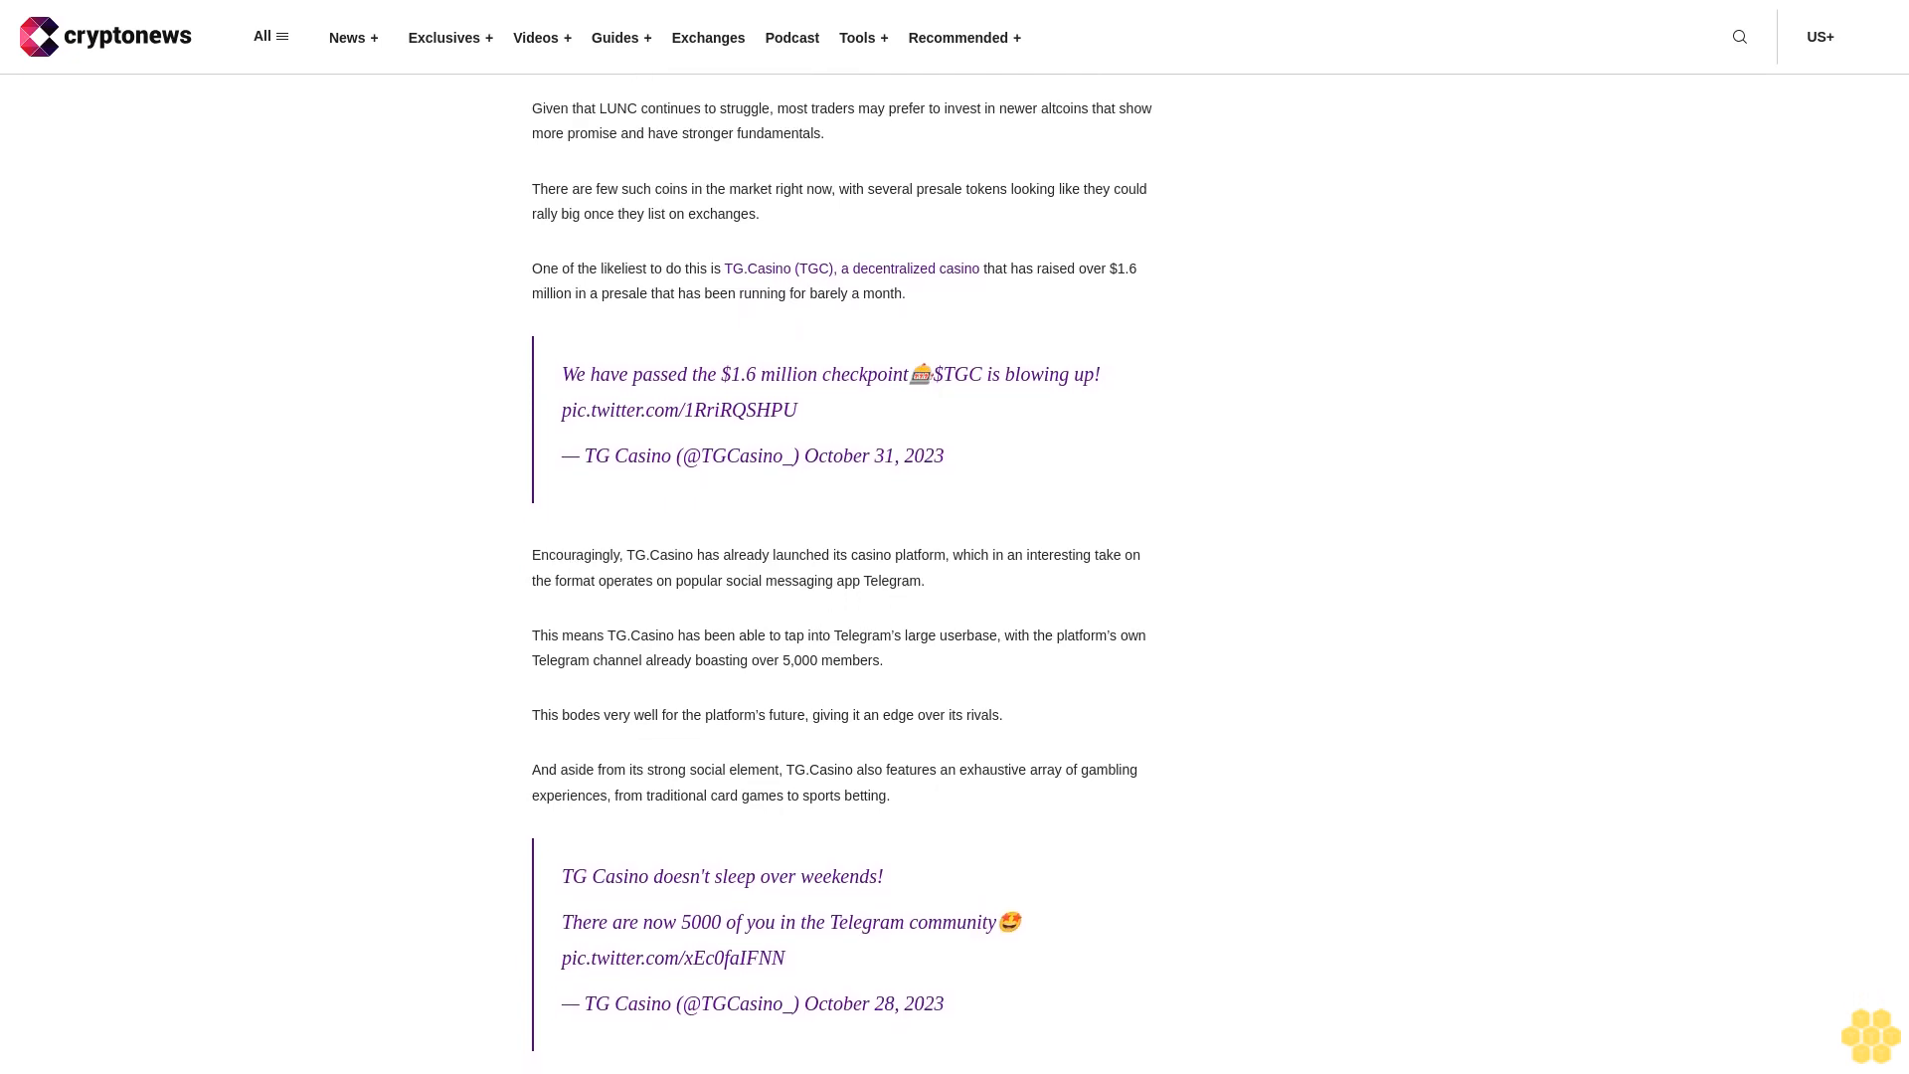
pyautogui.scroll(-3)
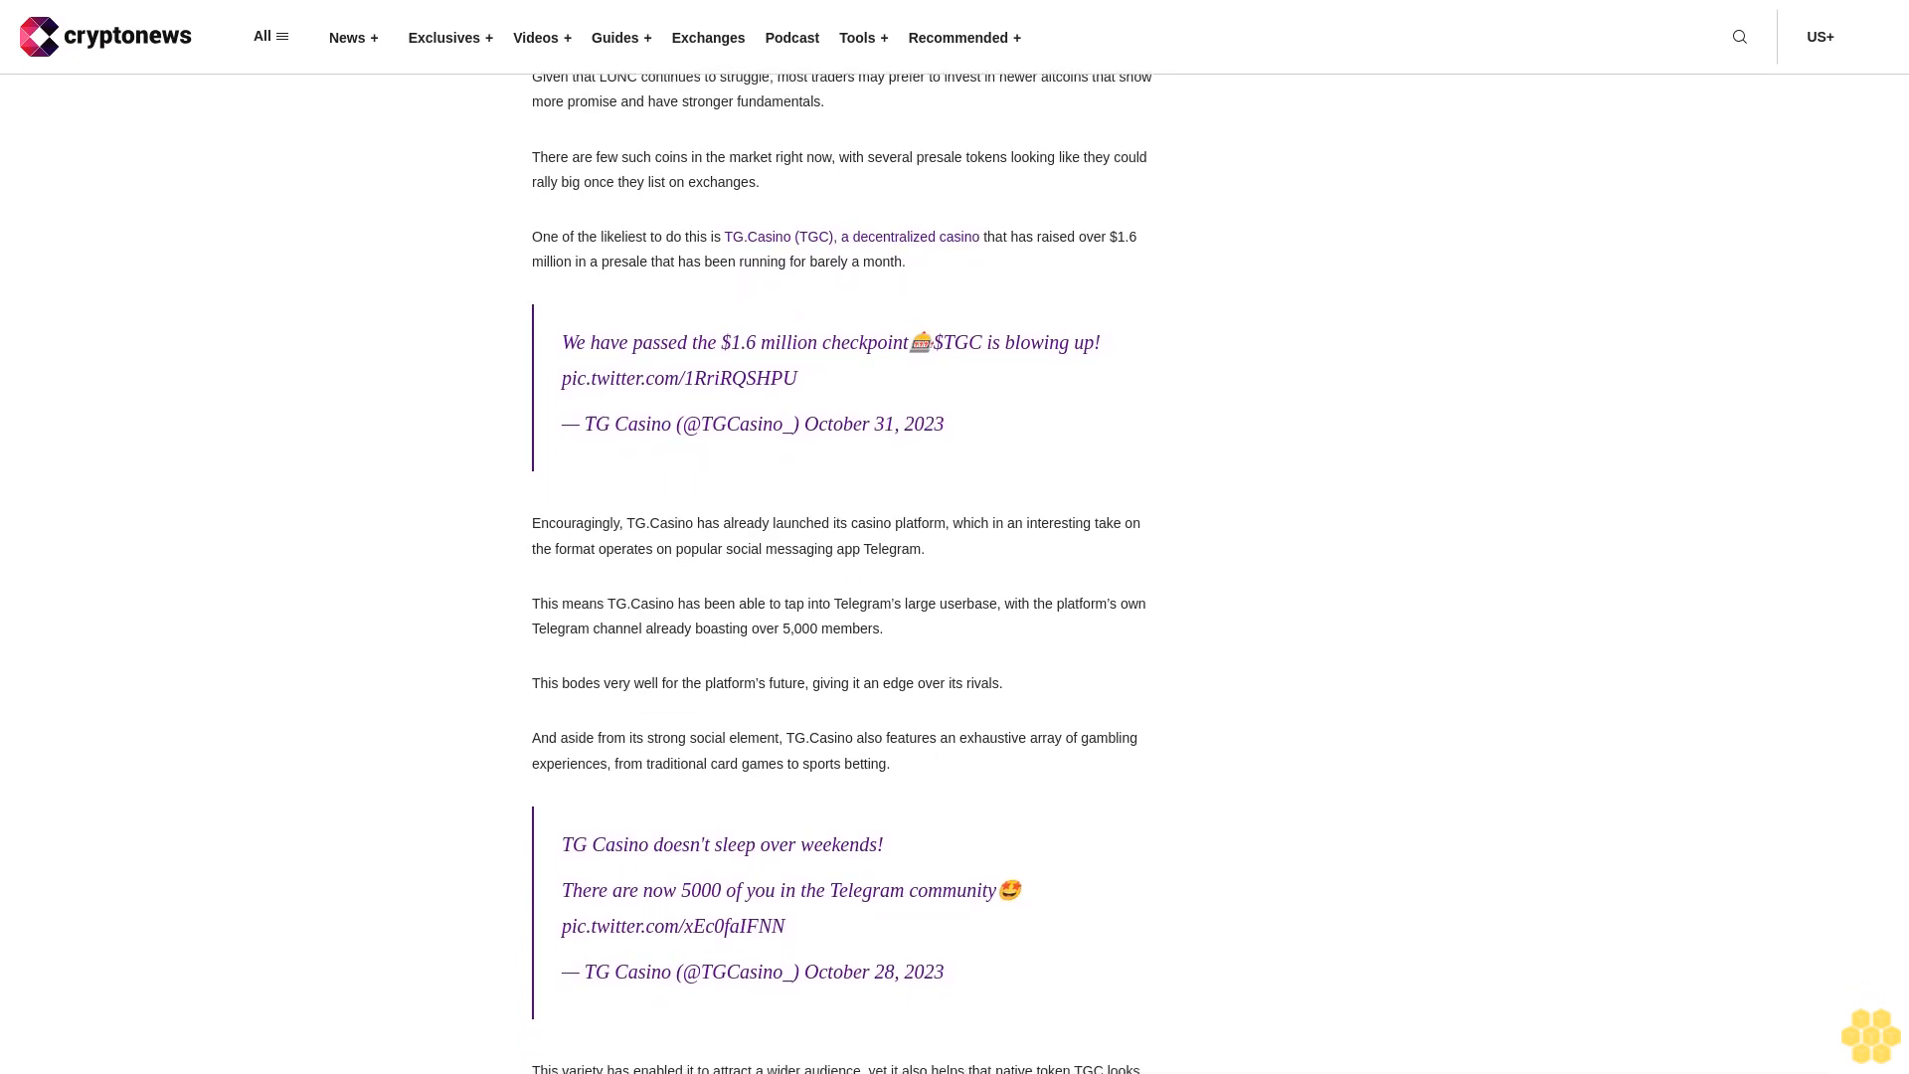
pyautogui.scroll(-3)
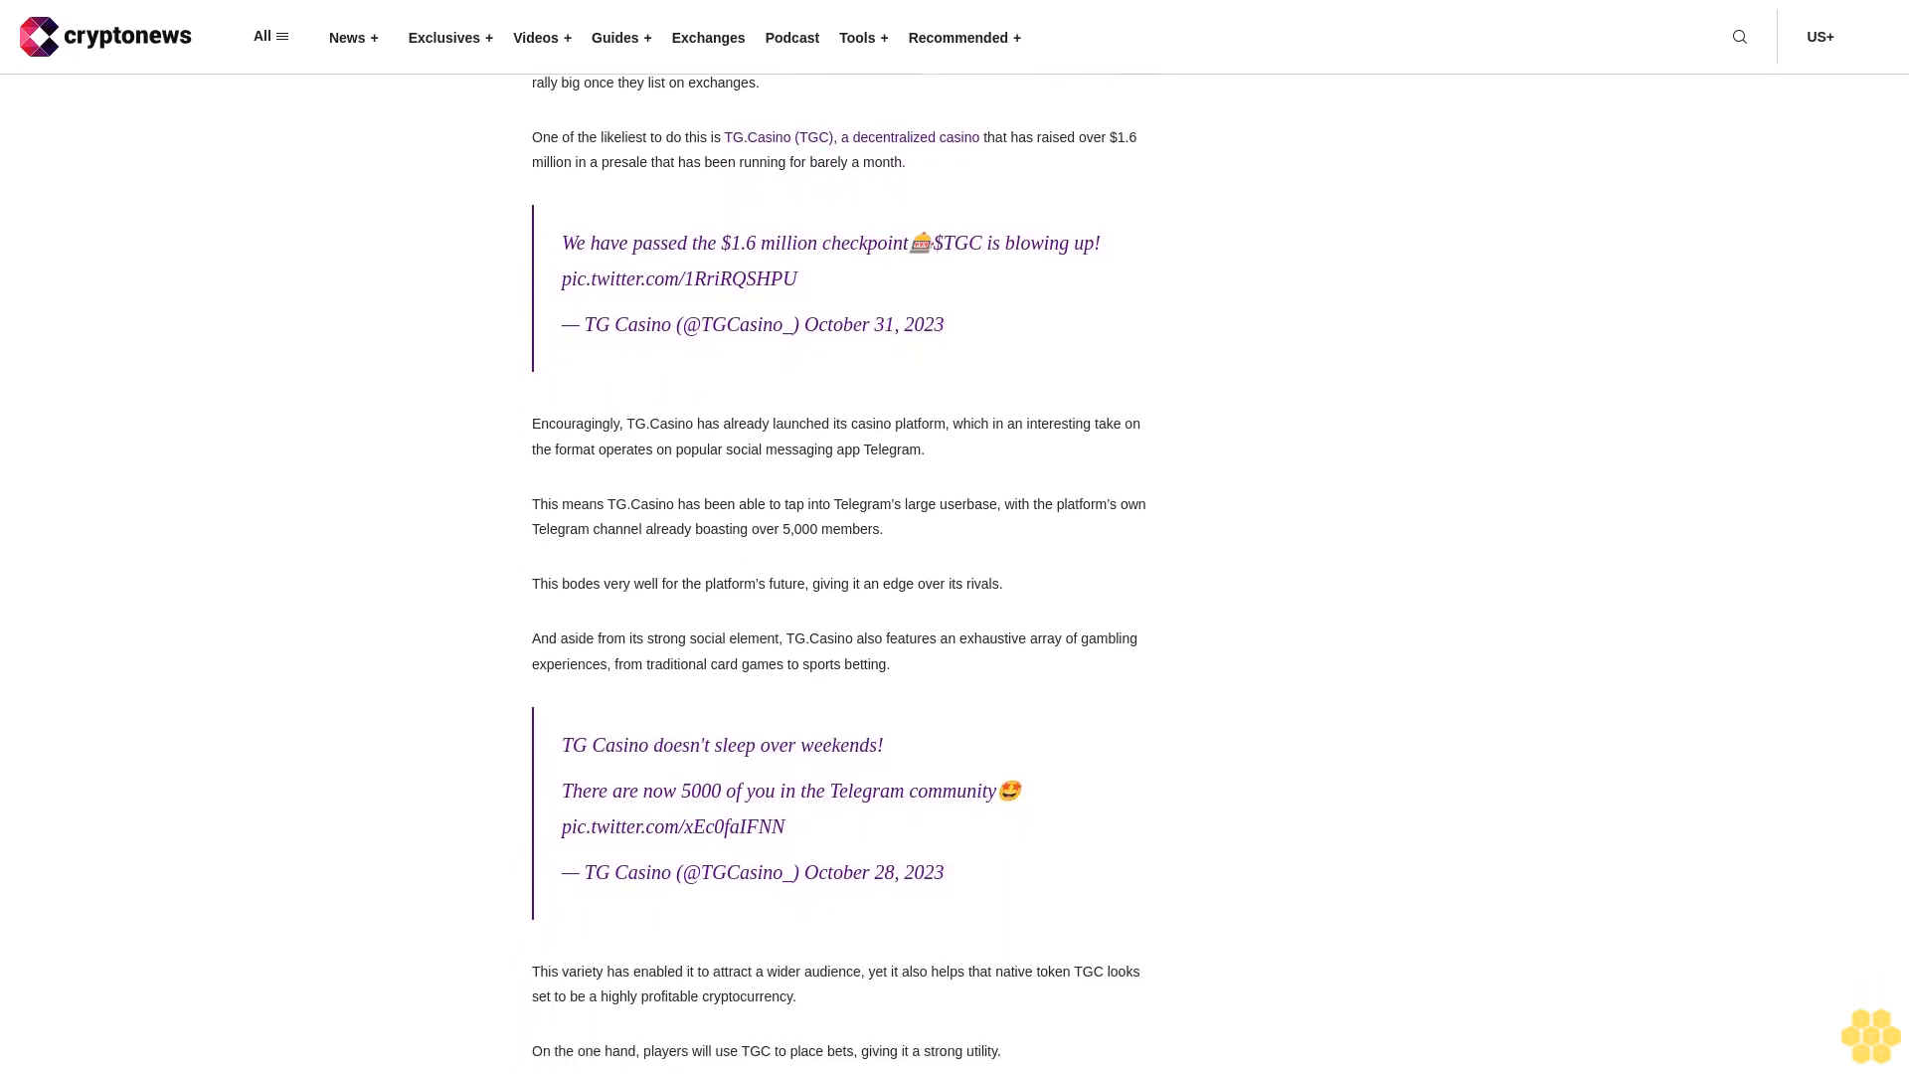
pyautogui.scroll(-3)
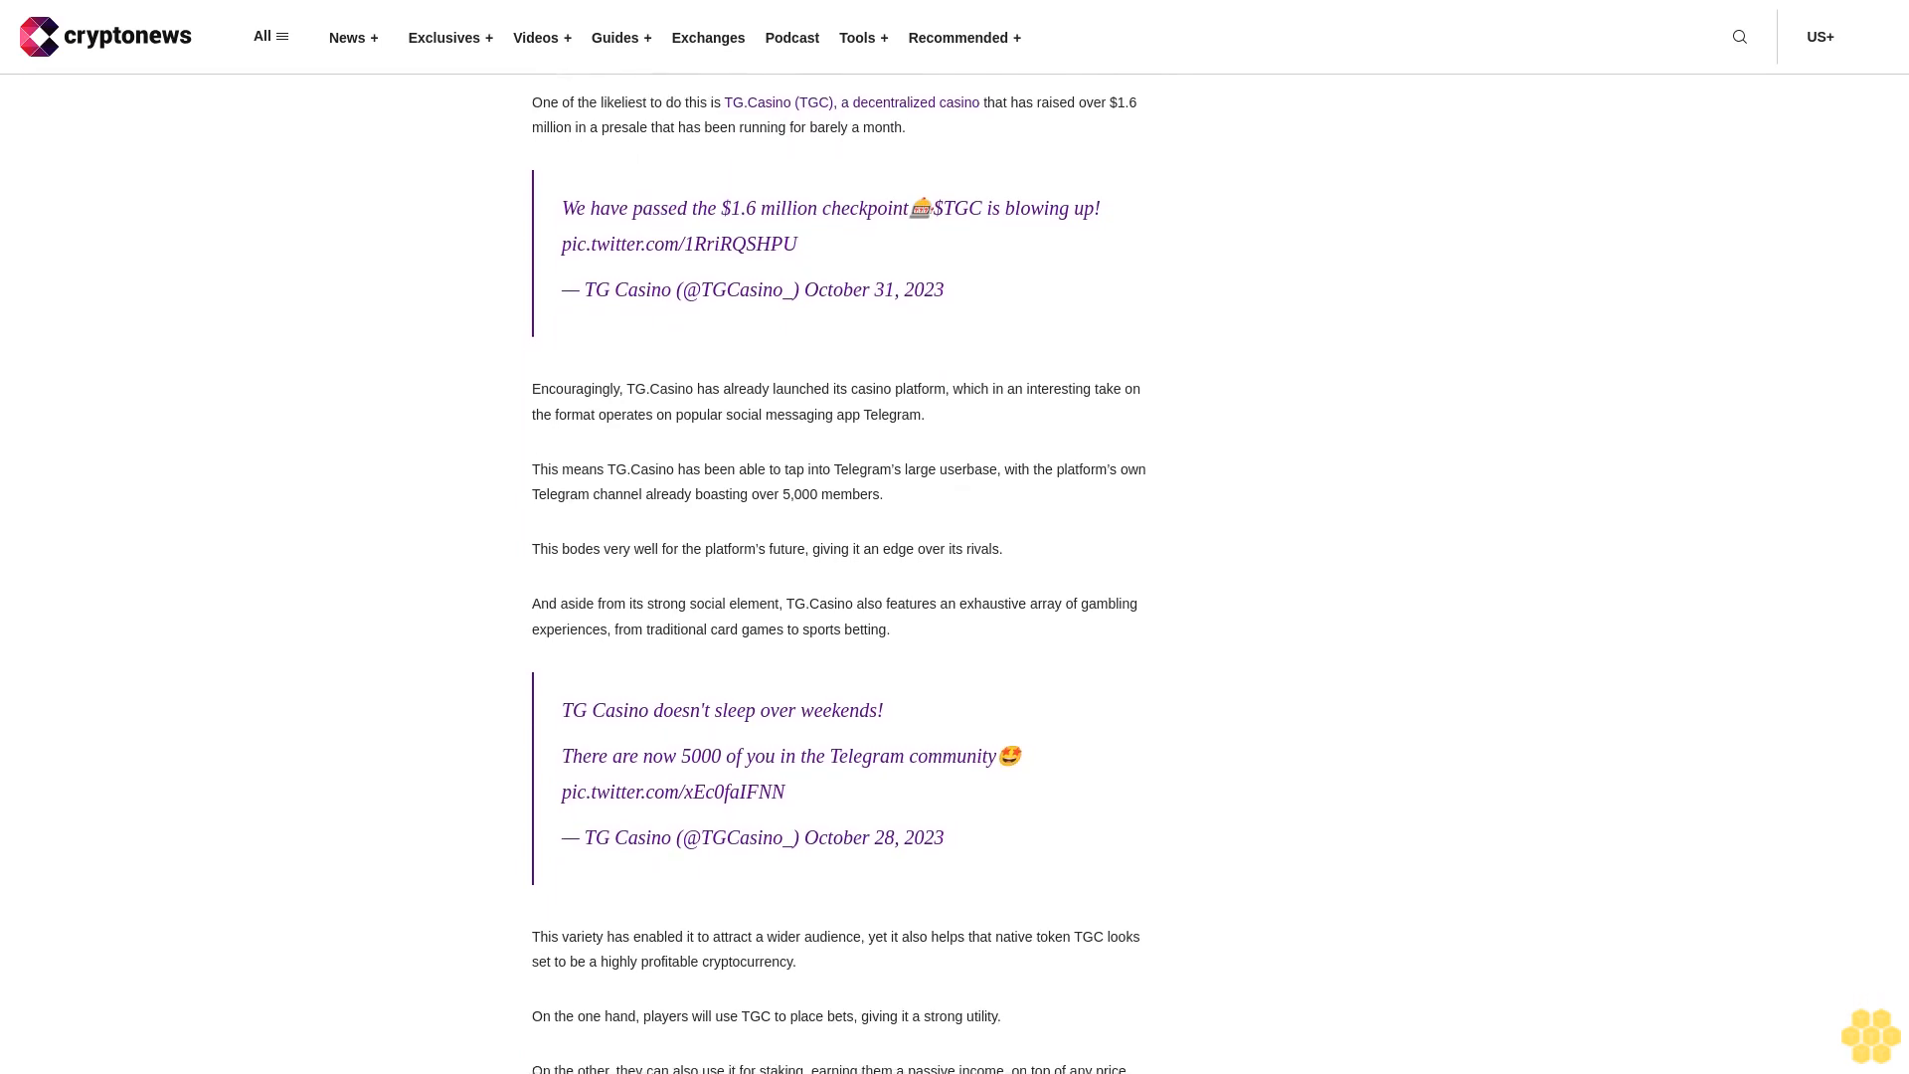
pyautogui.scroll(-3)
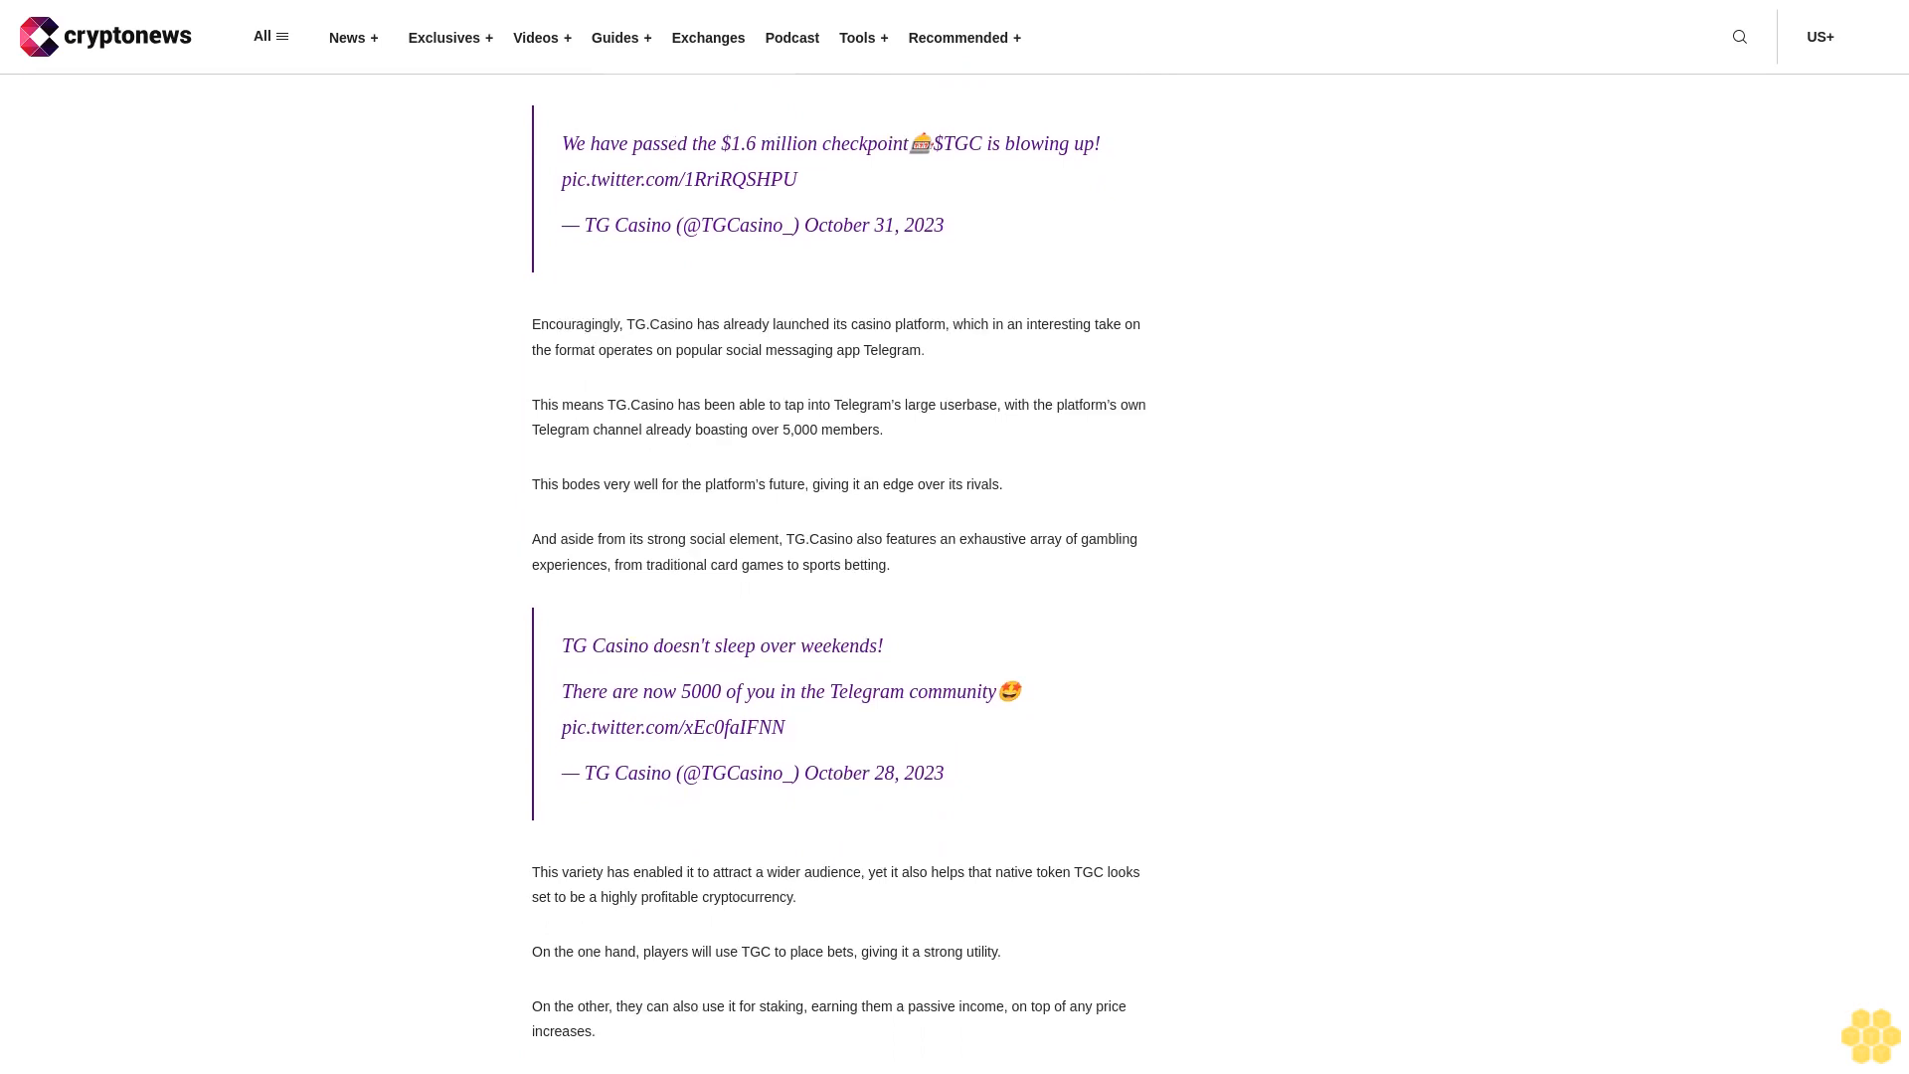
pyautogui.scroll(-3)
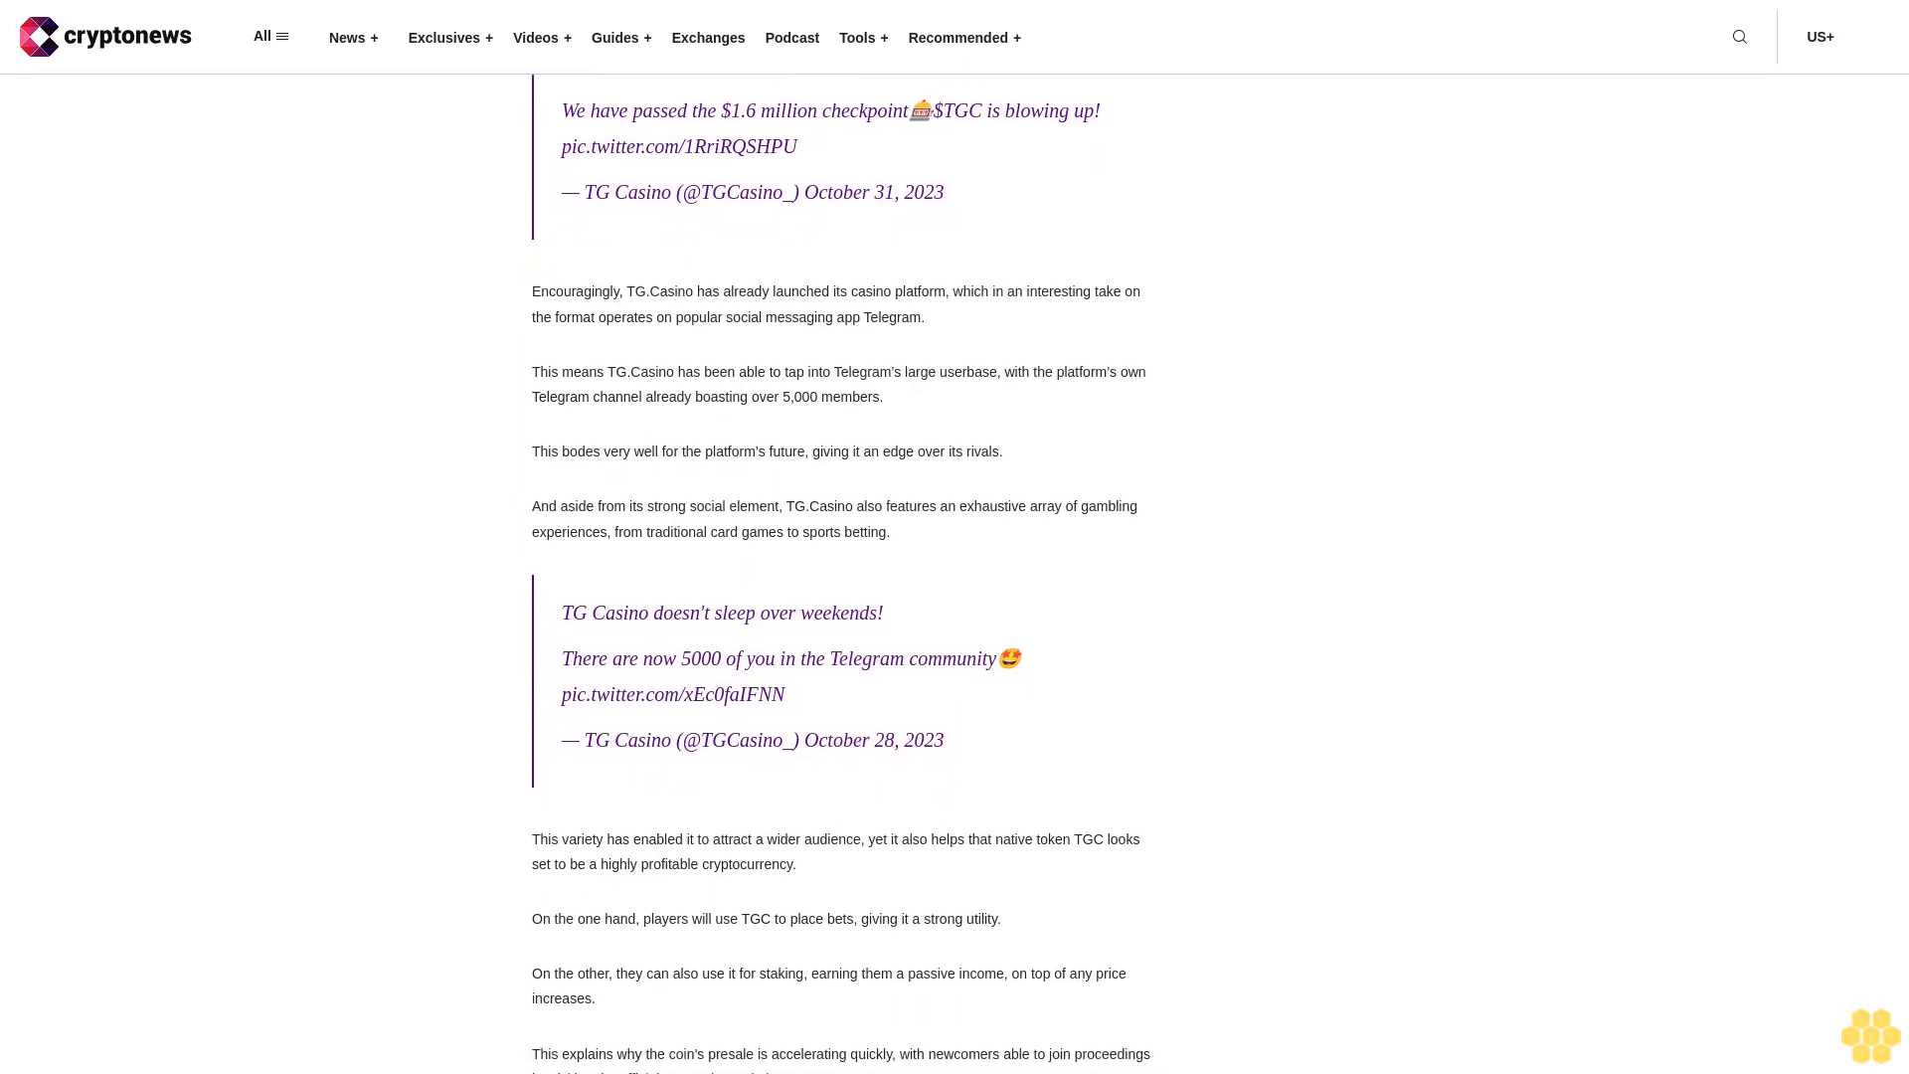
pyautogui.scroll(-3)
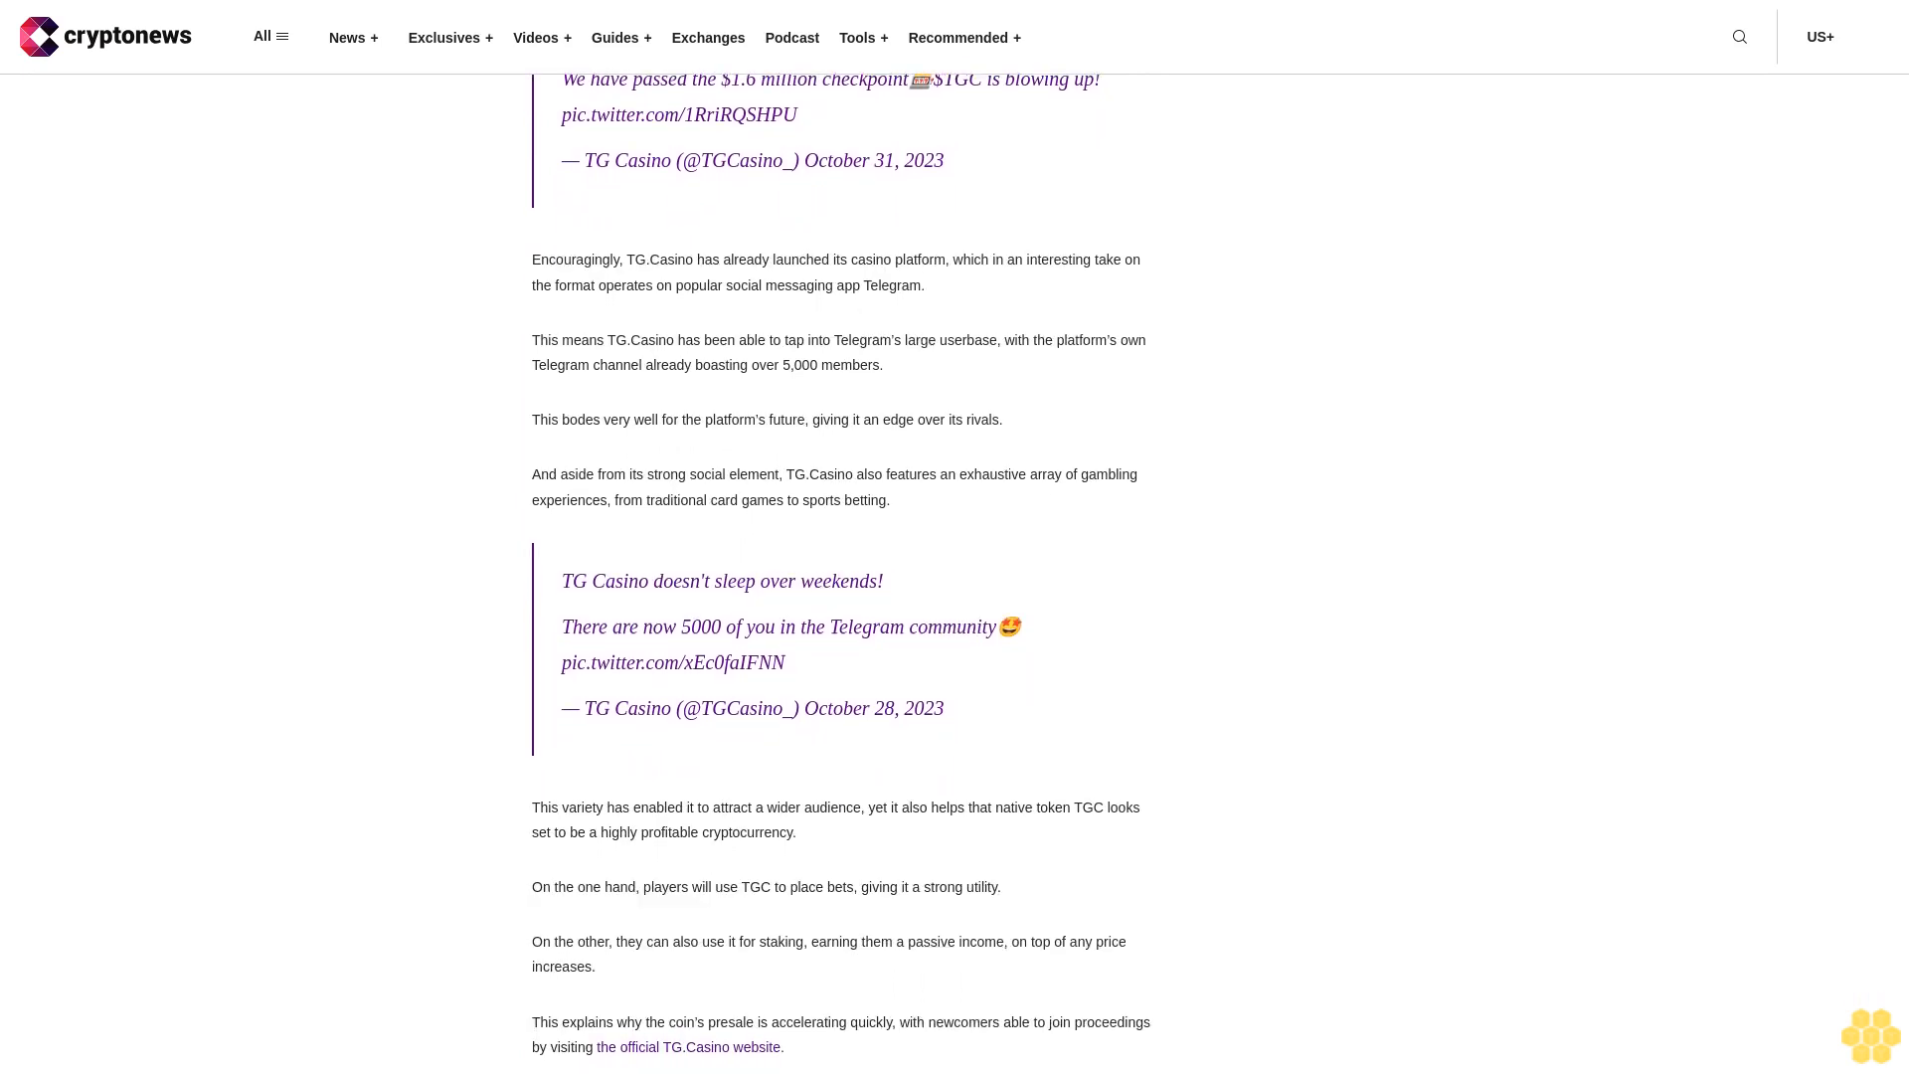
pyautogui.scroll(-3)
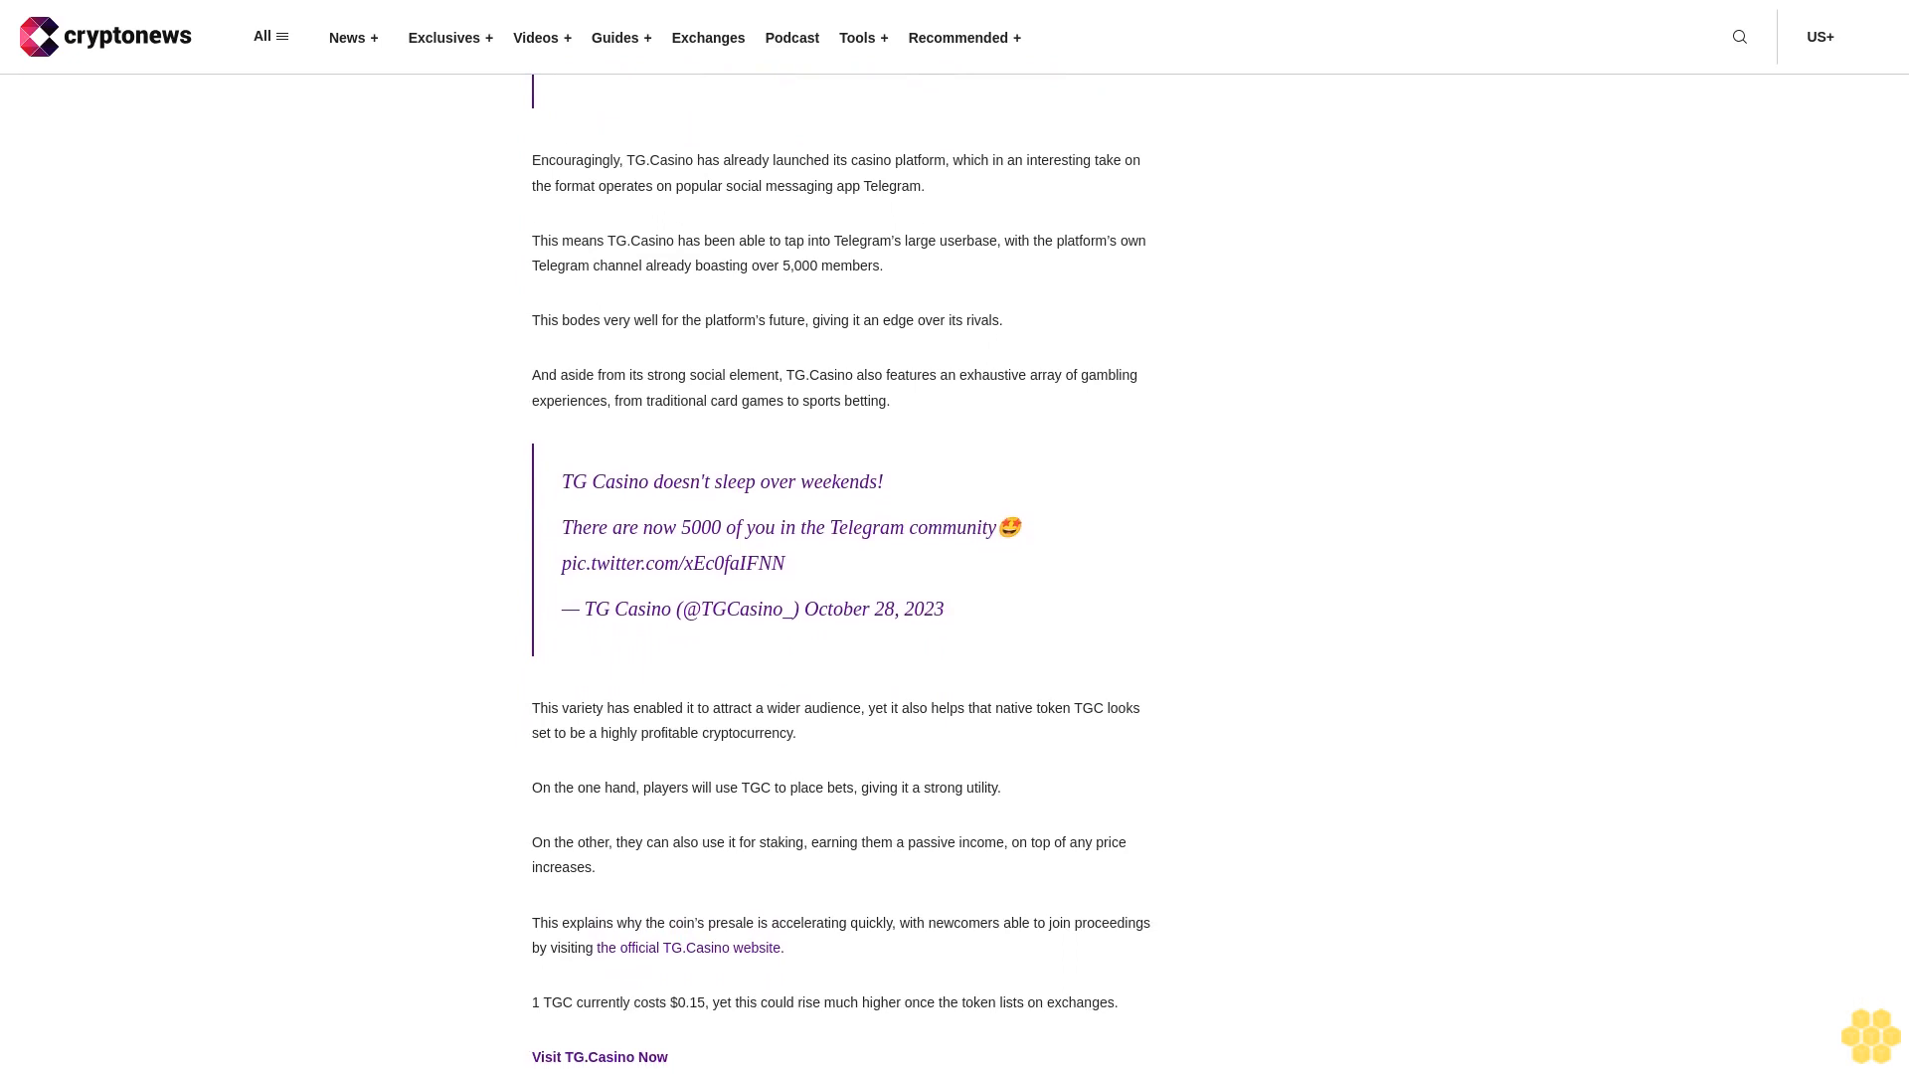
pyautogui.scroll(3)
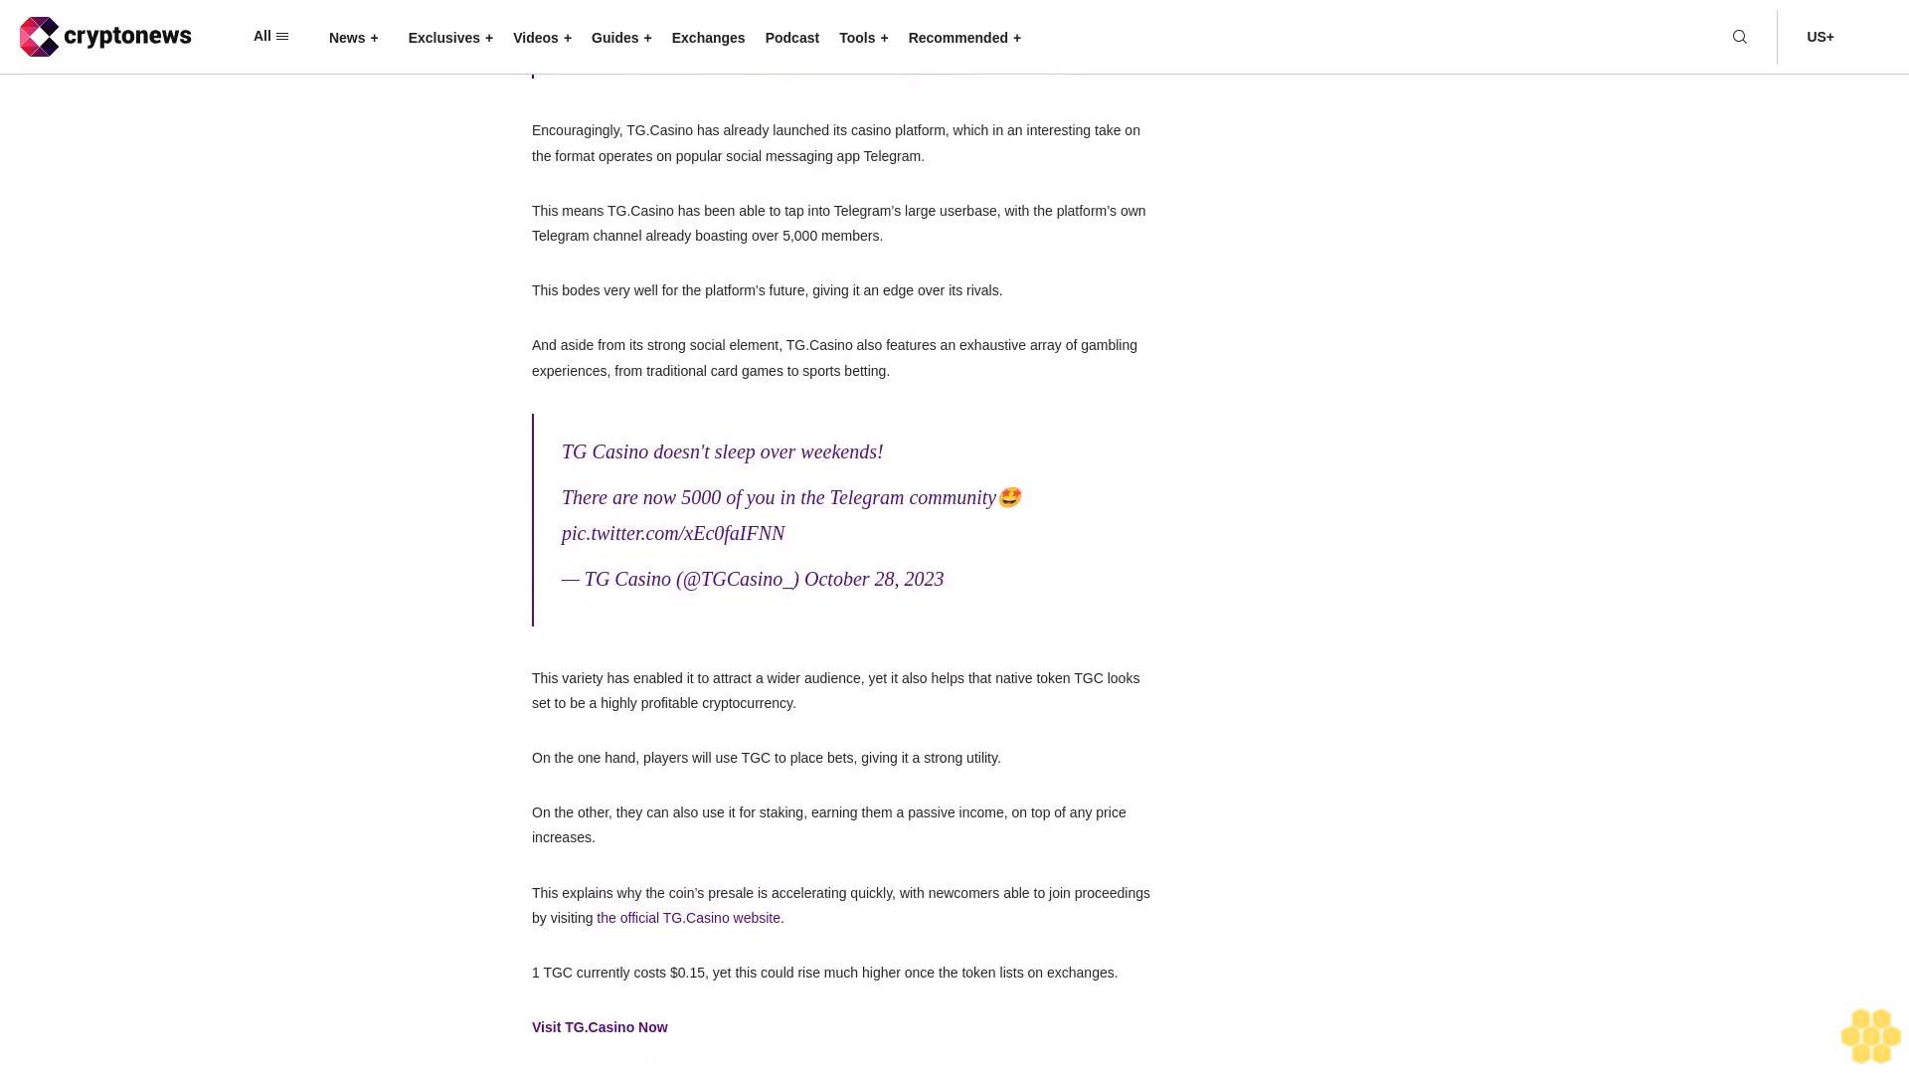
pyautogui.scroll(-3)
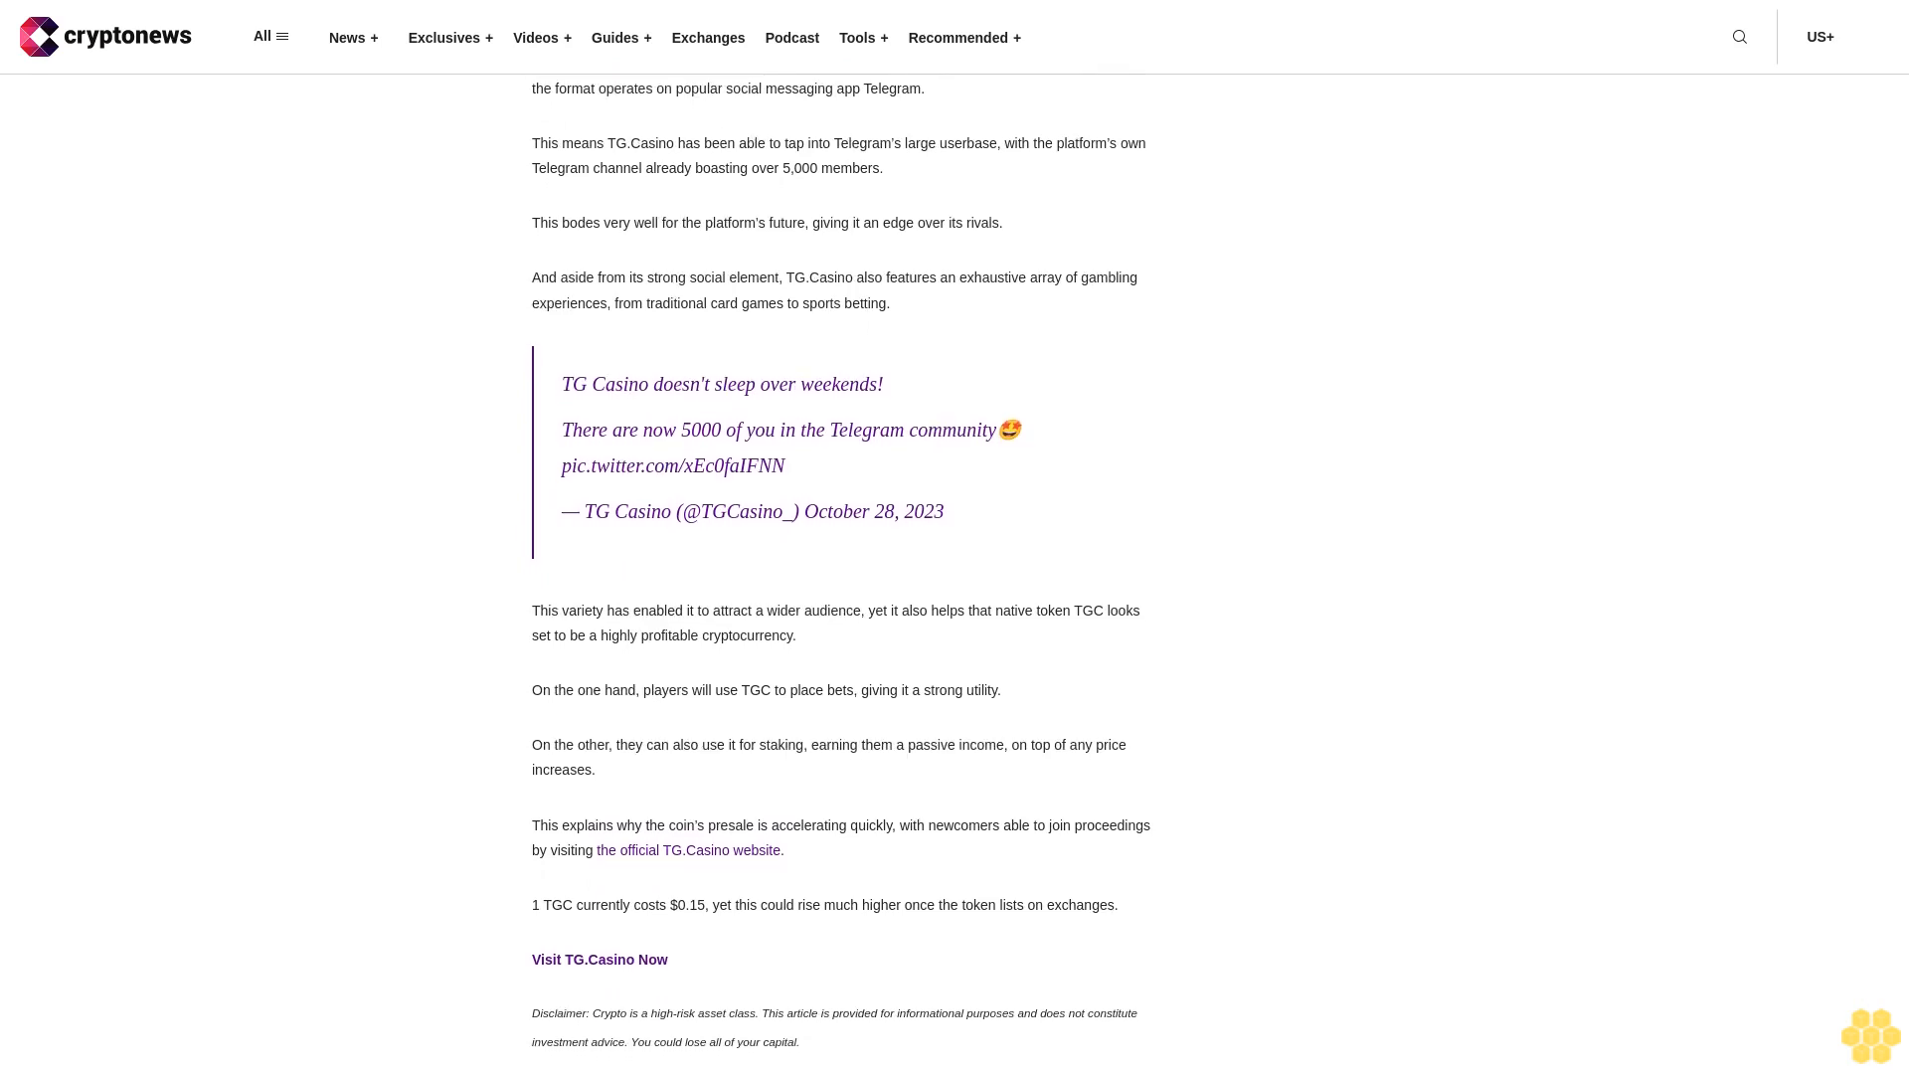
pyautogui.scroll(-3)
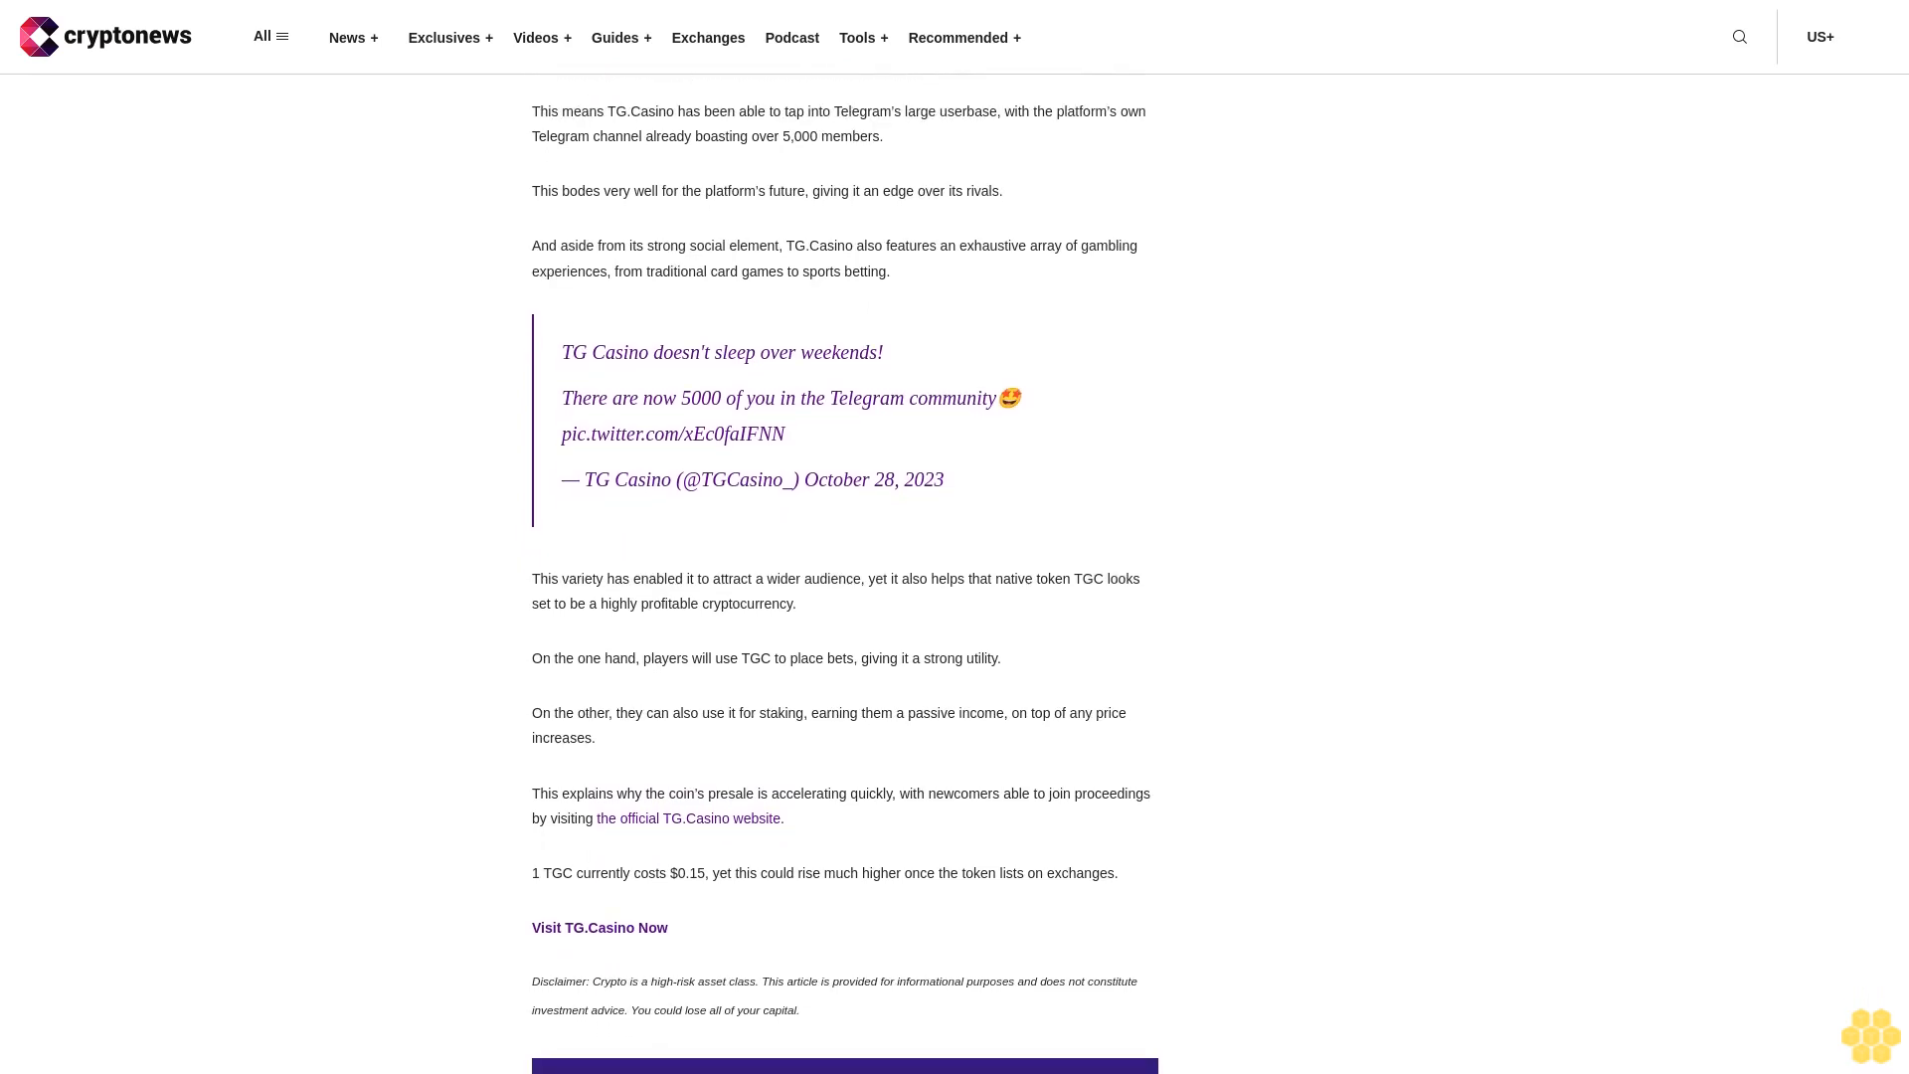
pyautogui.scroll(-3)
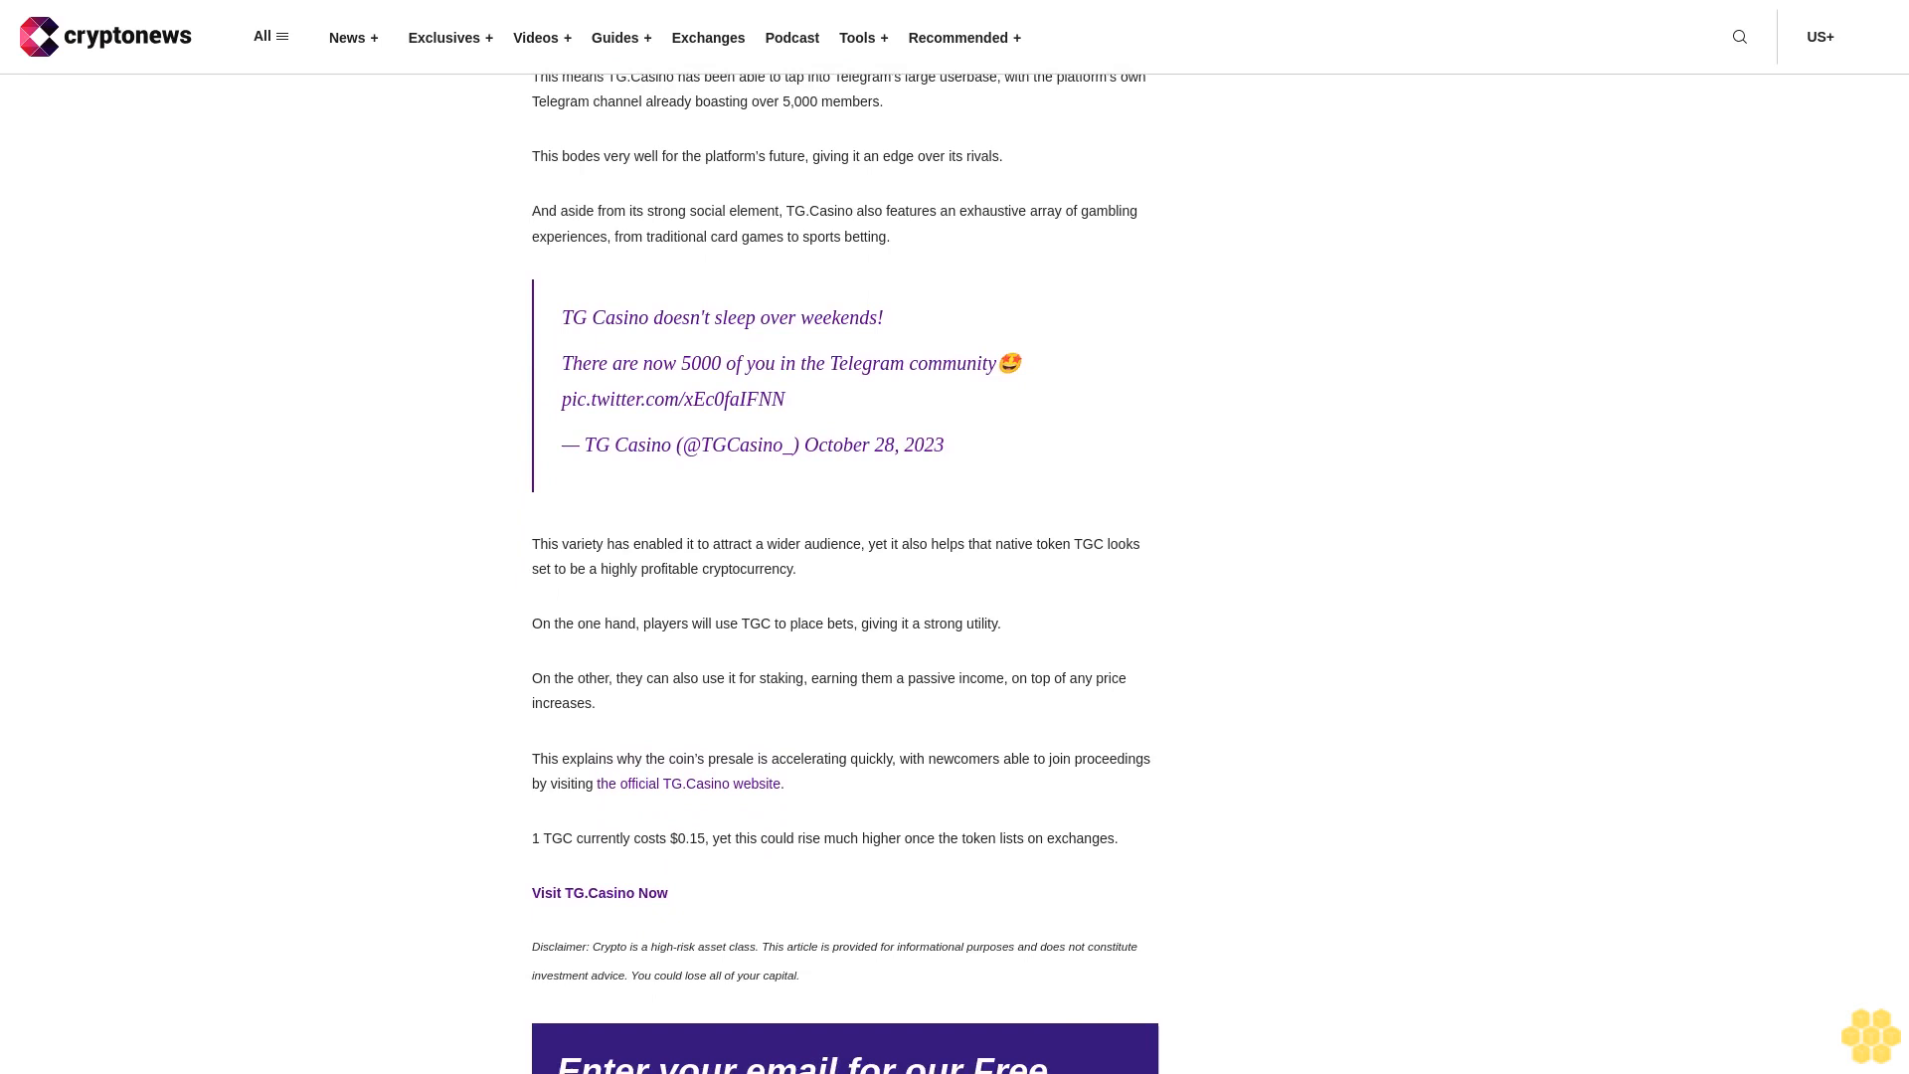
pyautogui.scroll(-3)
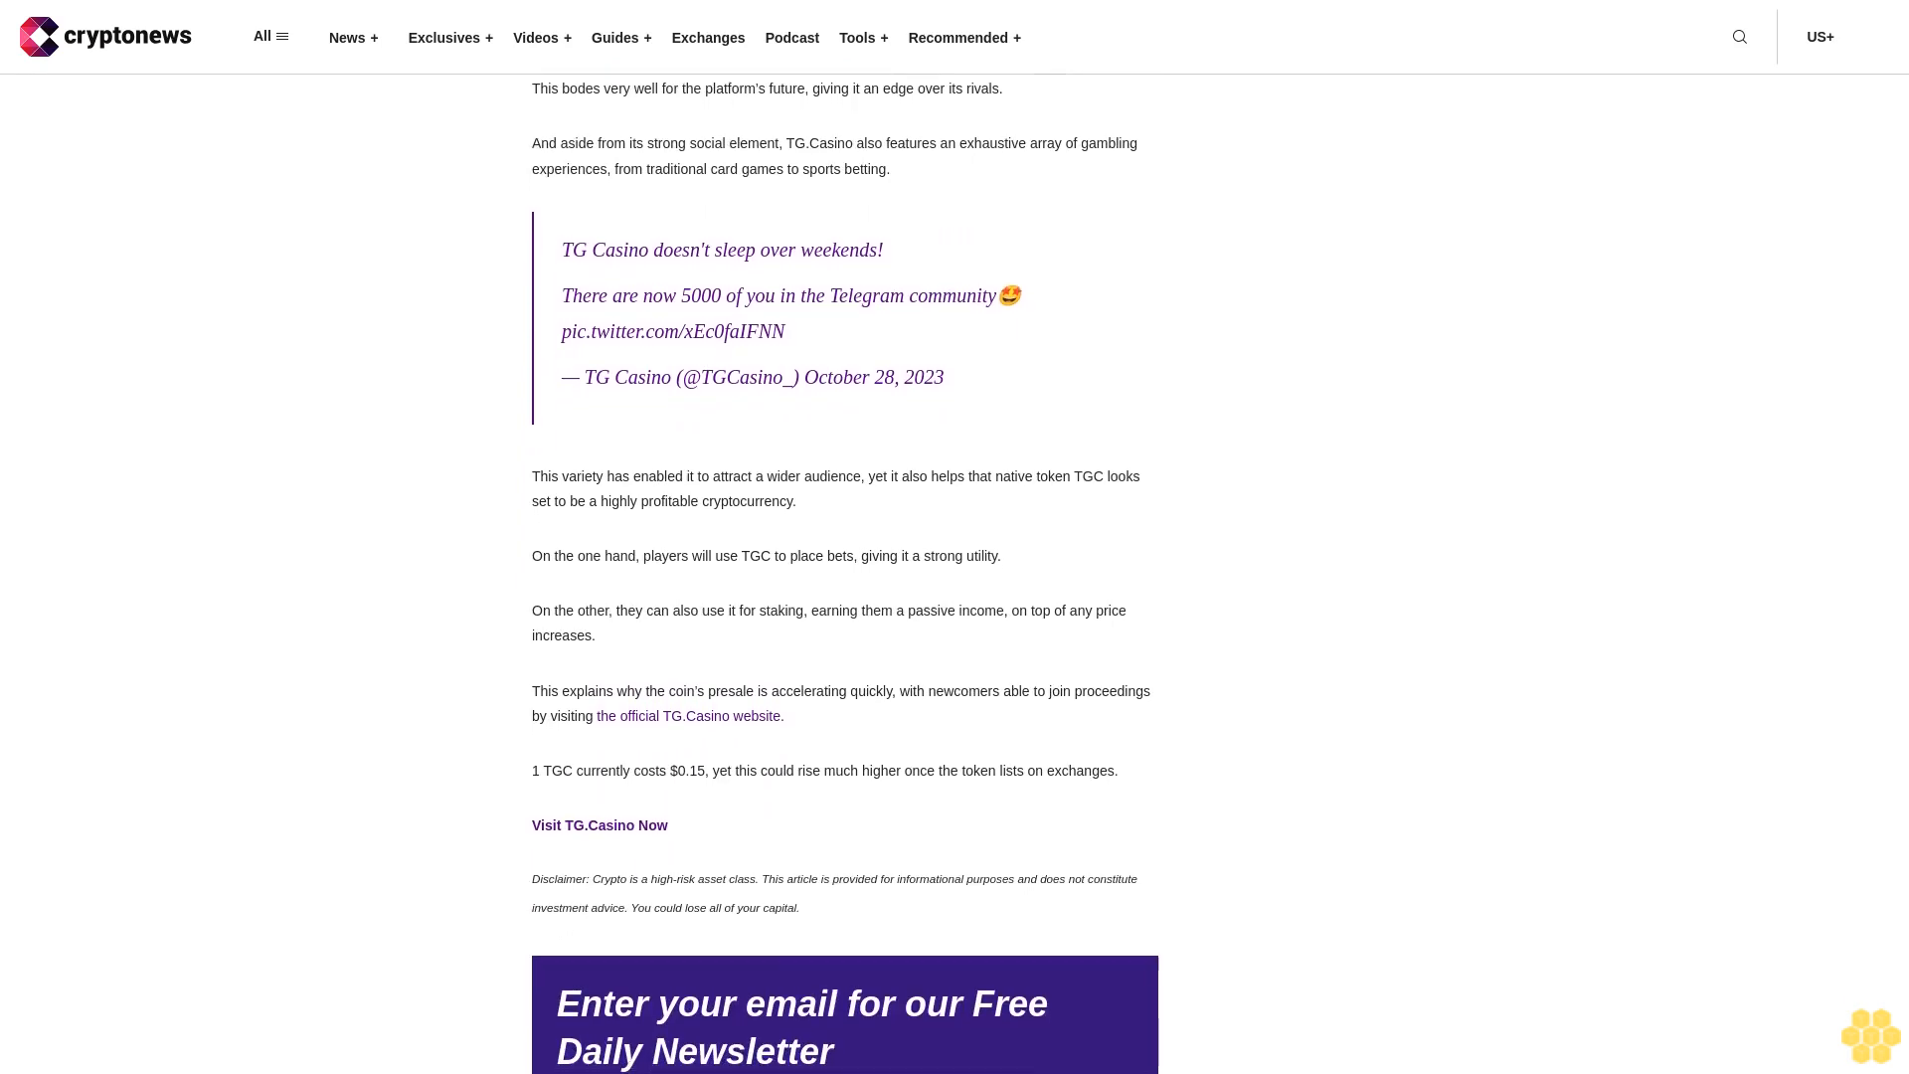
pyautogui.scroll(-3)
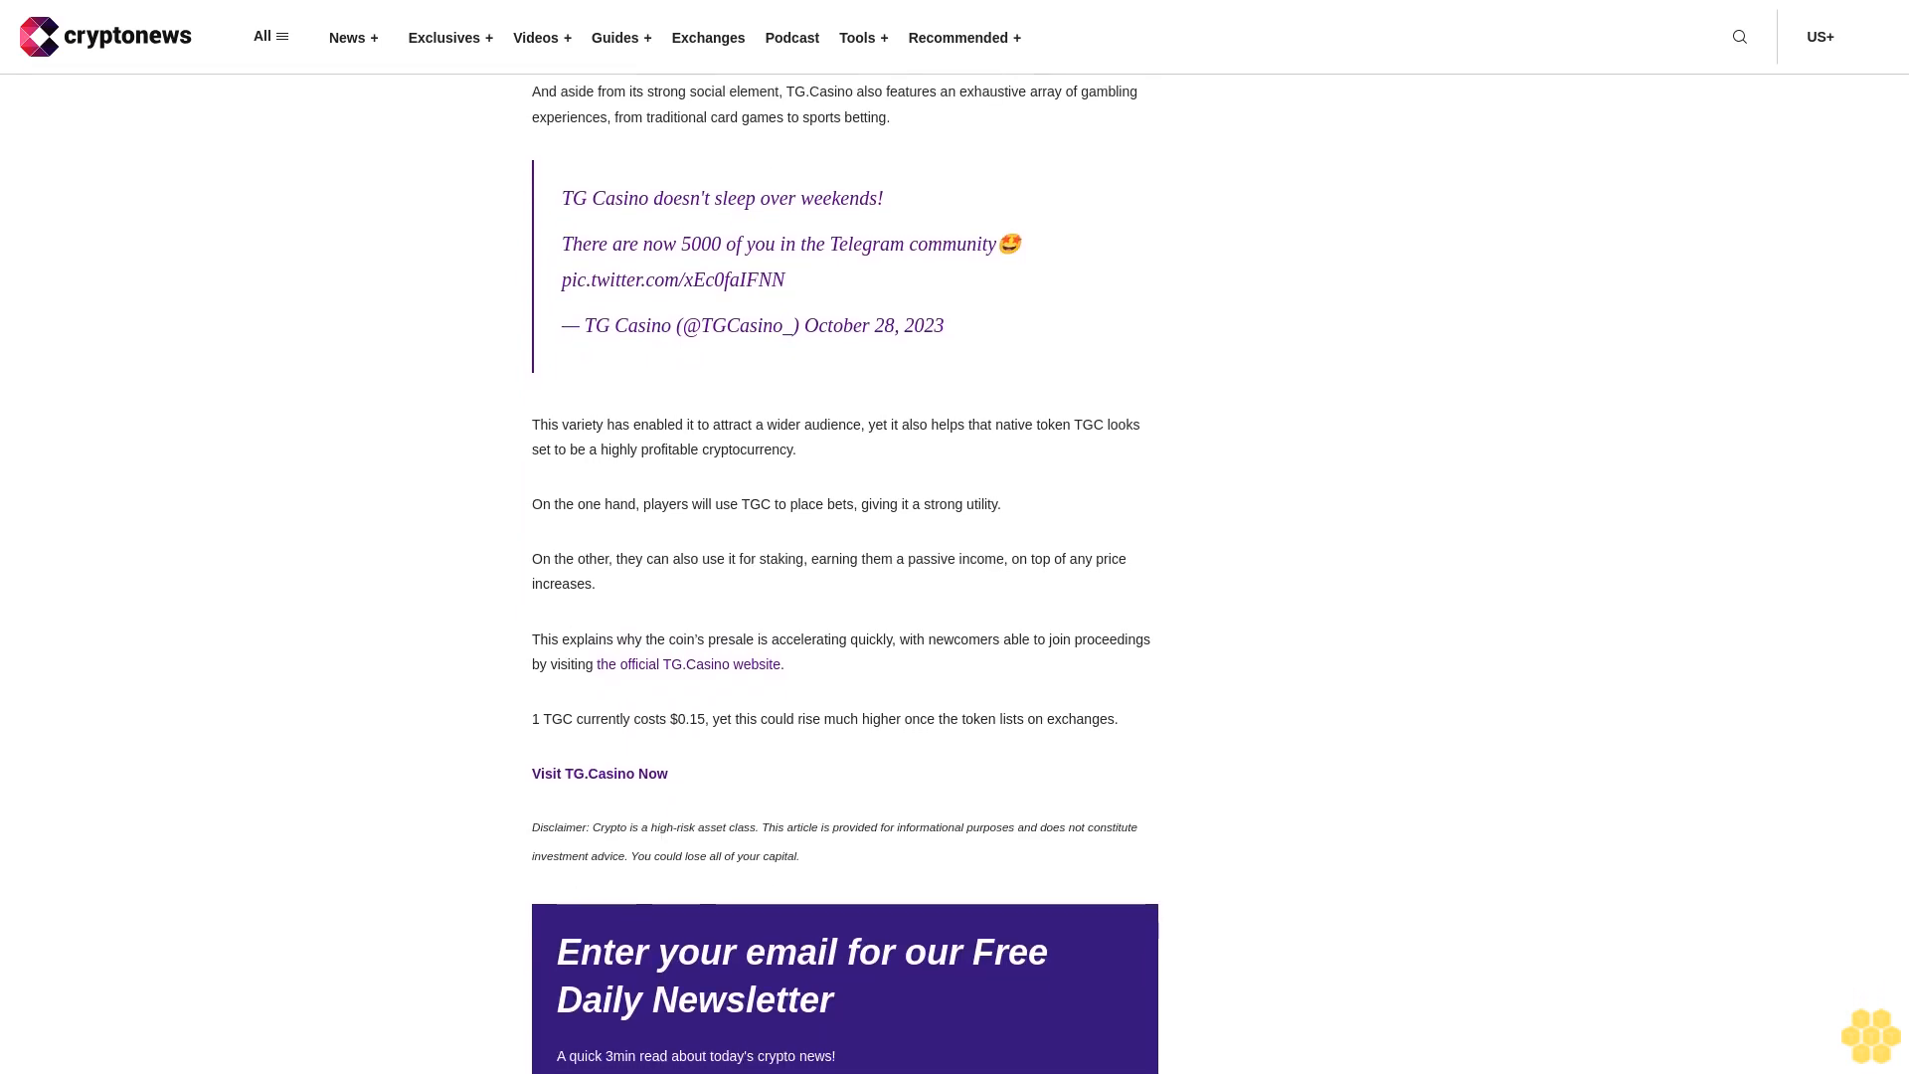
pyautogui.scroll(-3)
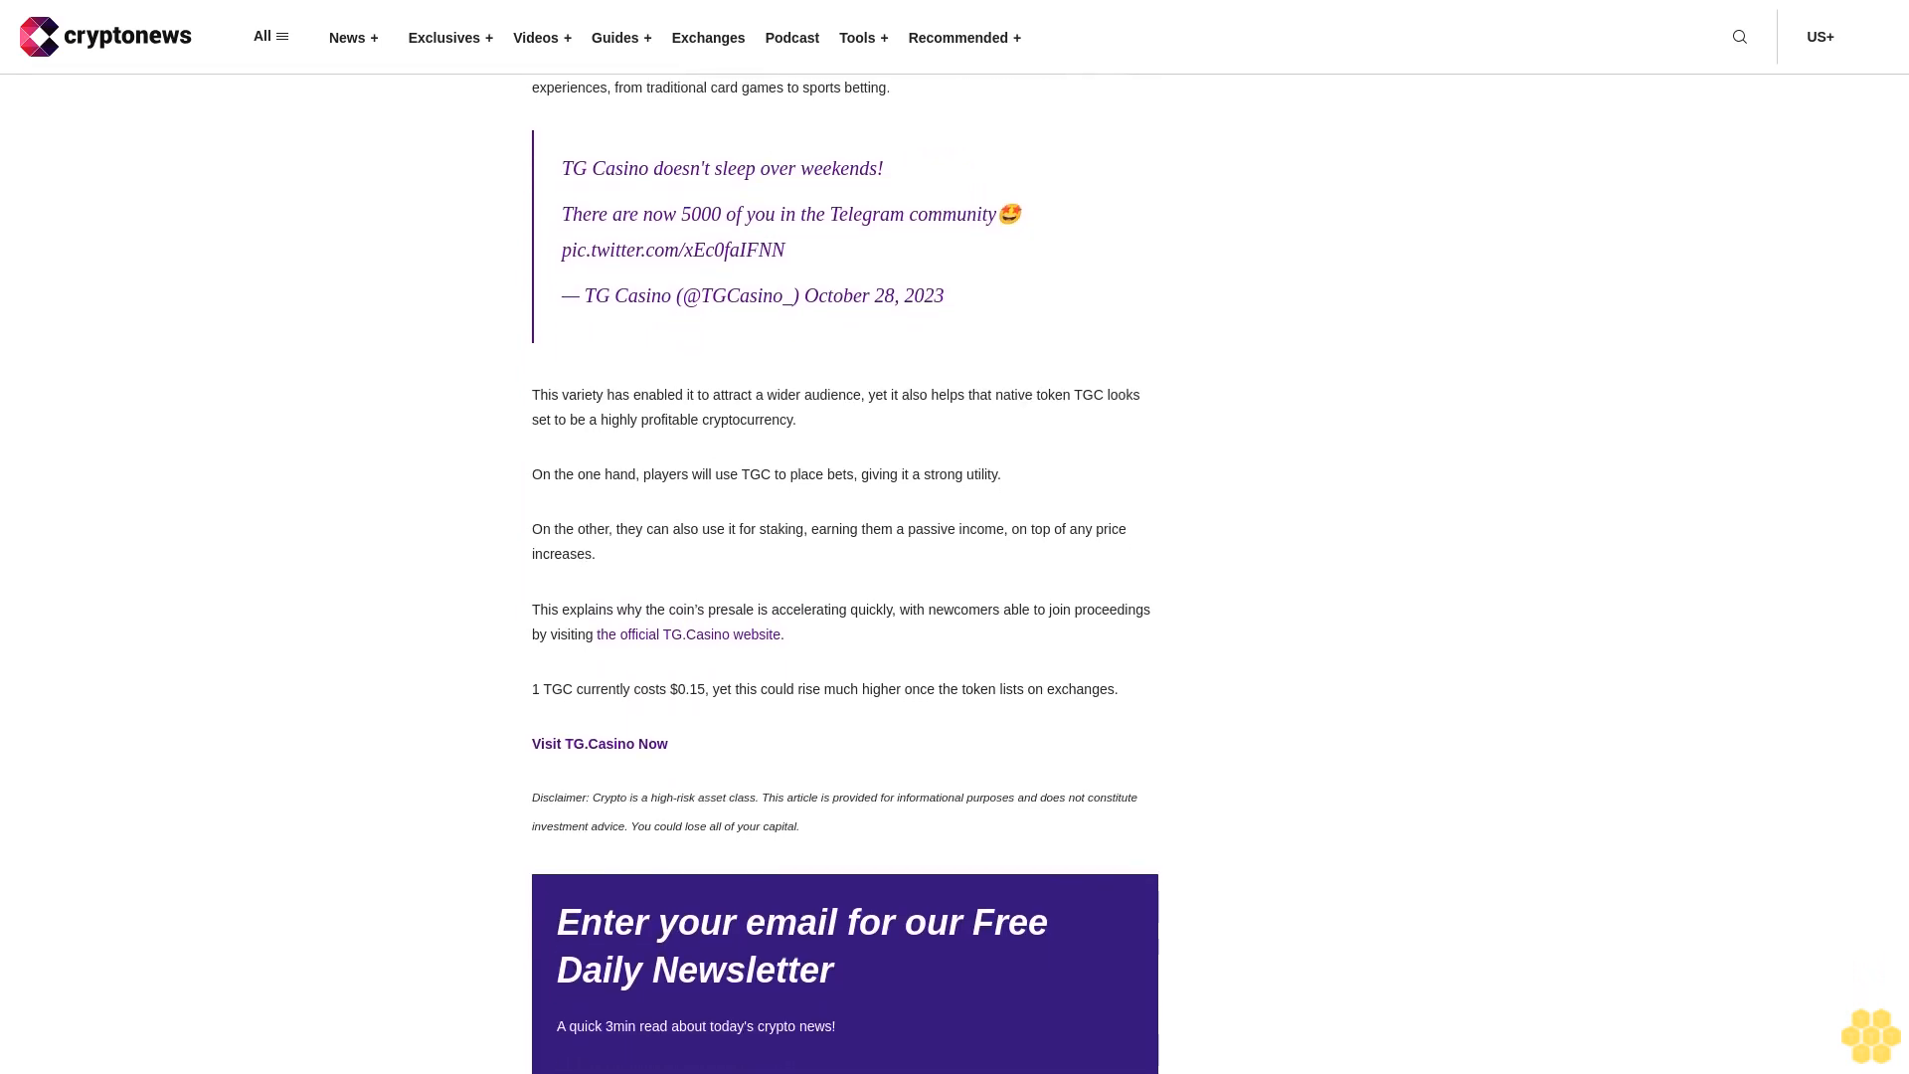
pyautogui.scroll(-3)
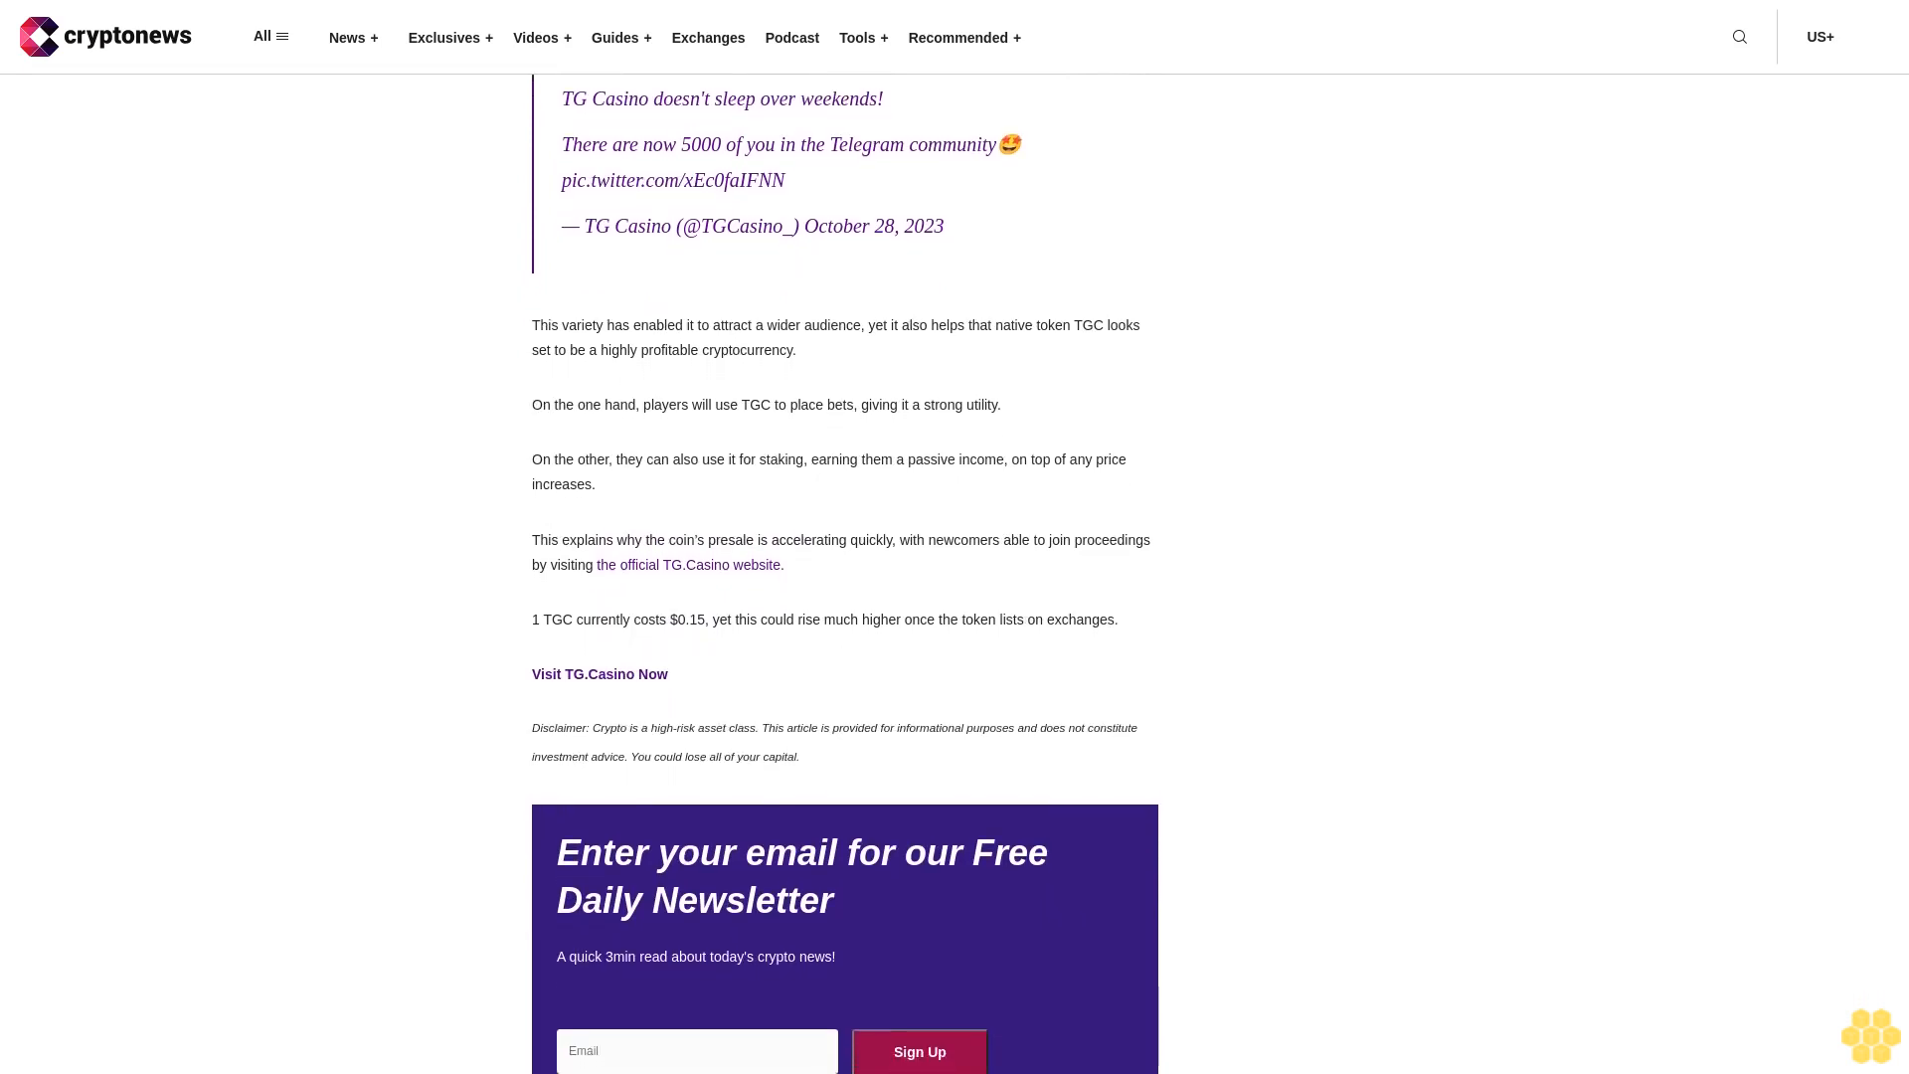
pyautogui.scroll(-3)
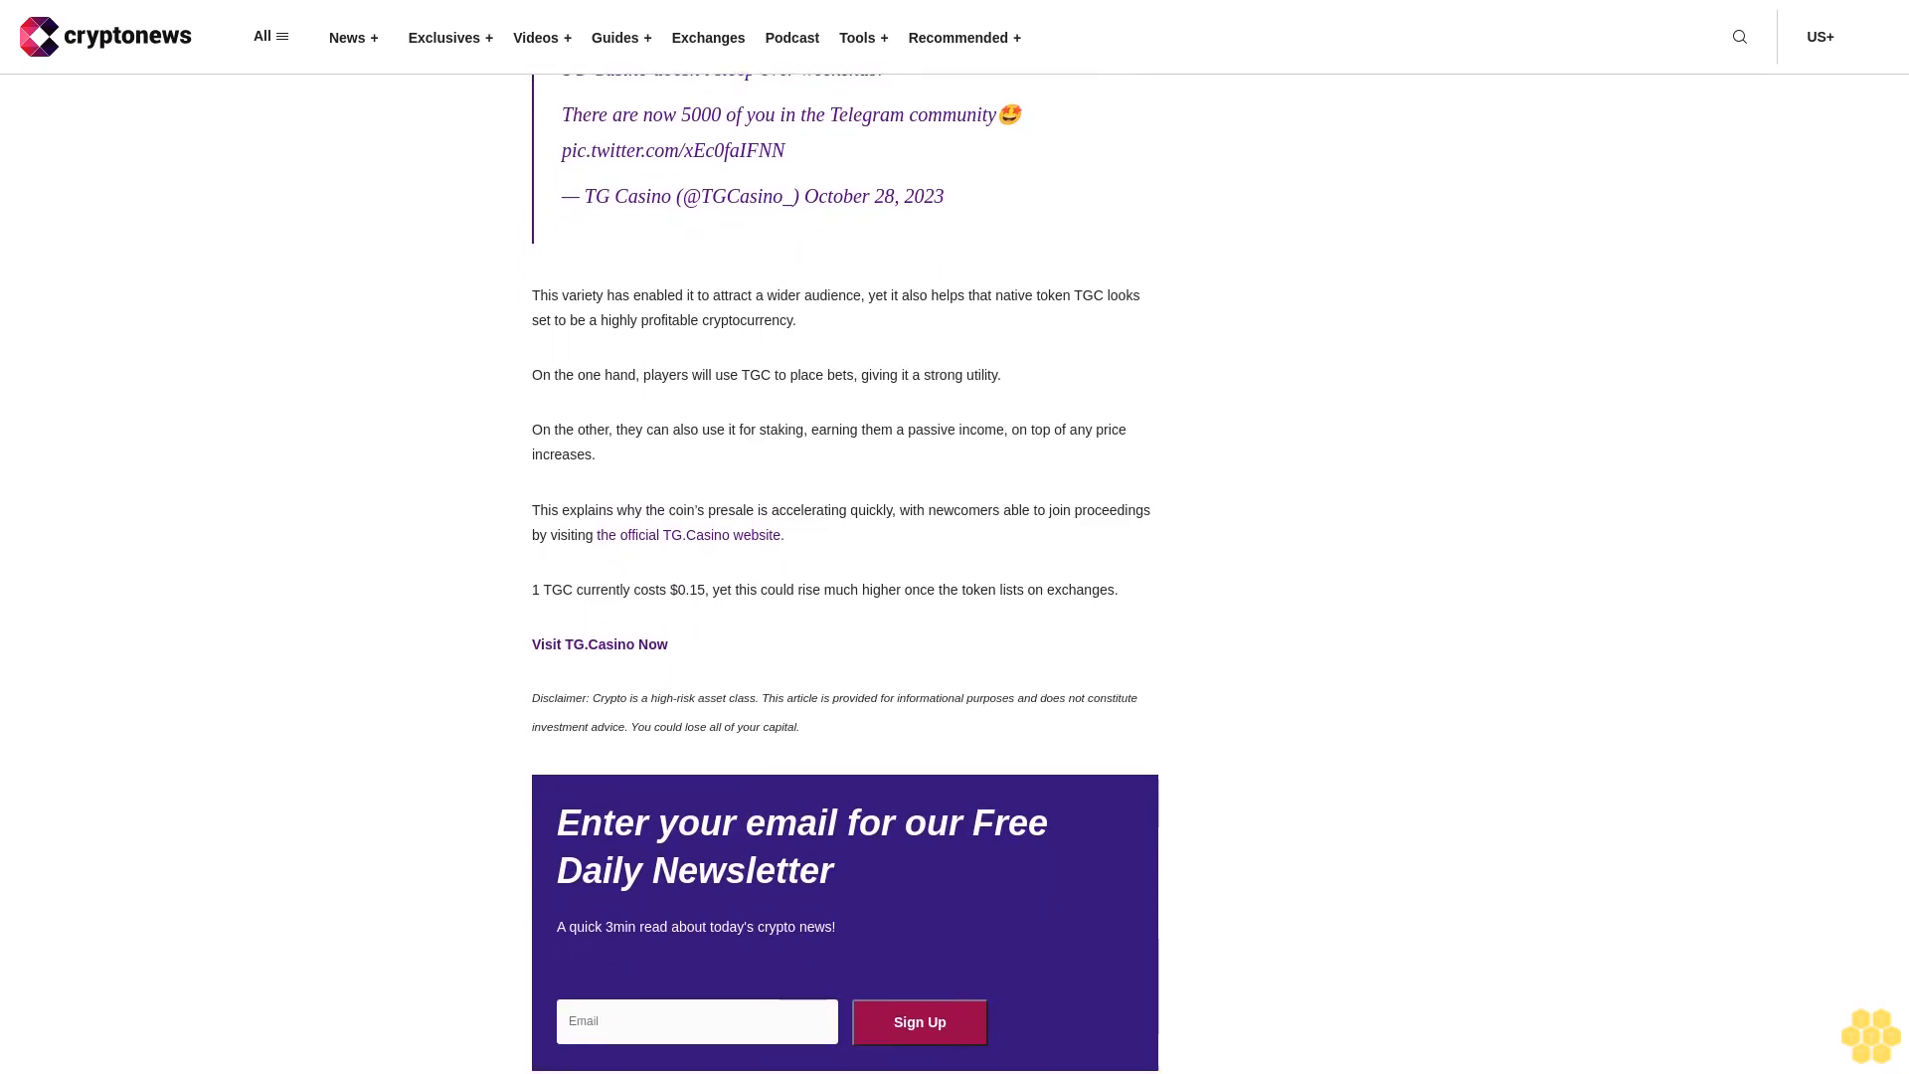
pyautogui.scroll(-3)
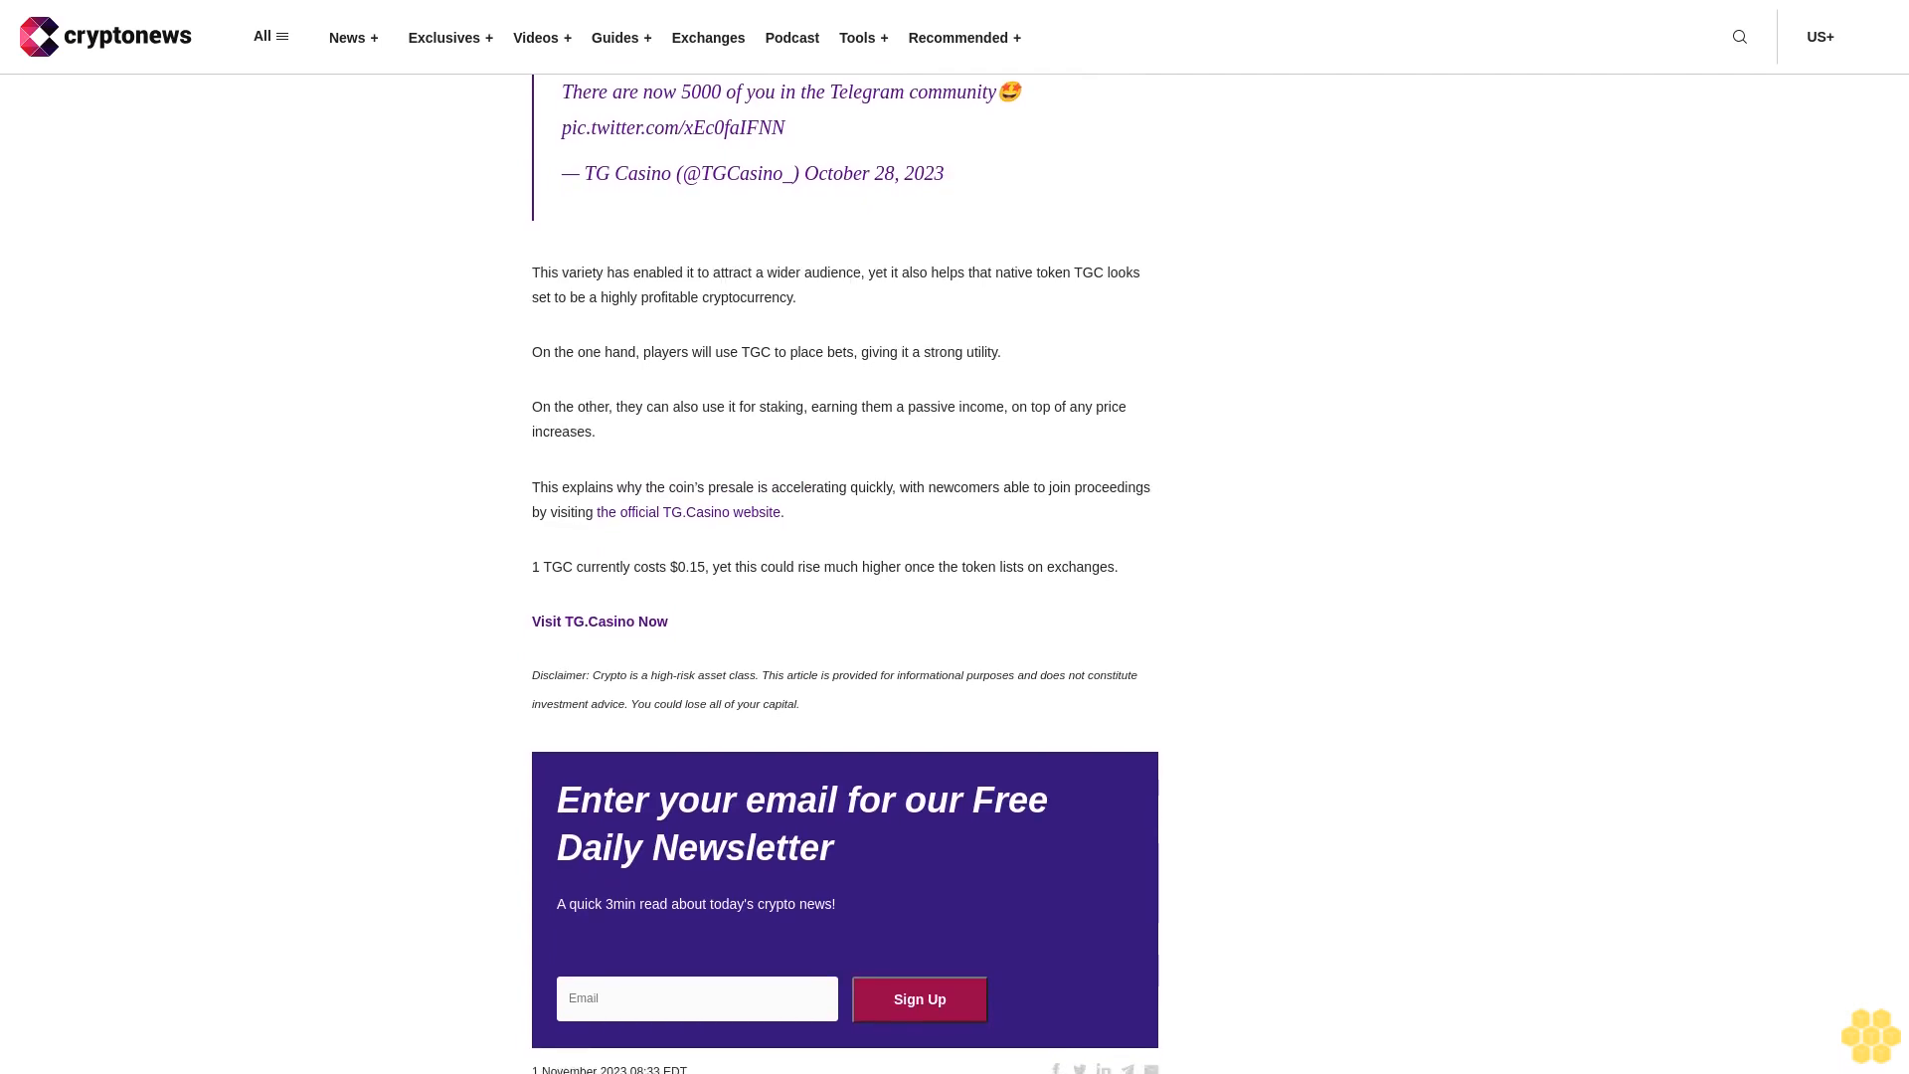